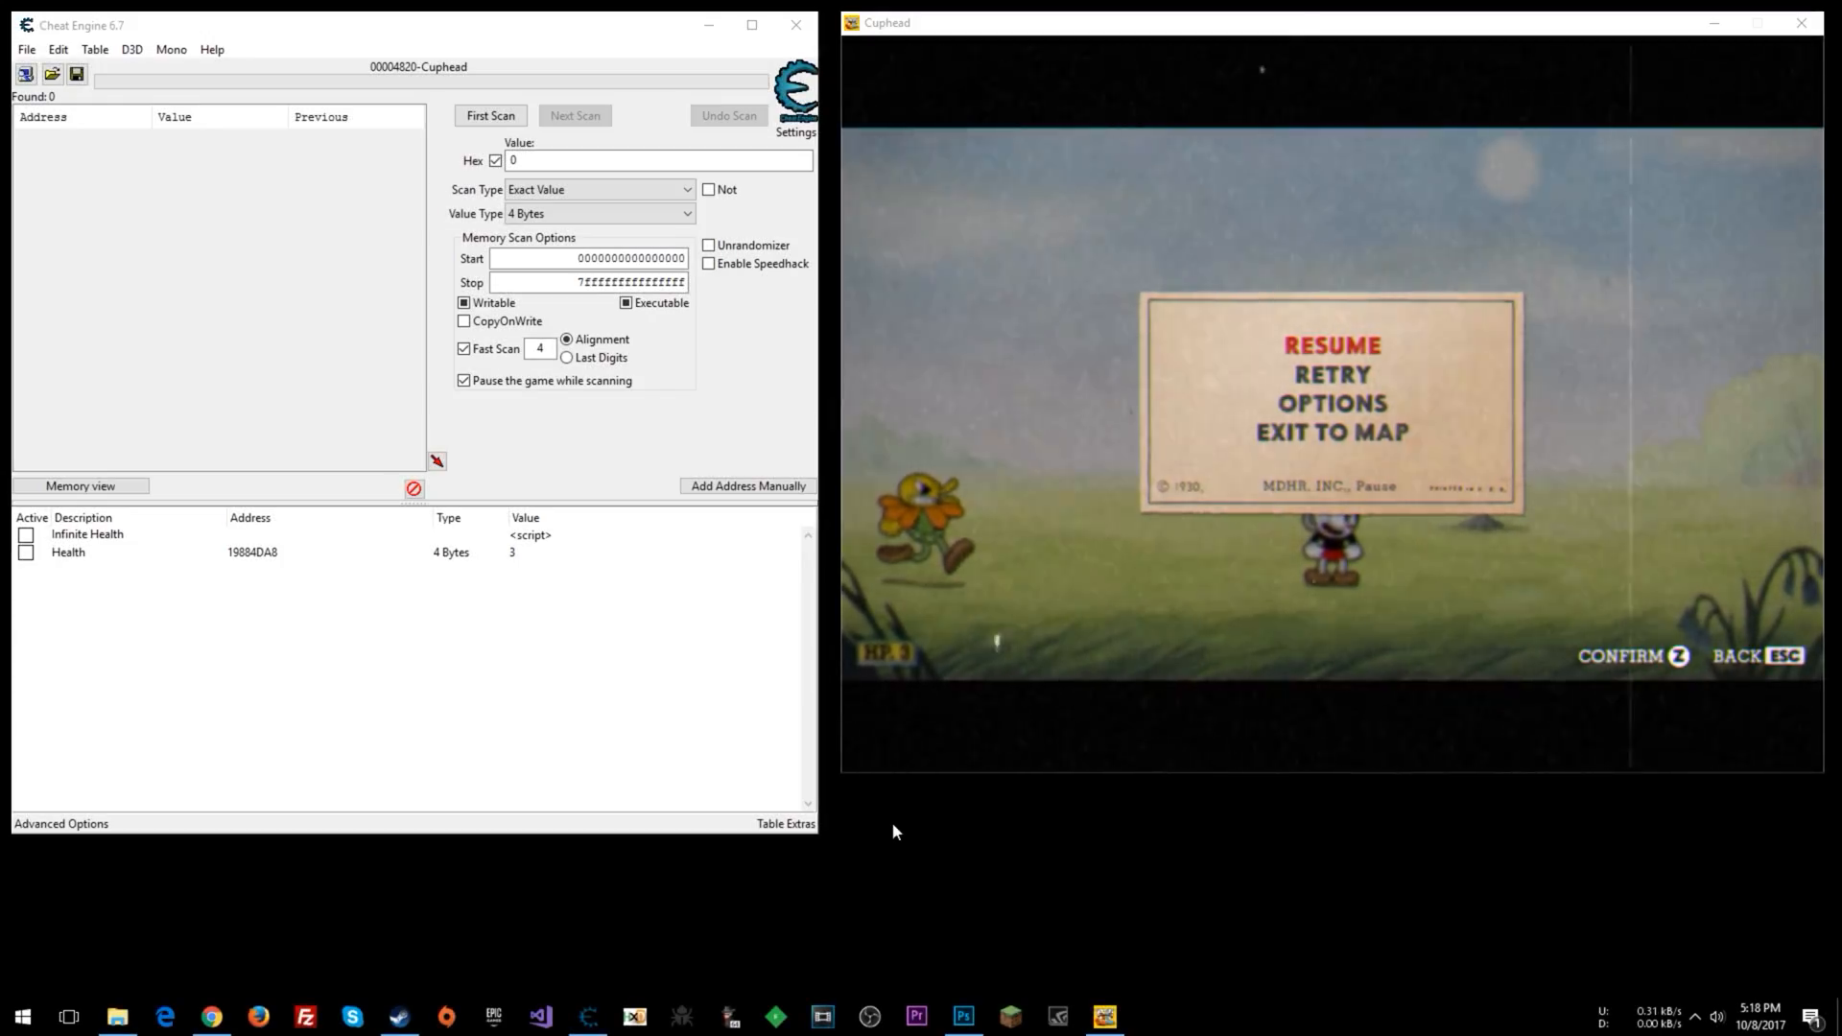
{"action": "mouse_move", "coordinate": [1006, 809]}
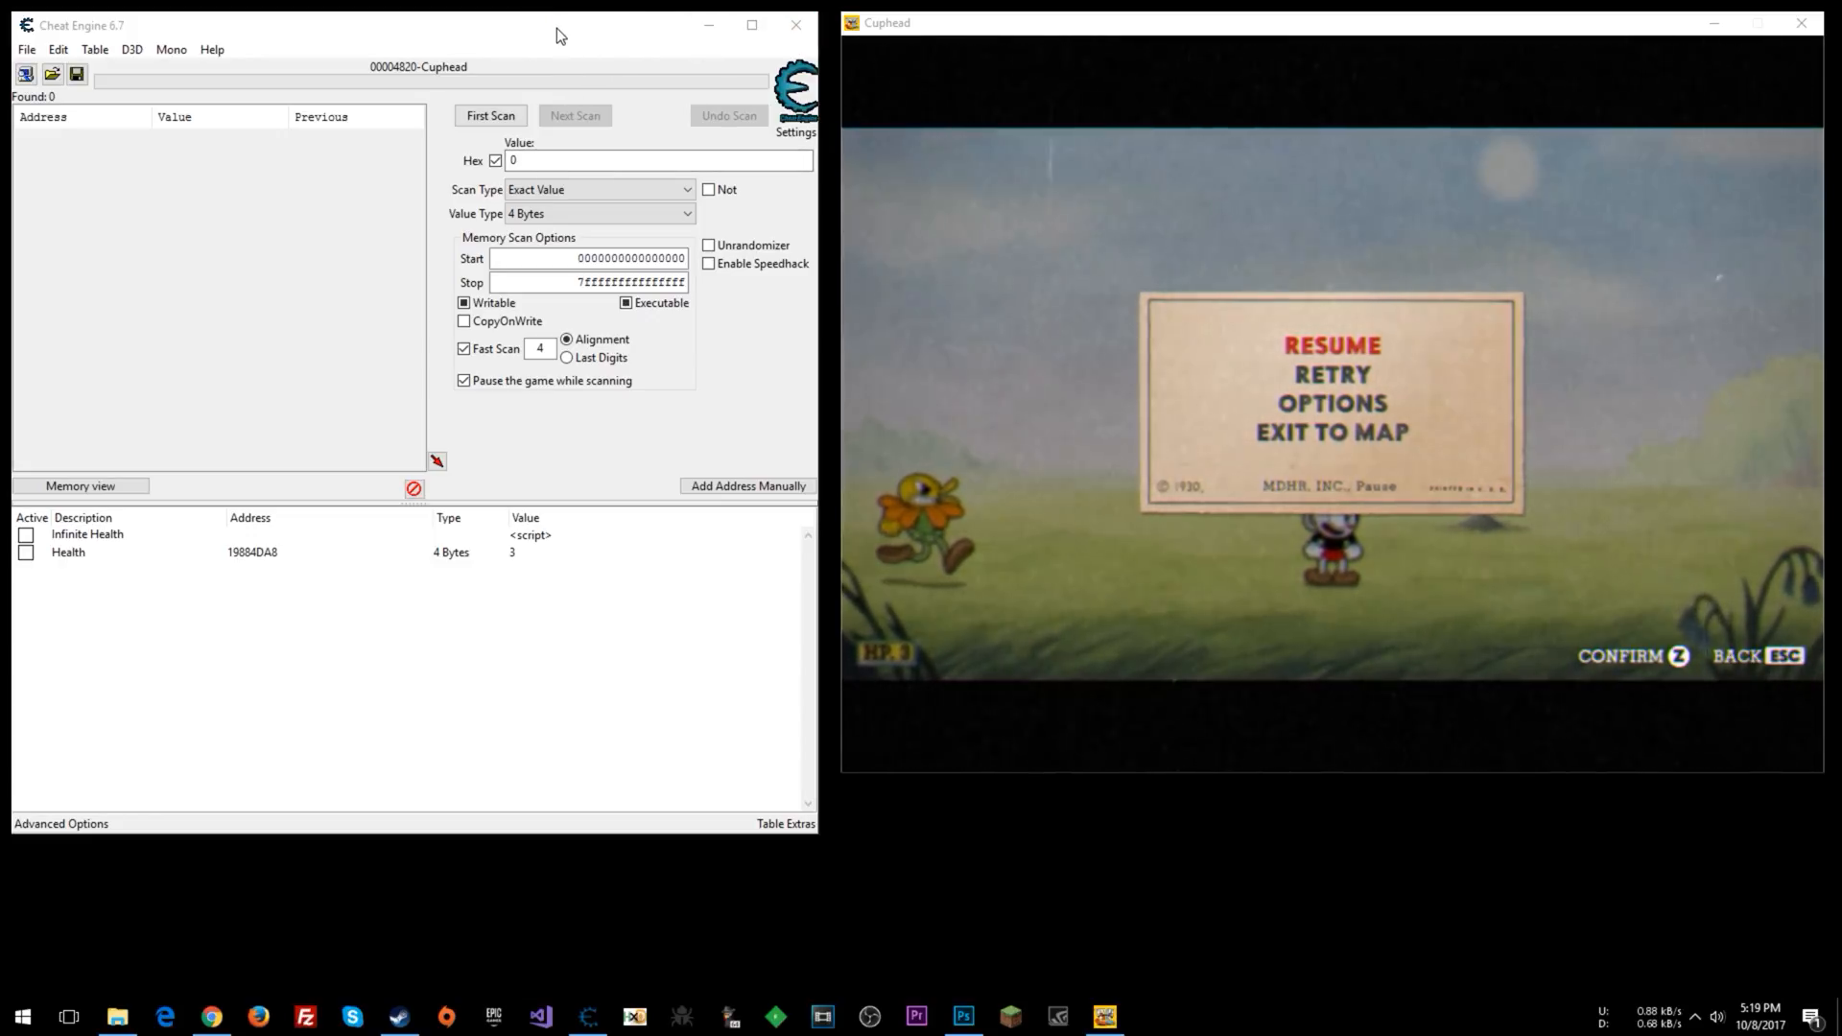
{"action": "mouse_move", "coordinate": [1135, 158]}
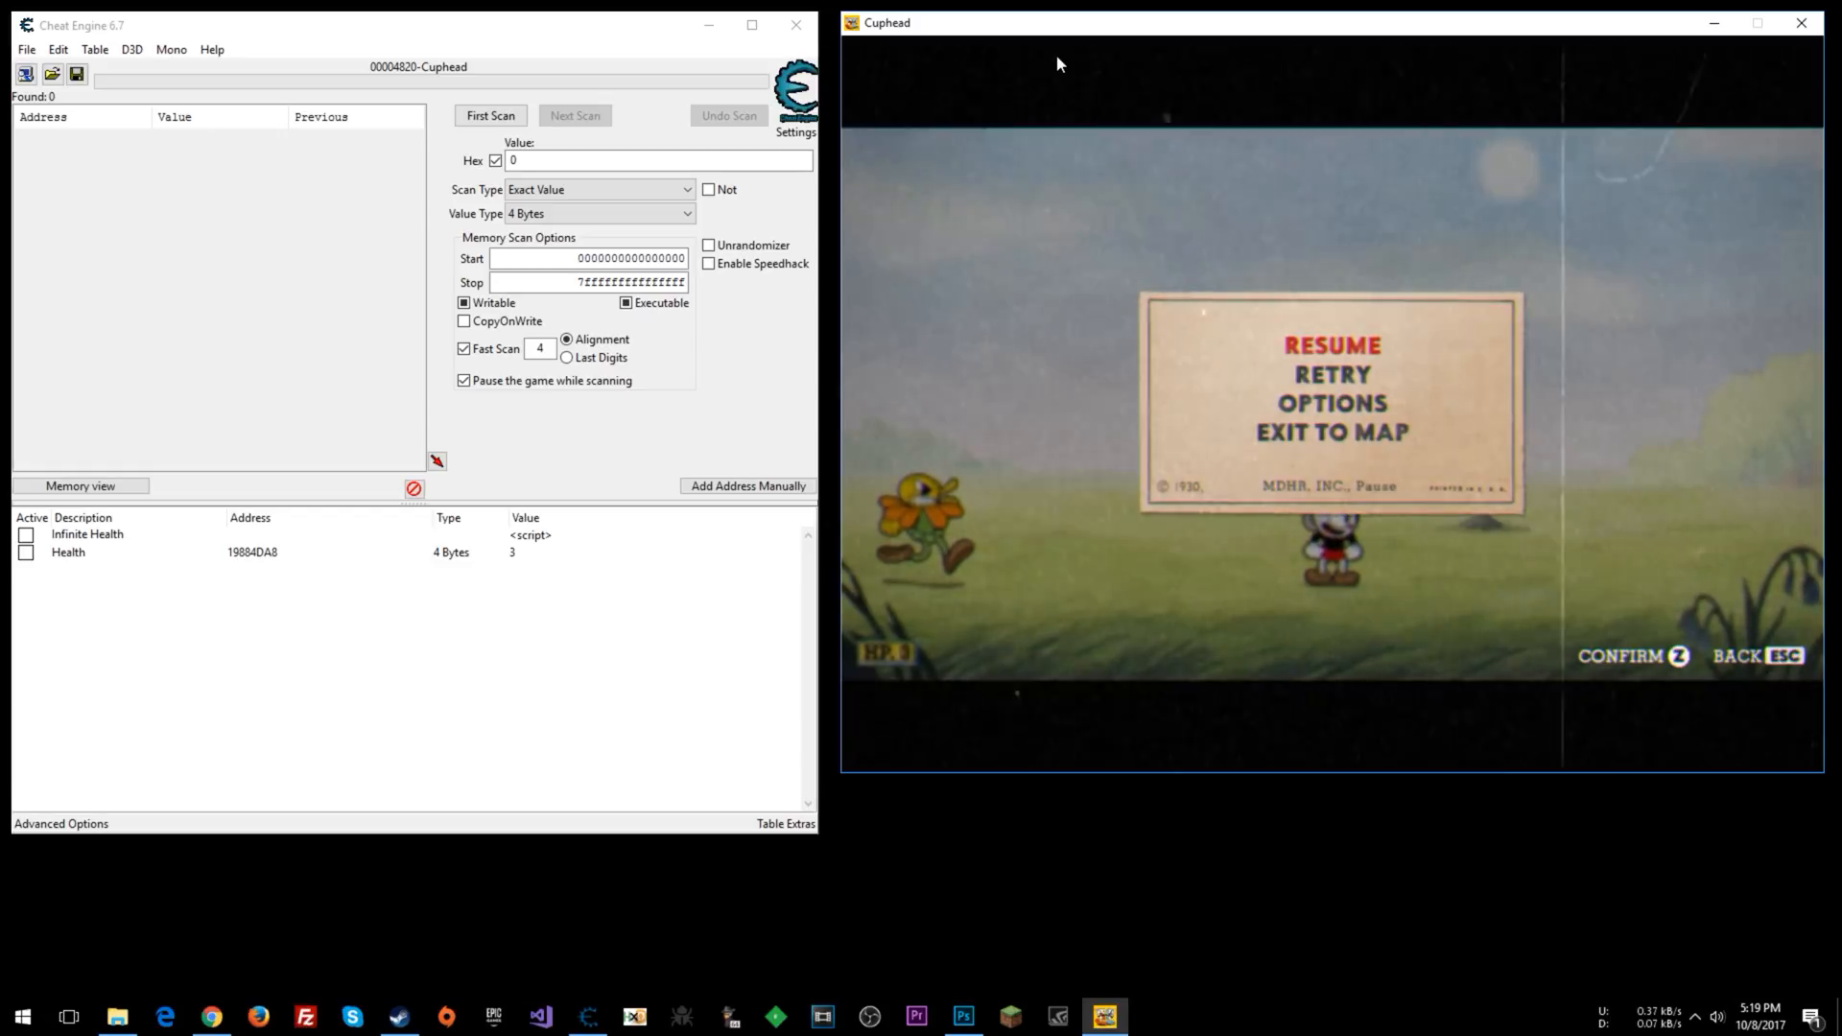
{"action": "mouse_move", "coordinate": [1210, 253]}
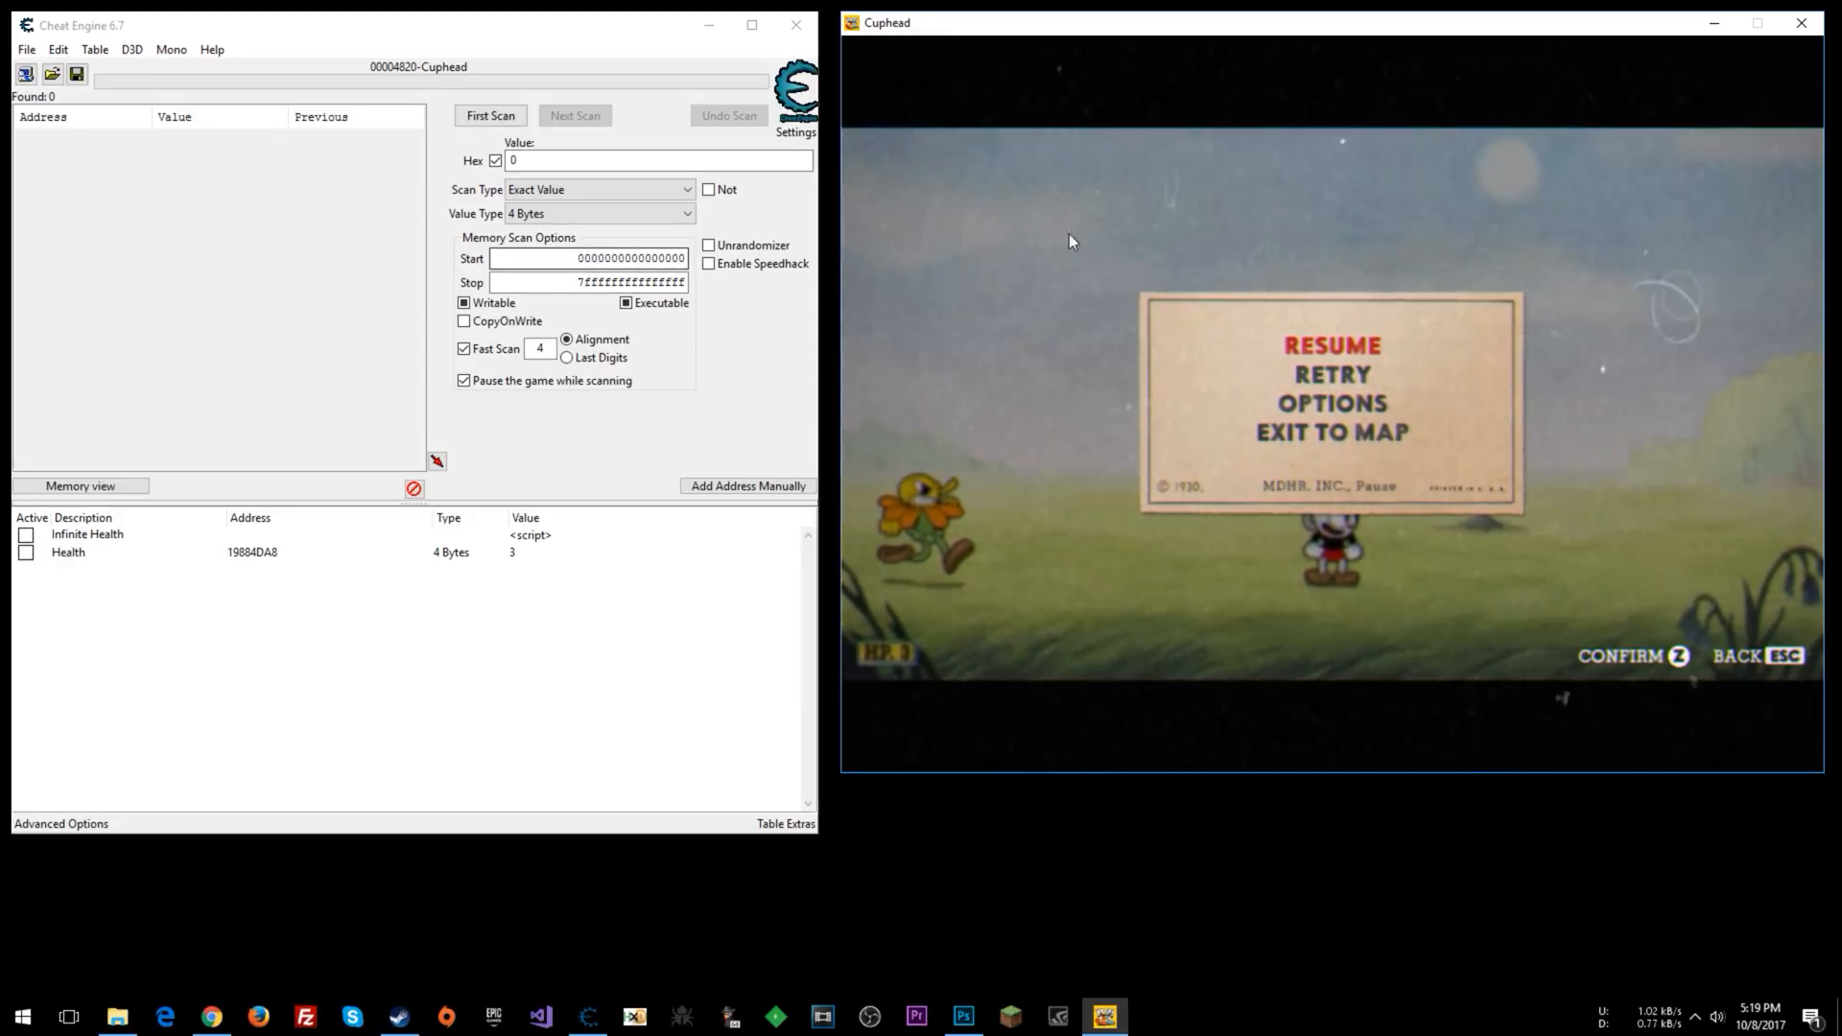
{"action": "mouse_move", "coordinate": [655, 612]}
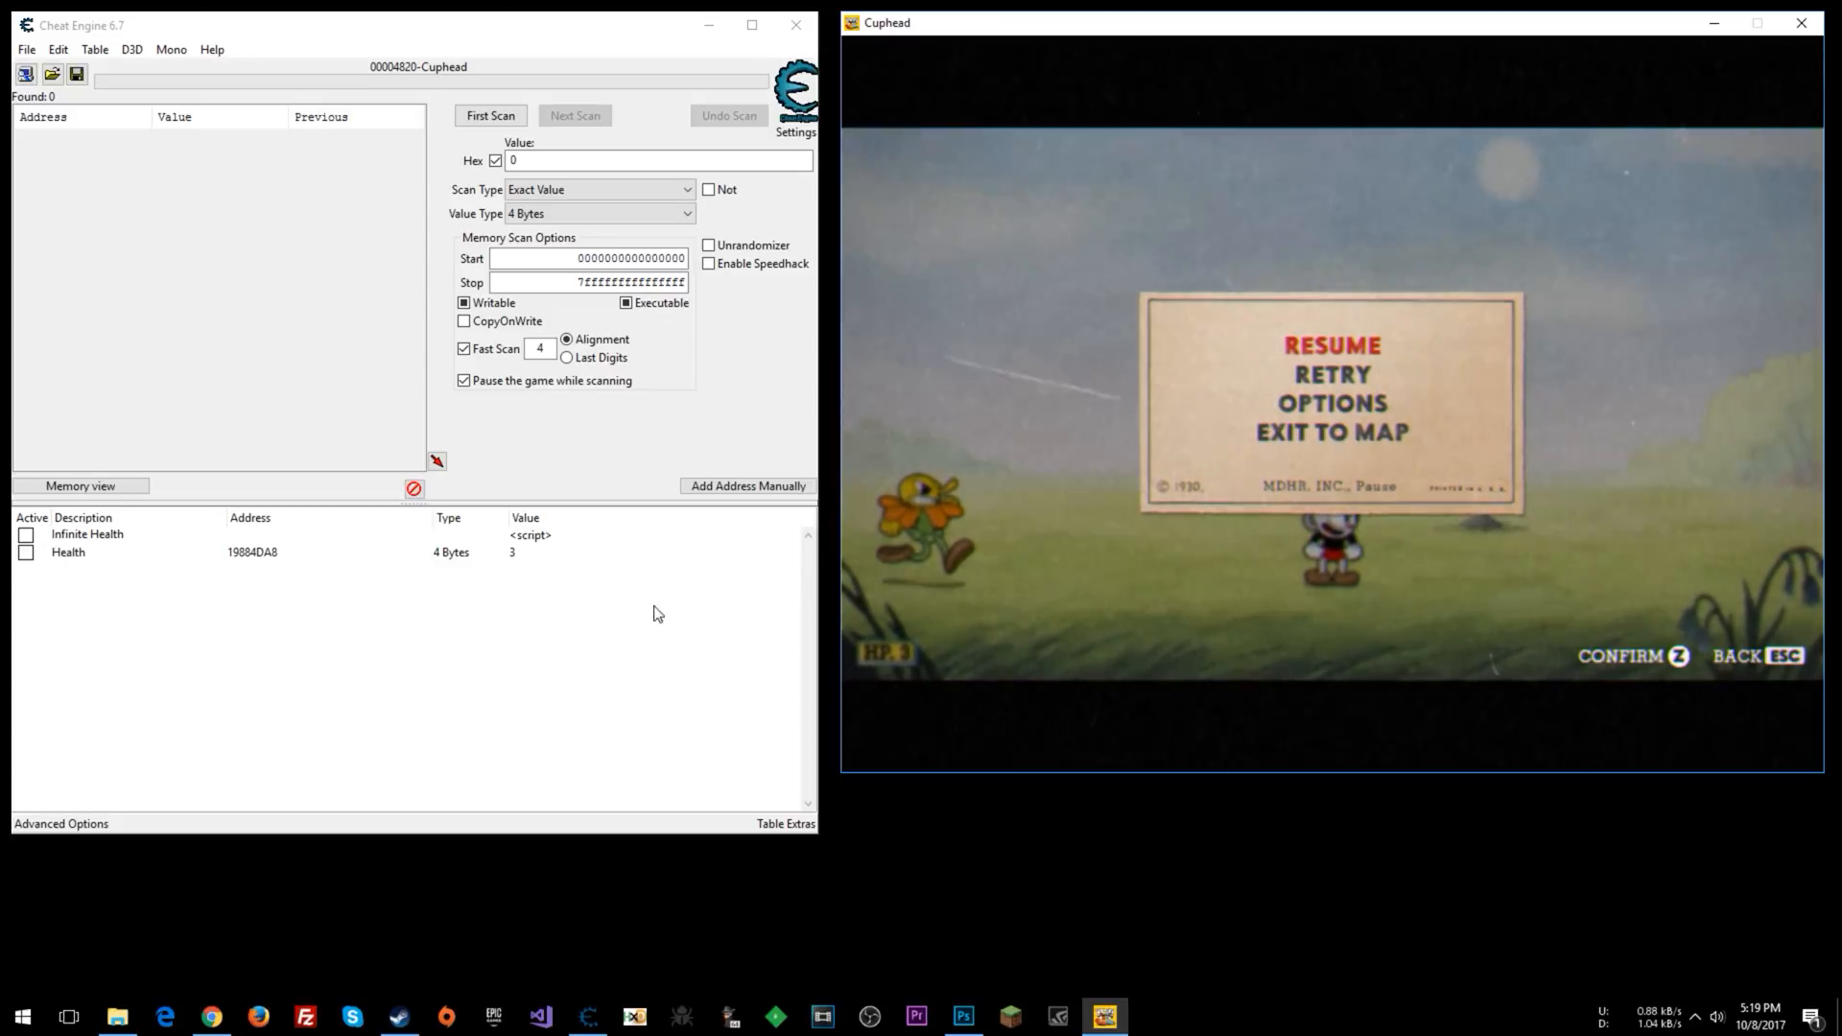
Run 'Find out what writes to this address' on the Health table entry.
{"action": "left_click", "coordinate": [68, 552]}
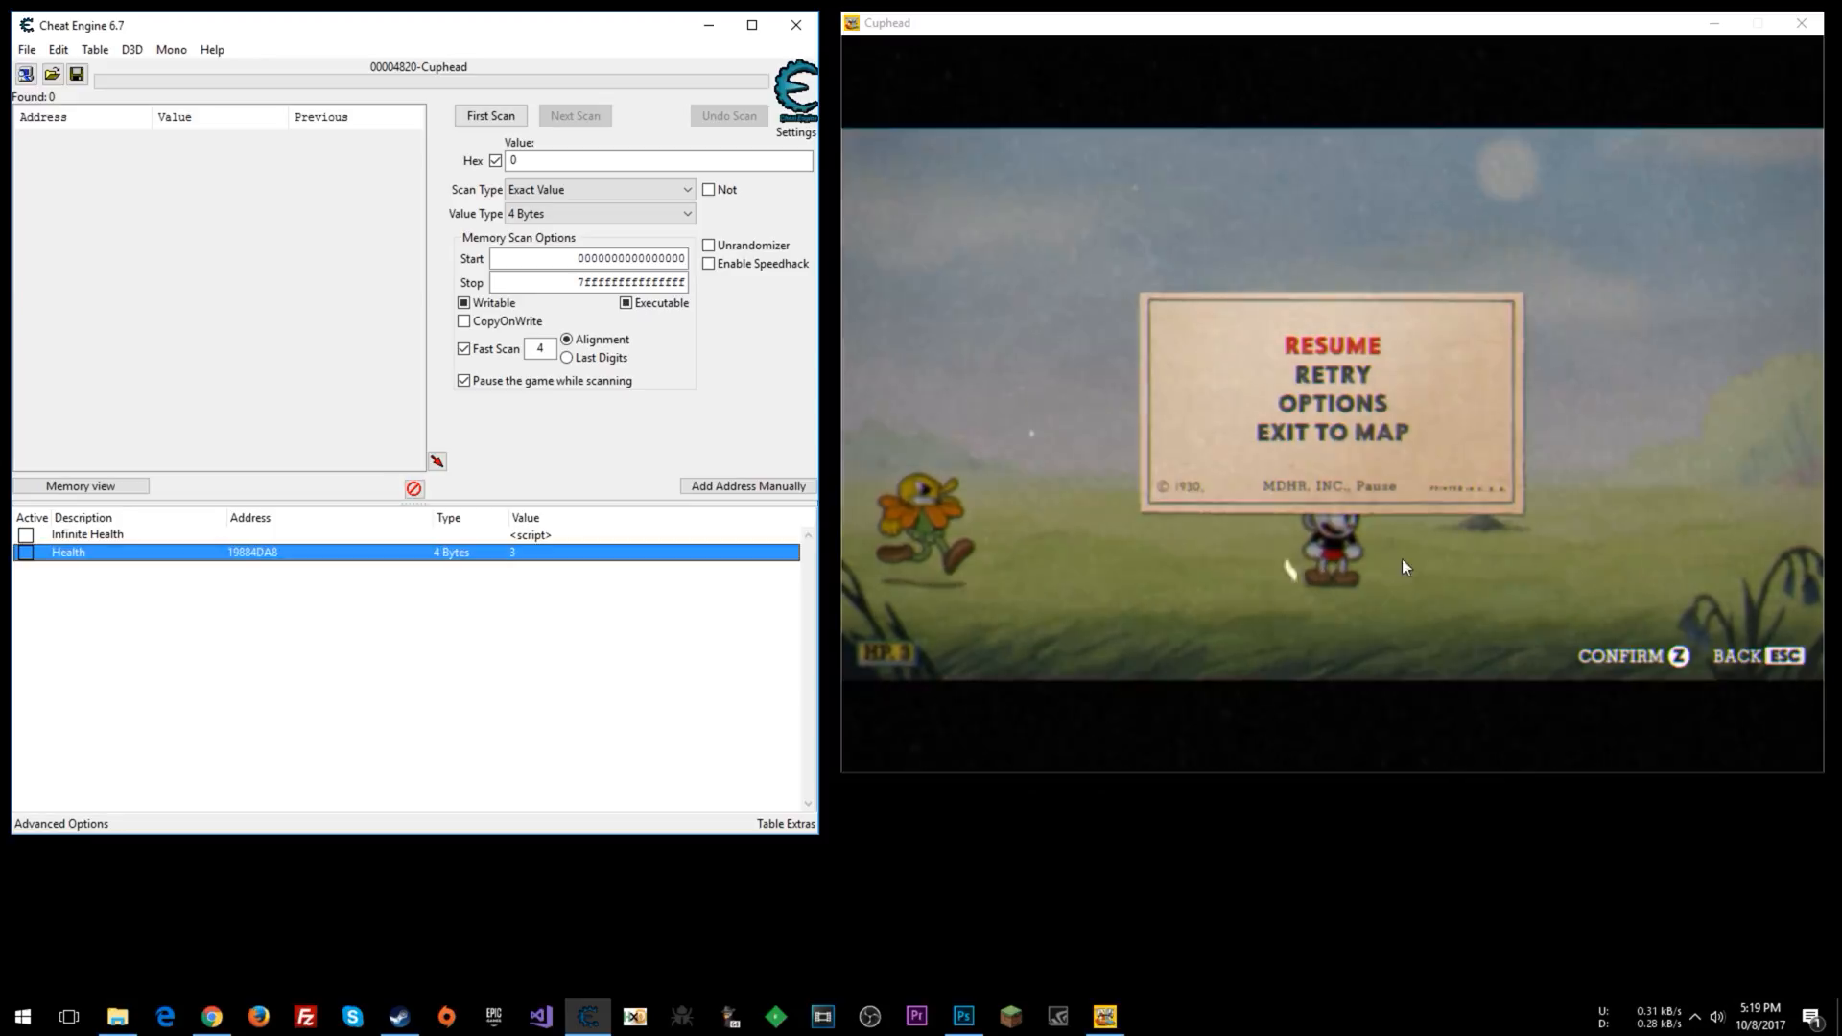
{"action": "mouse_move", "coordinate": [337, 565]}
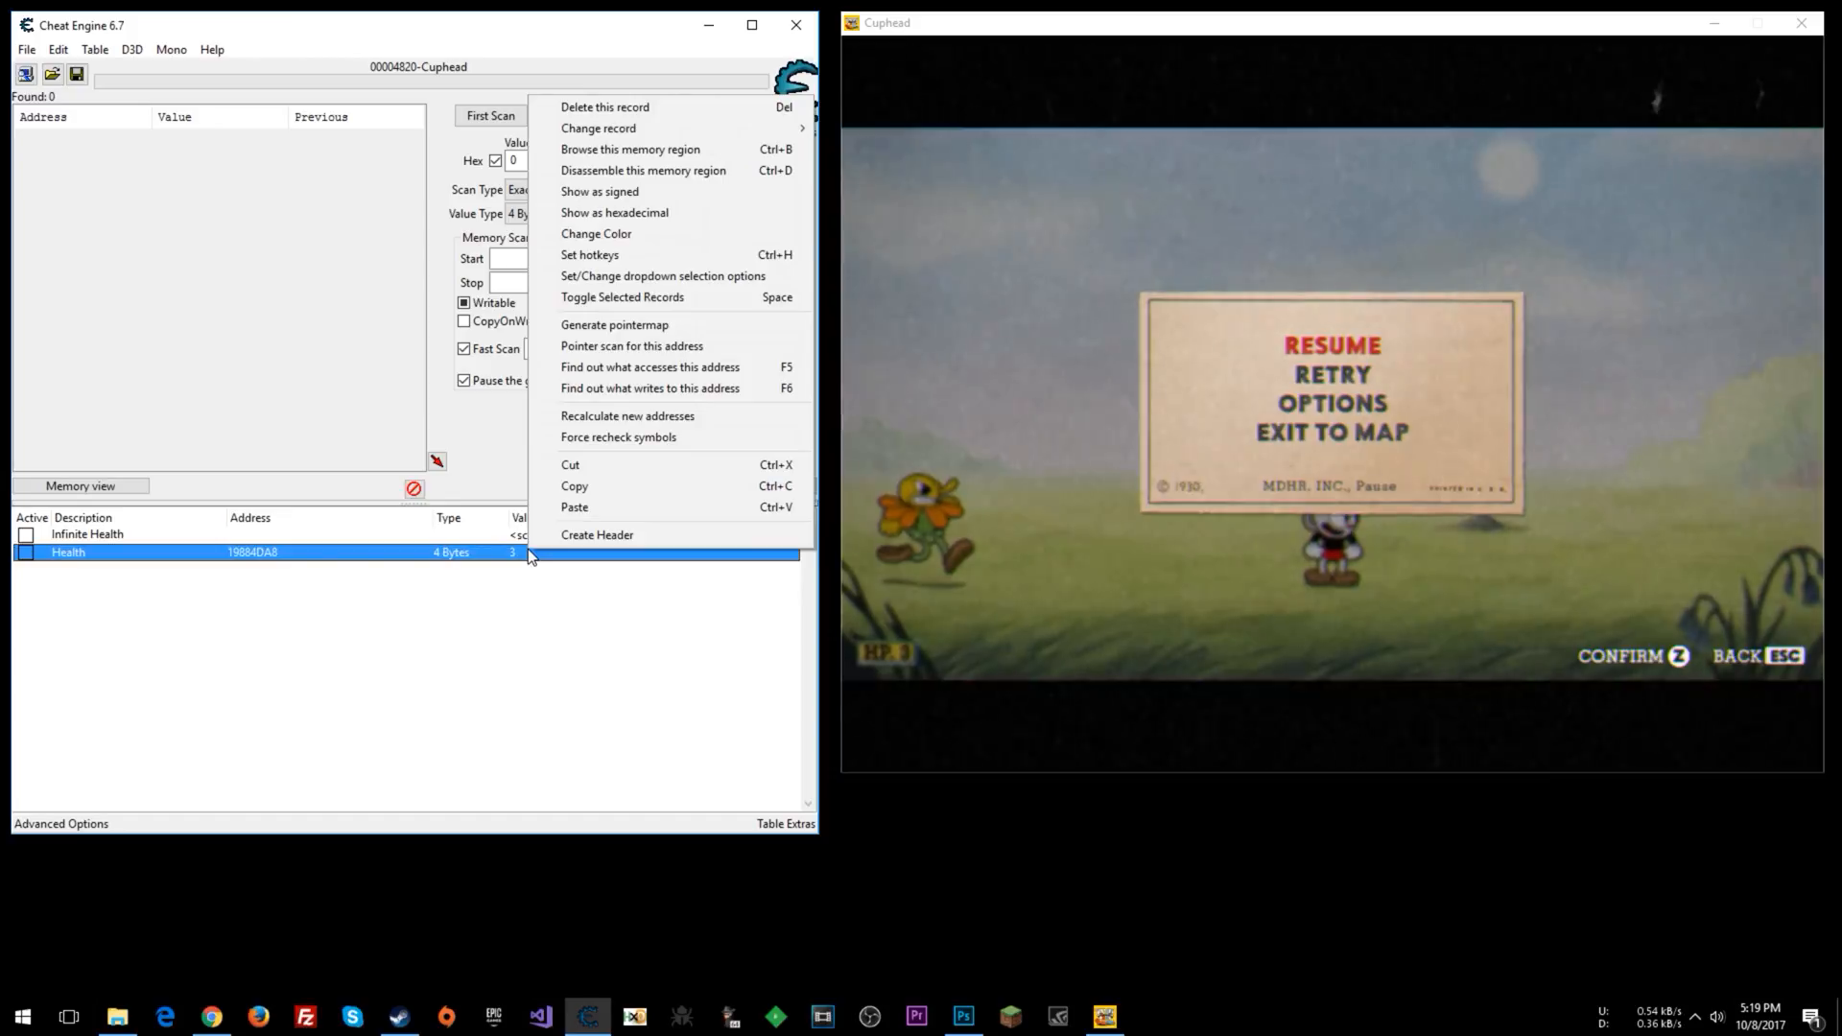
{"action": "left_click", "coordinate": [649, 388]}
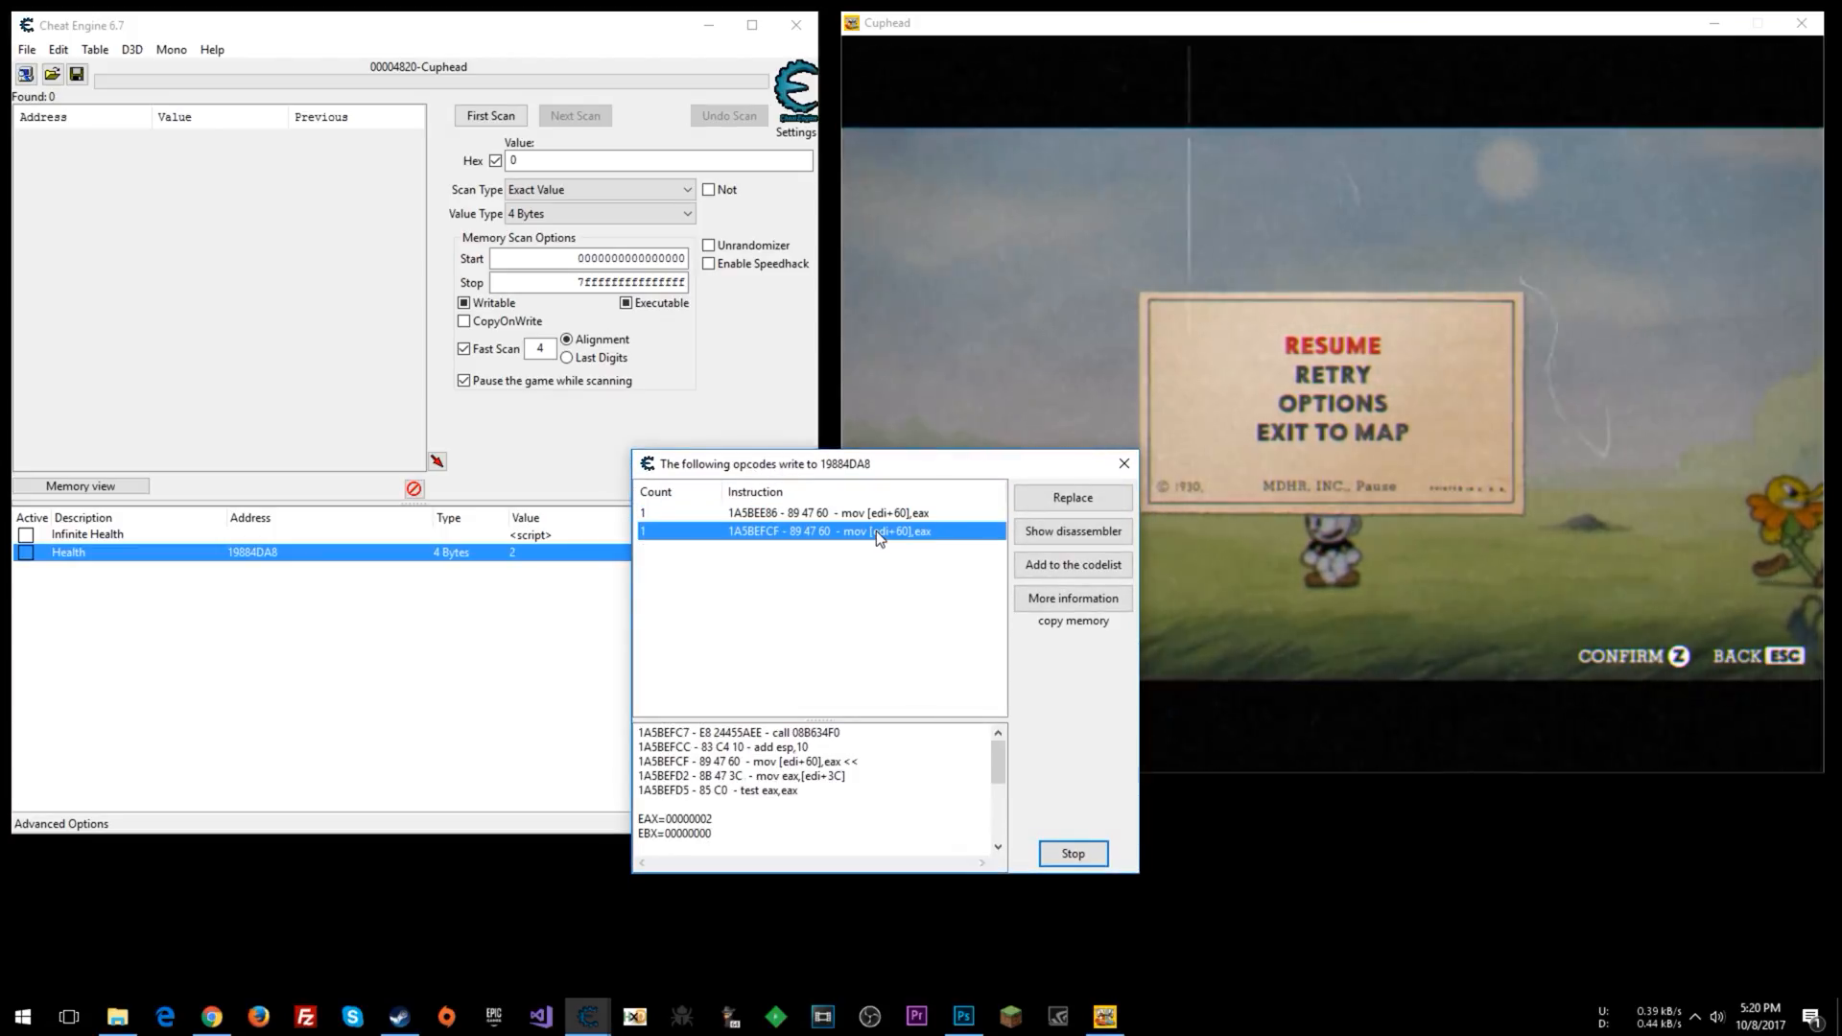
Show the first health-decrementing instruction in the disassembler, then close the writes list.
{"action": "left_click", "coordinate": [817, 512]}
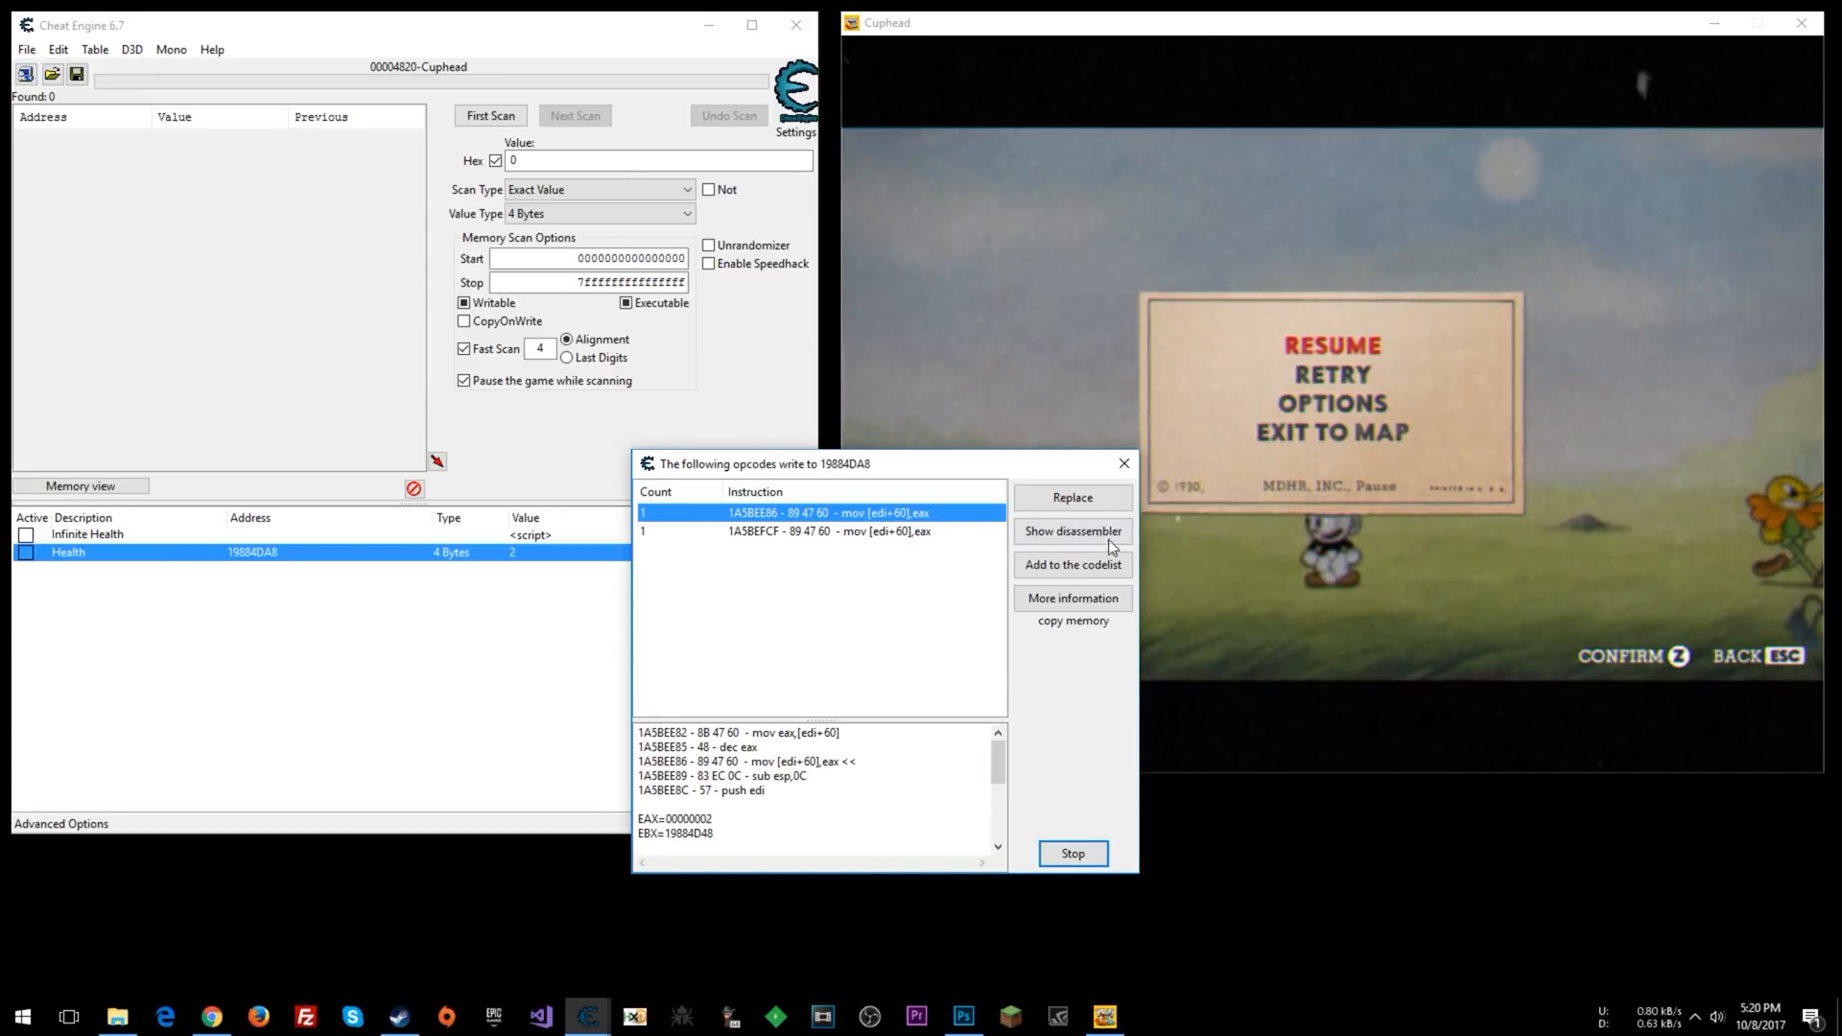
{"action": "left_click", "coordinate": [1071, 531]}
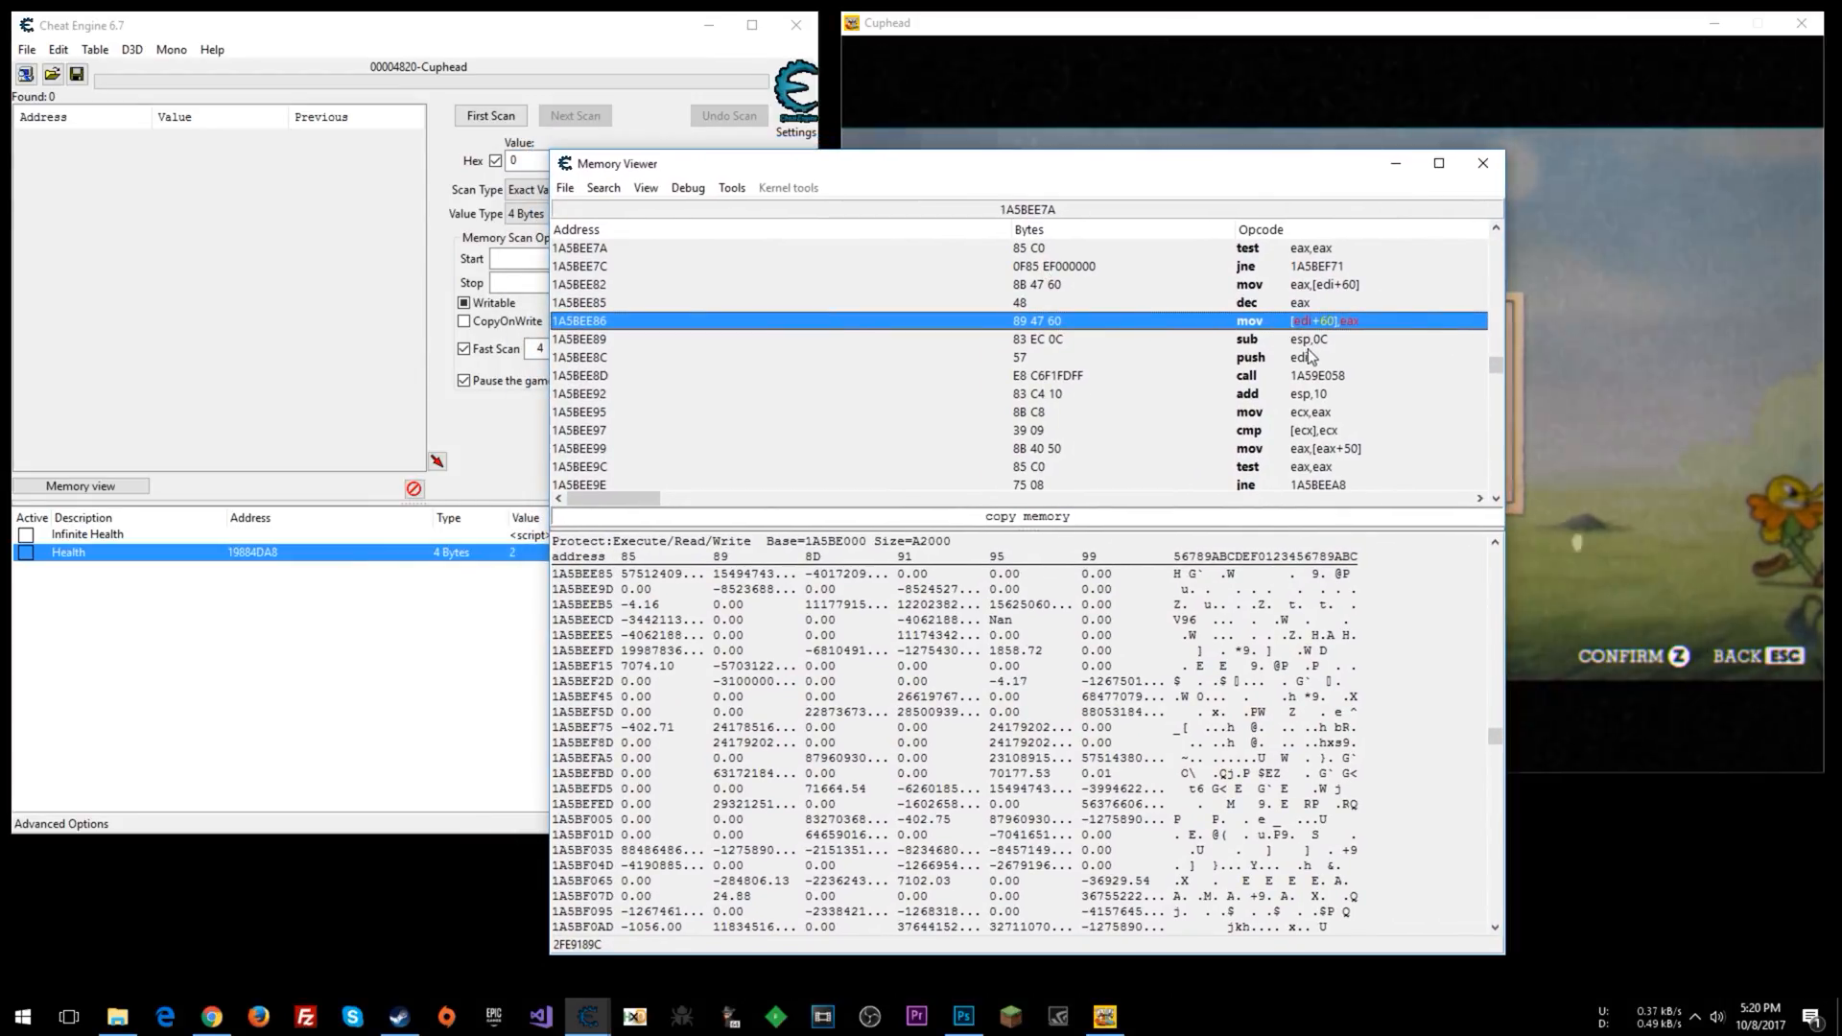
{"action": "mouse_move", "coordinate": [1078, 550]}
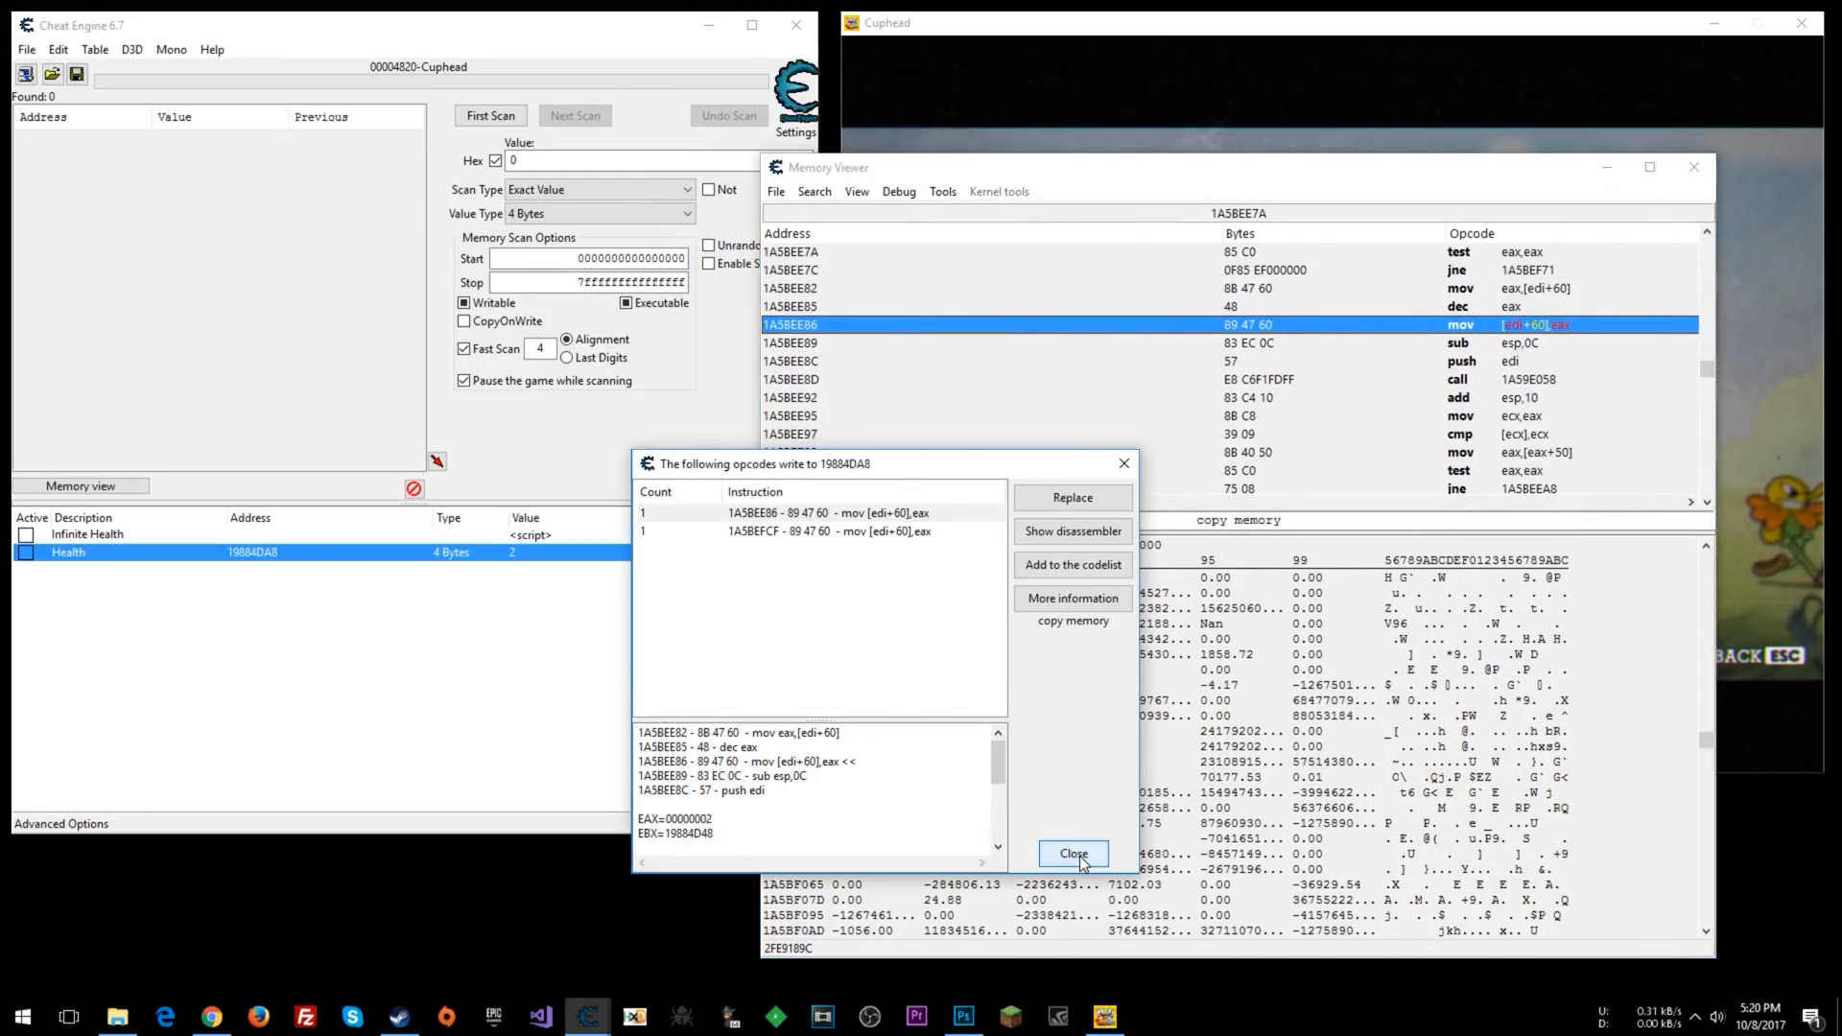
{"action": "left_click", "coordinate": [1071, 854]}
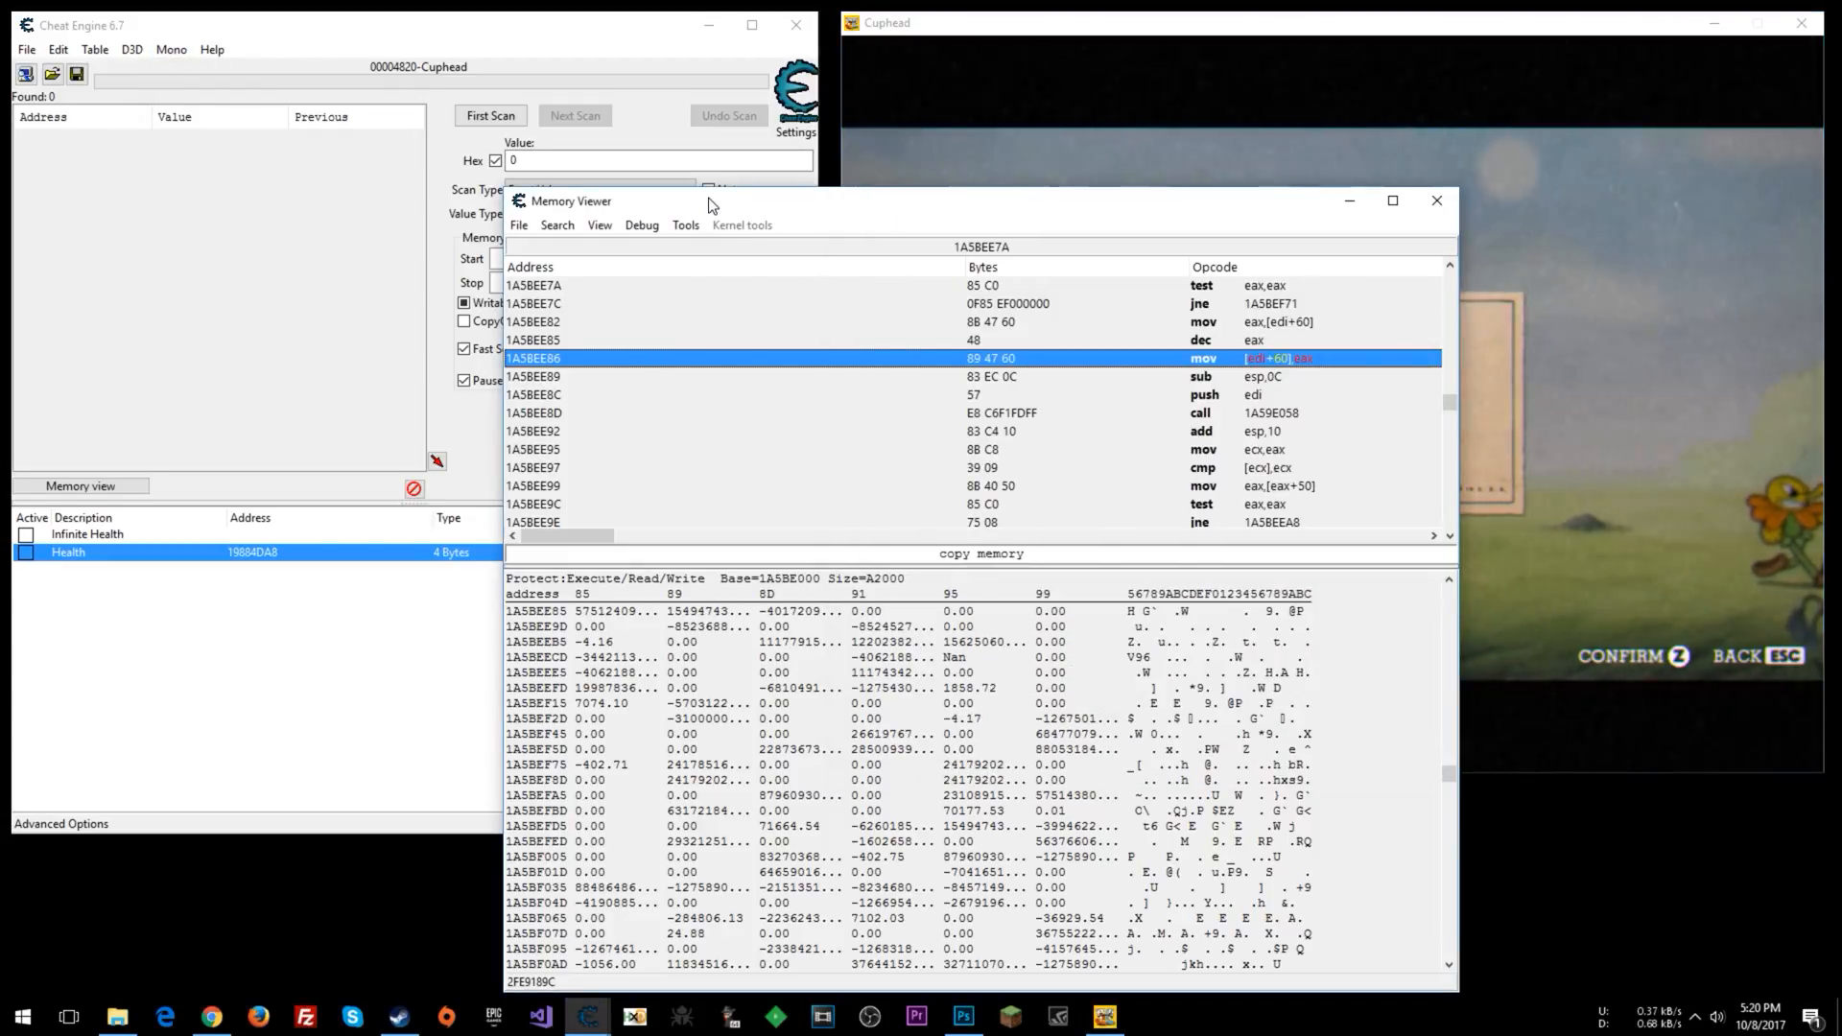
{"action": "mouse_move", "coordinate": [605, 380]}
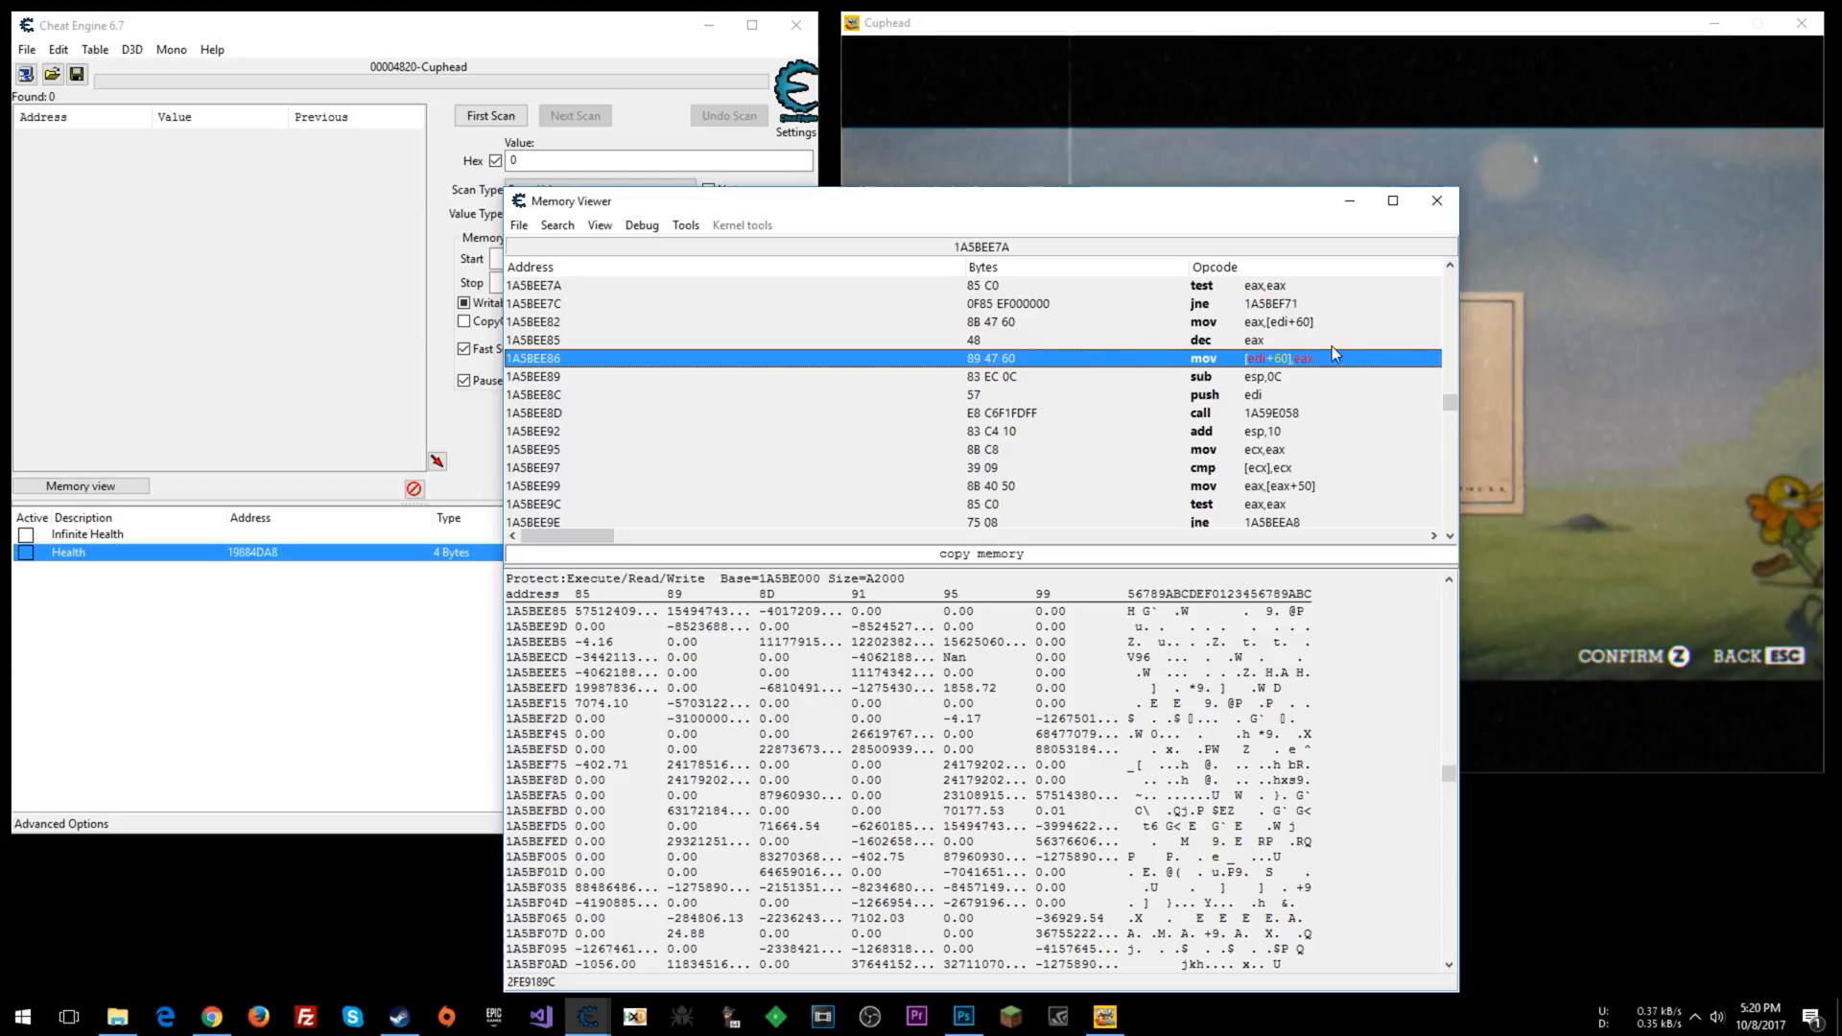
{"action": "mouse_move", "coordinate": [850, 360]}
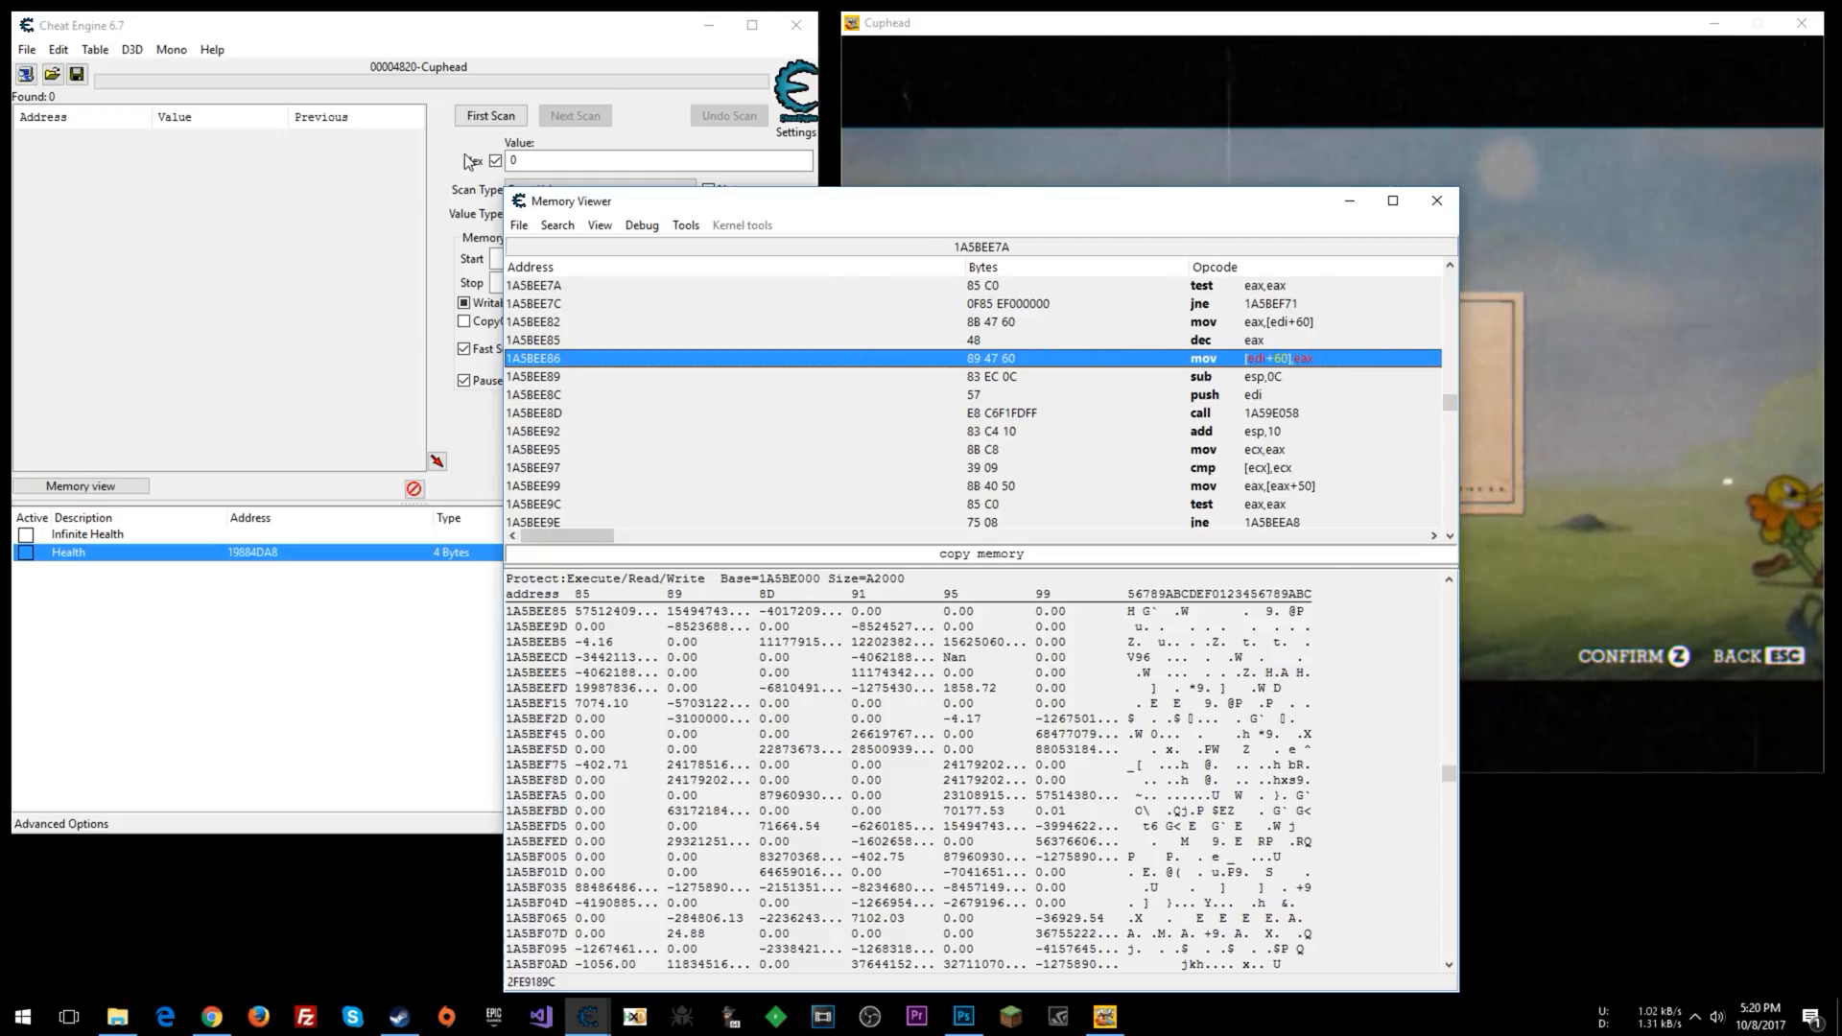
Switch the disassembly to symbol names, showing PlayerStatsManager:TakeDamage+8e.
{"action": "left_click", "coordinate": [171, 49]}
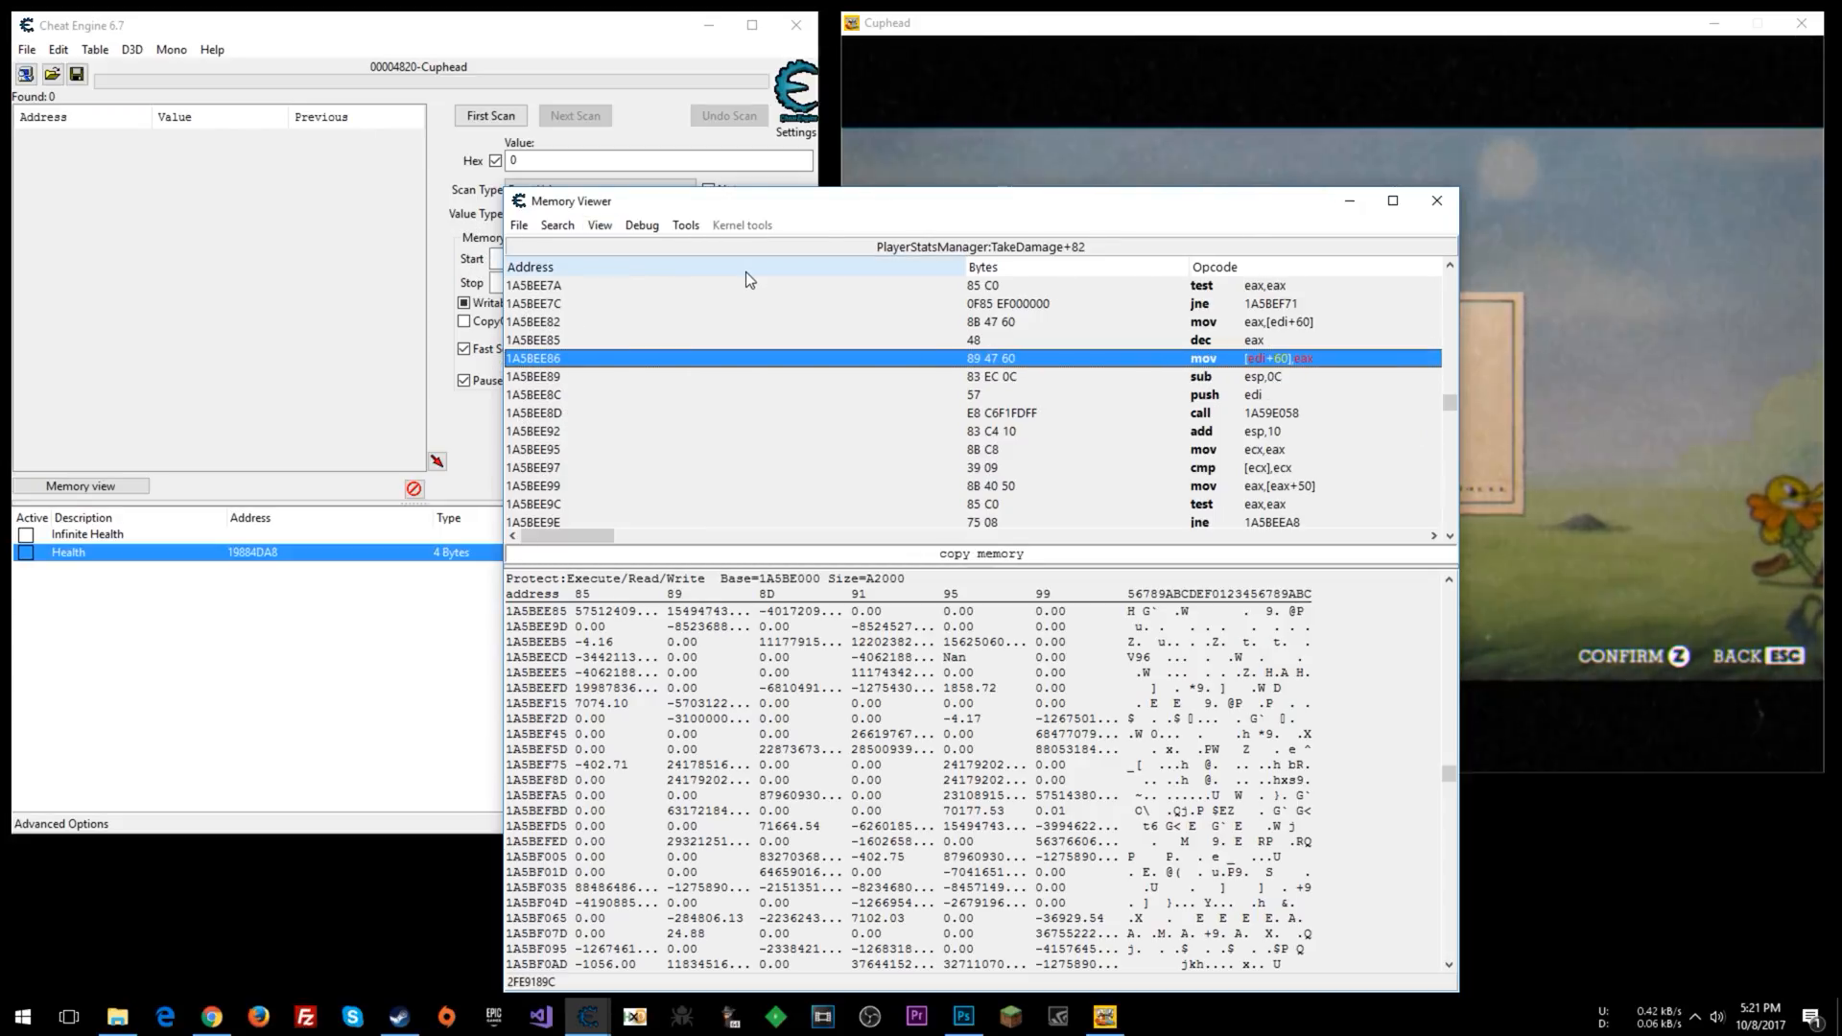
{"action": "left_click", "coordinate": [598, 224]}
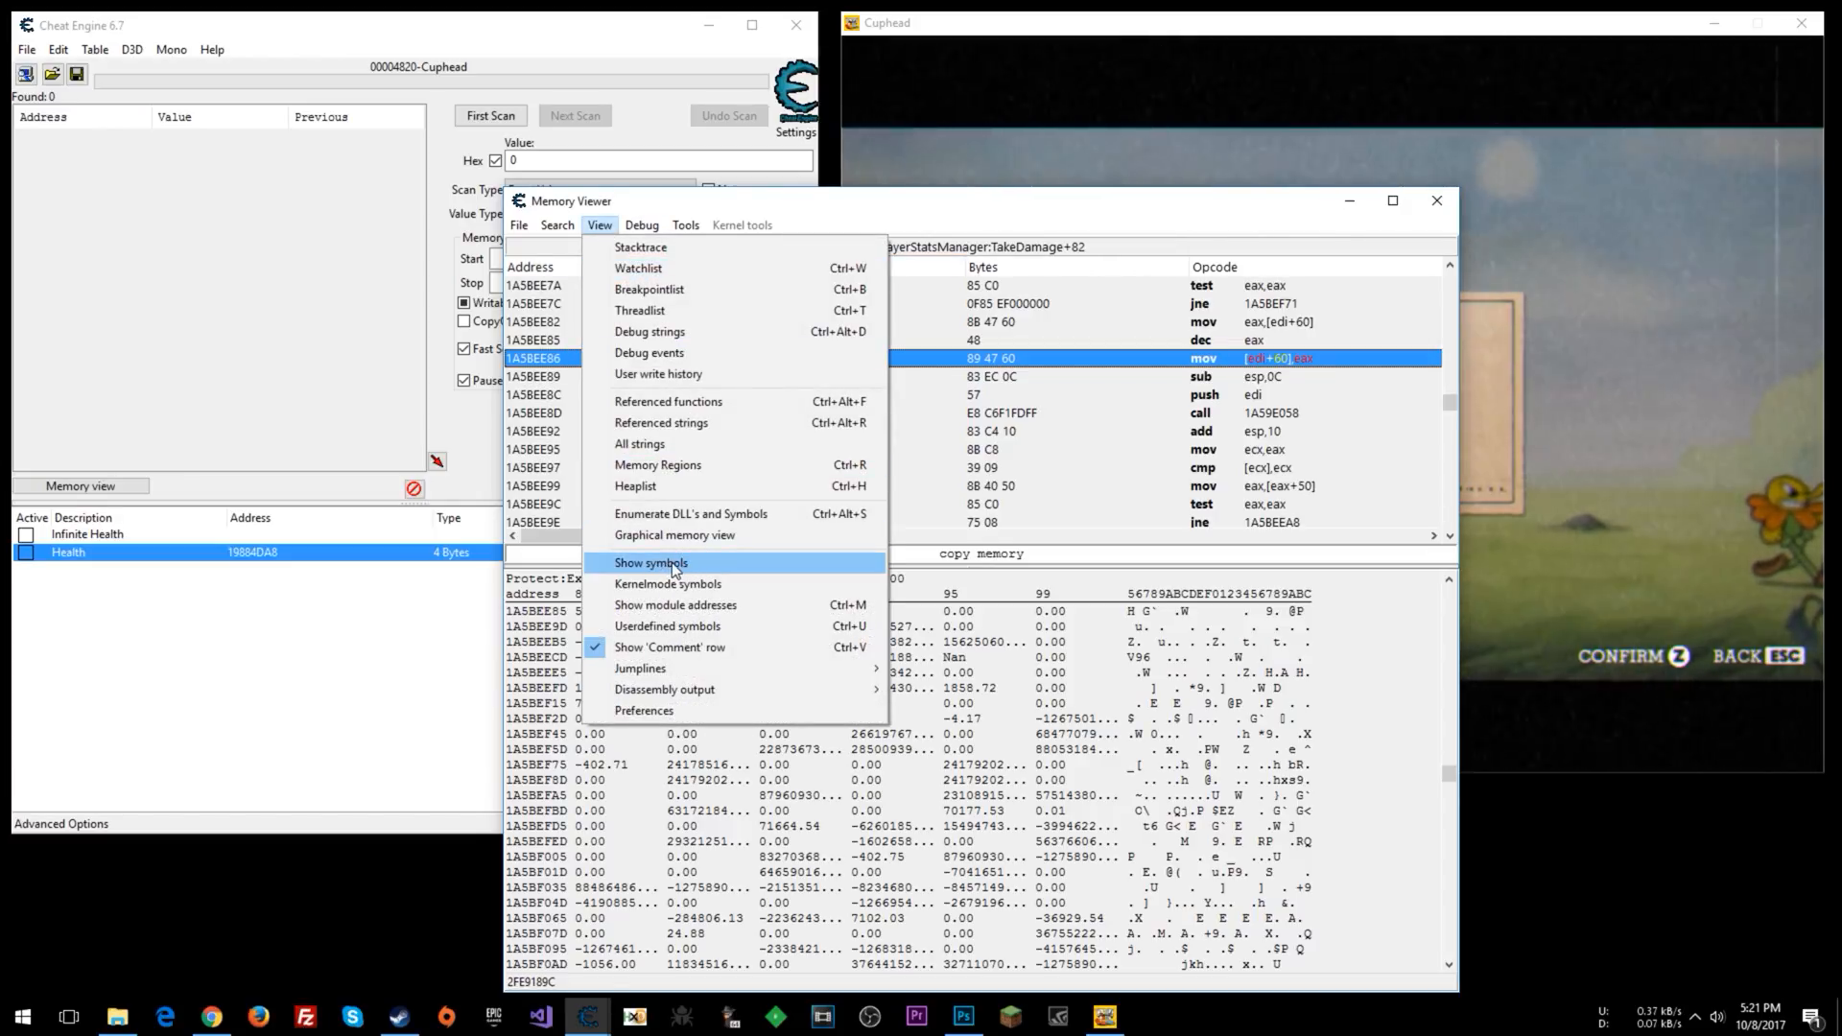
{"action": "left_click", "coordinate": [648, 563]}
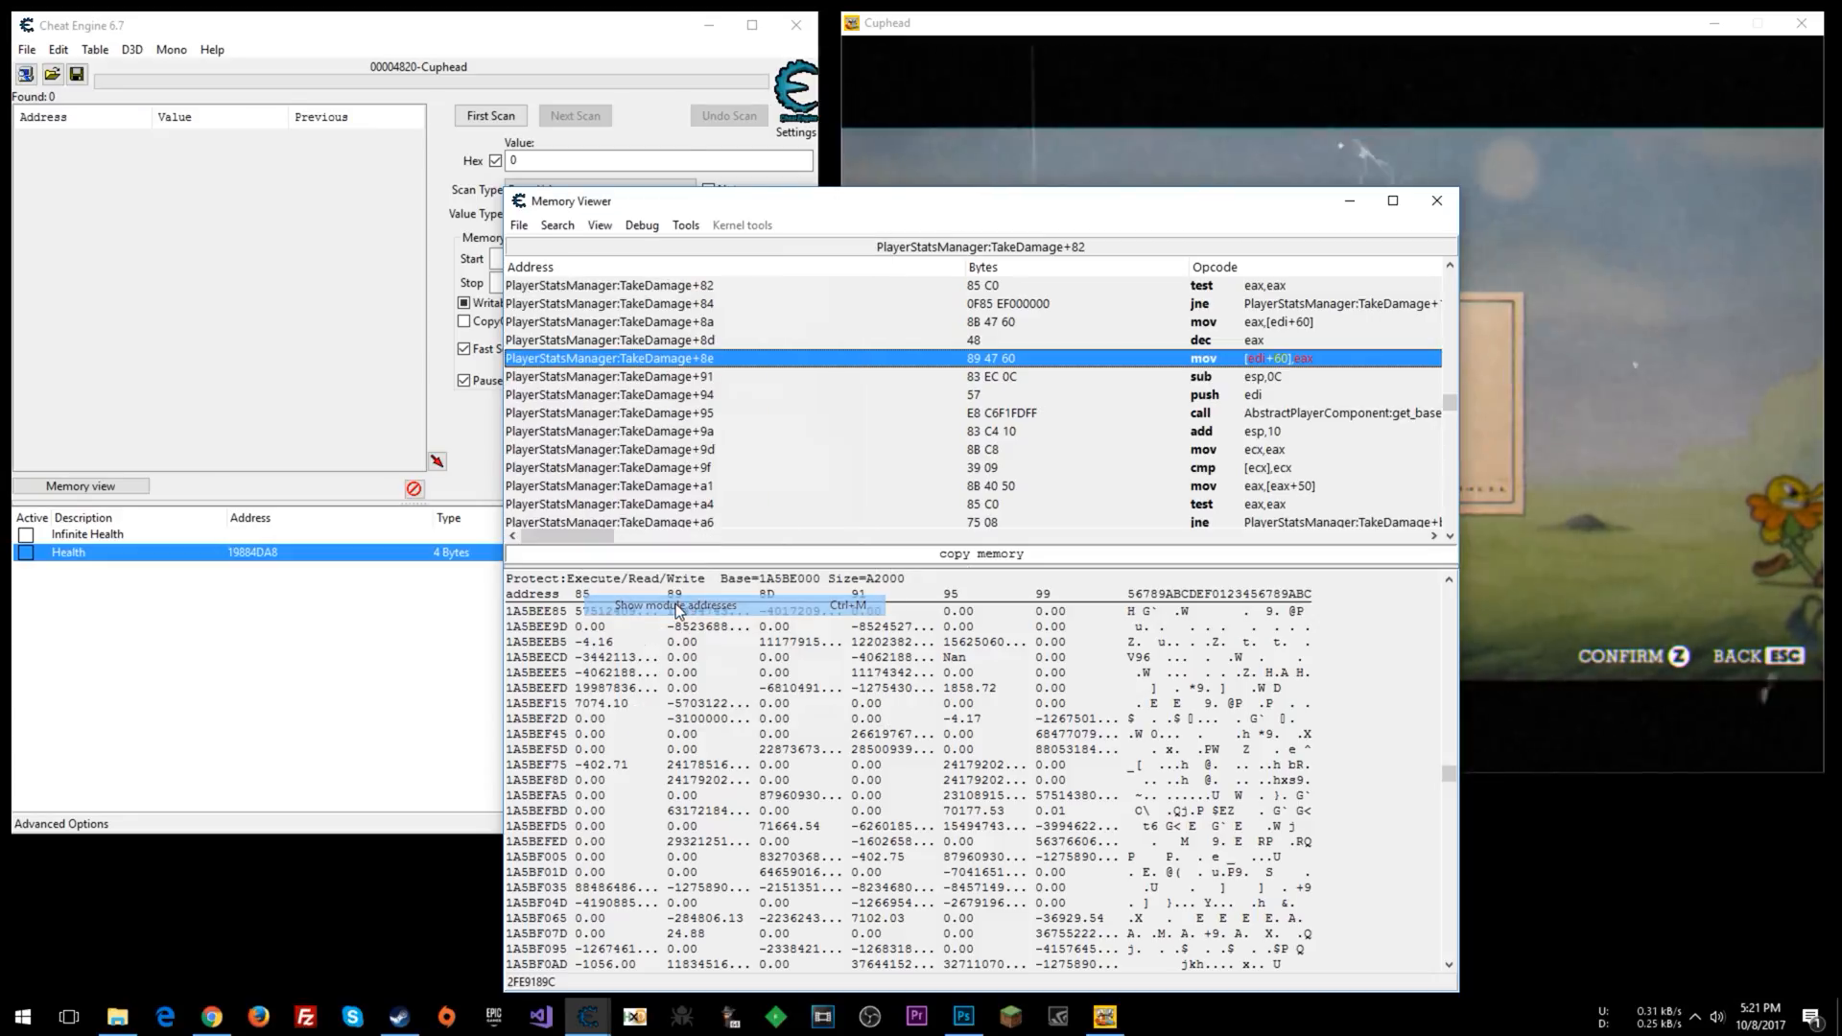
{"action": "left_click", "coordinate": [598, 224]}
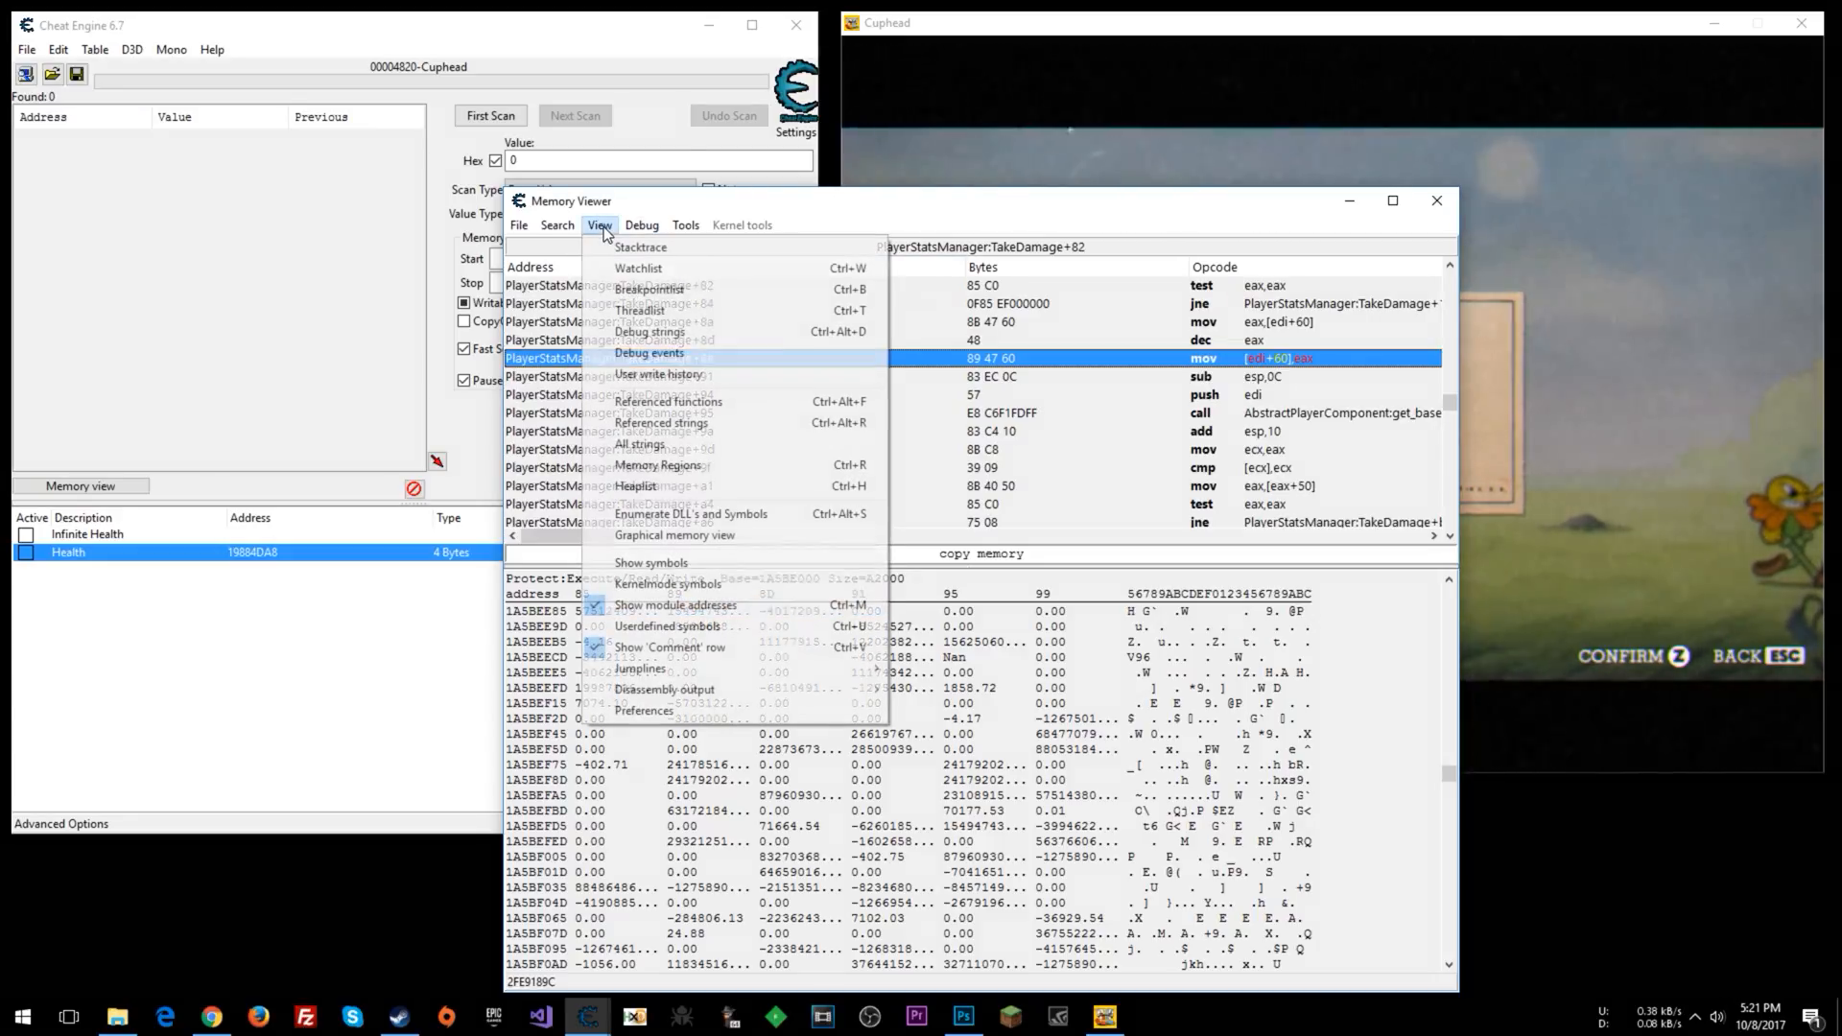
{"action": "left_click", "coordinate": [599, 225]}
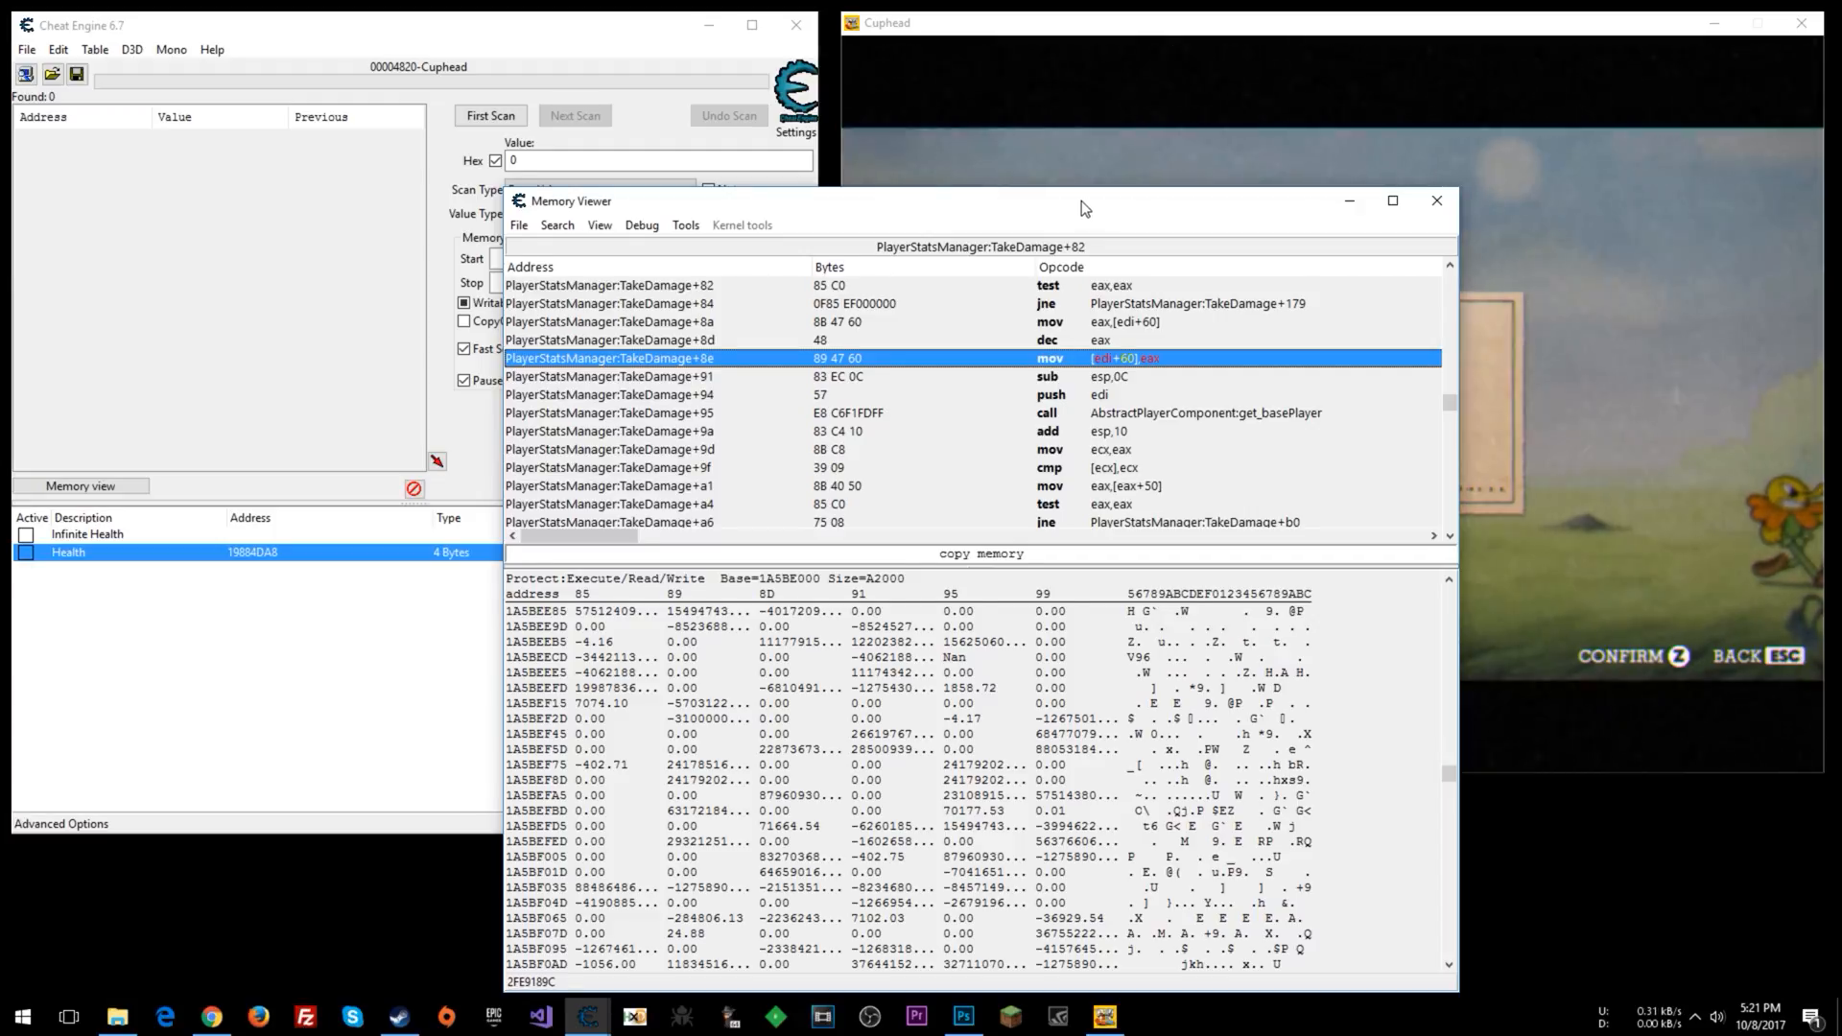
Move the Memory Viewer aside and confirm the Health value of 5.
{"action": "left_click_drag", "start_coordinate": [1081, 210], "coordinate": [1137, 180]}
{"action": "type", "text": "5"}
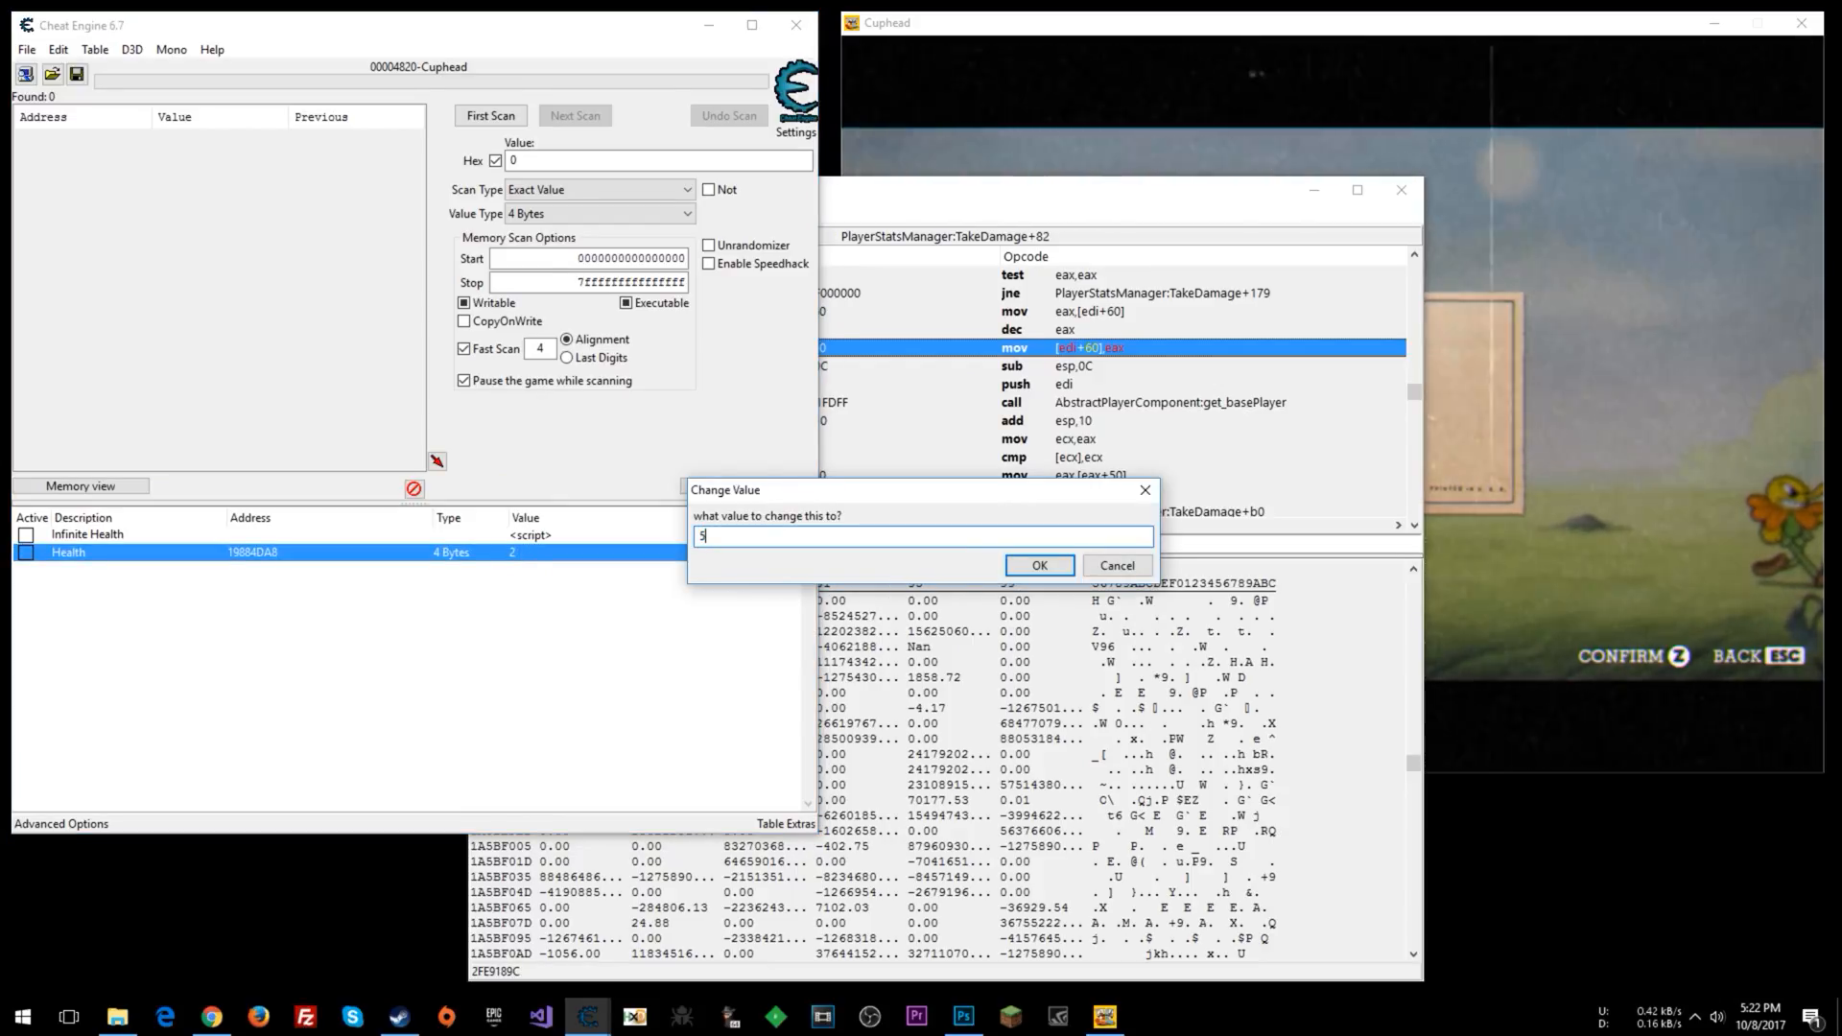
{"action": "left_click", "coordinate": [1037, 565]}
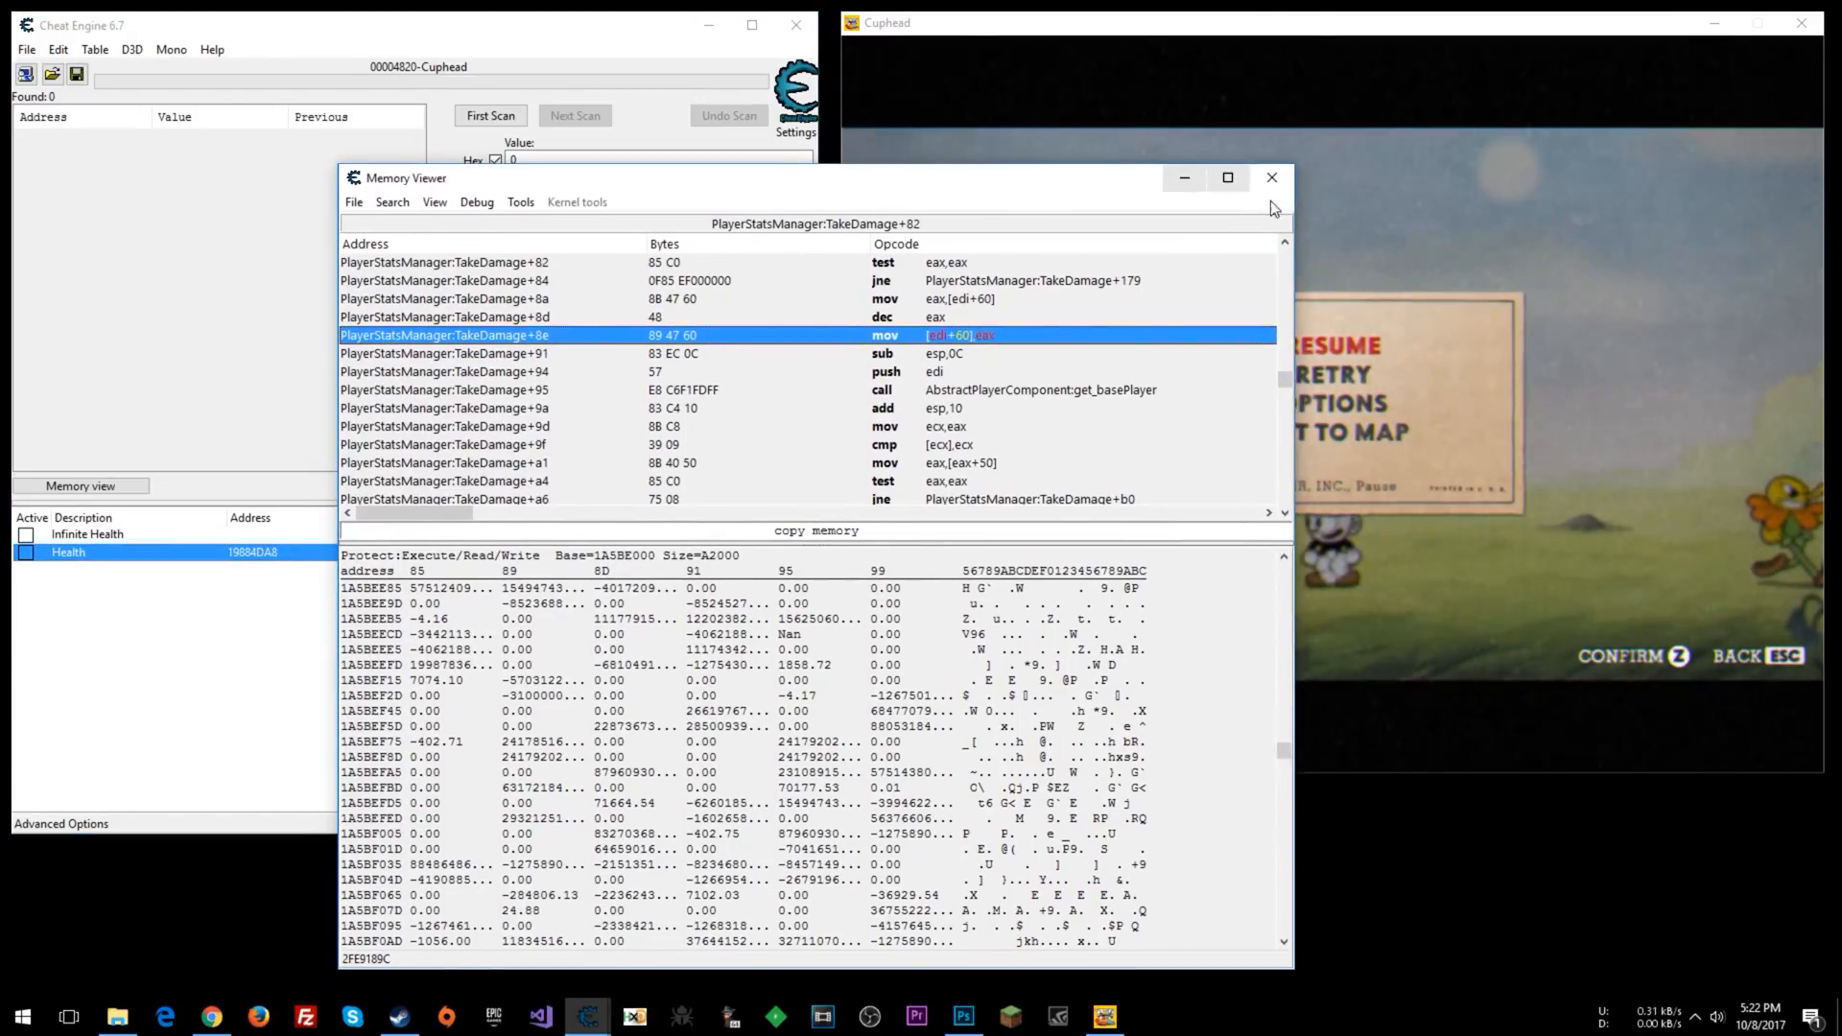
{"action": "mouse_move", "coordinate": [1122, 335]}
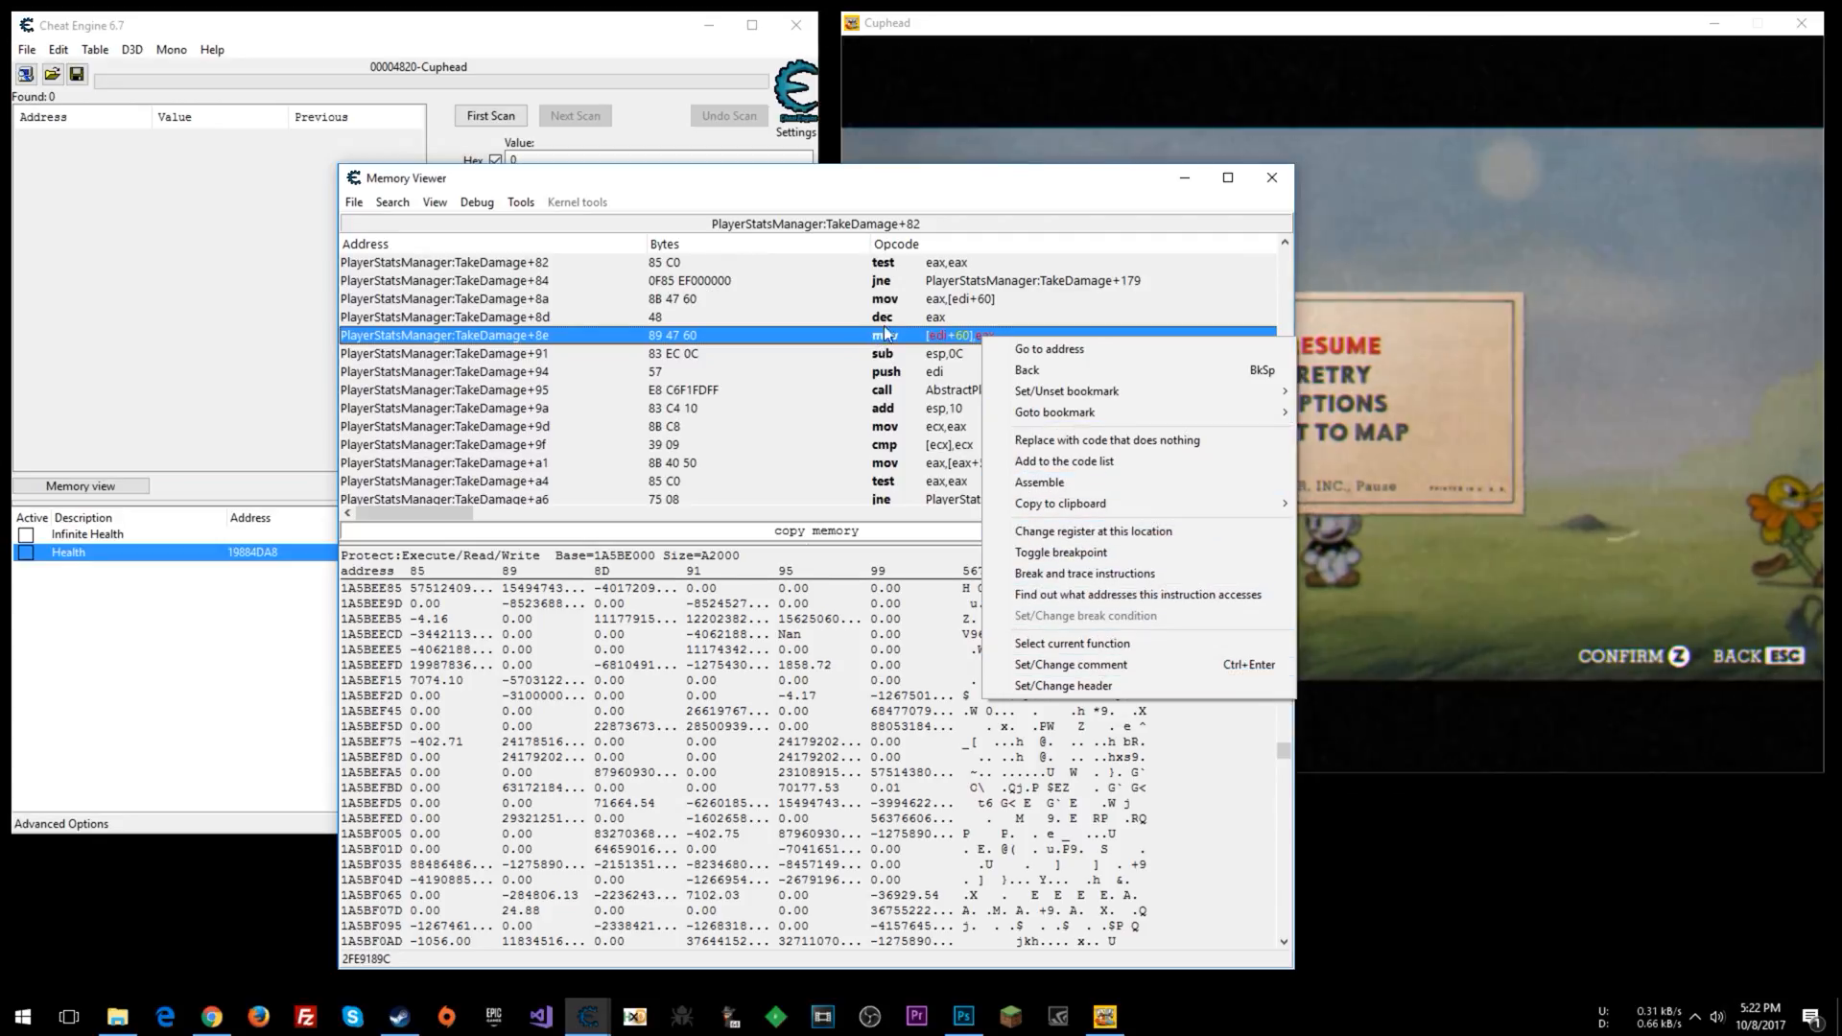
{"action": "mouse_move", "coordinate": [1040, 569]}
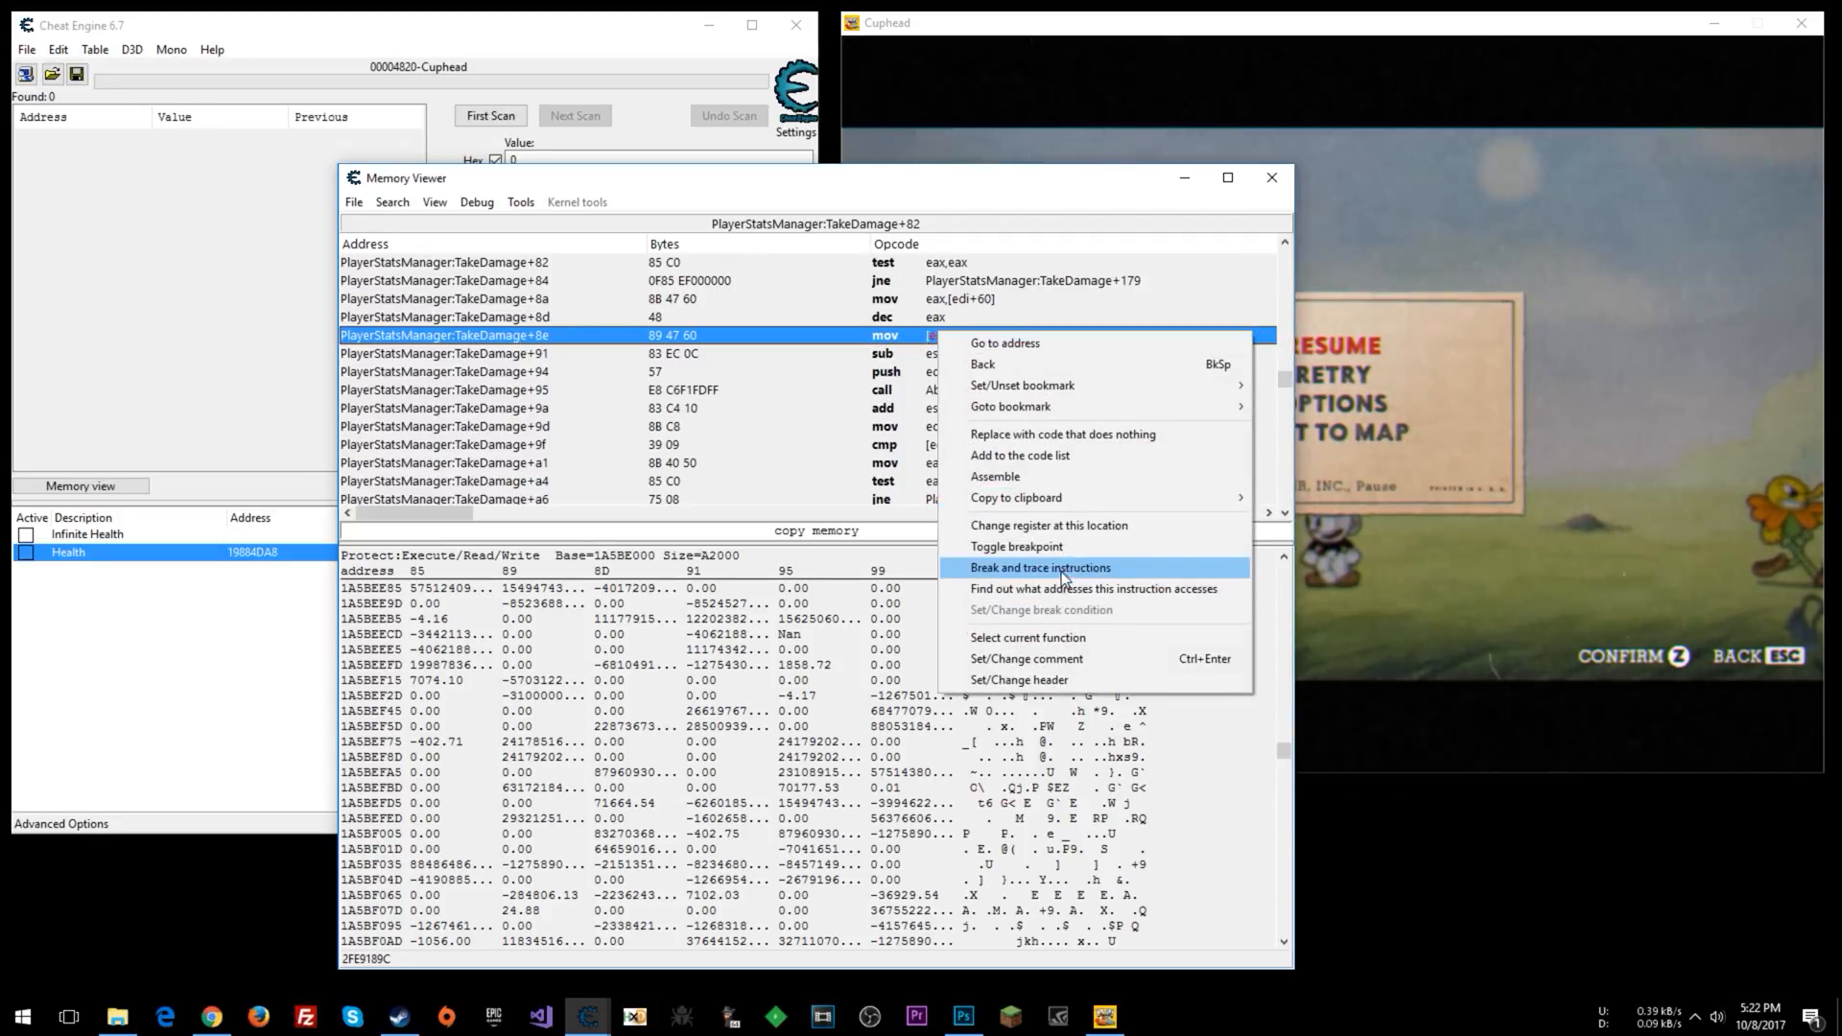
Break and trace from TakeDamage+8e with adjusted options and a trace count of 1000.
{"action": "left_click", "coordinate": [1038, 567]}
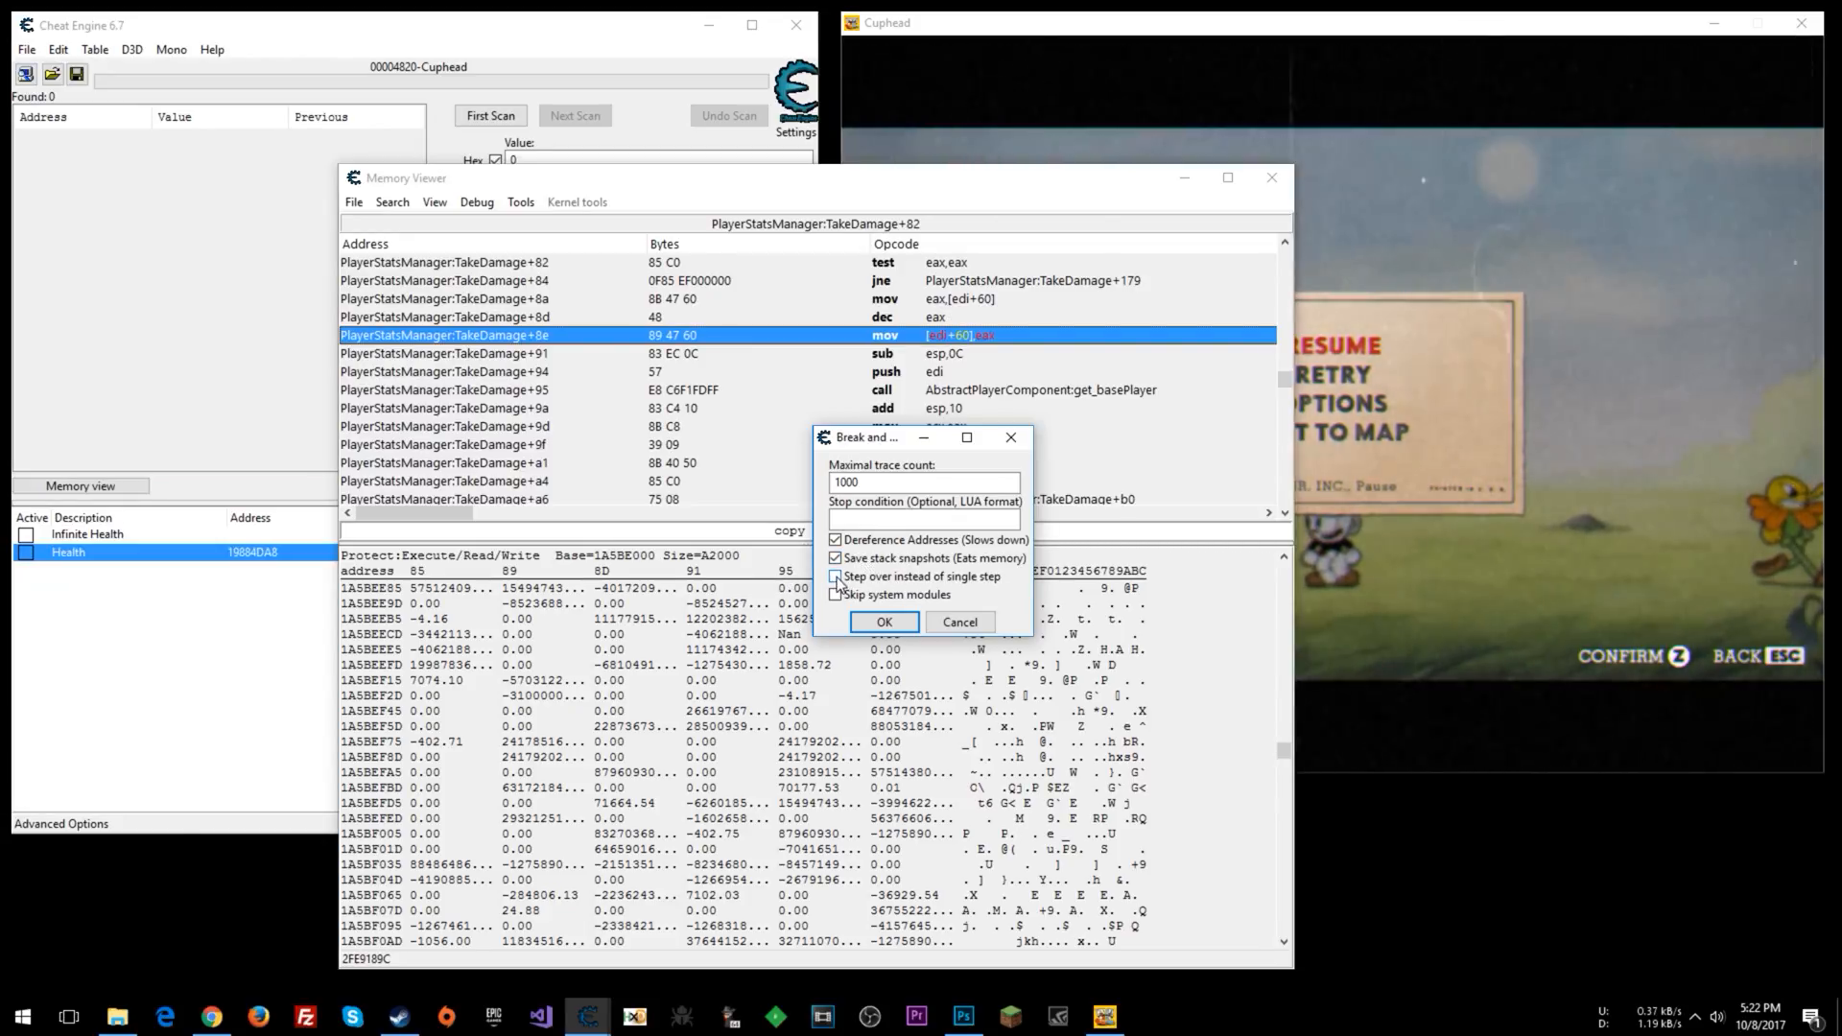
{"action": "left_click", "coordinate": [835, 576]}
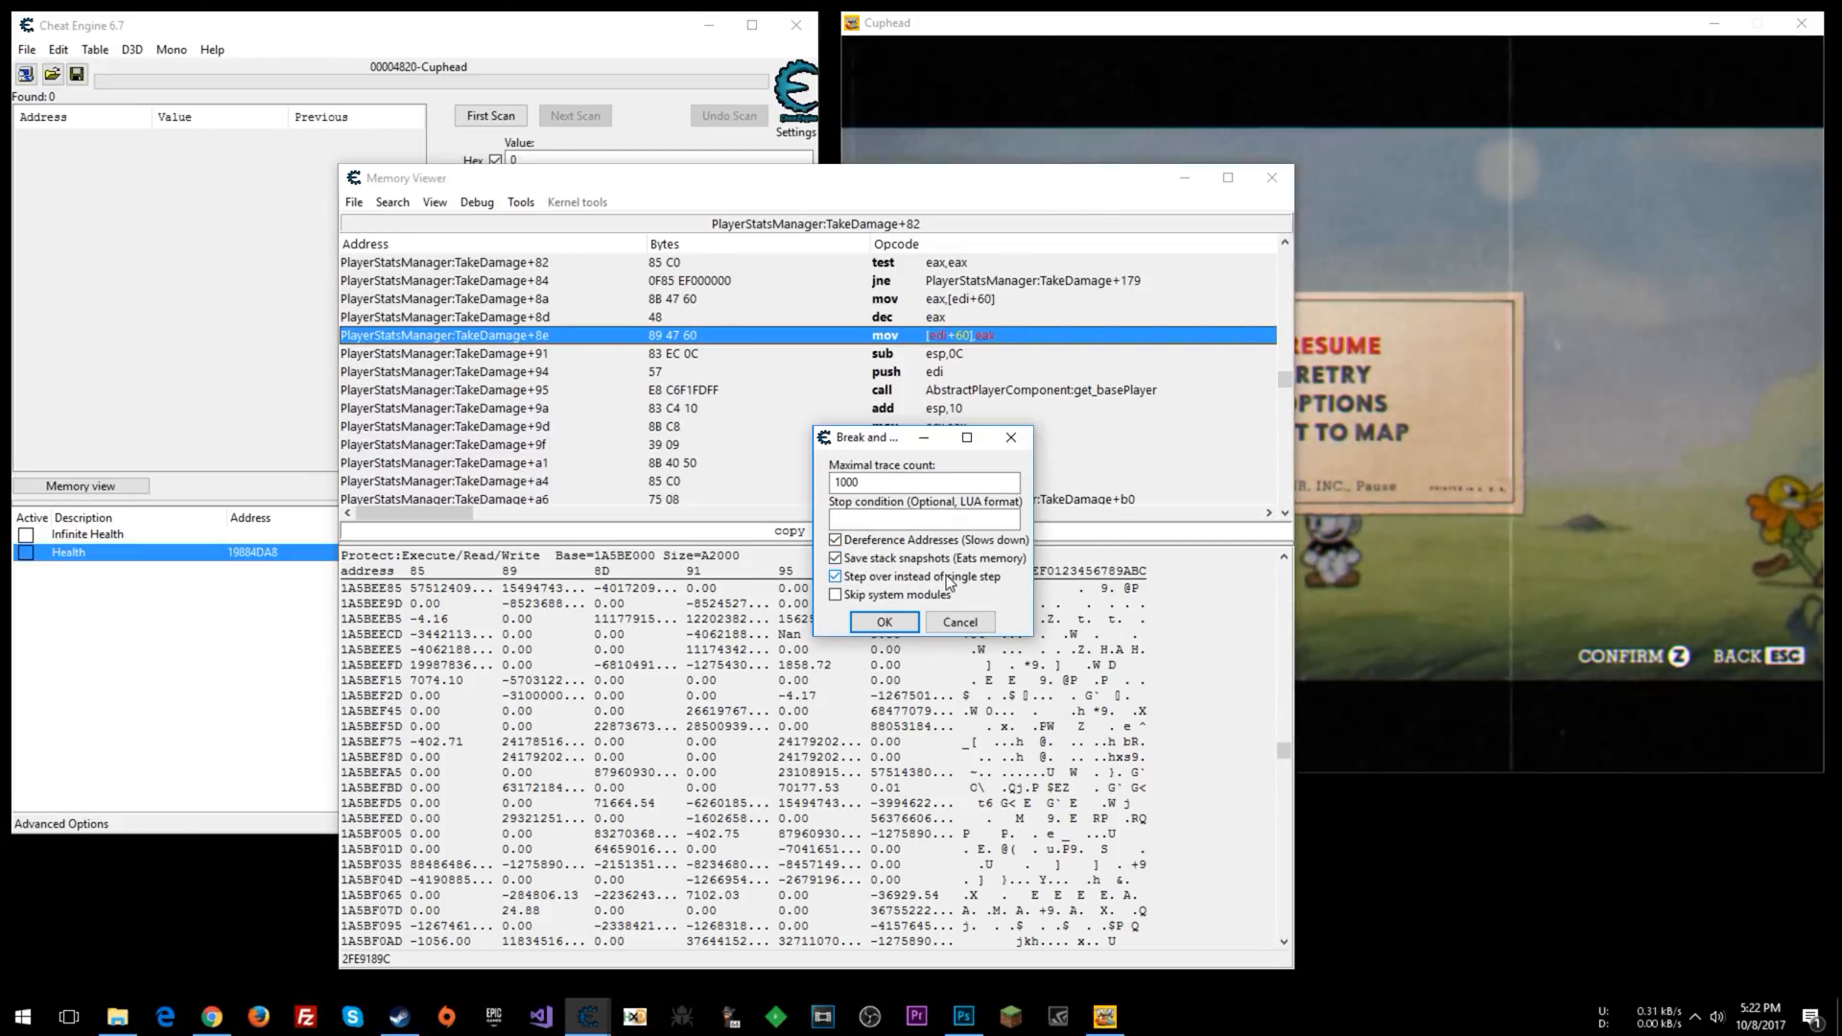
{"action": "left_click", "coordinate": [836, 594]}
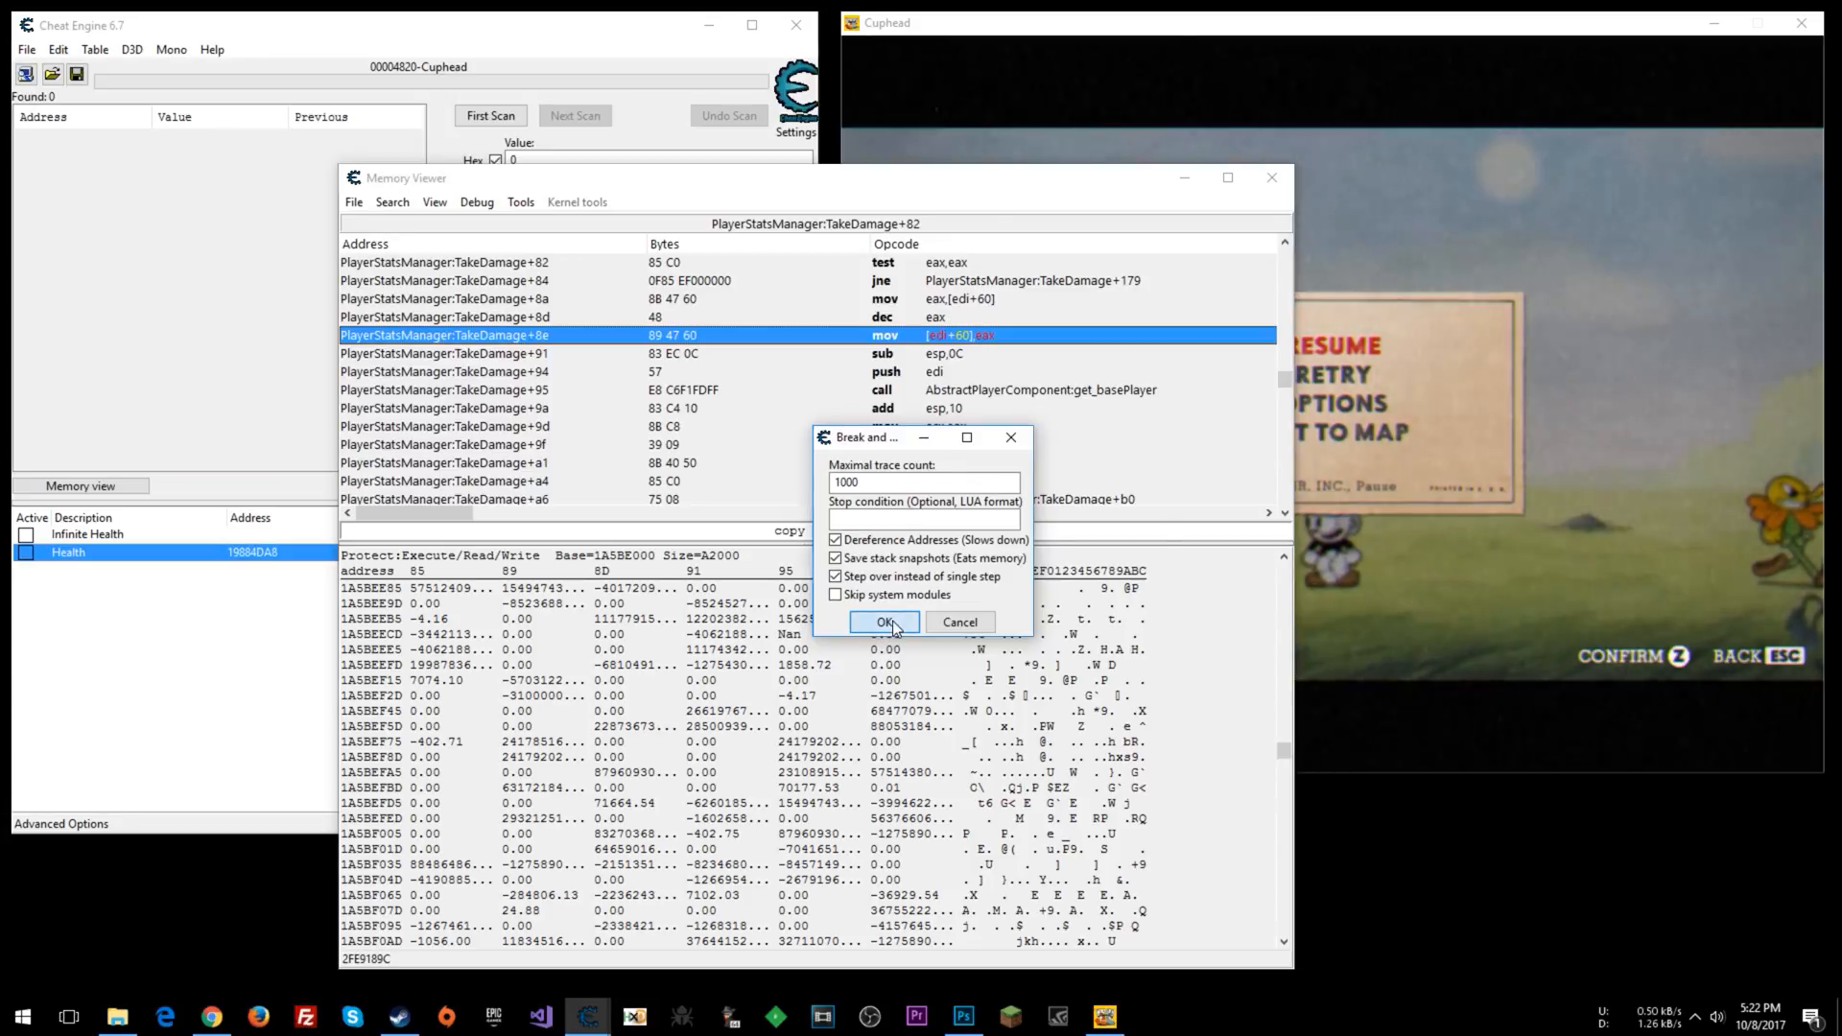
{"action": "left_click", "coordinate": [885, 622]}
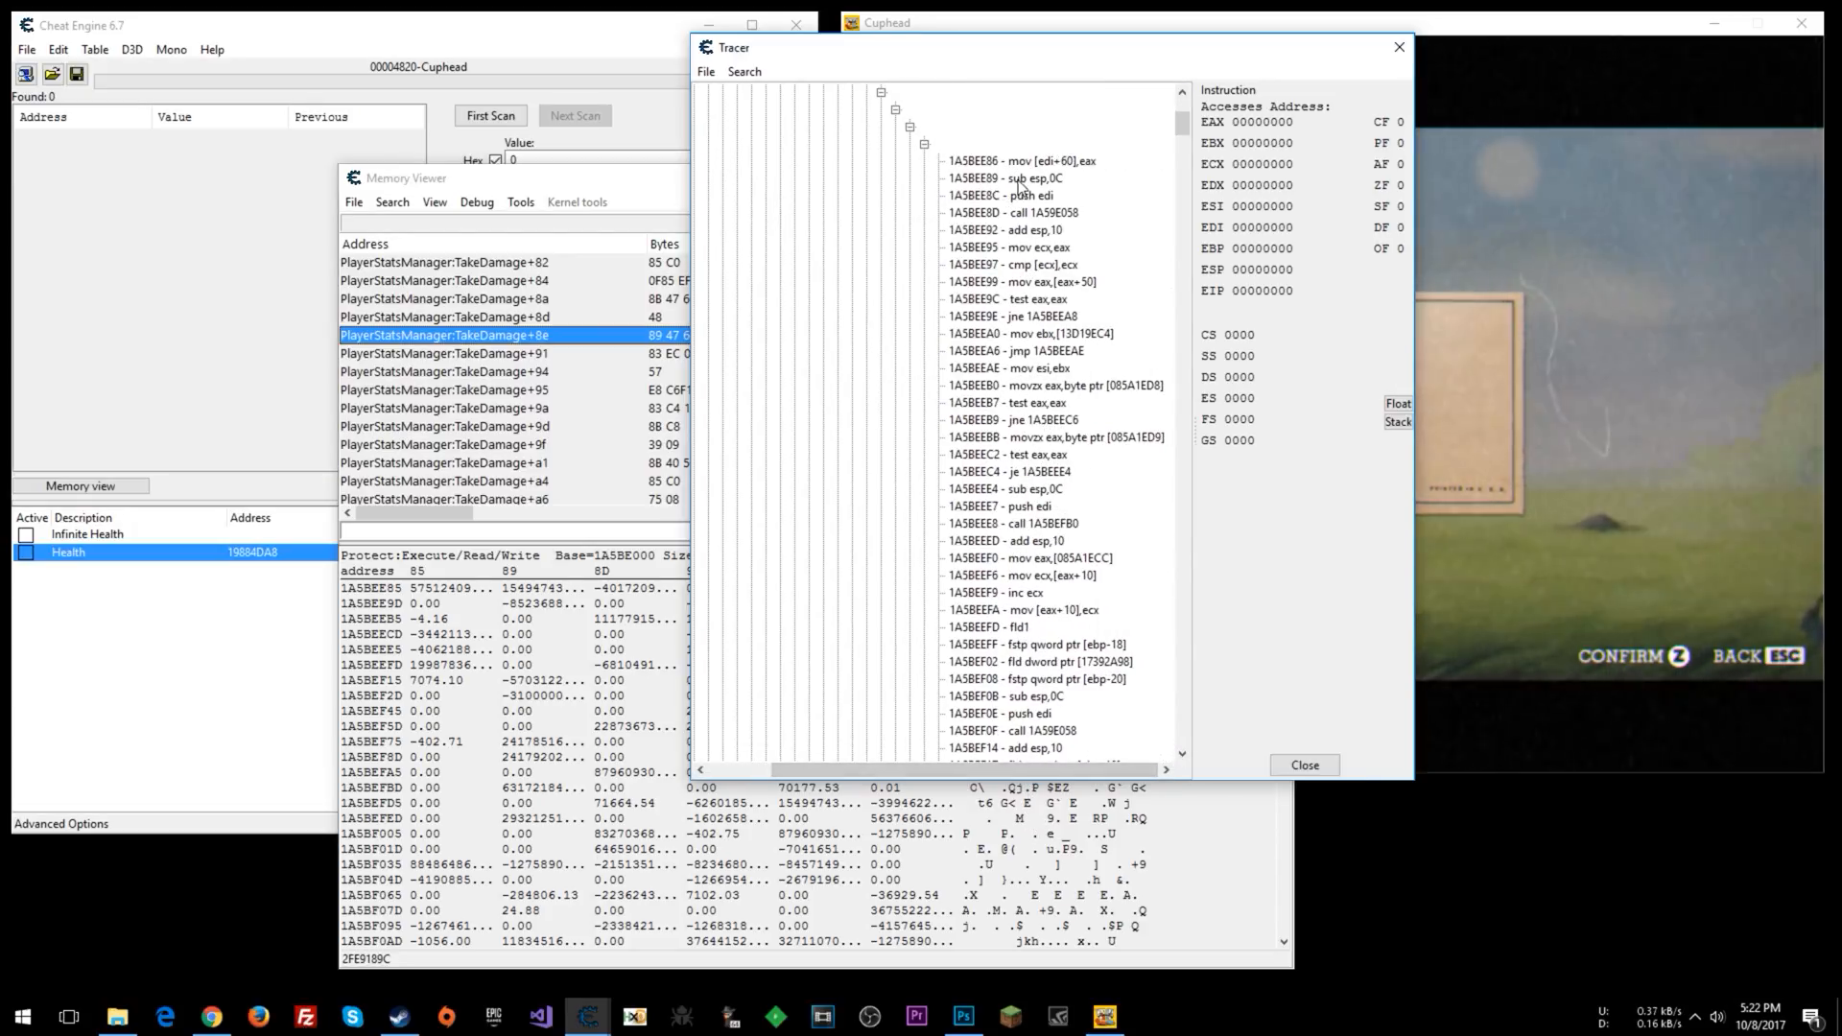
Show registers for a traced instruction, reaching OnDamageTaken+b0, and scroll the trace list.
{"action": "left_click", "coordinate": [1017, 161]}
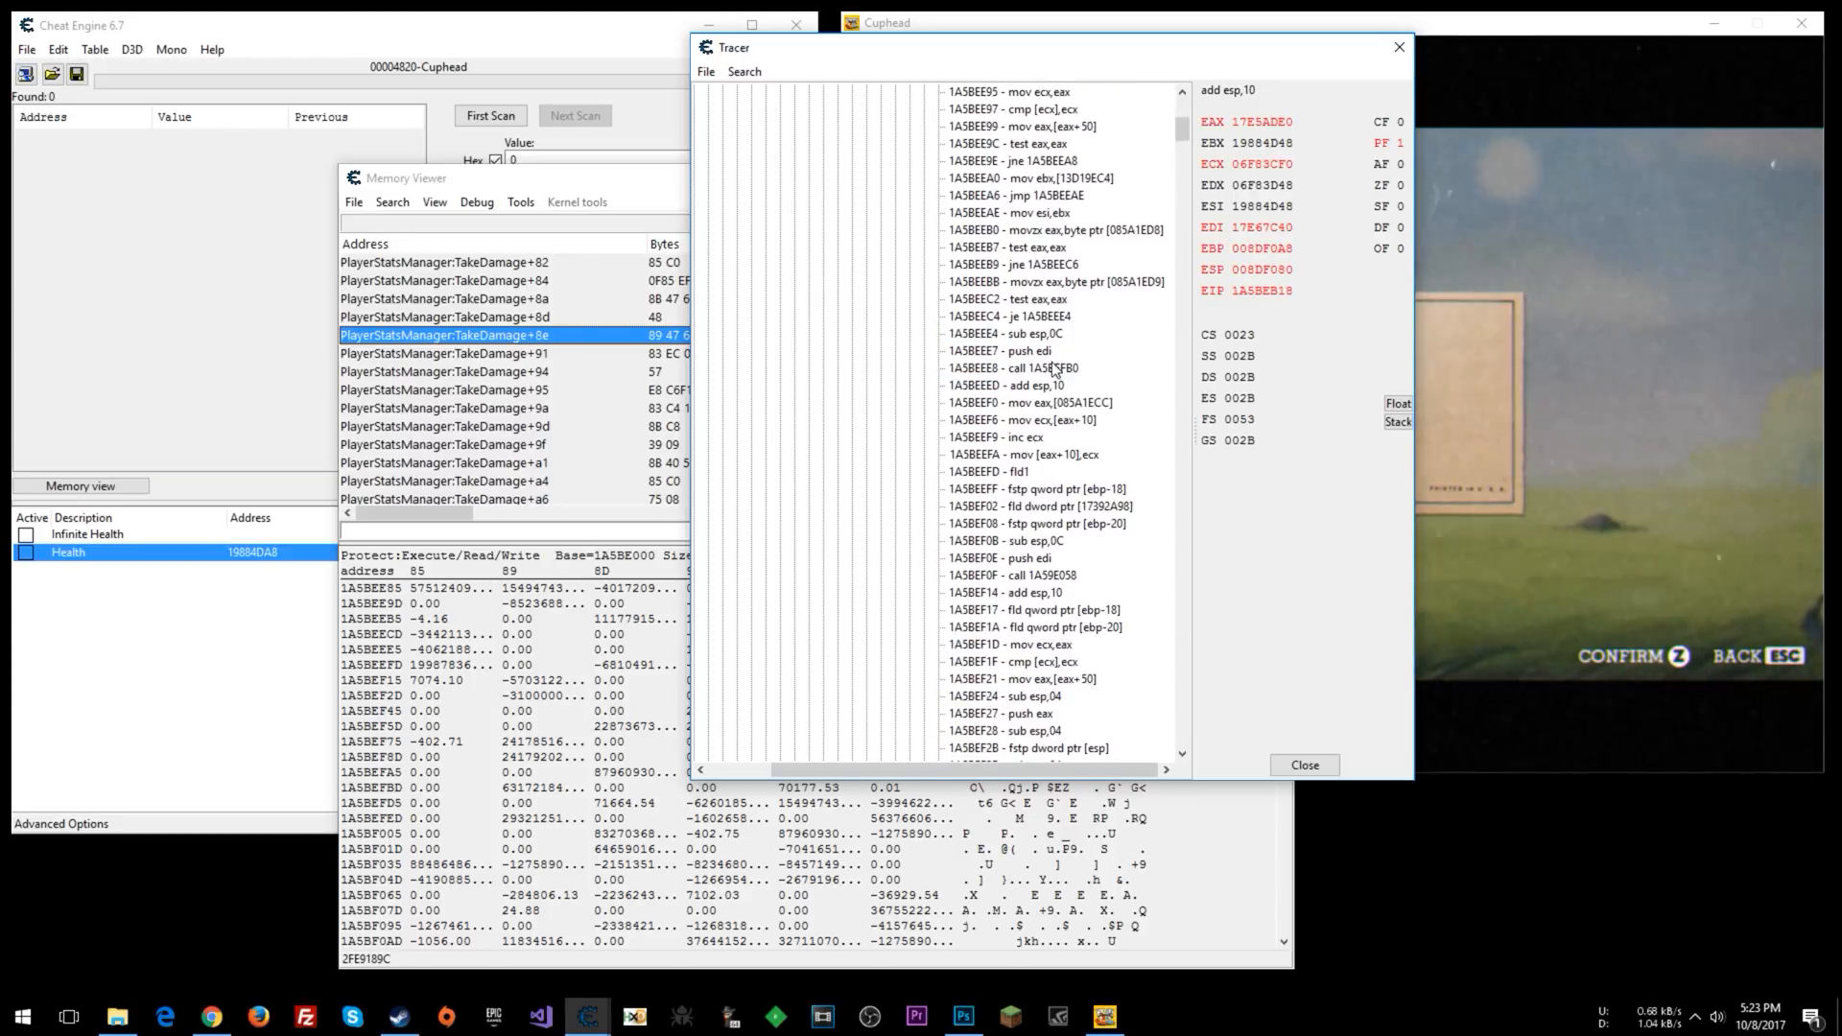
{"action": "scroll", "scroll_direction": "down", "scroll_amount": 3}
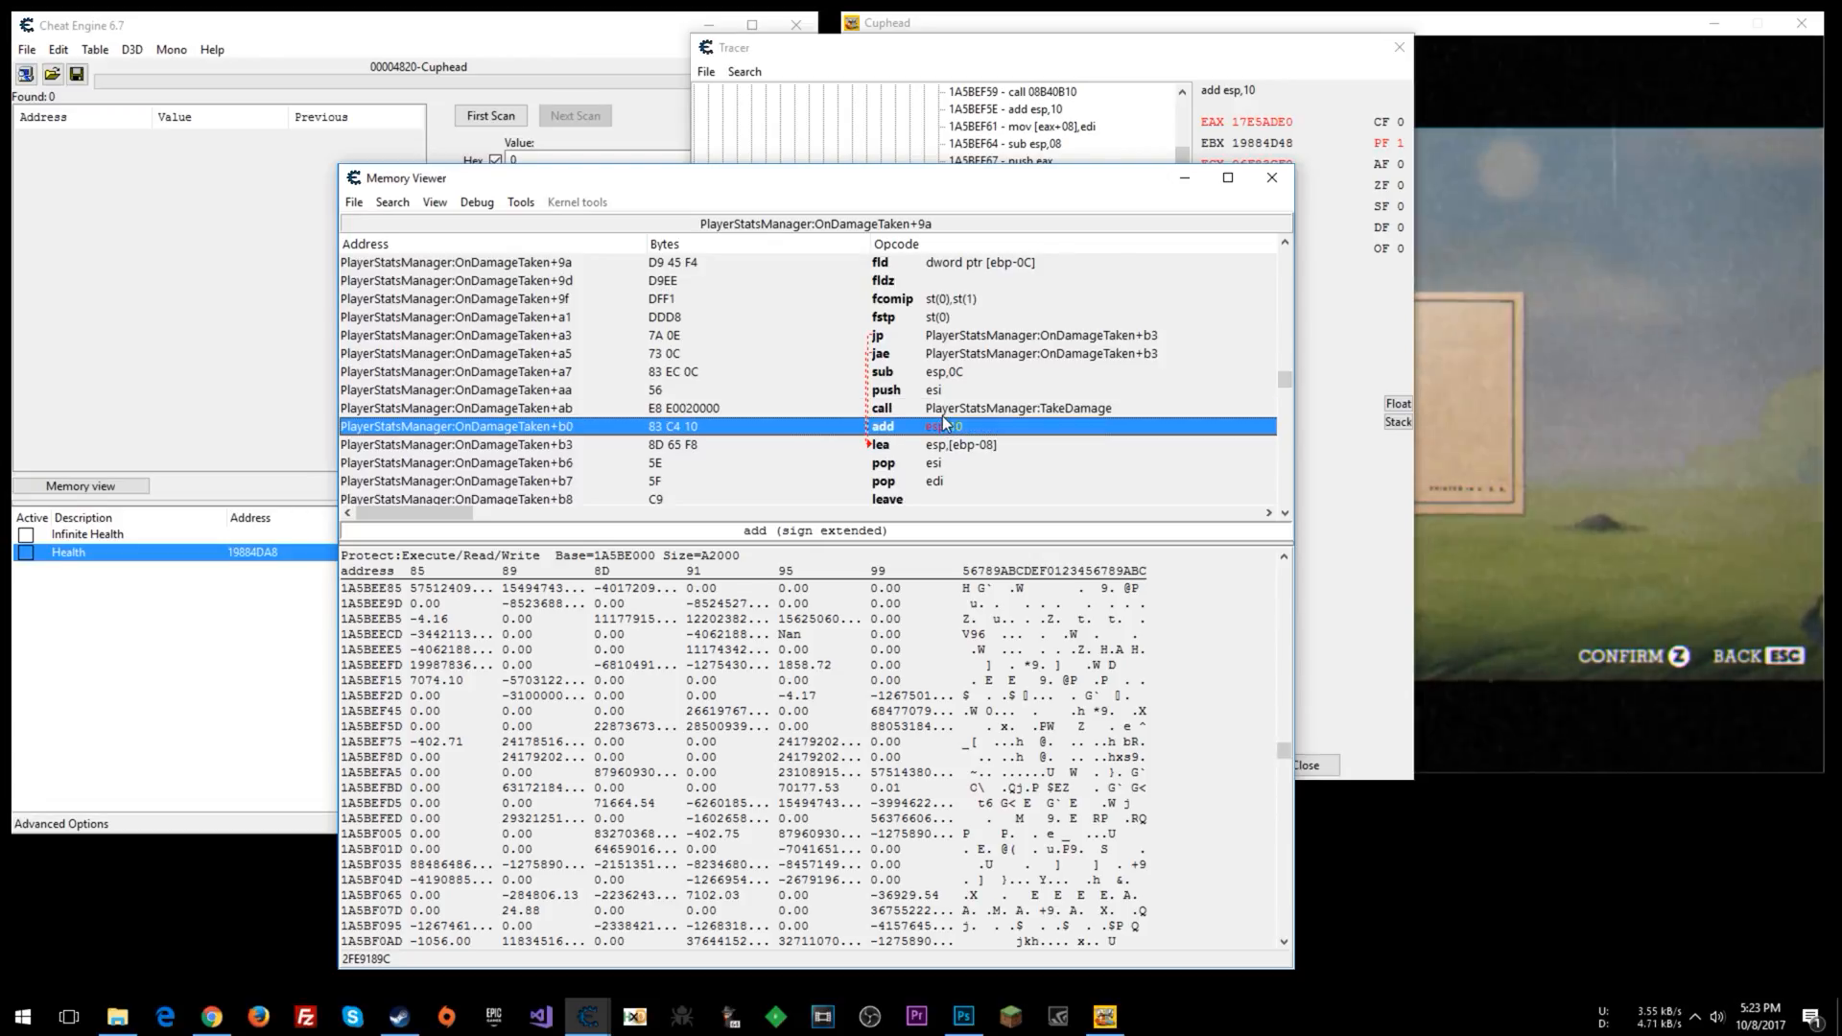
{"action": "mouse_move", "coordinate": [932, 397]}
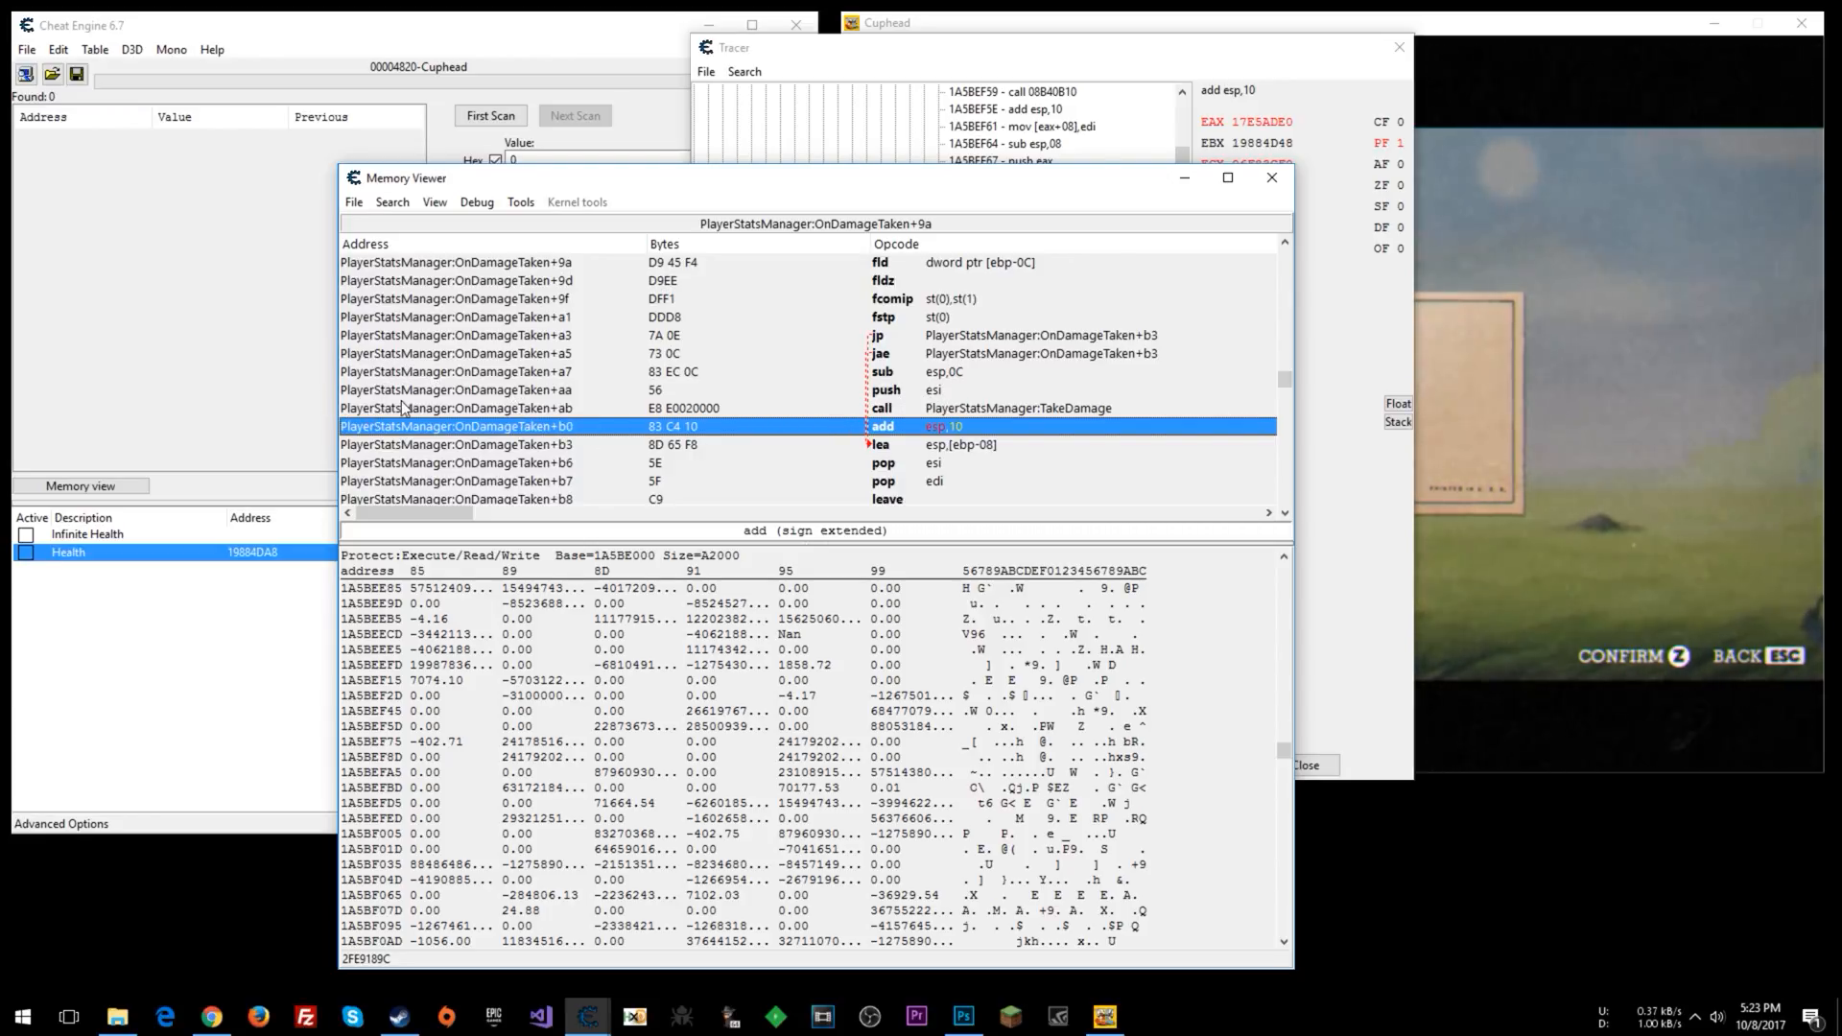
{"action": "mouse_move", "coordinate": [553, 439]}
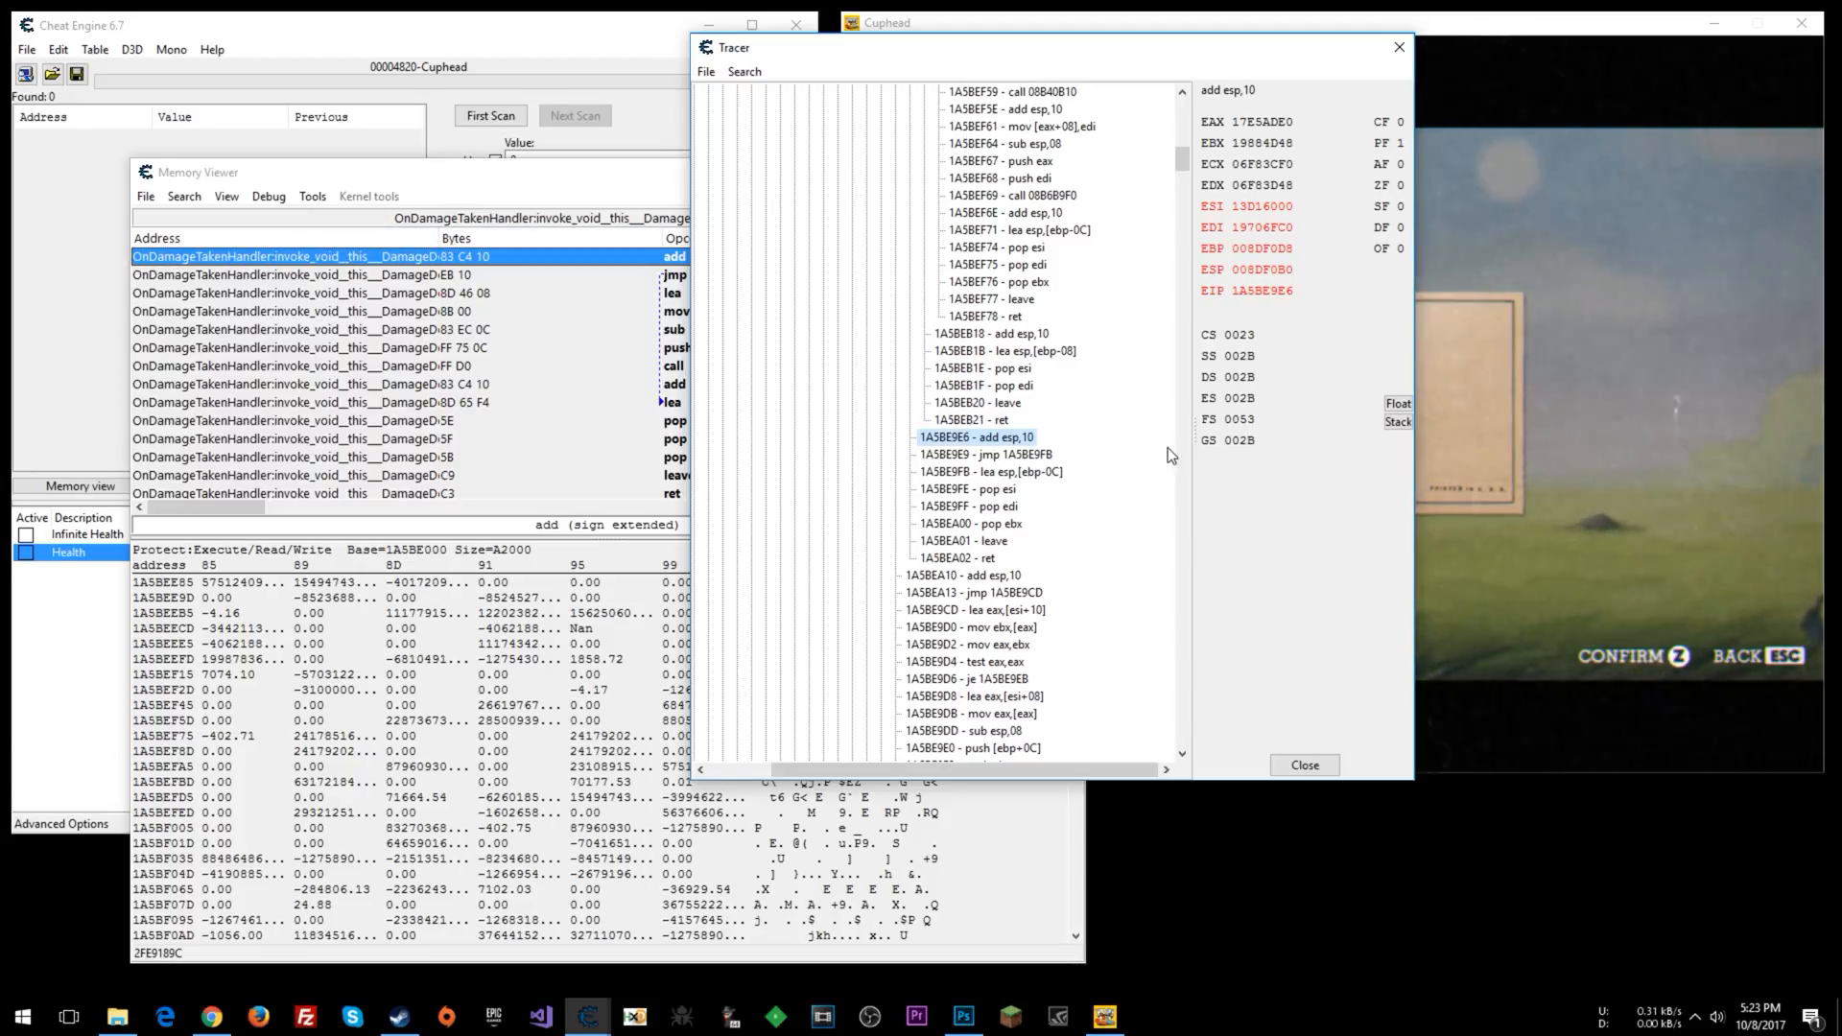
Walk up the traced callers to AbstractPlatformingLevelEnemy:OnCollisionPlayer.
{"action": "left_click", "coordinate": [963, 575]}
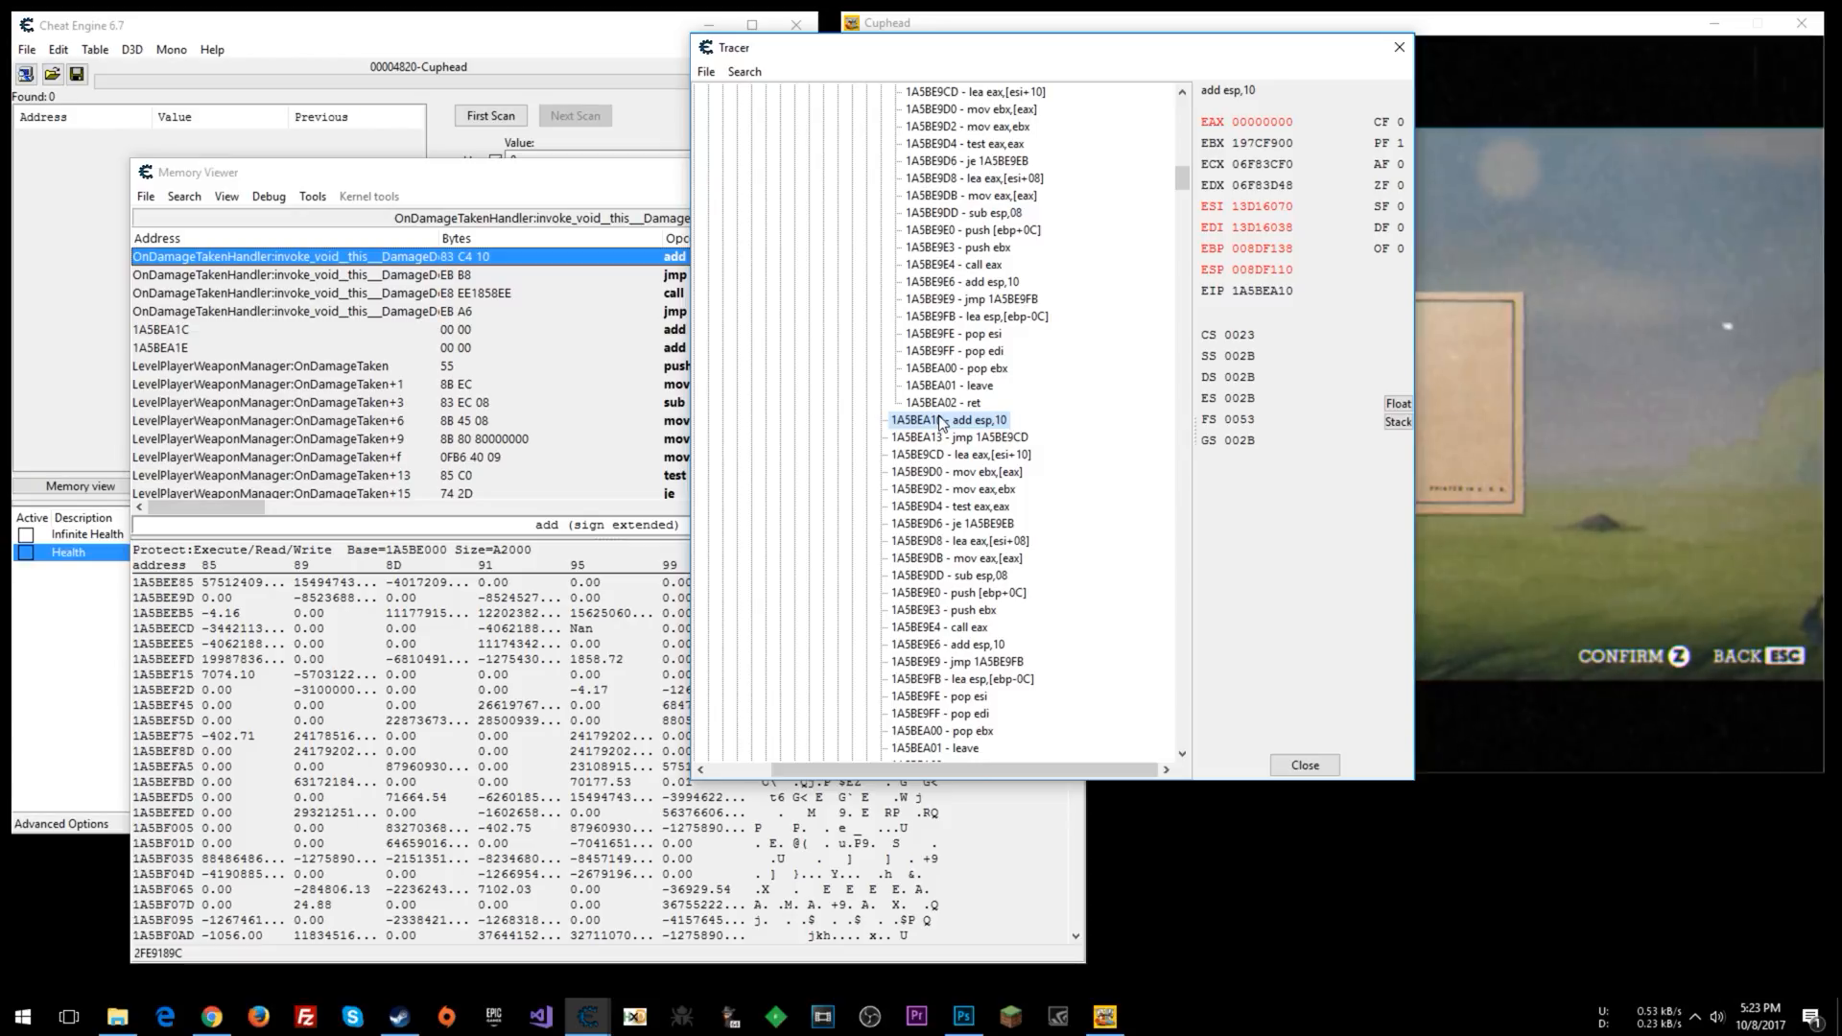
{"action": "scroll", "scroll_direction": "down", "scroll_amount": 3}
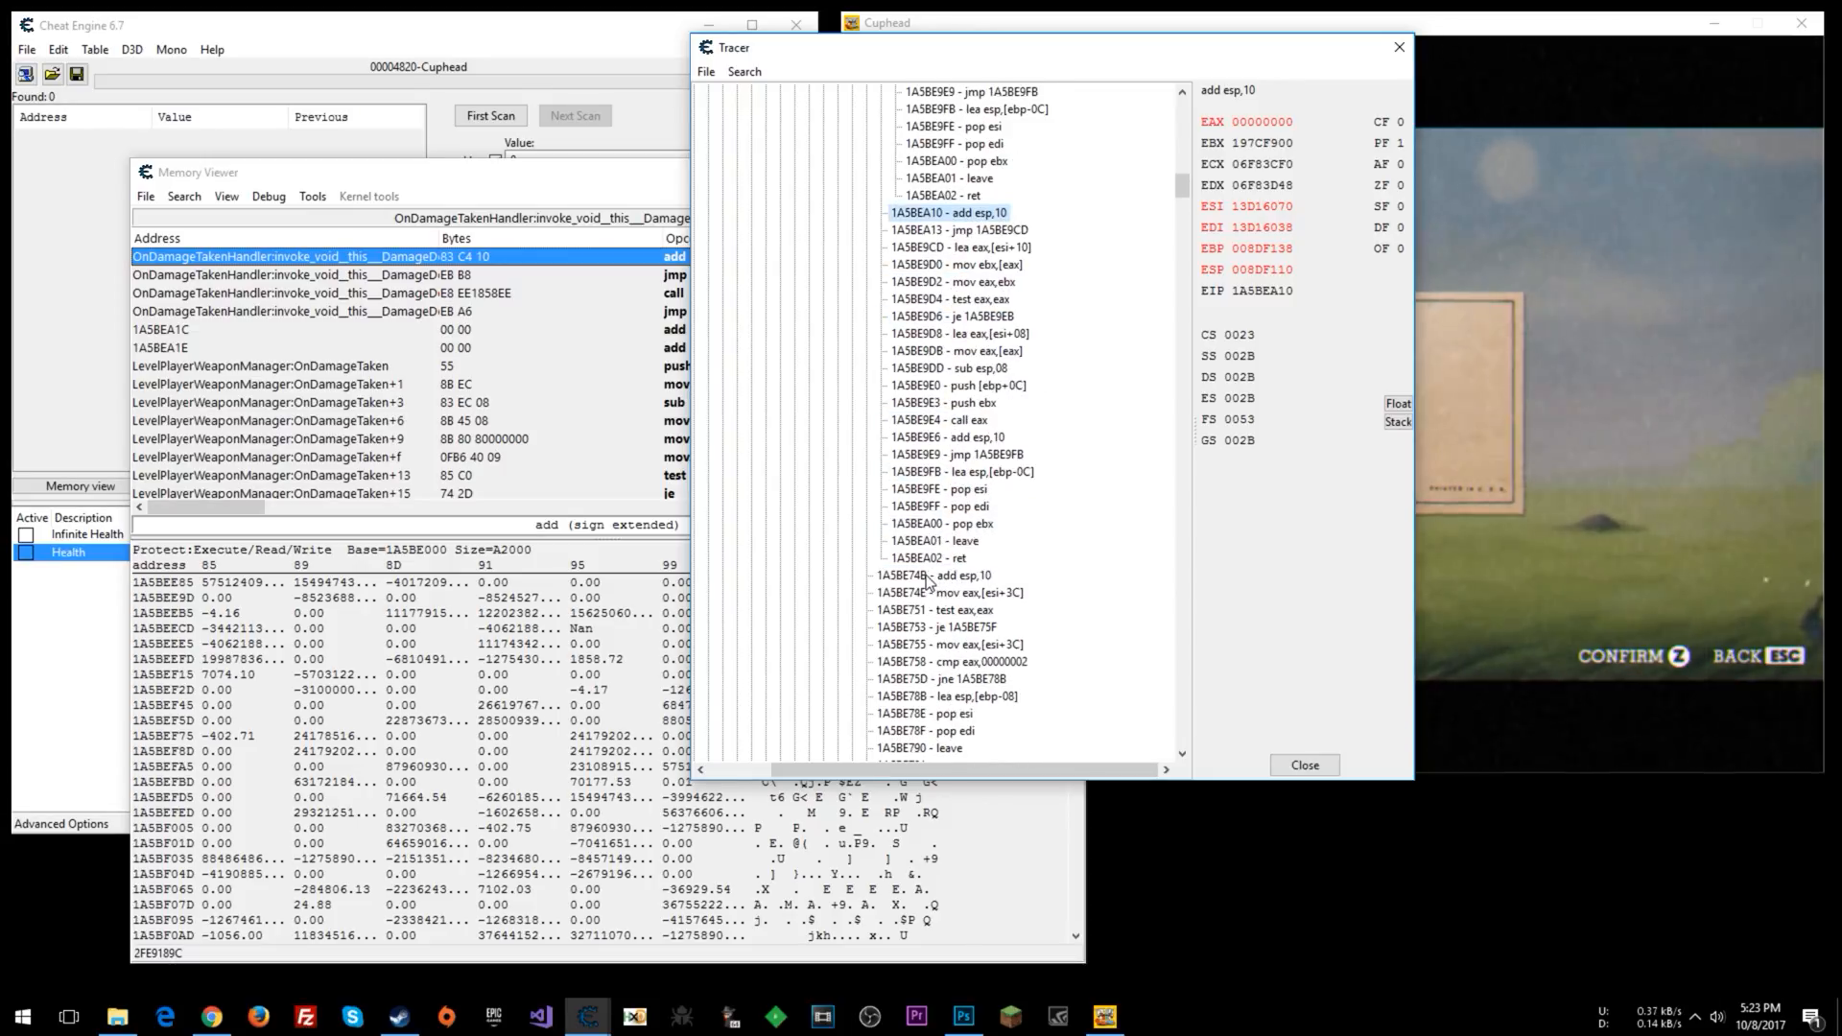
{"action": "left_click", "coordinate": [936, 575]}
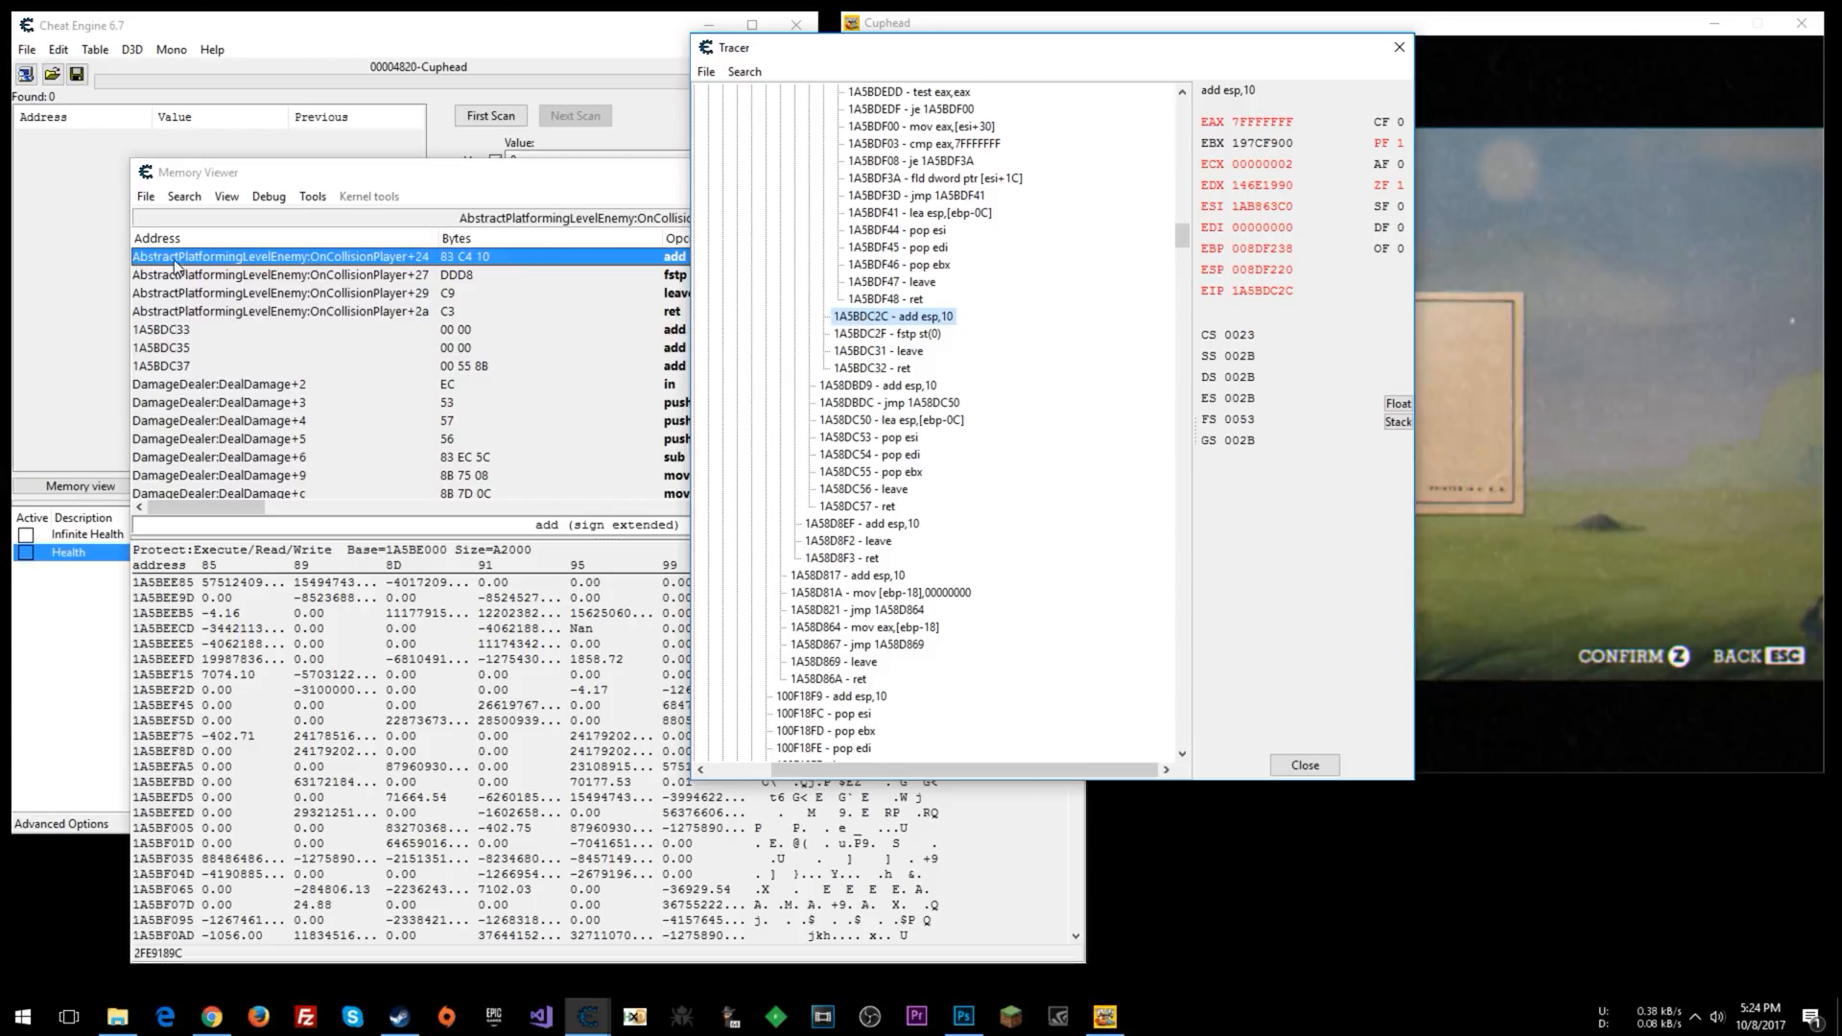
{"action": "mouse_move", "coordinate": [285, 279]}
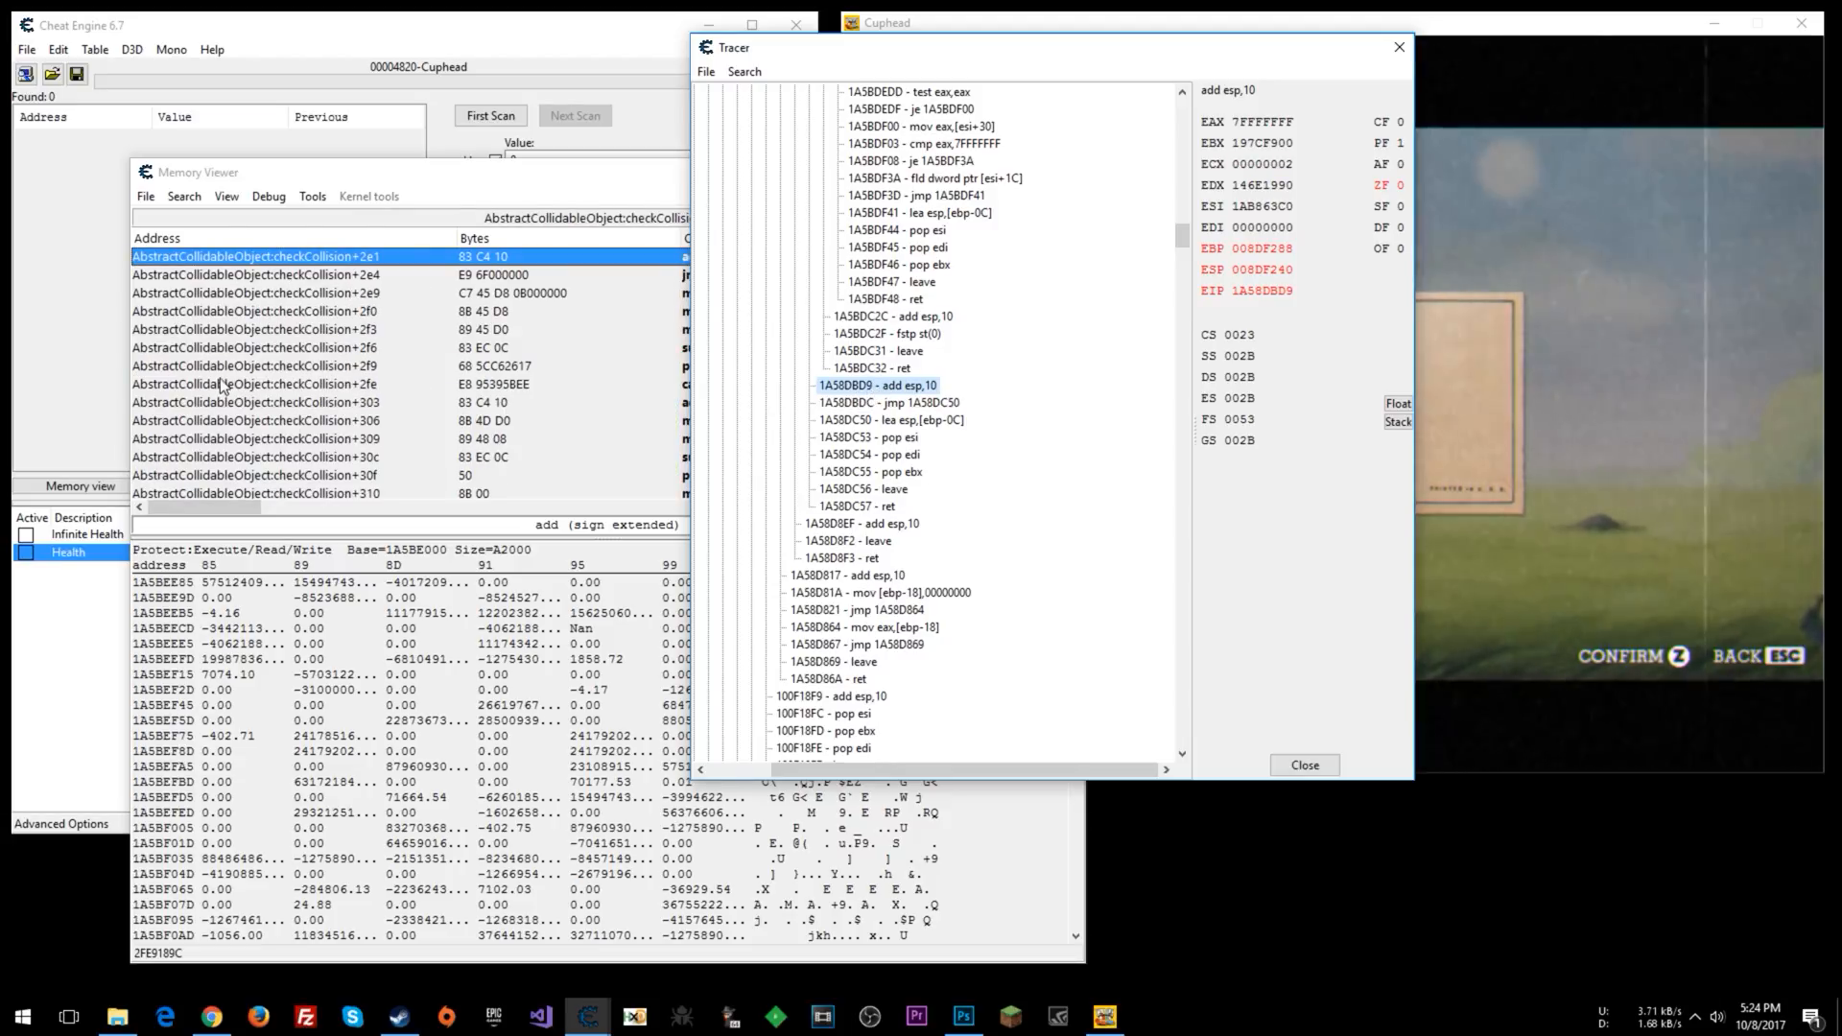
{"action": "mouse_move", "coordinate": [378, 357]}
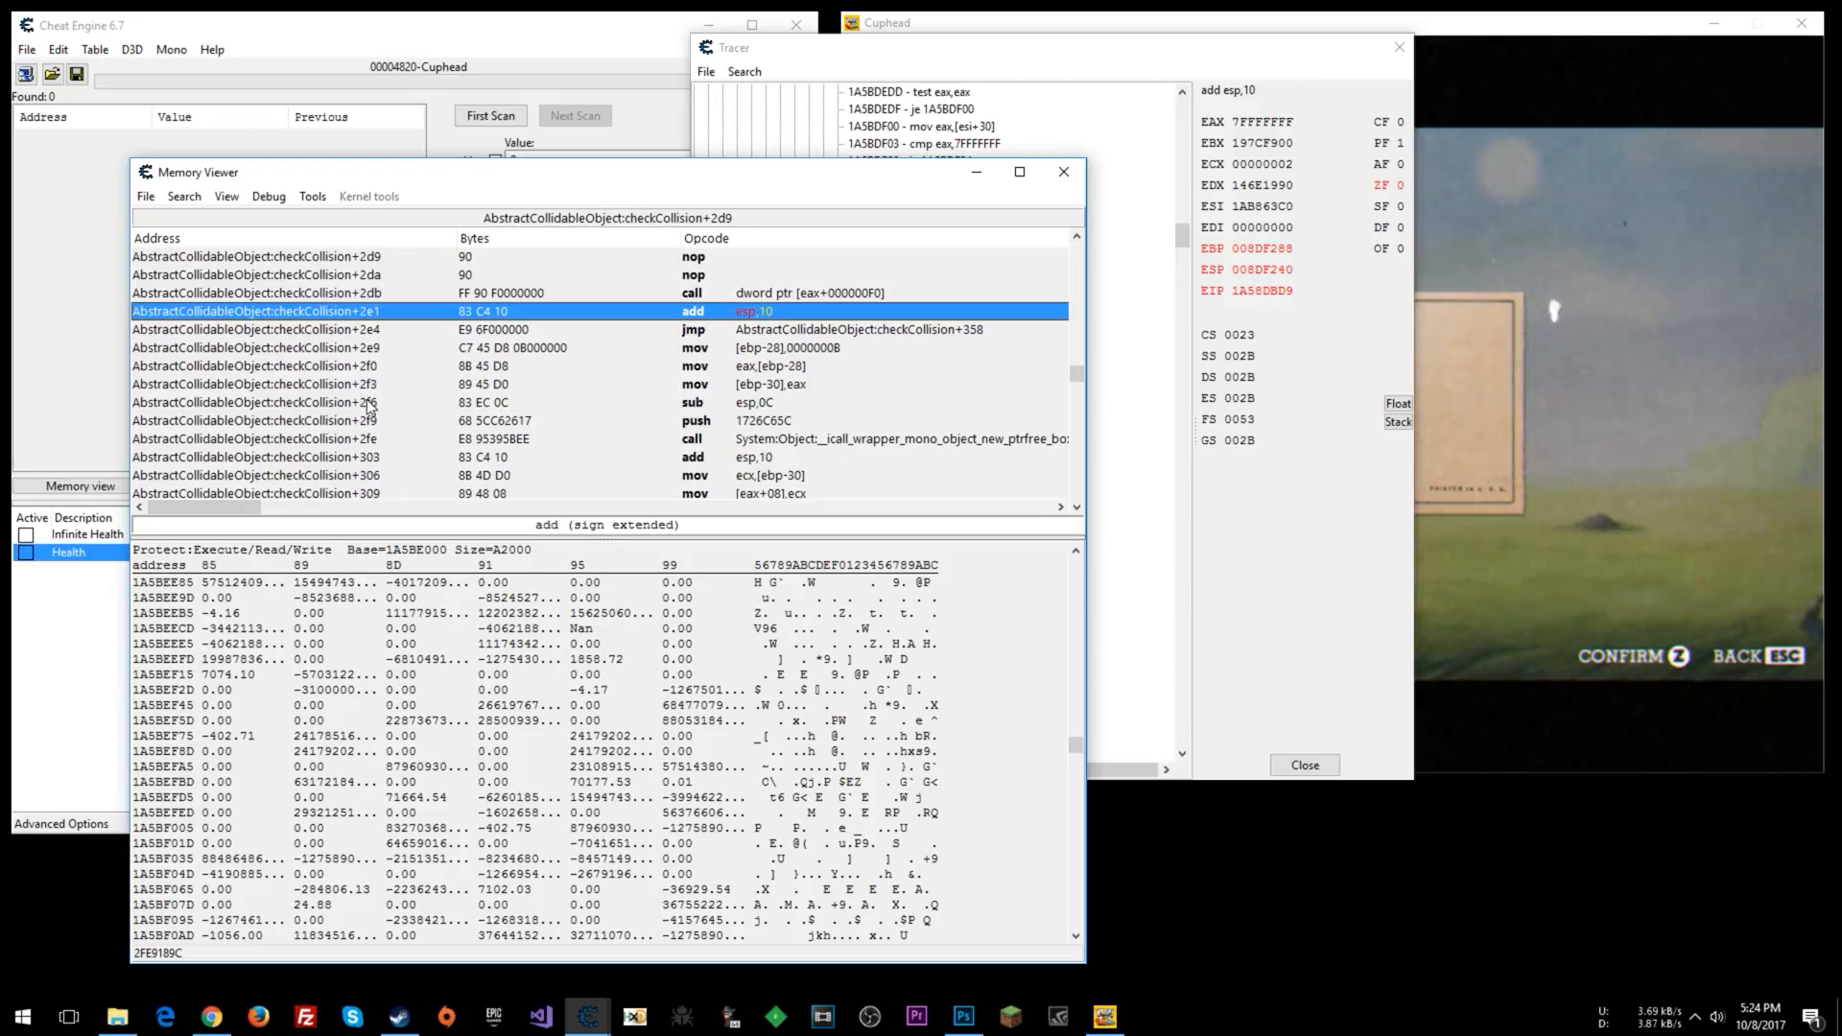
{"action": "mouse_move", "coordinate": [491, 414]}
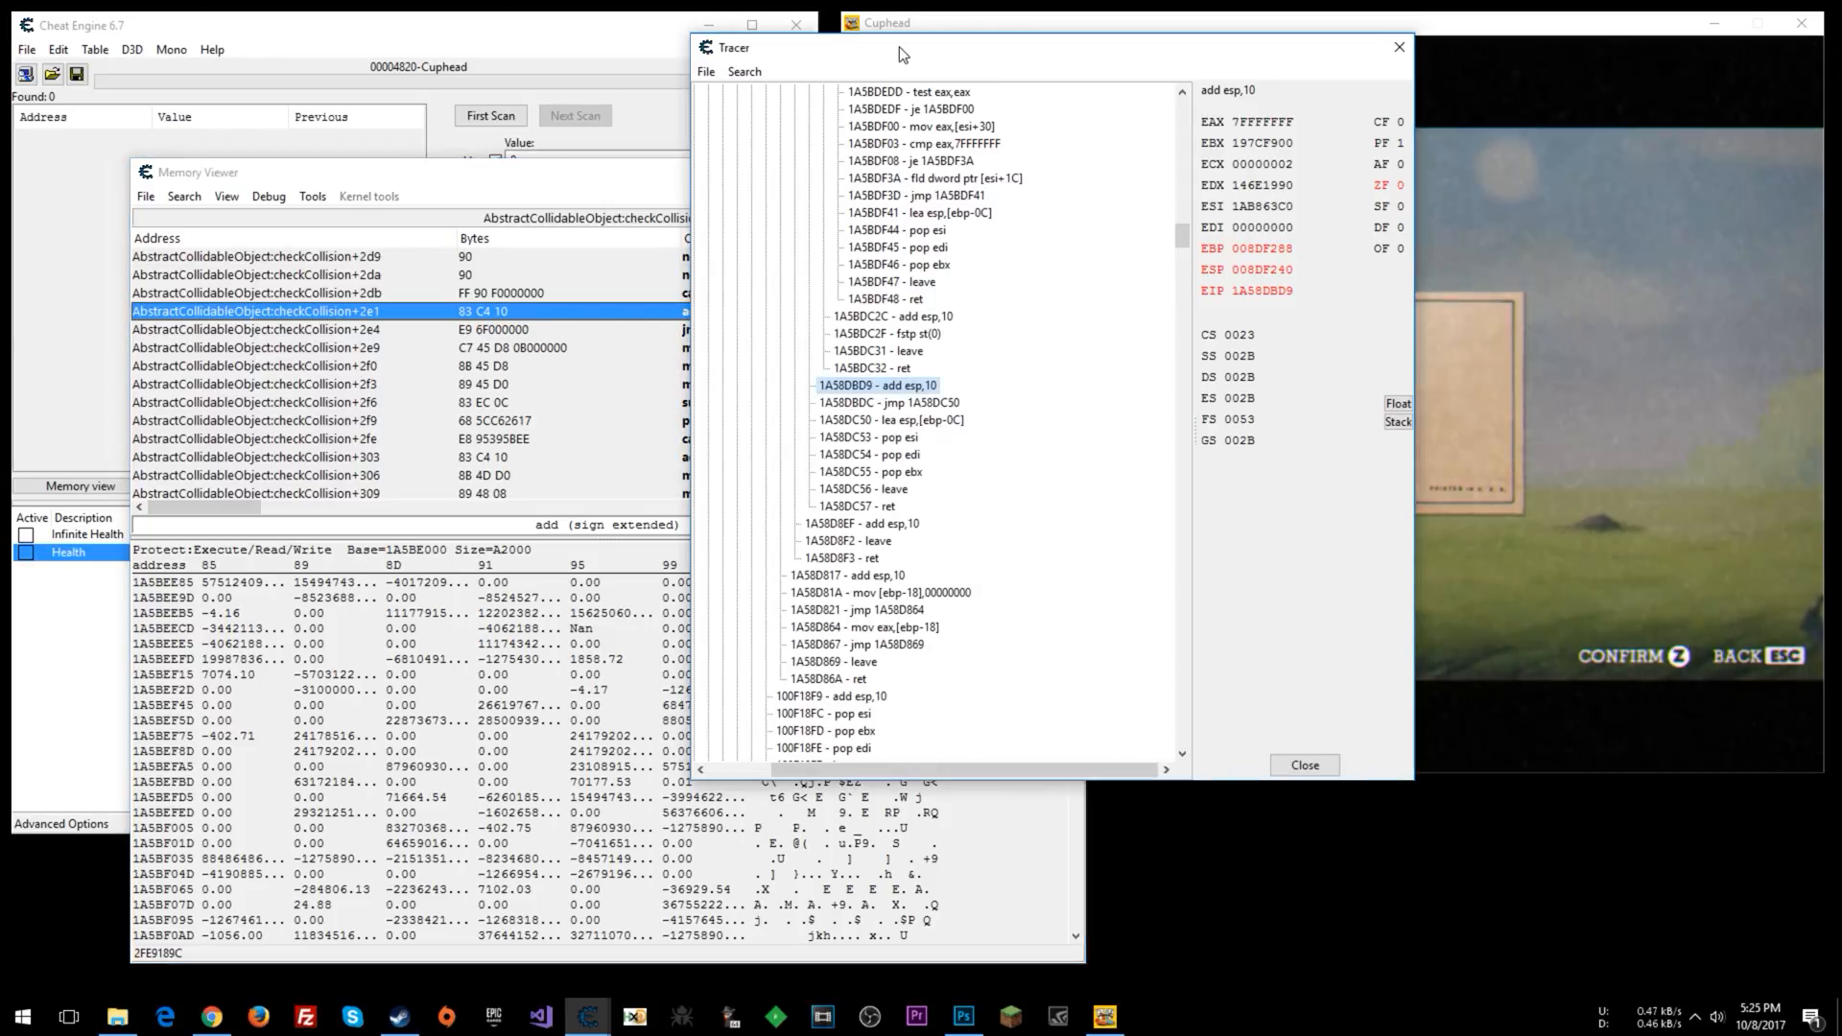
Follow the OnTriggerEnter2D and outer callers to PlayerDamageReceiver:TakeDamage+f2.
{"action": "left_click", "coordinate": [864, 523]}
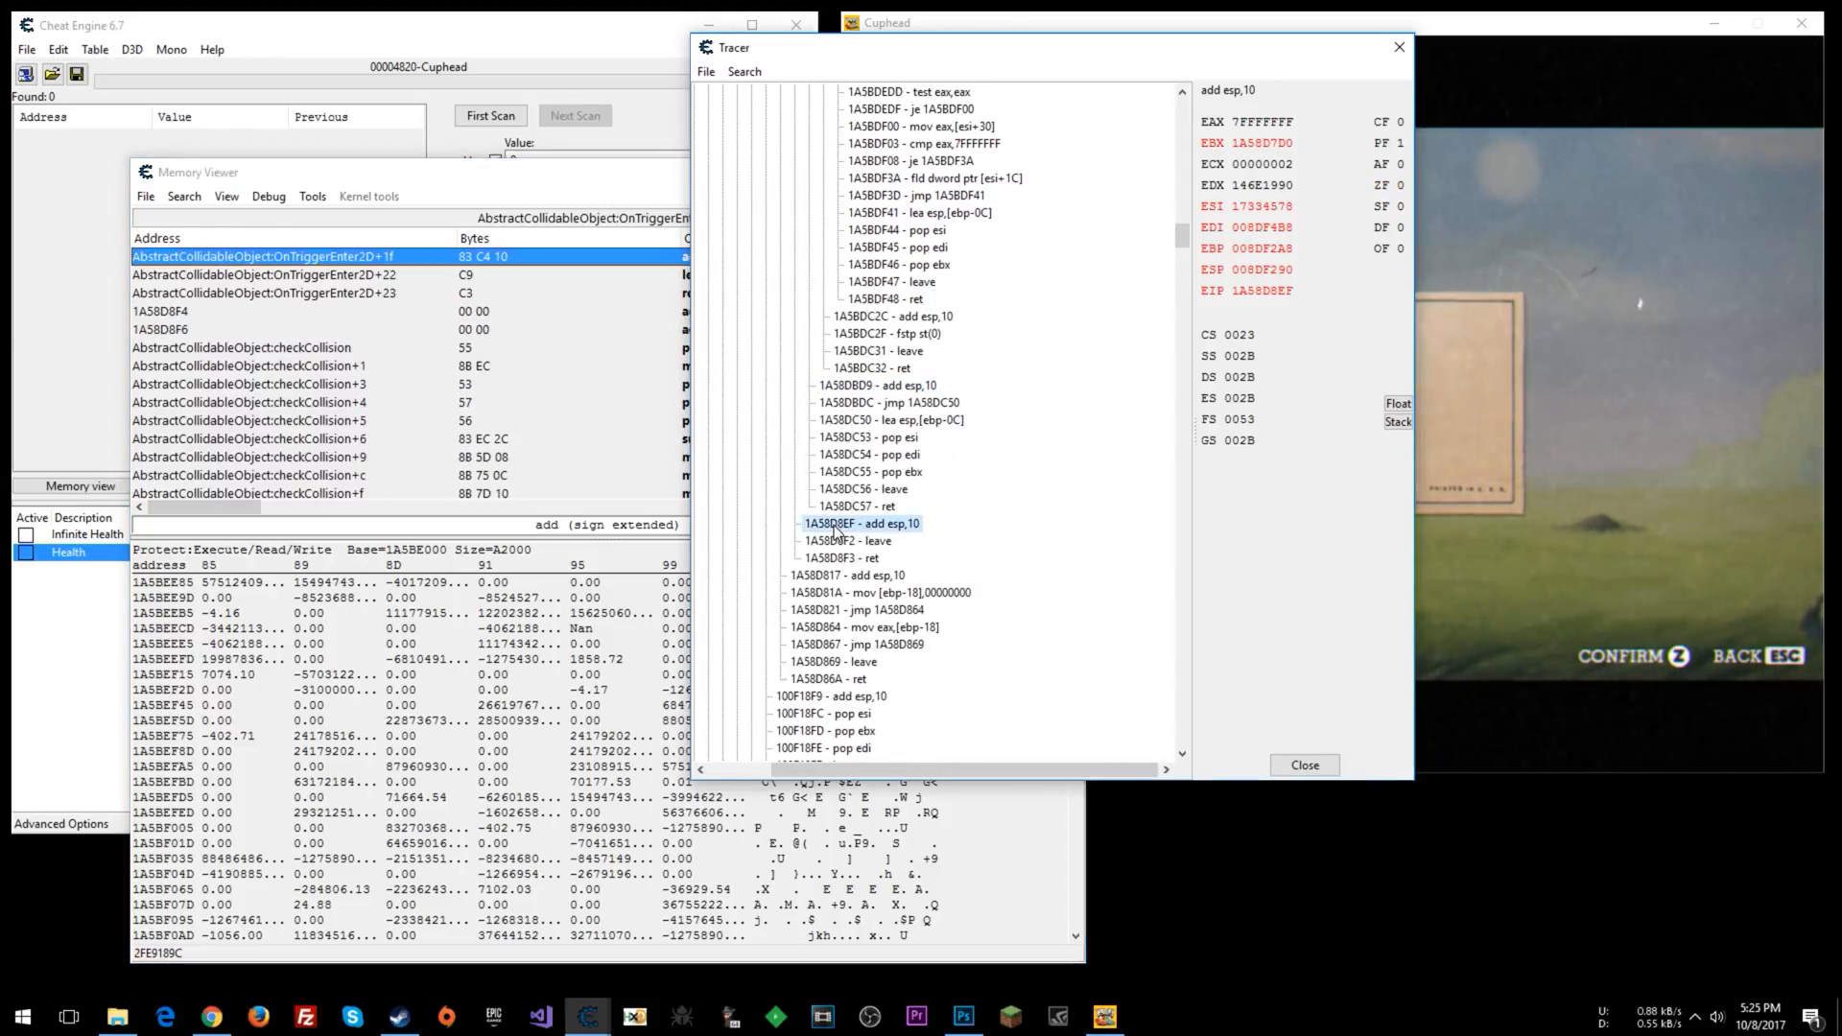
{"action": "mouse_move", "coordinate": [1096, 670]}
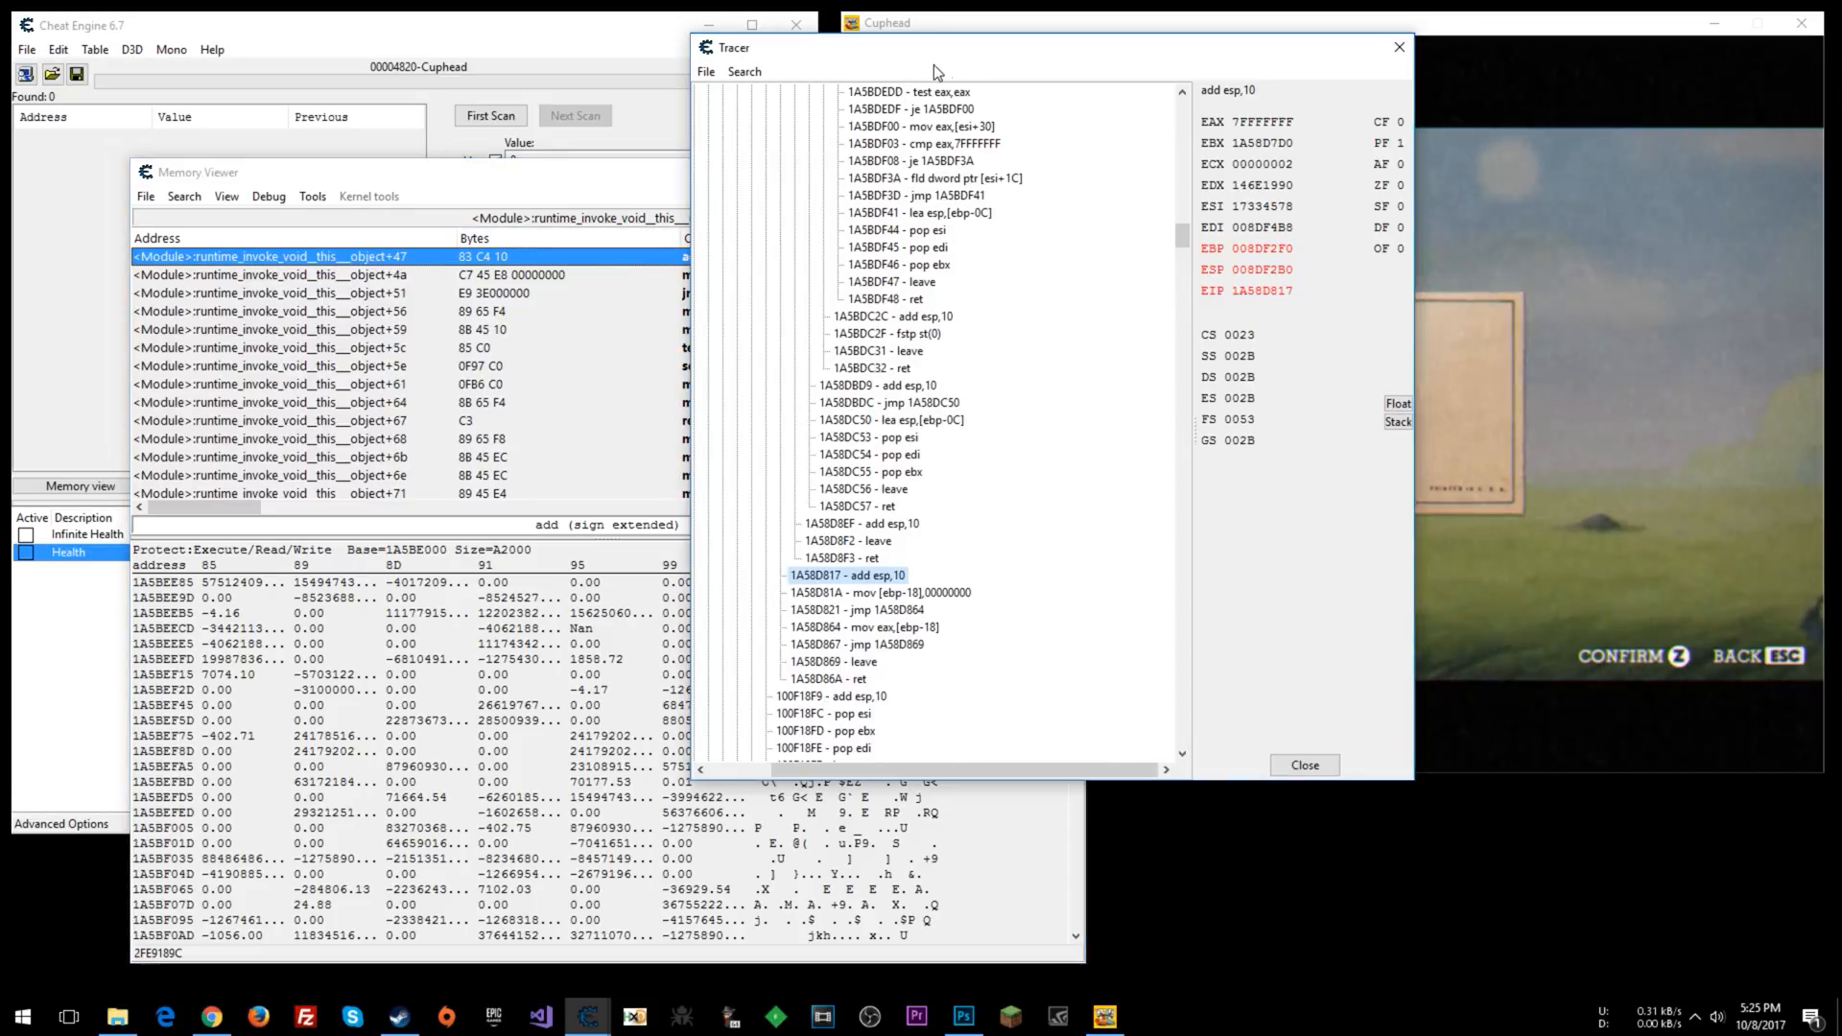
{"action": "mouse_move", "coordinate": [886, 538]}
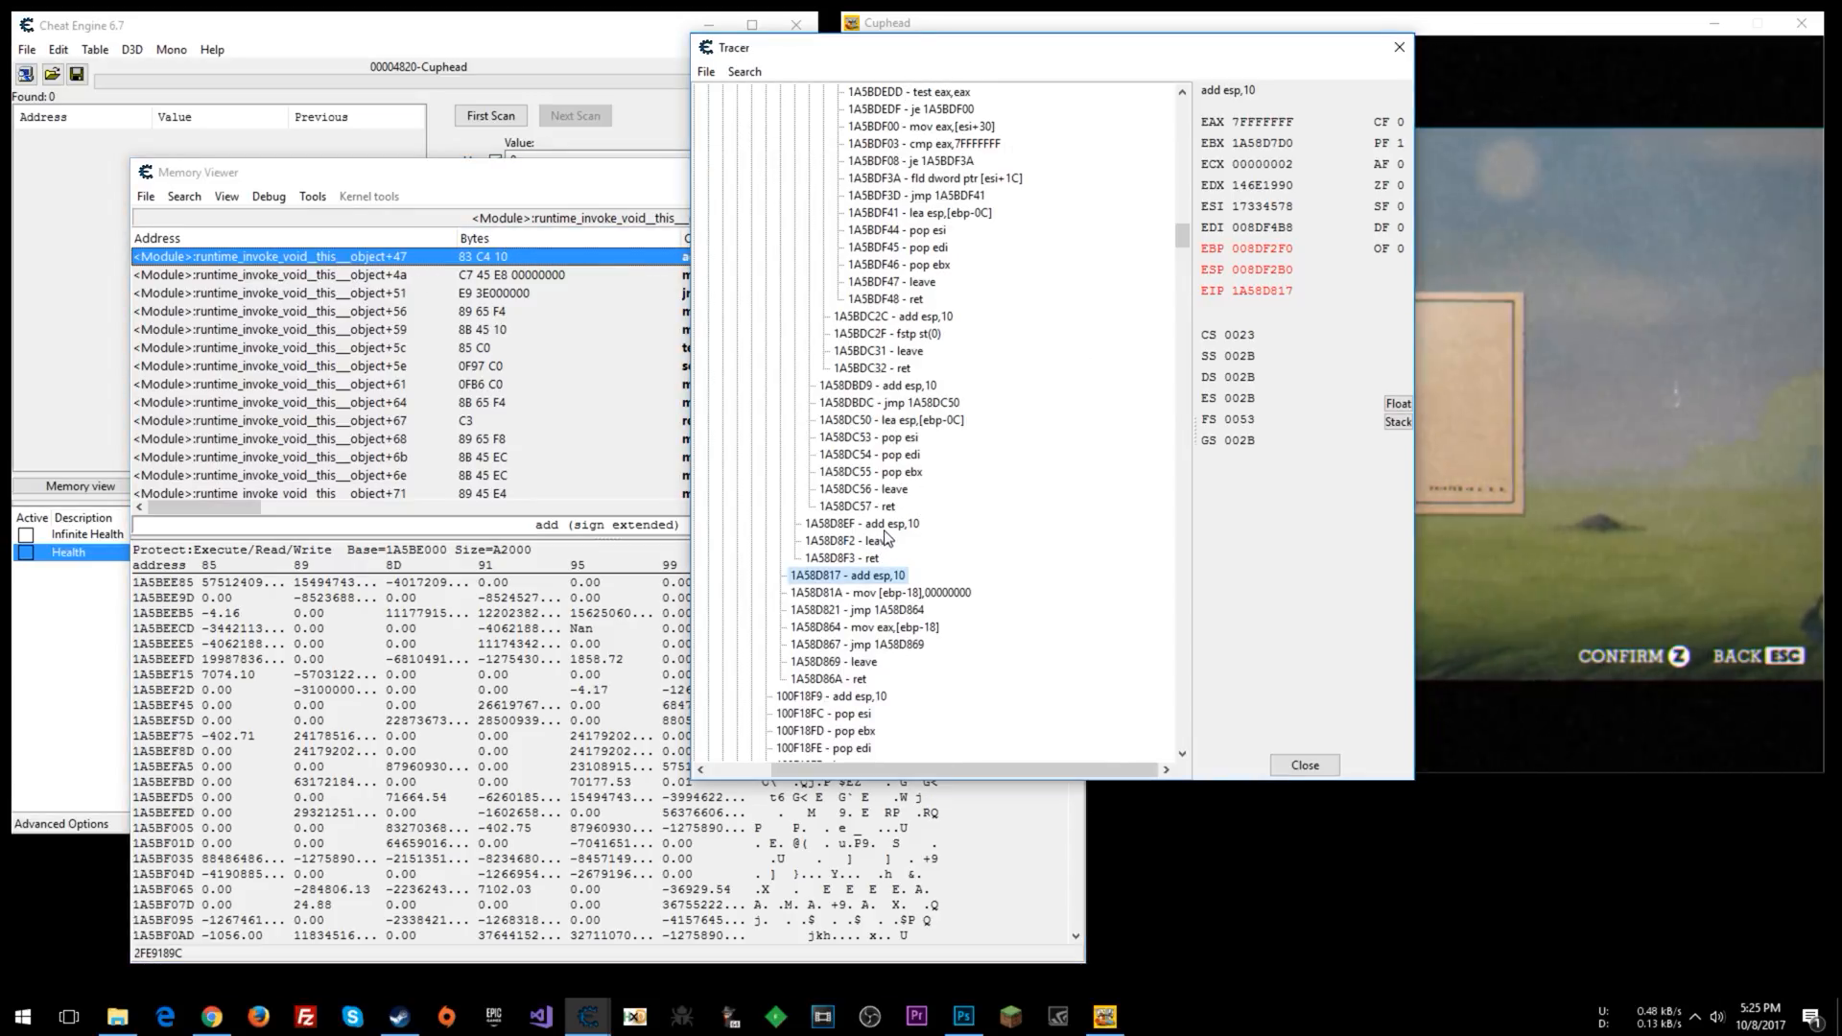
{"action": "left_click", "coordinate": [893, 315]}
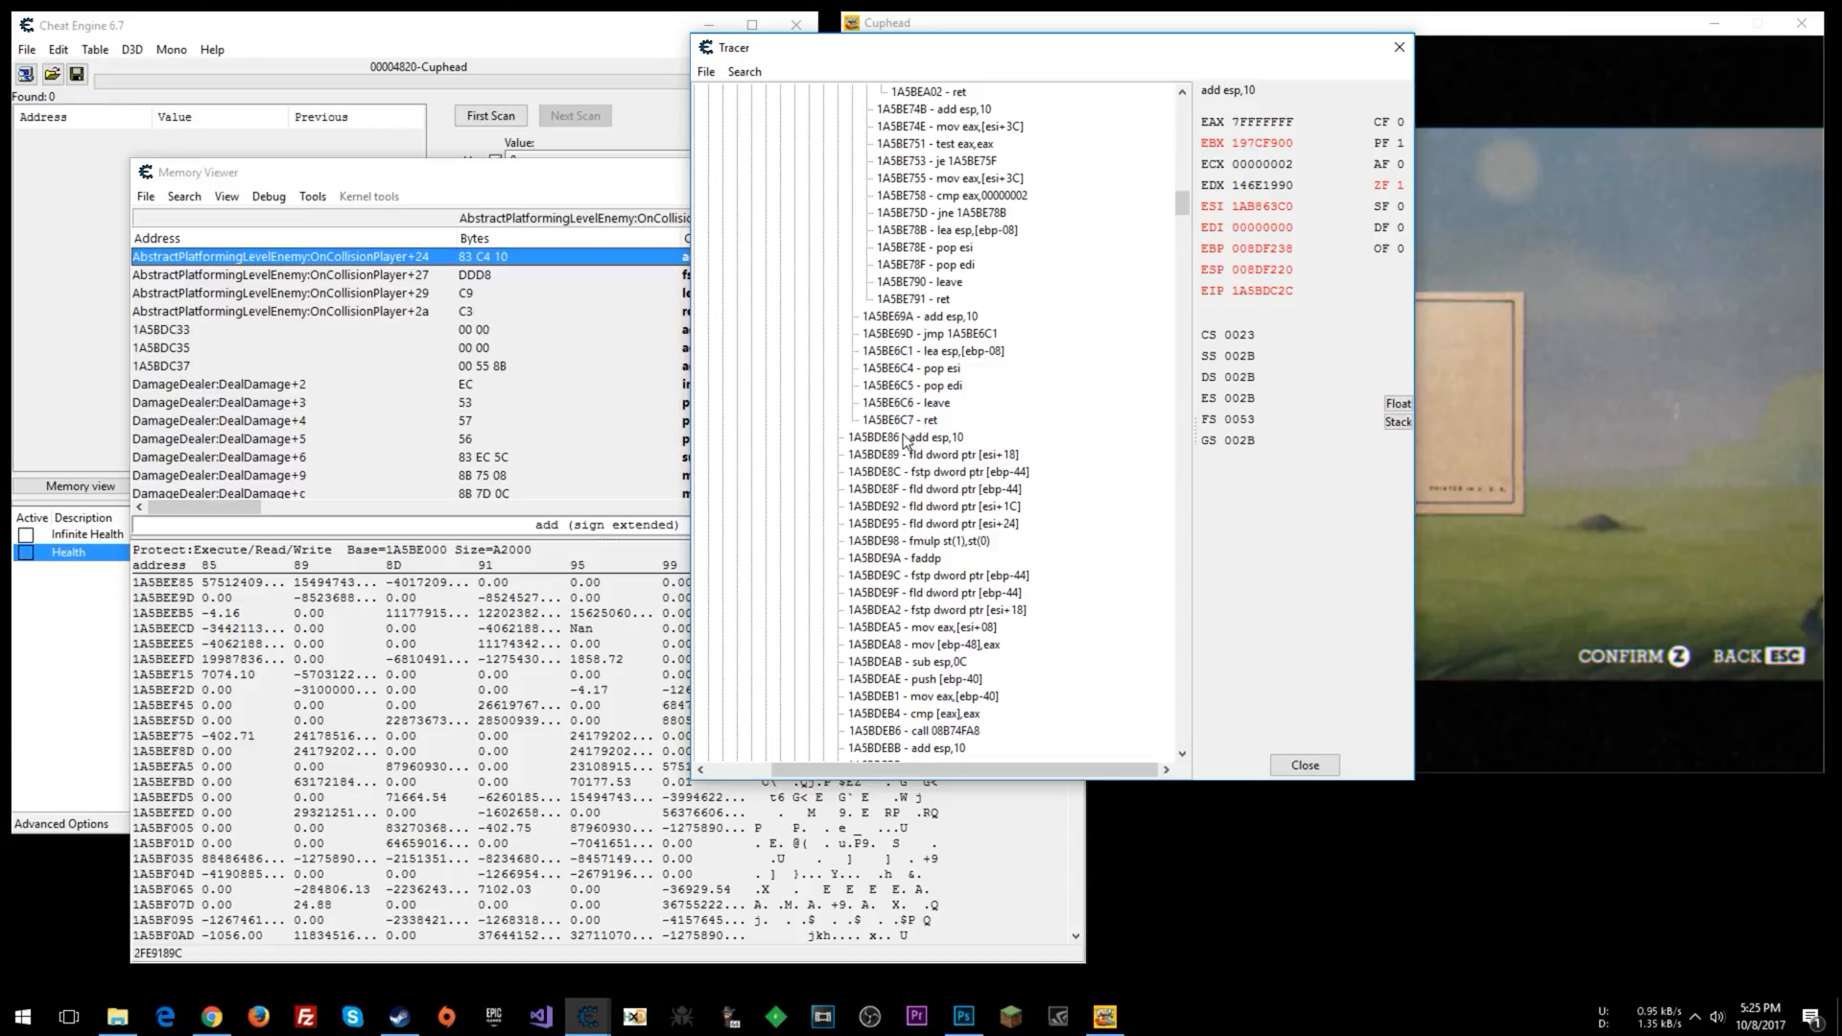
{"action": "left_click", "coordinate": [904, 435]}
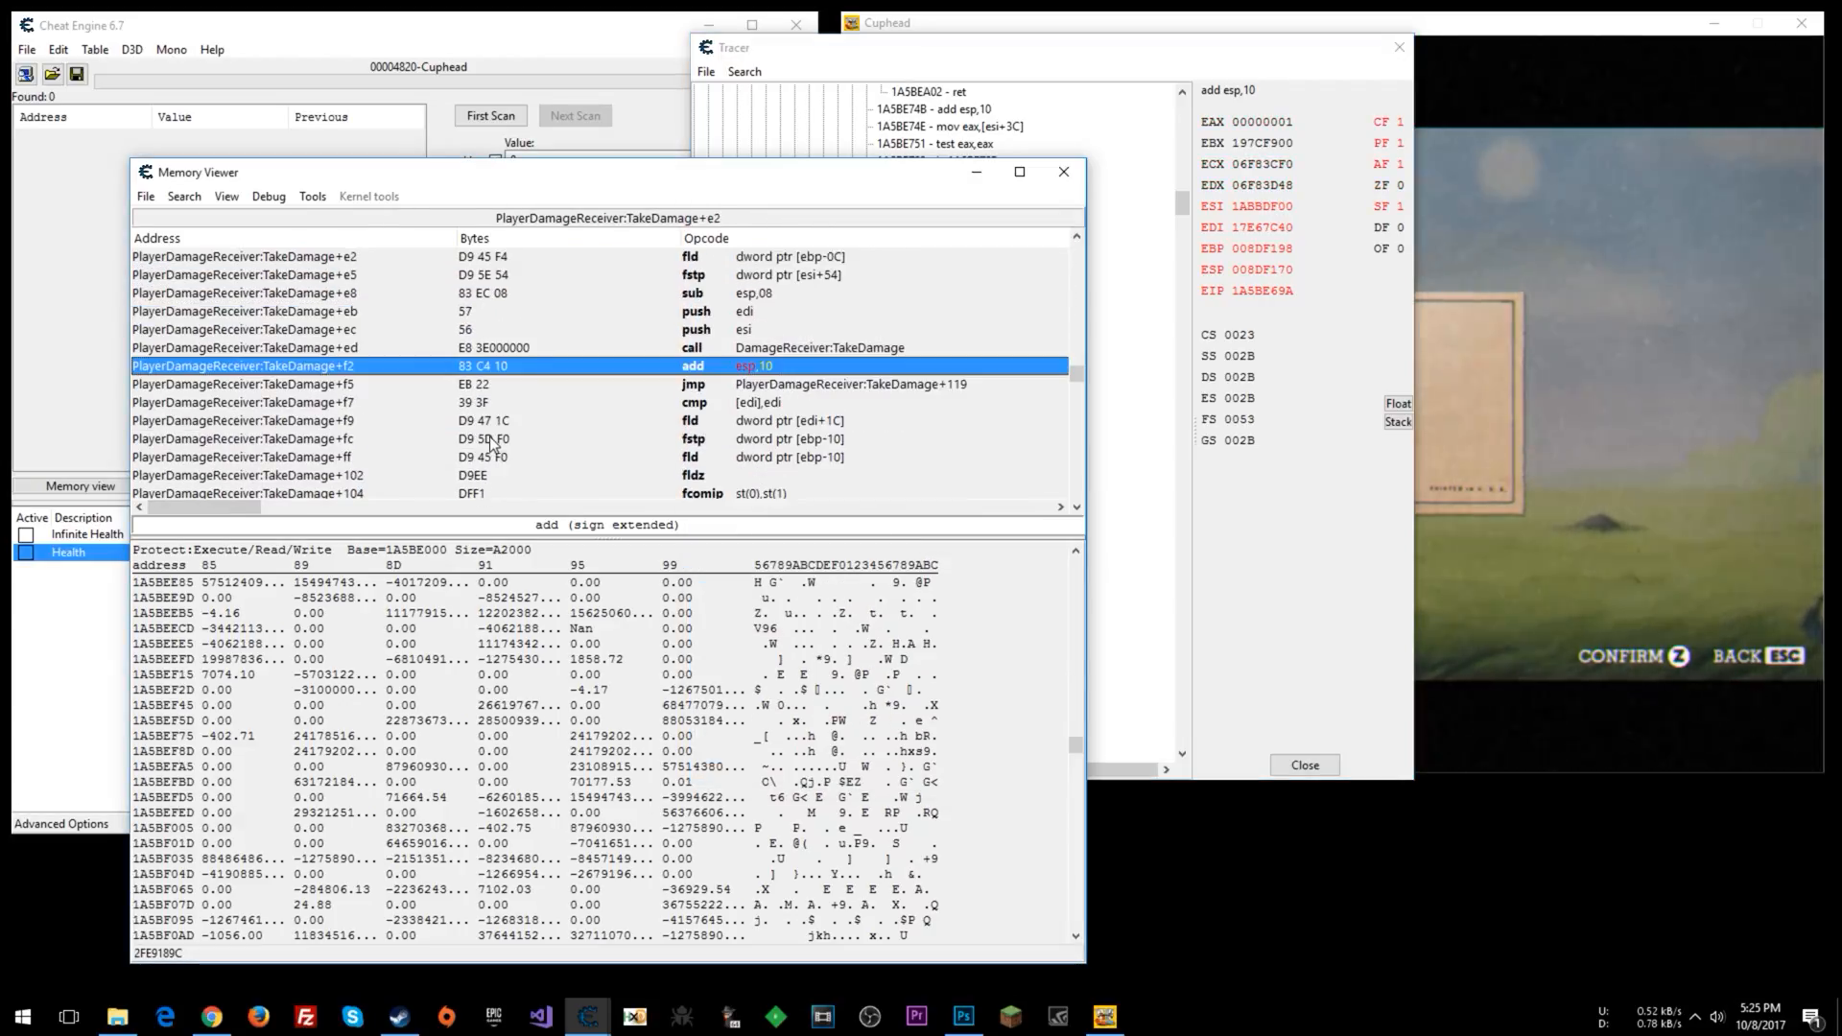
{"action": "mouse_move", "coordinate": [634, 446]}
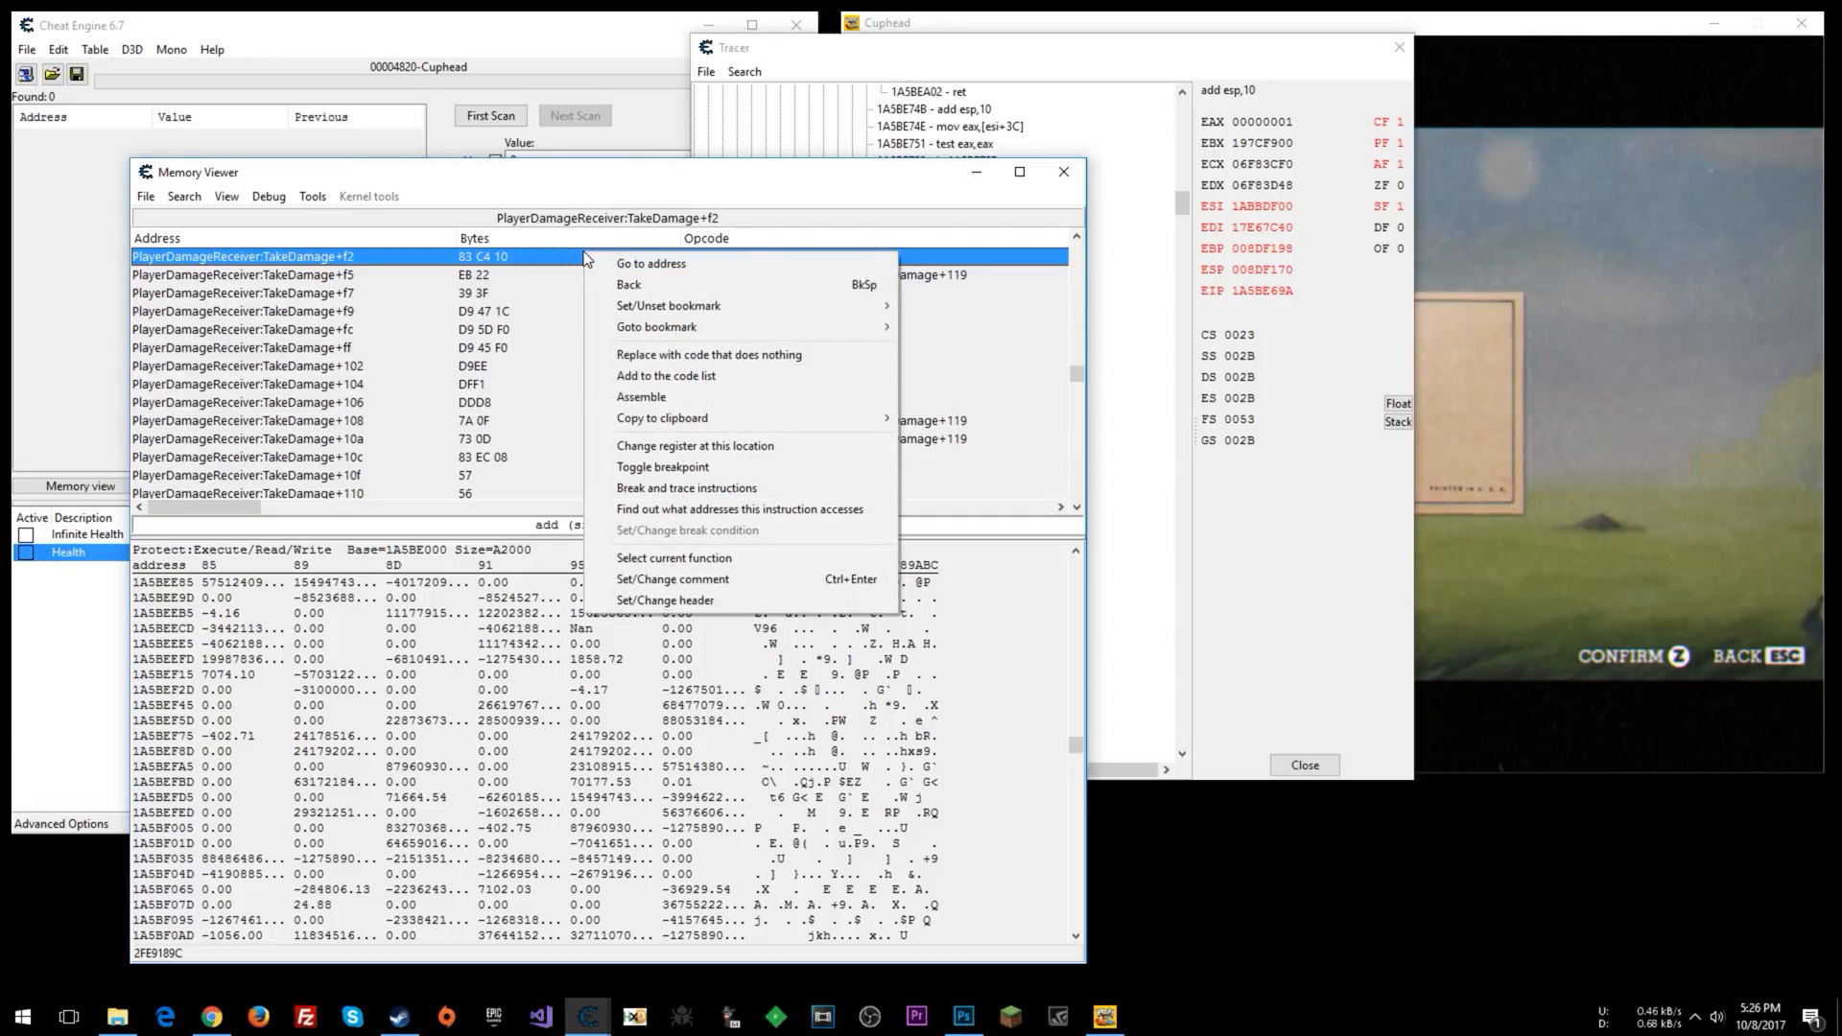
{"action": "mouse_move", "coordinate": [674, 559]}
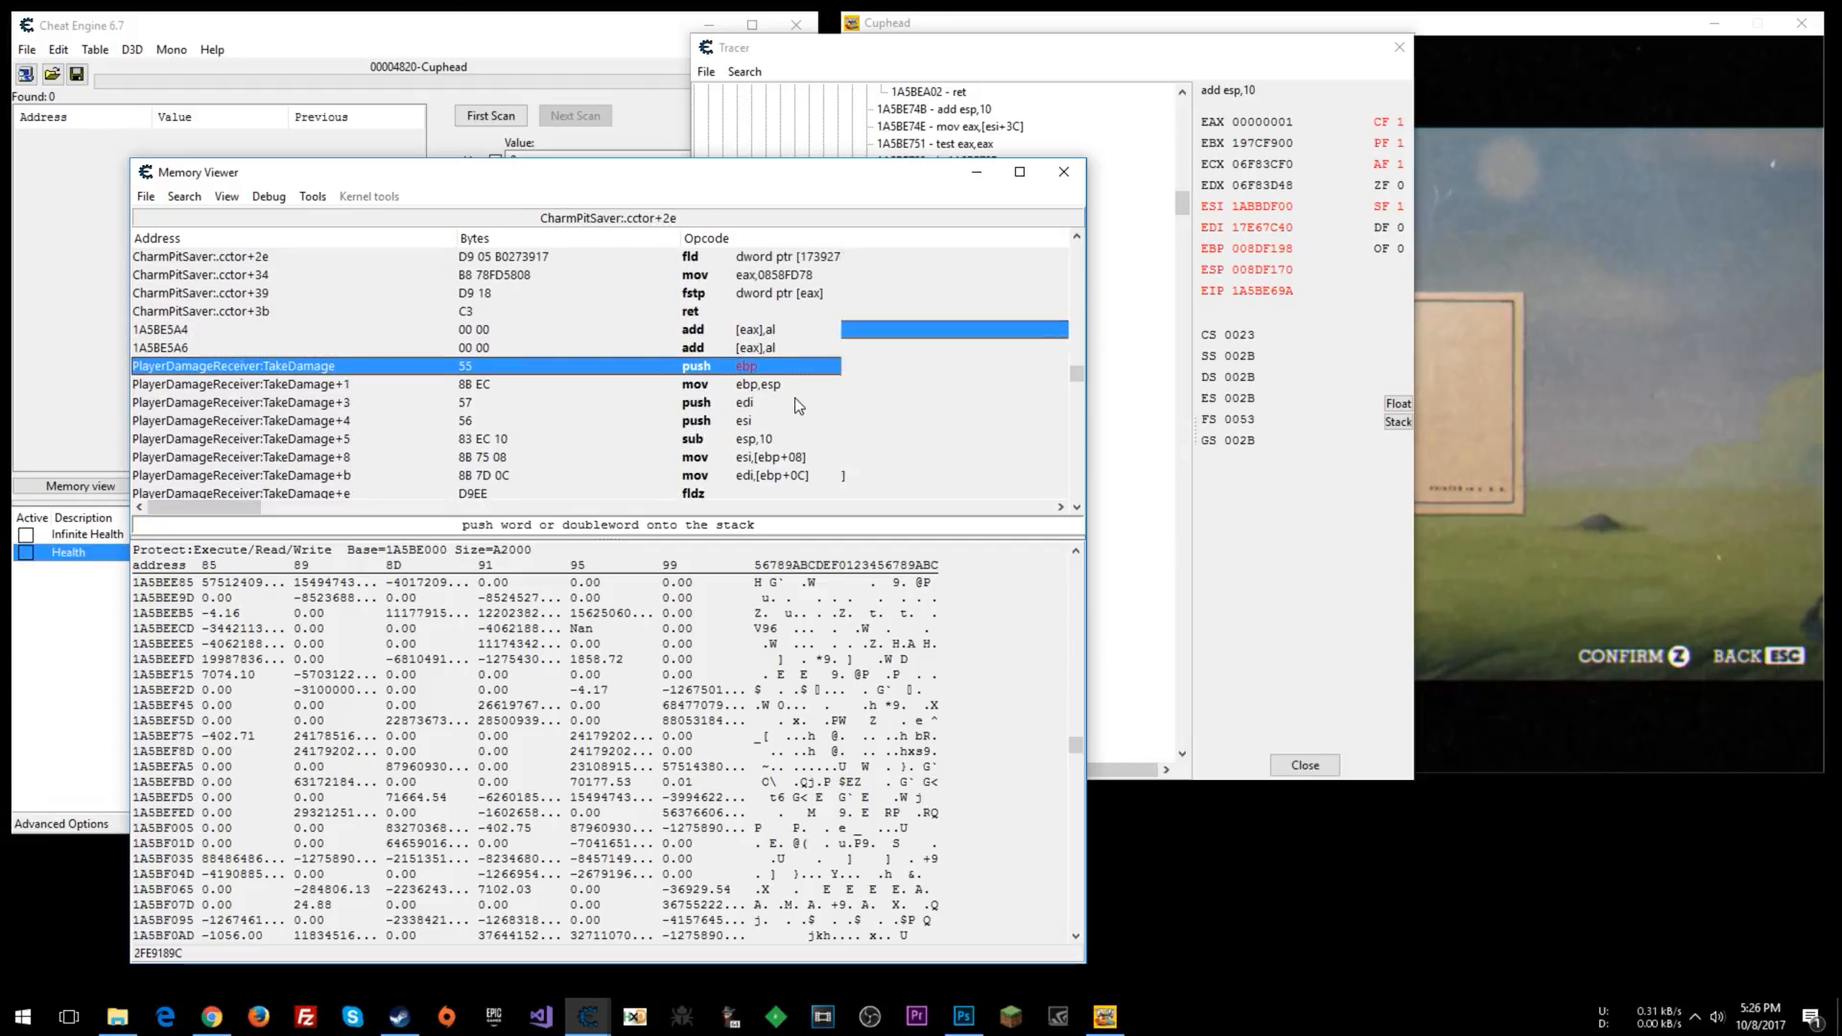
{"action": "scroll", "scroll_direction": "down", "scroll_amount": 3}
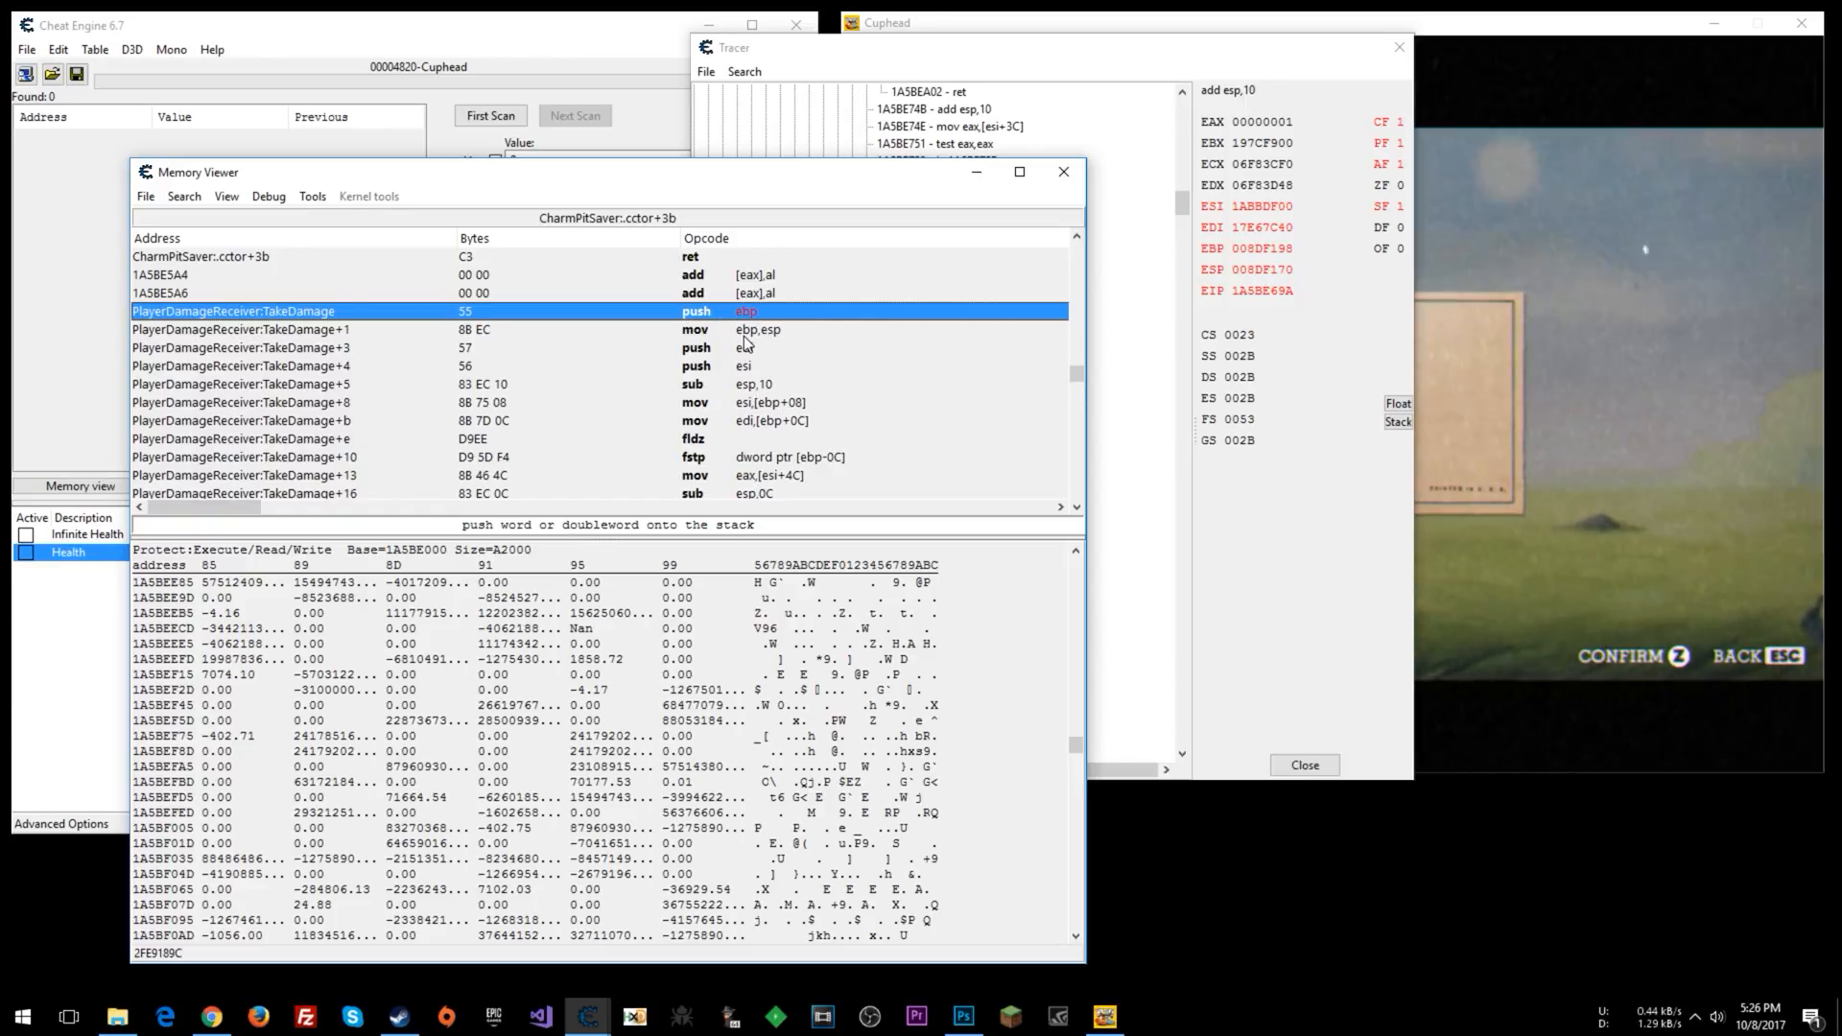
{"action": "mouse_move", "coordinate": [758, 339]}
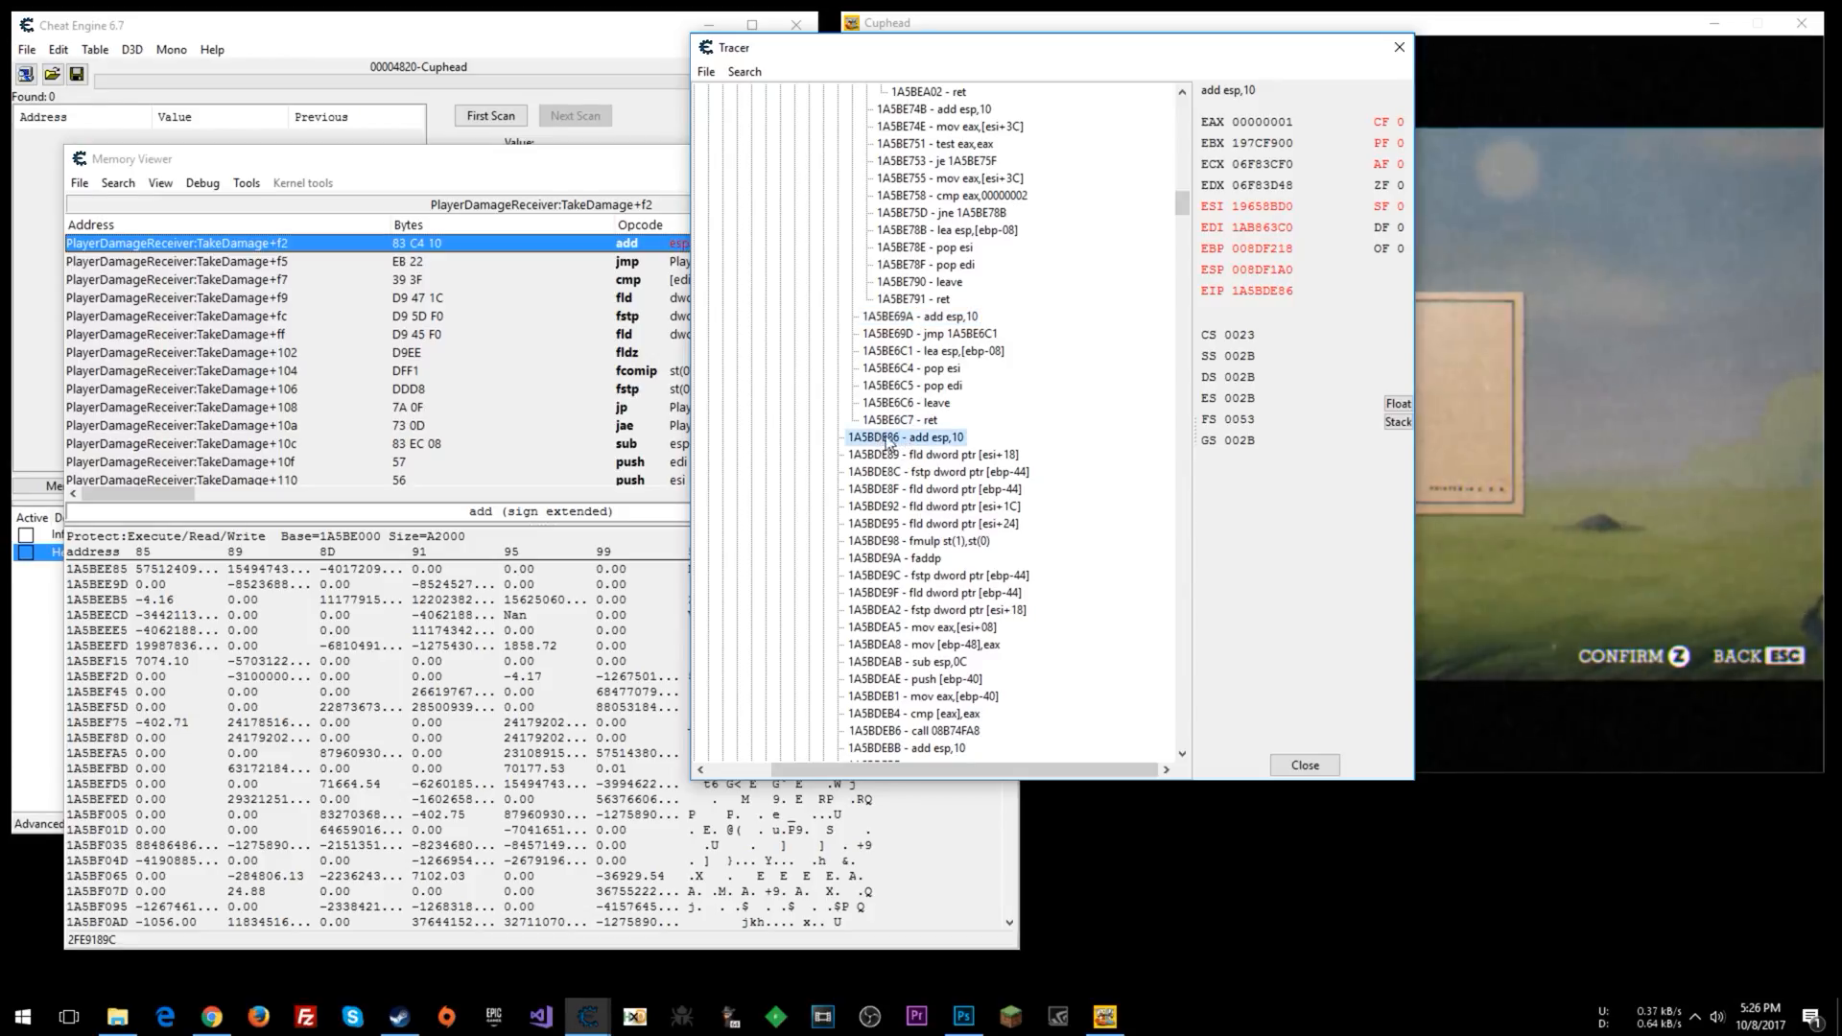
{"action": "mouse_move", "coordinate": [949, 333]}
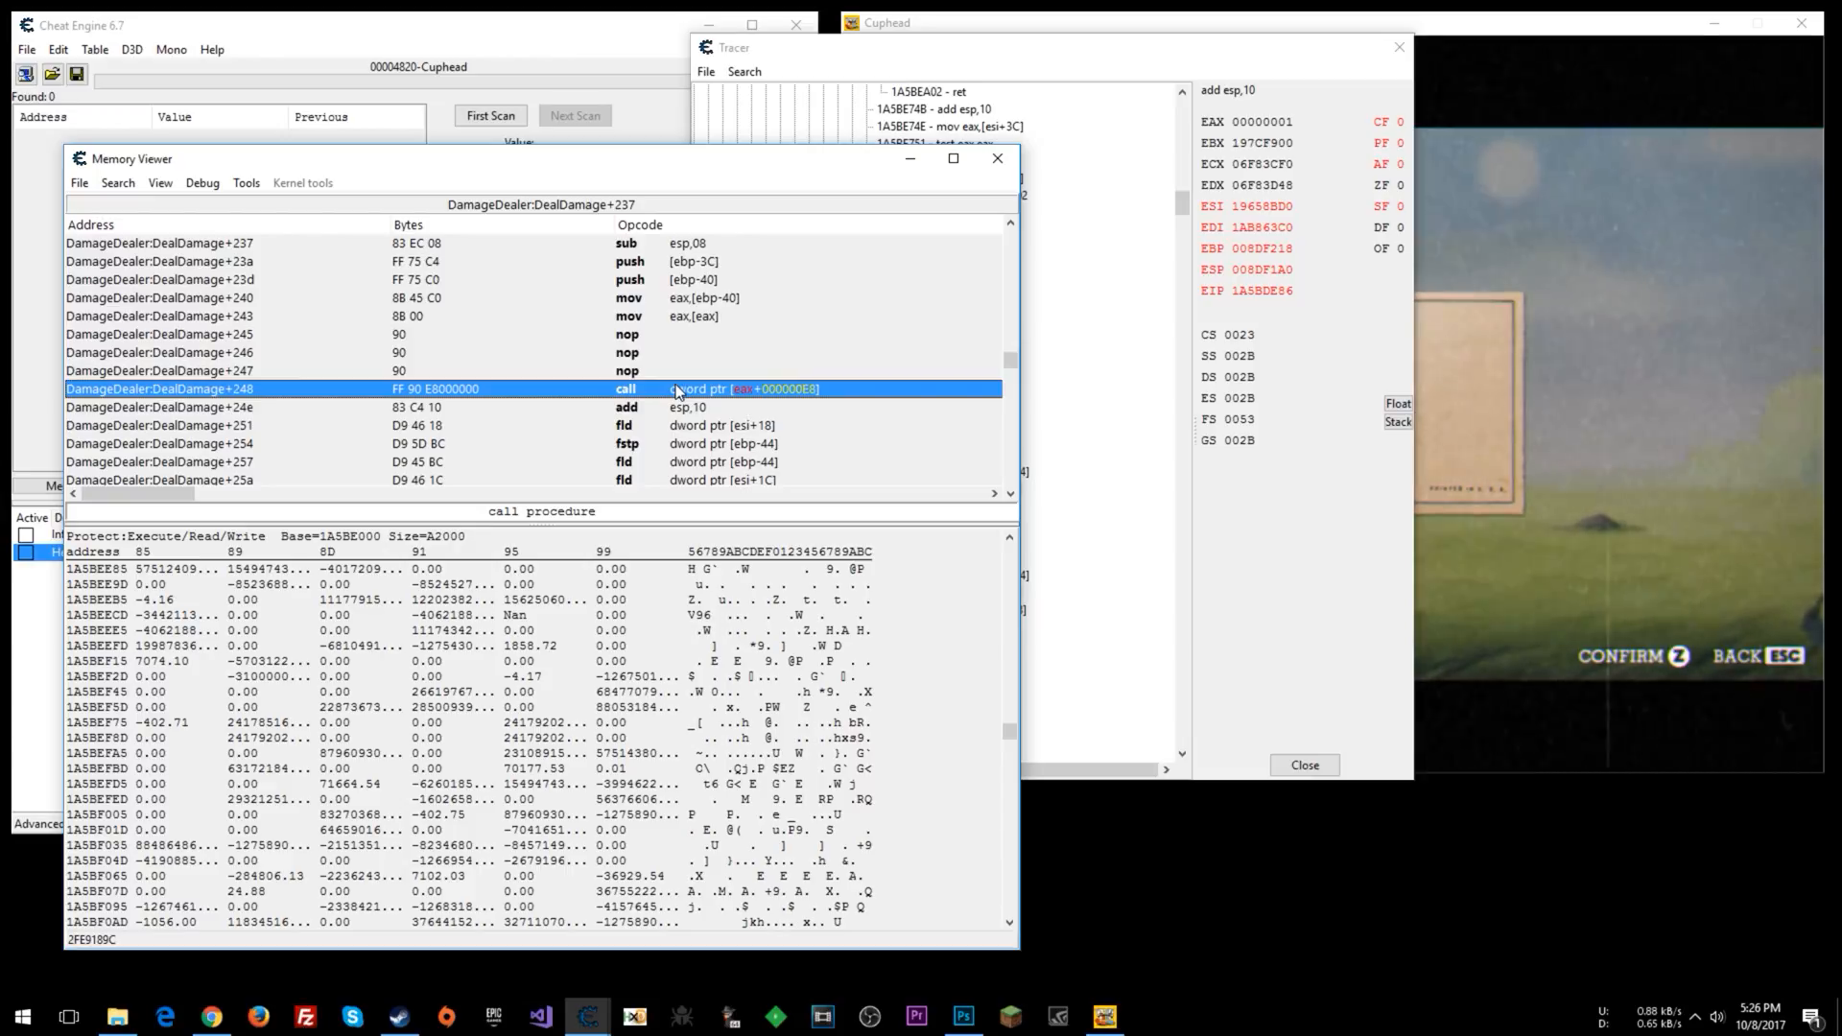
Replace the DamageDealer:DealDamage+248 call with do-nothing code under its default name.
{"action": "right_click", "coordinate": [675, 389]}
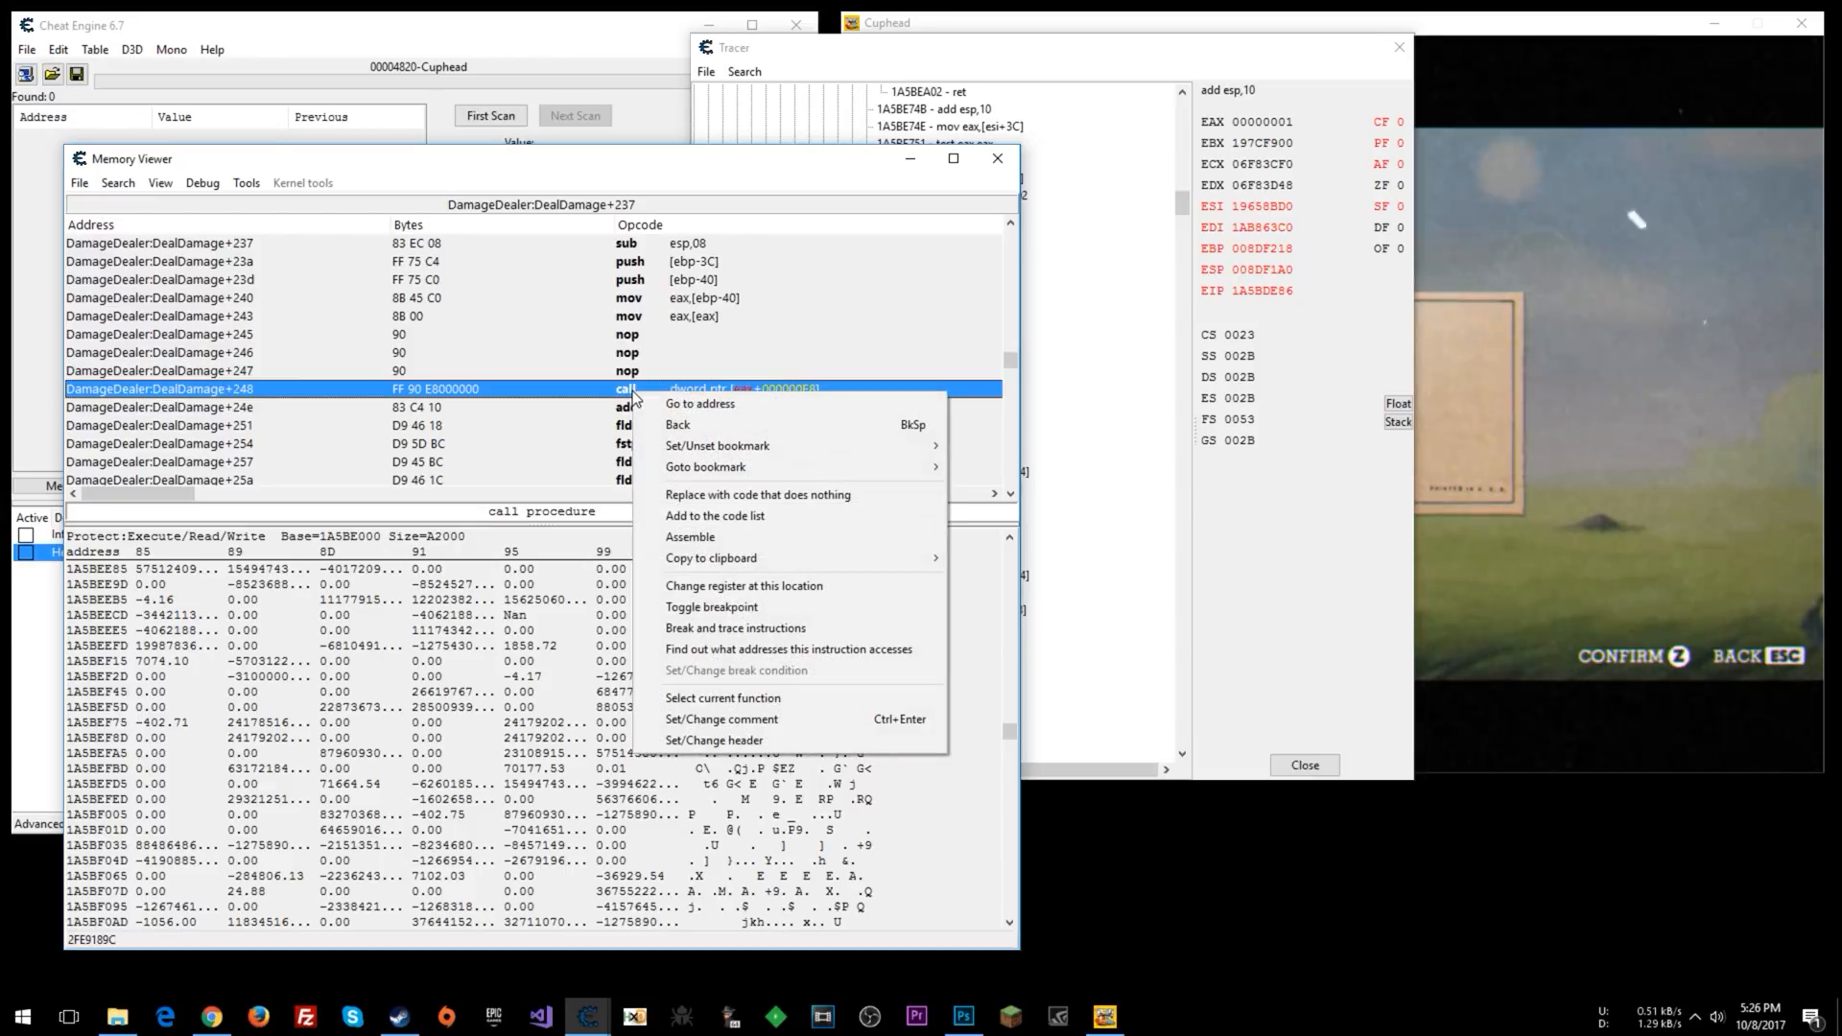
{"action": "mouse_move", "coordinate": [775, 493]}
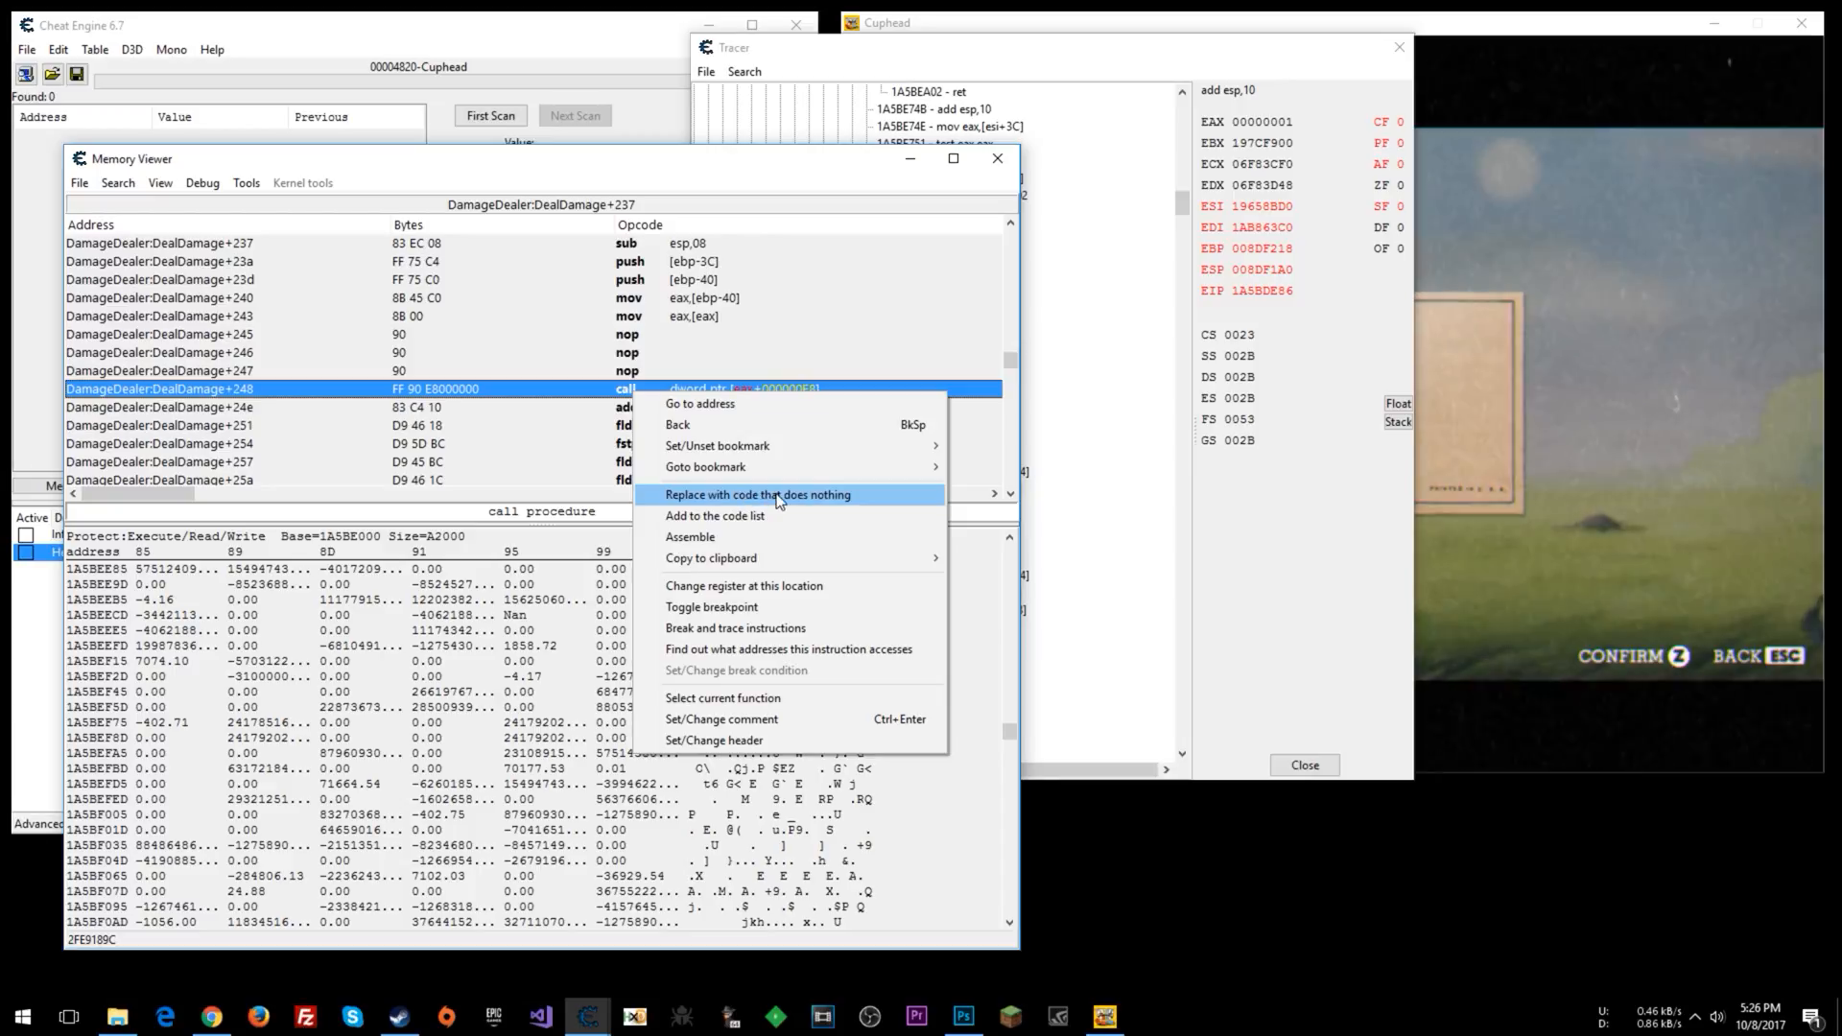
{"action": "left_click", "coordinate": [758, 493]}
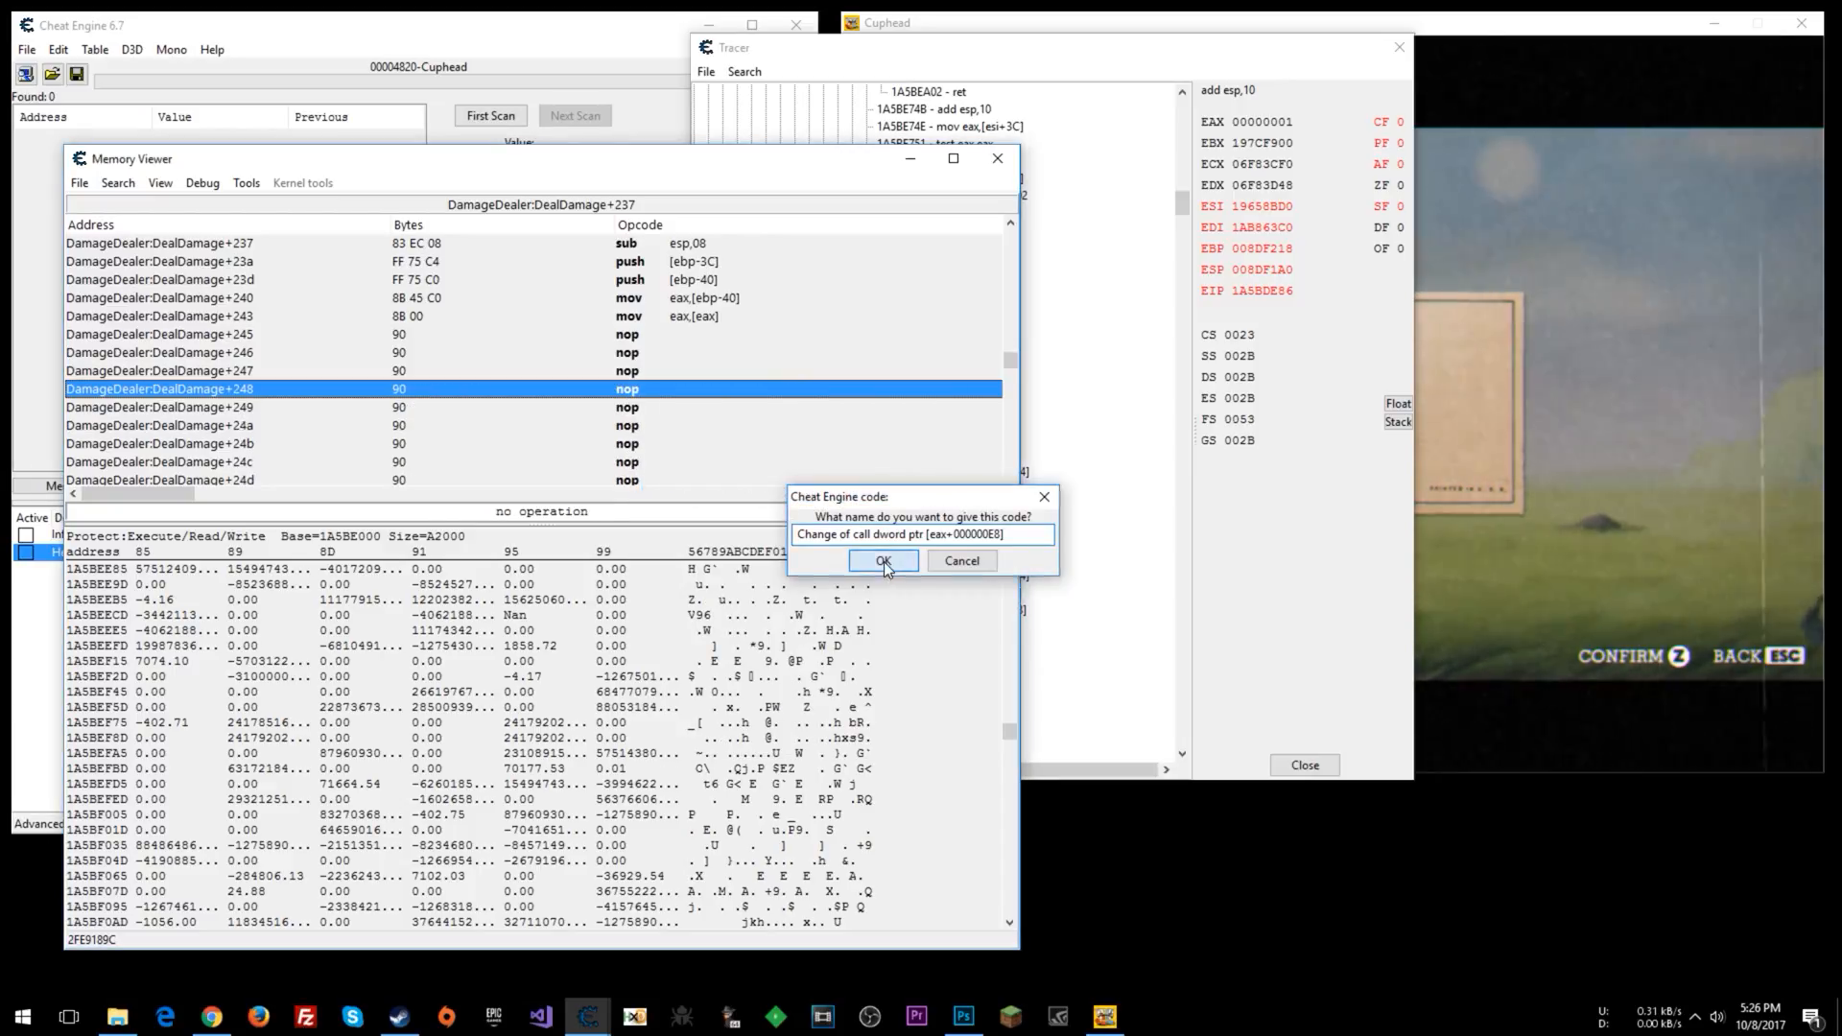
{"action": "left_click", "coordinate": [882, 560]}
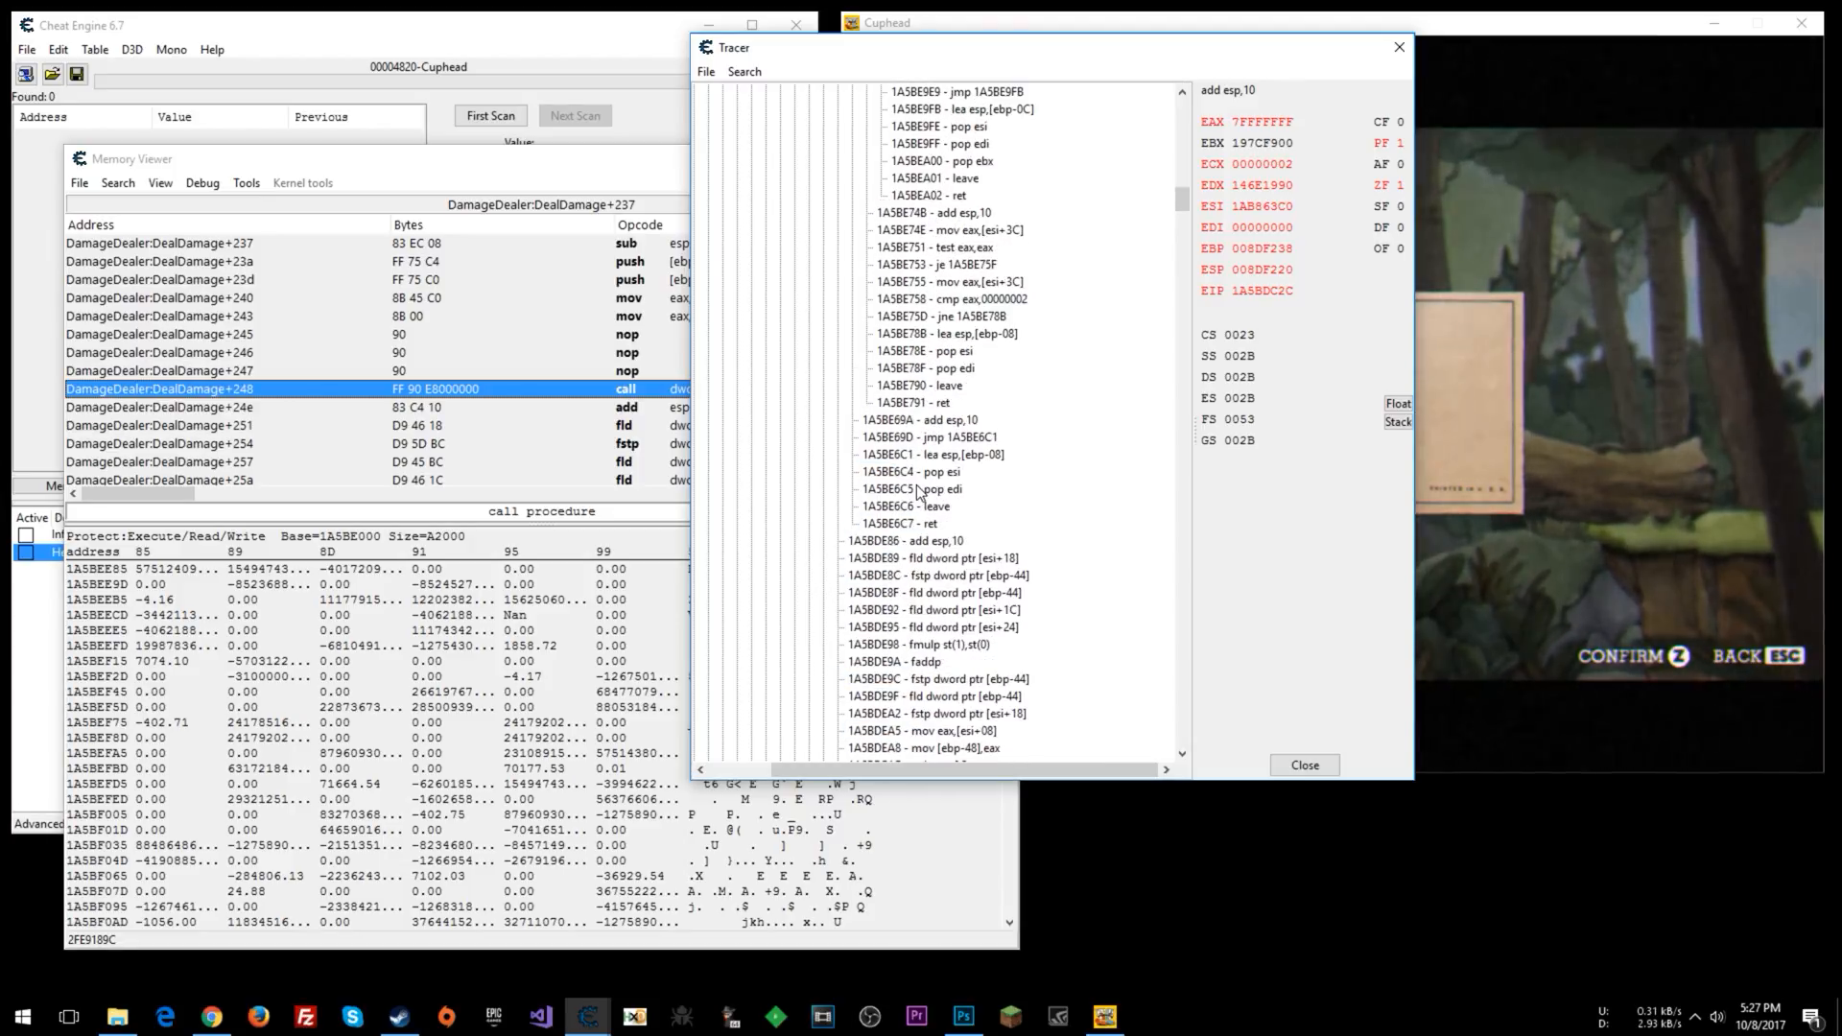
Jump from the Tracer to the start of PlayerDamageReceiver:TakeDamage and begin editing its push ebp.
{"action": "left_click", "coordinate": [905, 540]}
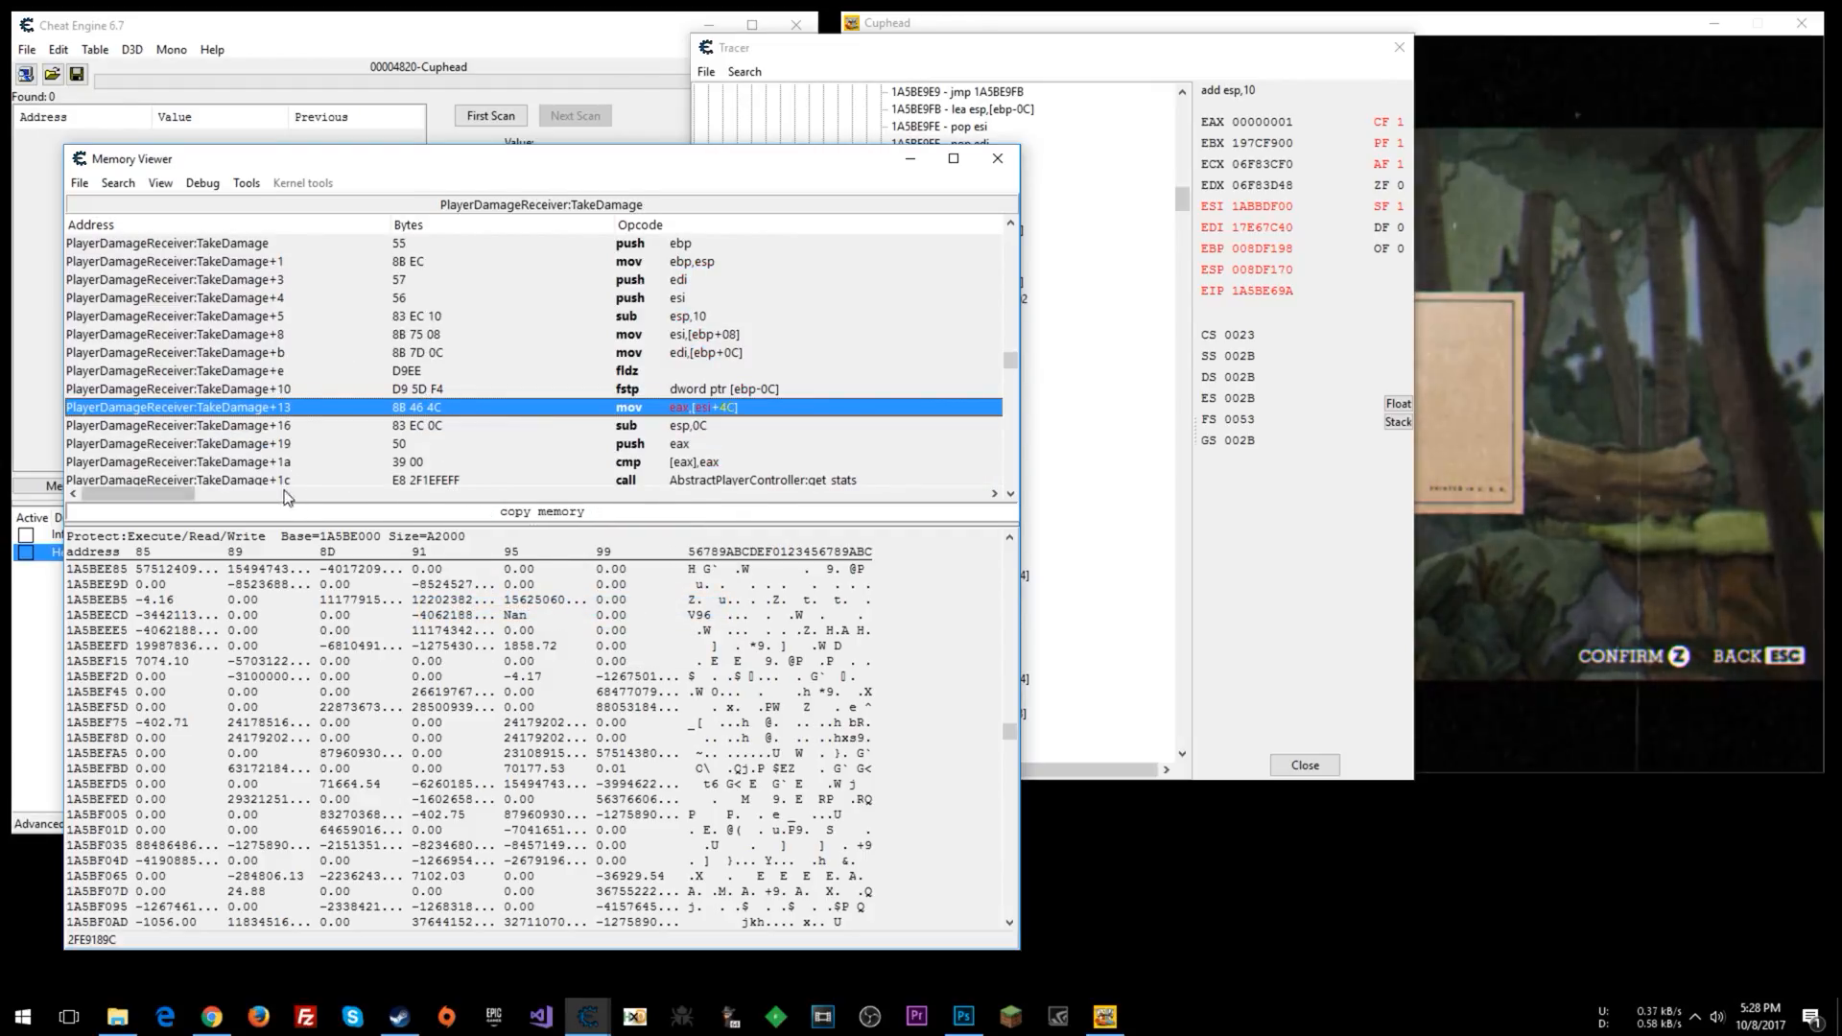
{"action": "left_click", "coordinate": [168, 242]}
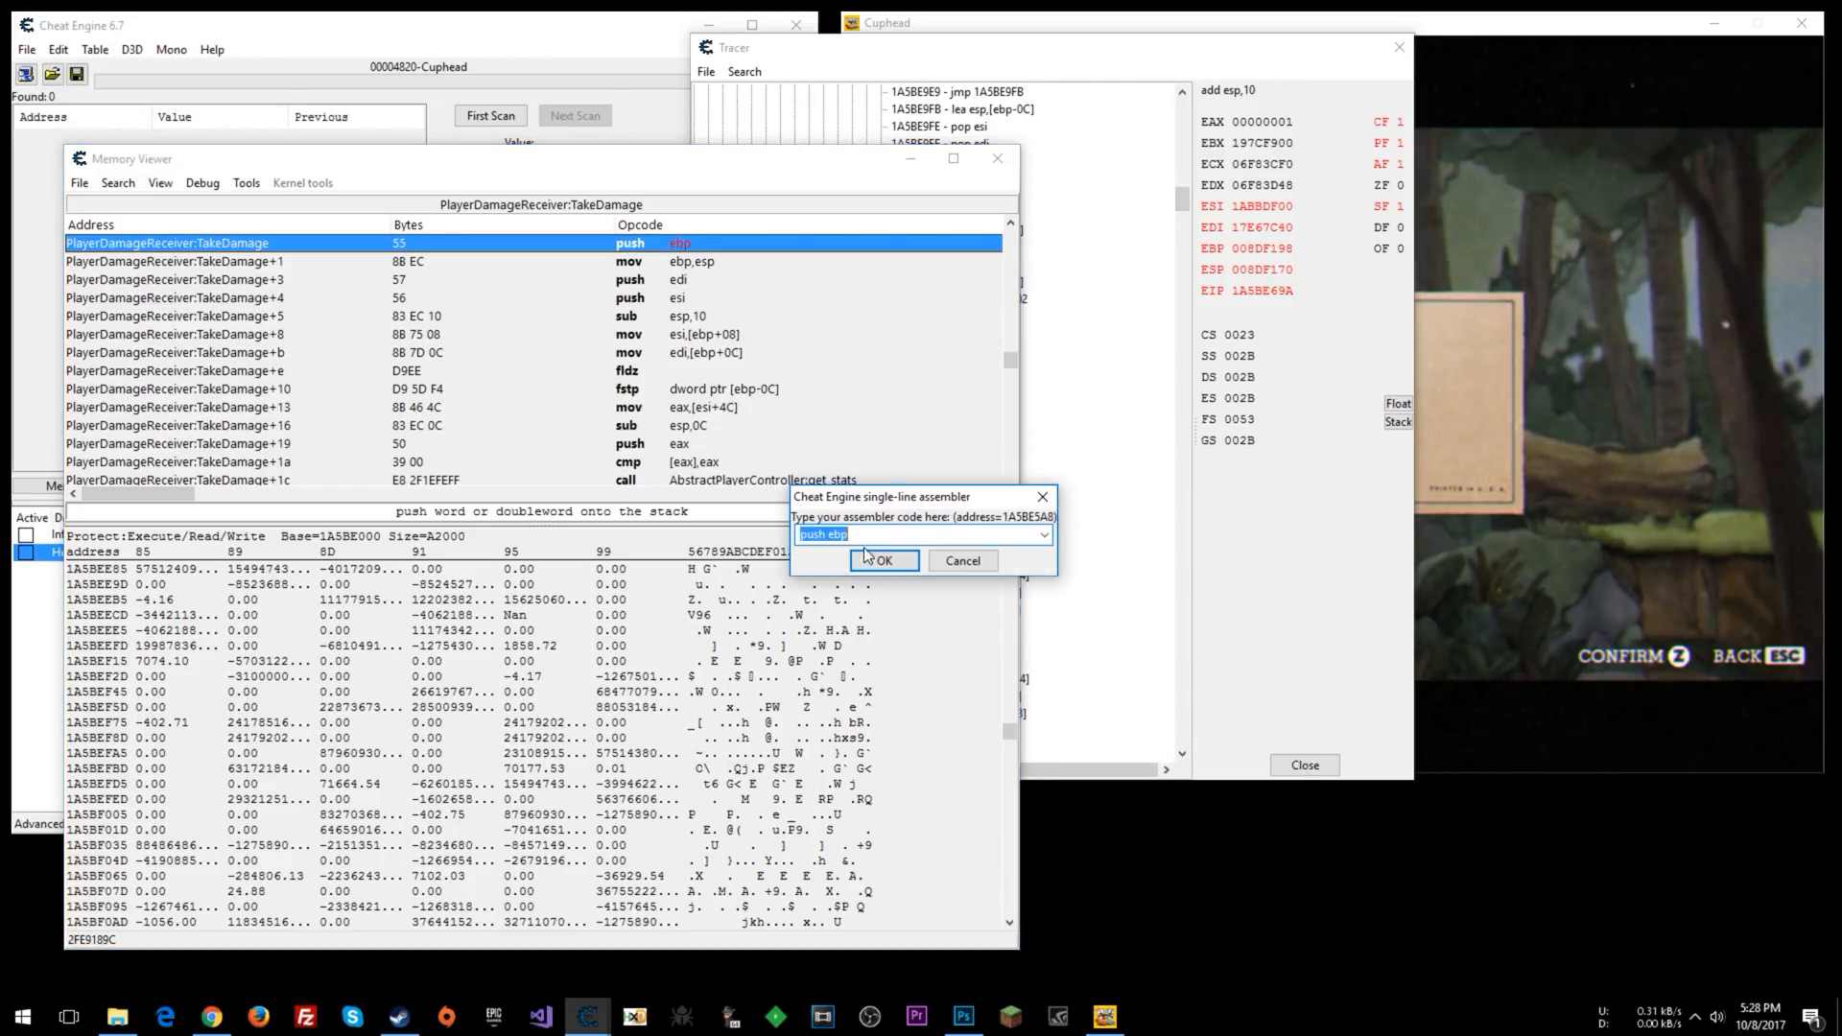
Replace TakeDamage's opening push ebp with ret in the assembler dialog.
{"action": "type", "text": "re"}
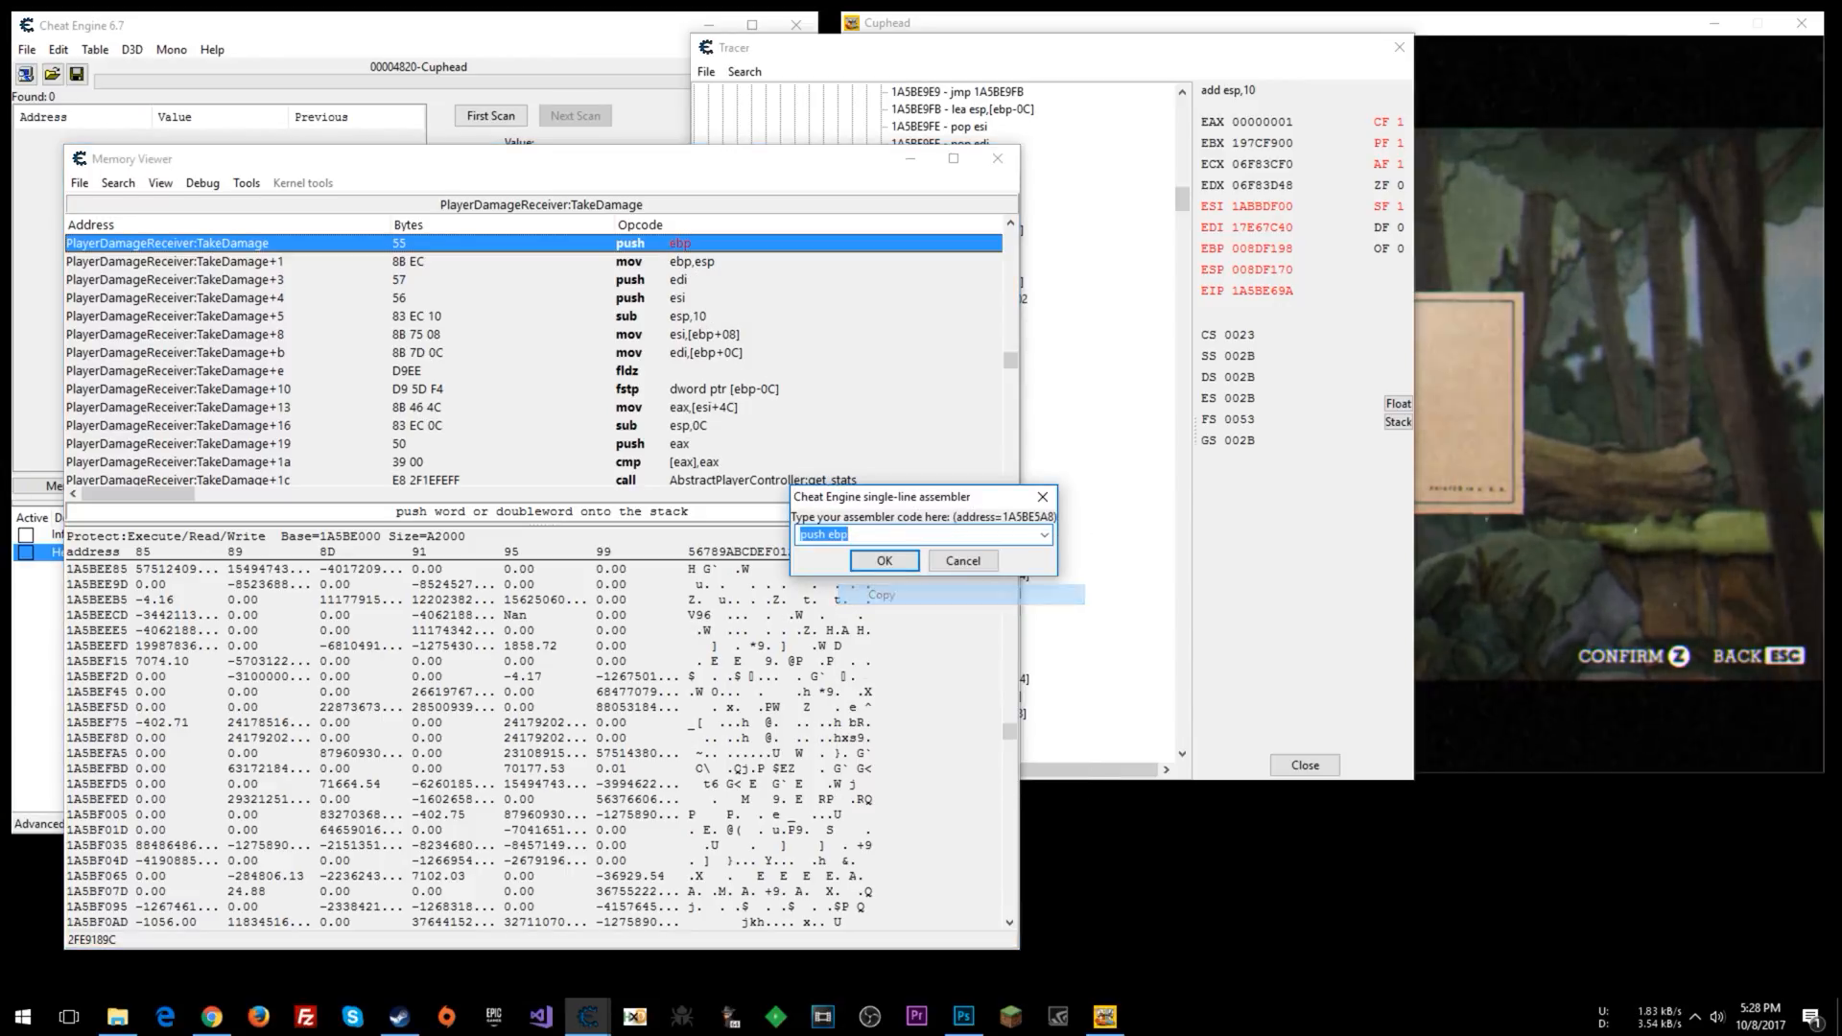
{"action": "type", "text": "ret"}
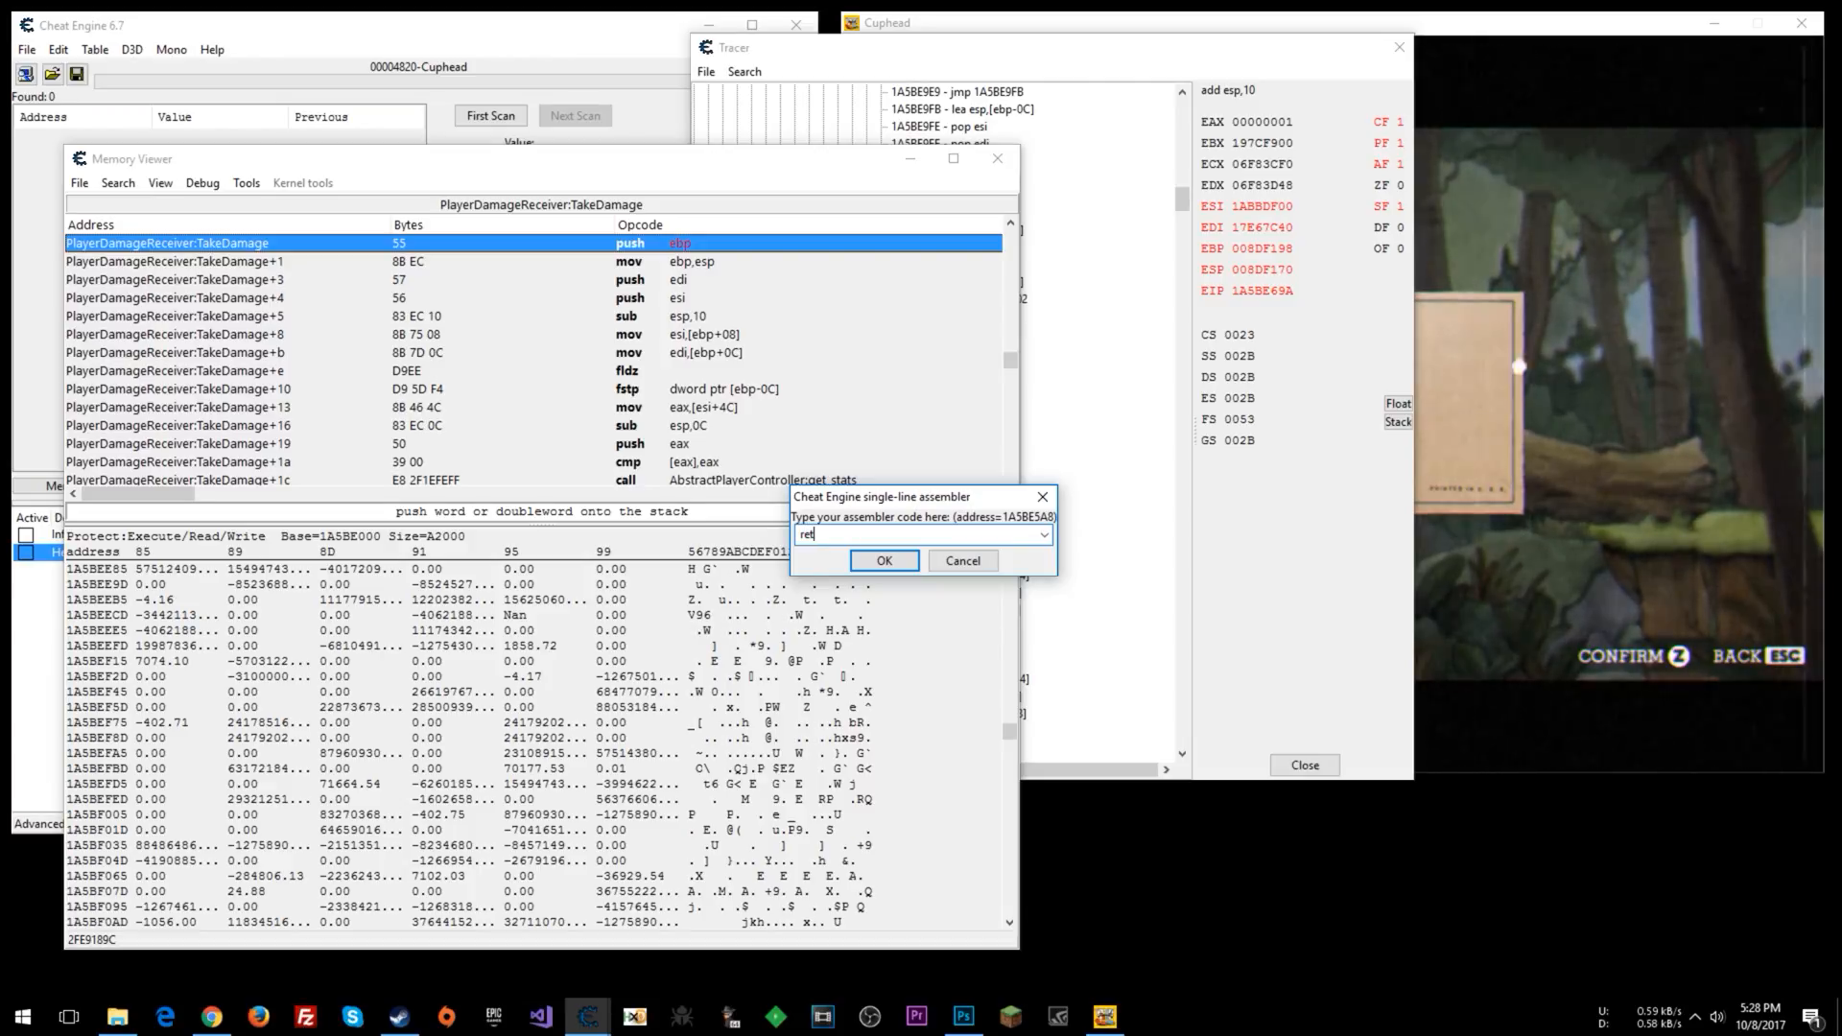
{"action": "left_click", "coordinate": [884, 560]}
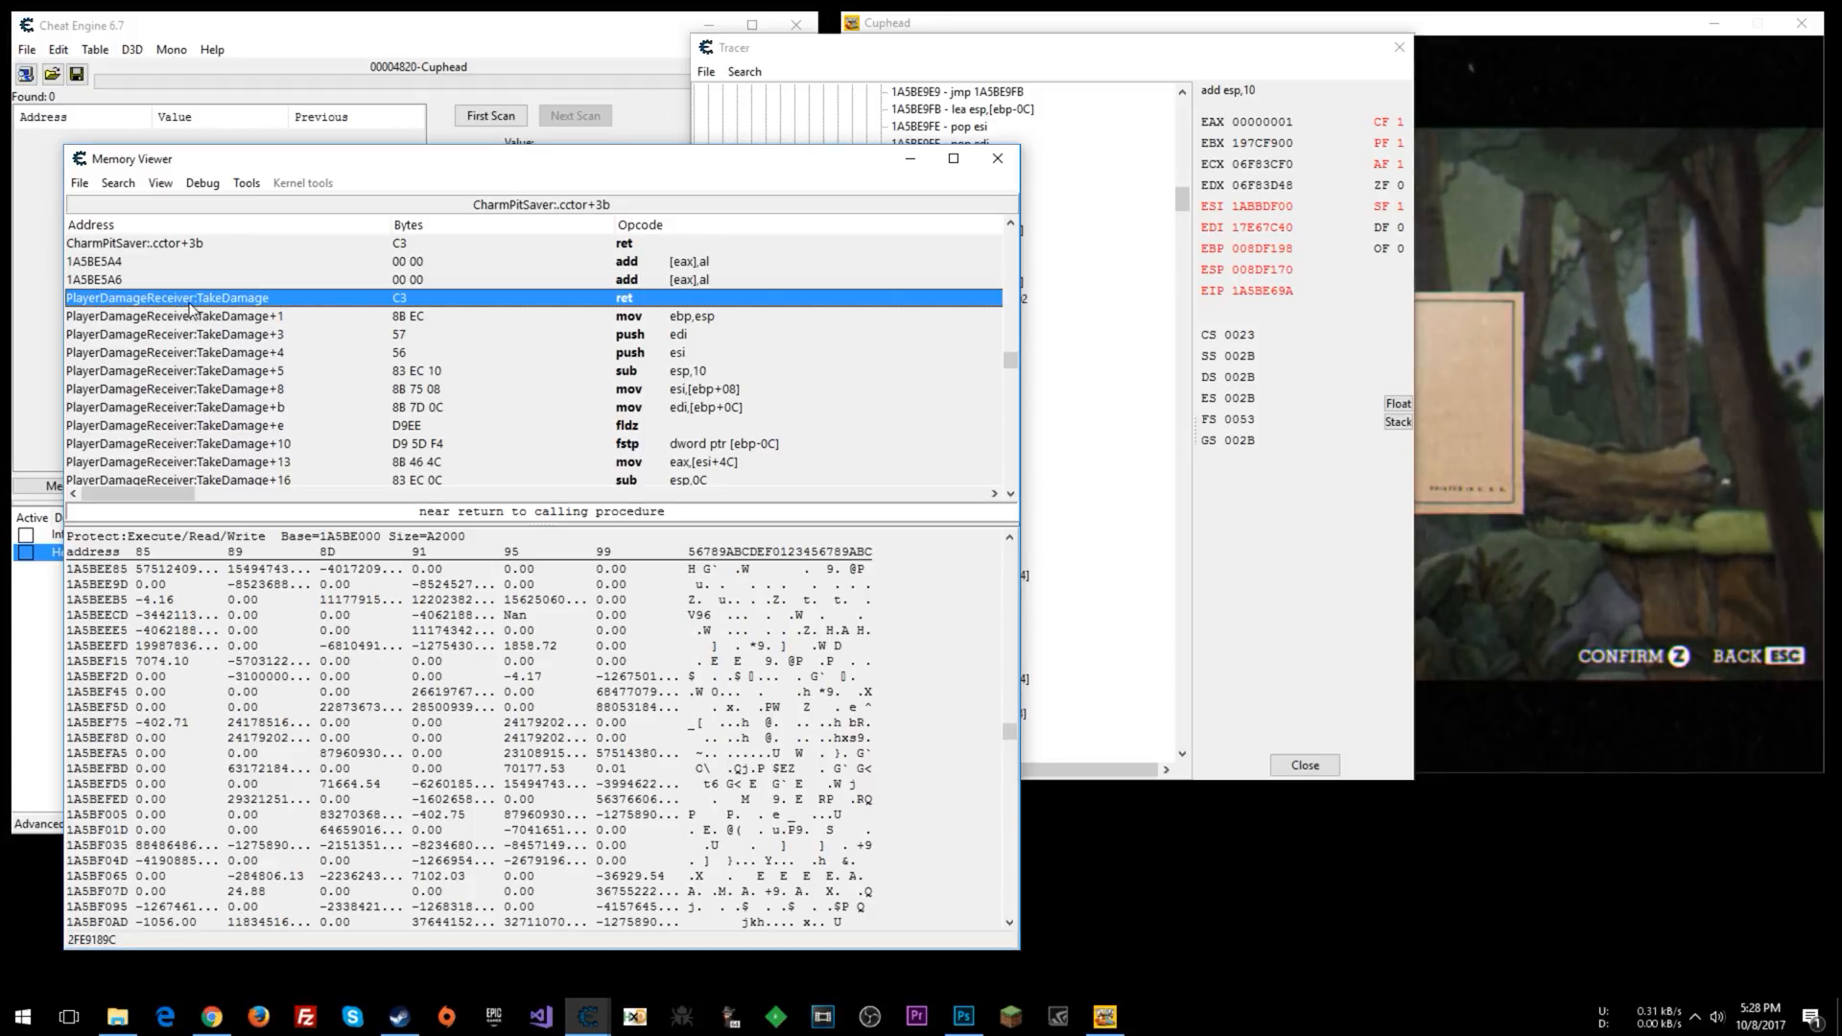
{"action": "mouse_move", "coordinate": [462, 307]}
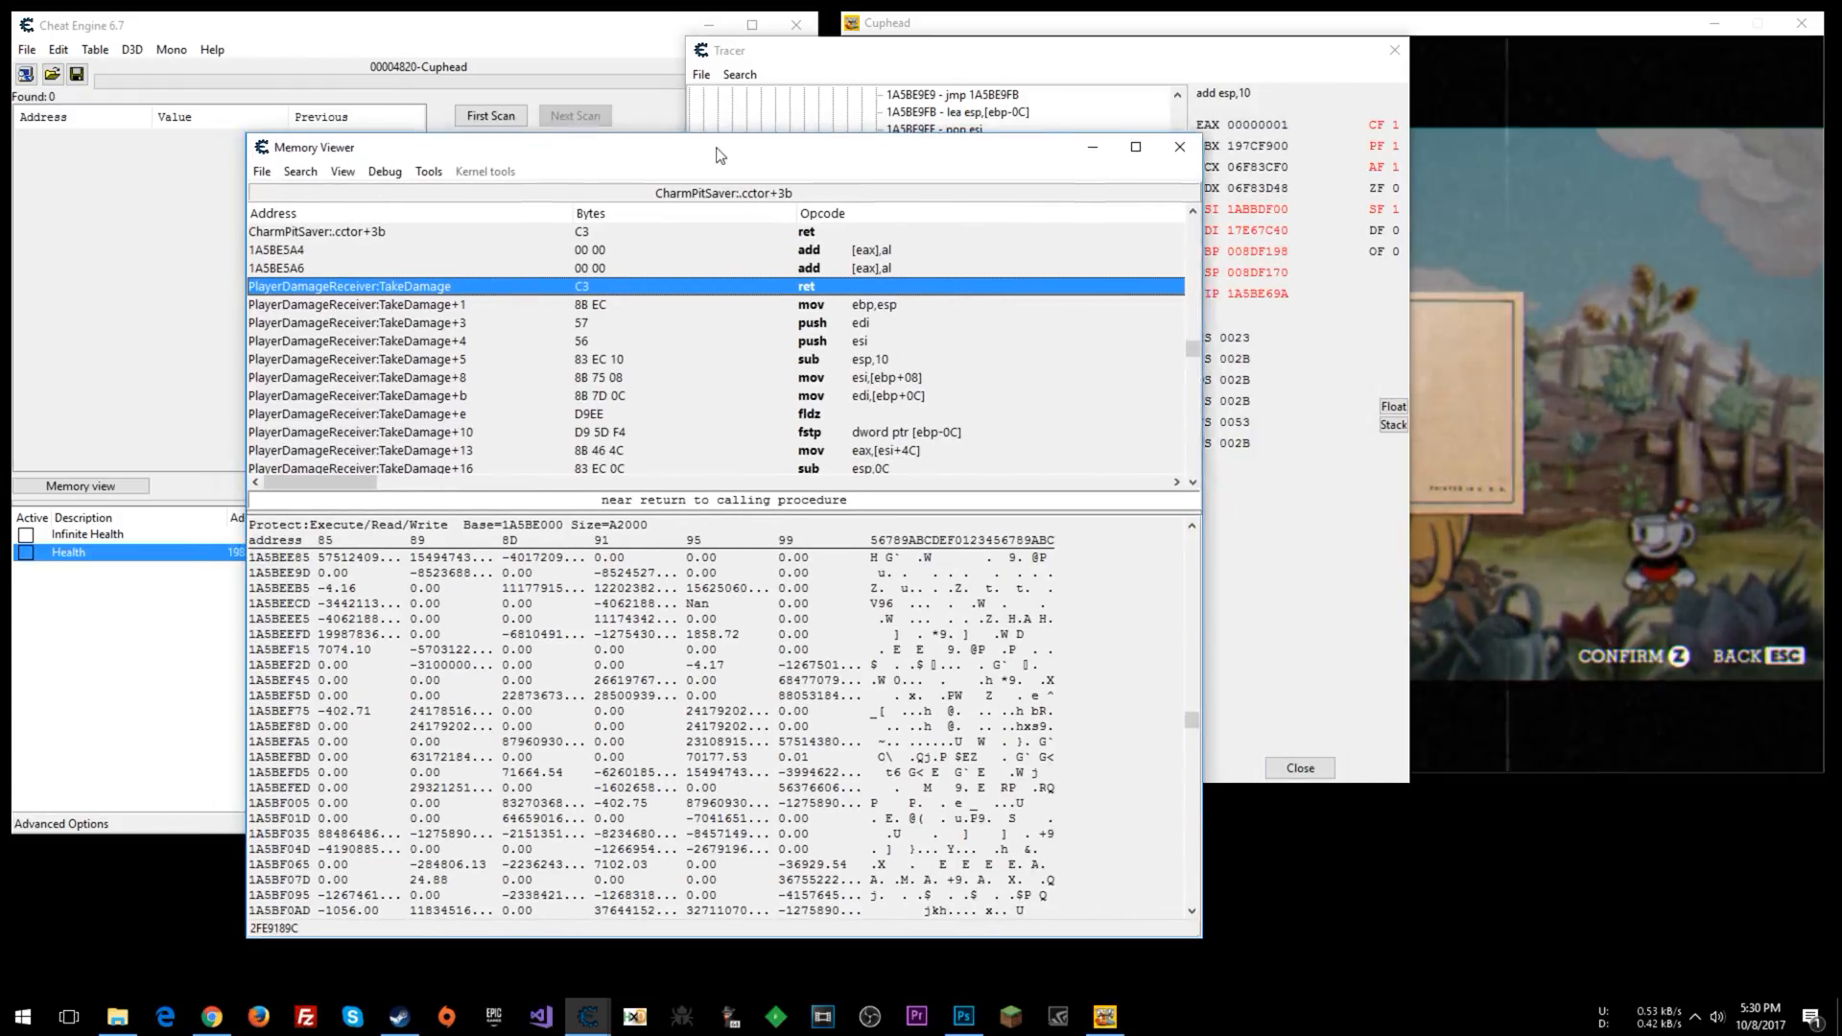
Restore push ebp, then generate an AOB Injection script at 1A5BE5A8 using symbol INJECT.
{"action": "double_click", "coordinate": [524, 279]}
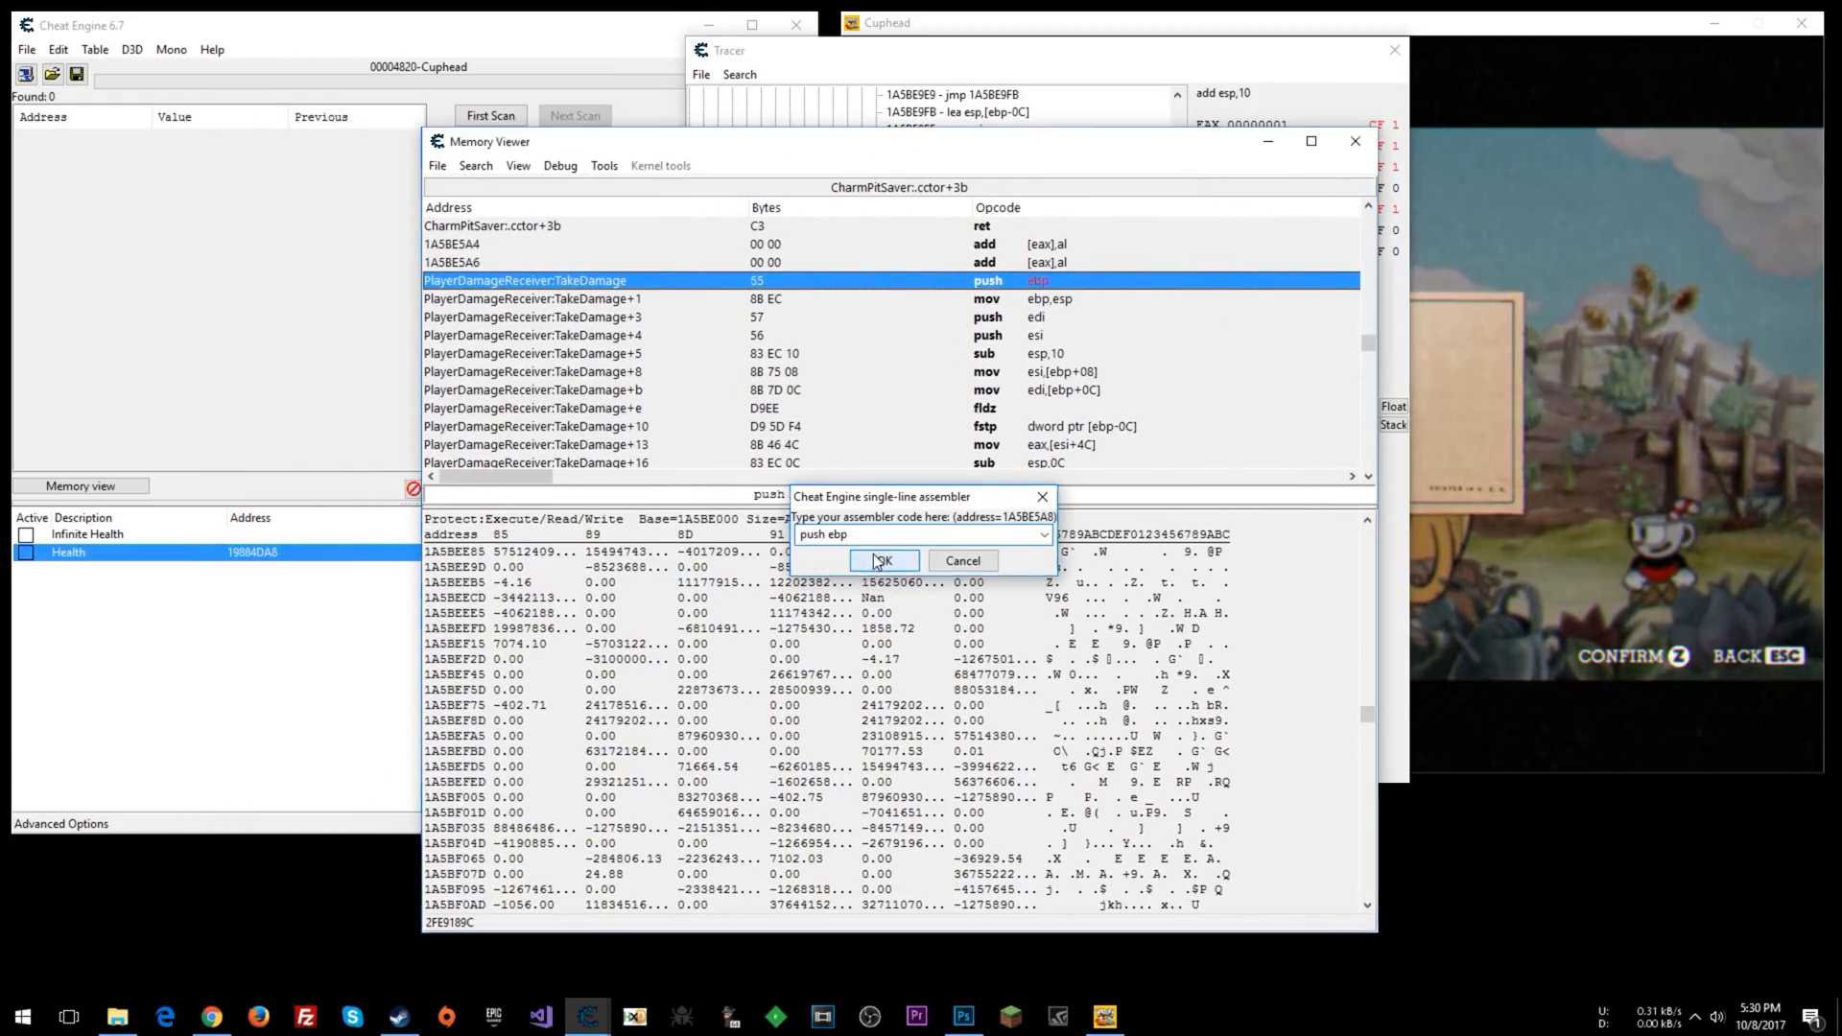
{"action": "left_click", "coordinate": [883, 561]}
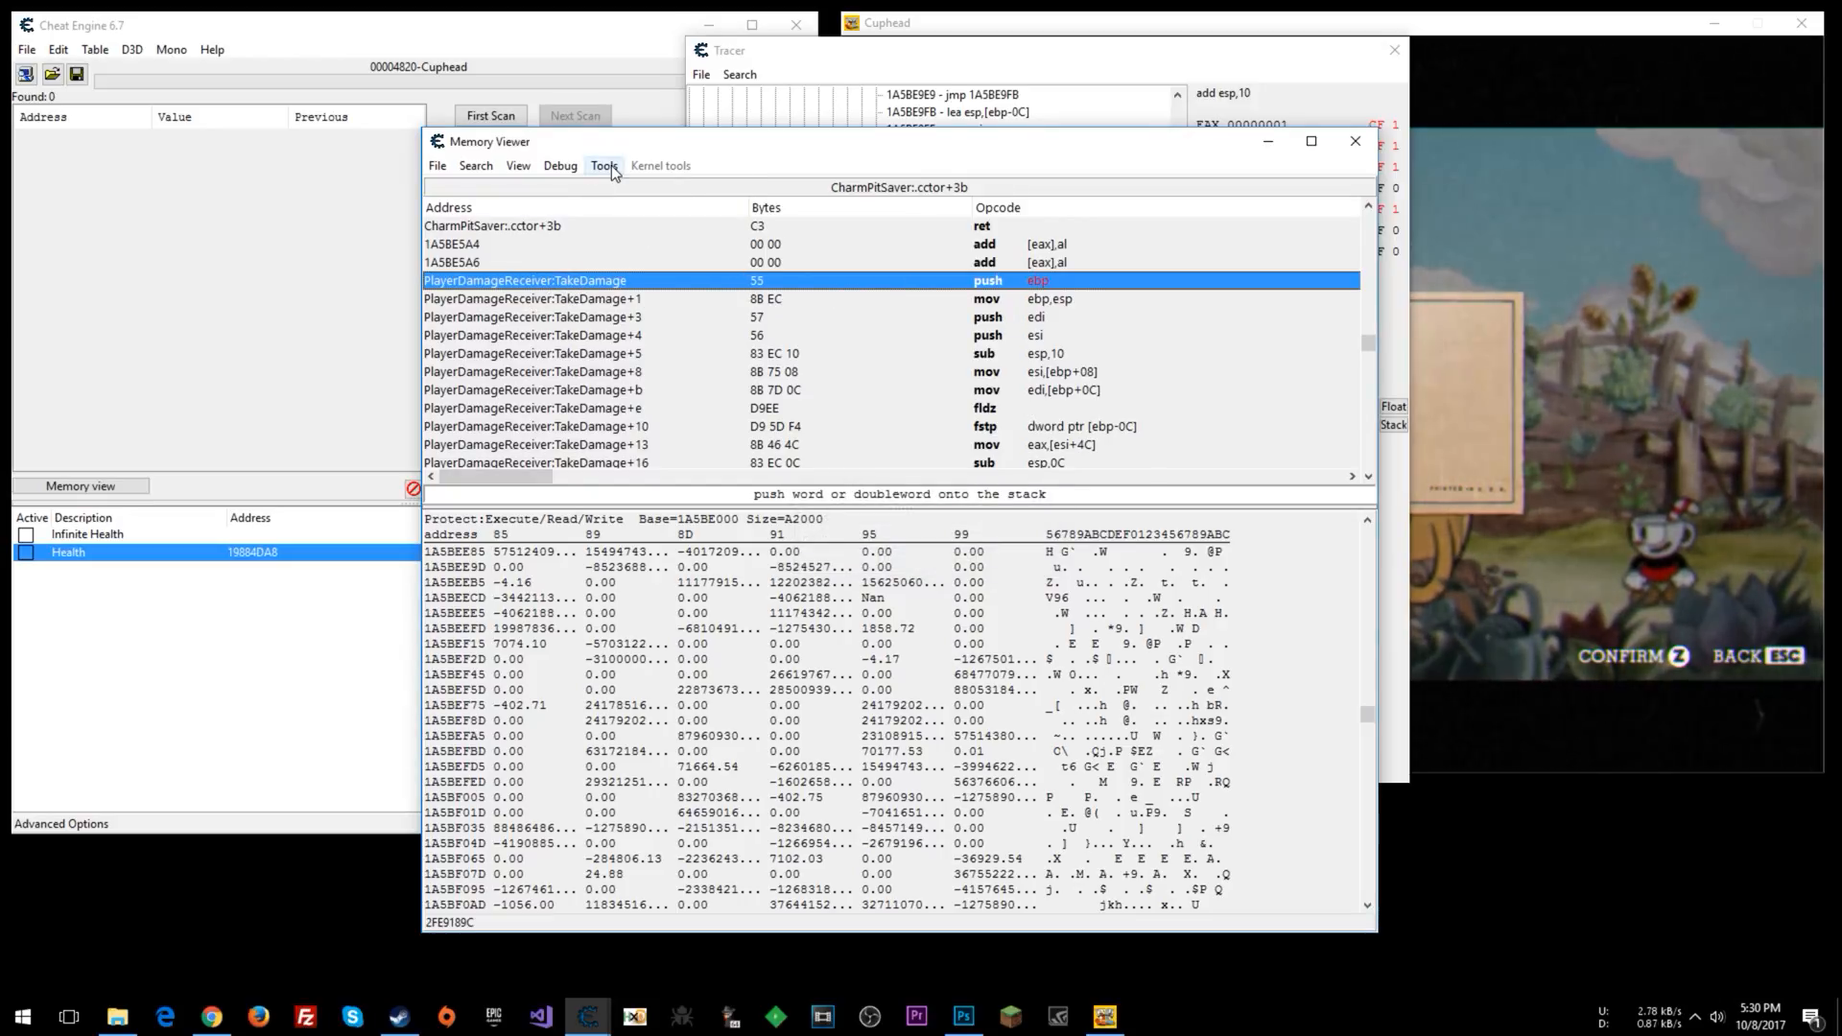
{"action": "left_click", "coordinate": [605, 164]}
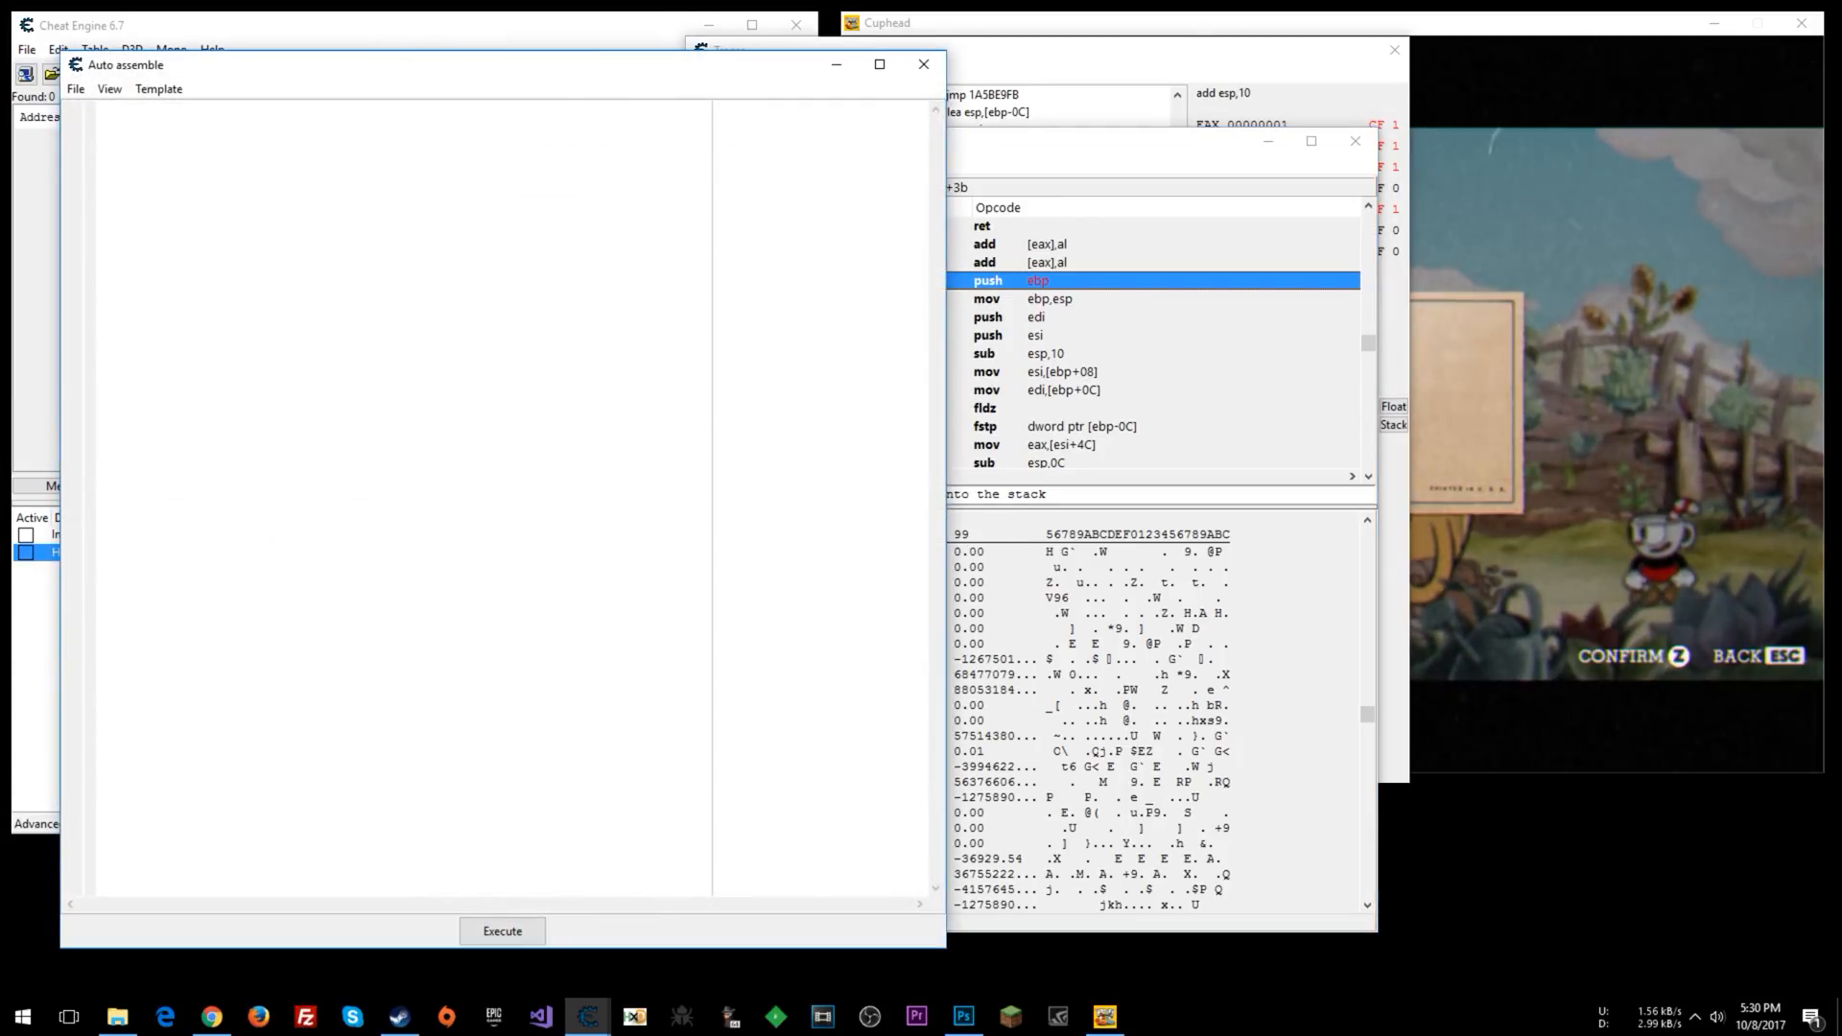
{"action": "left_click", "coordinate": [159, 89]}
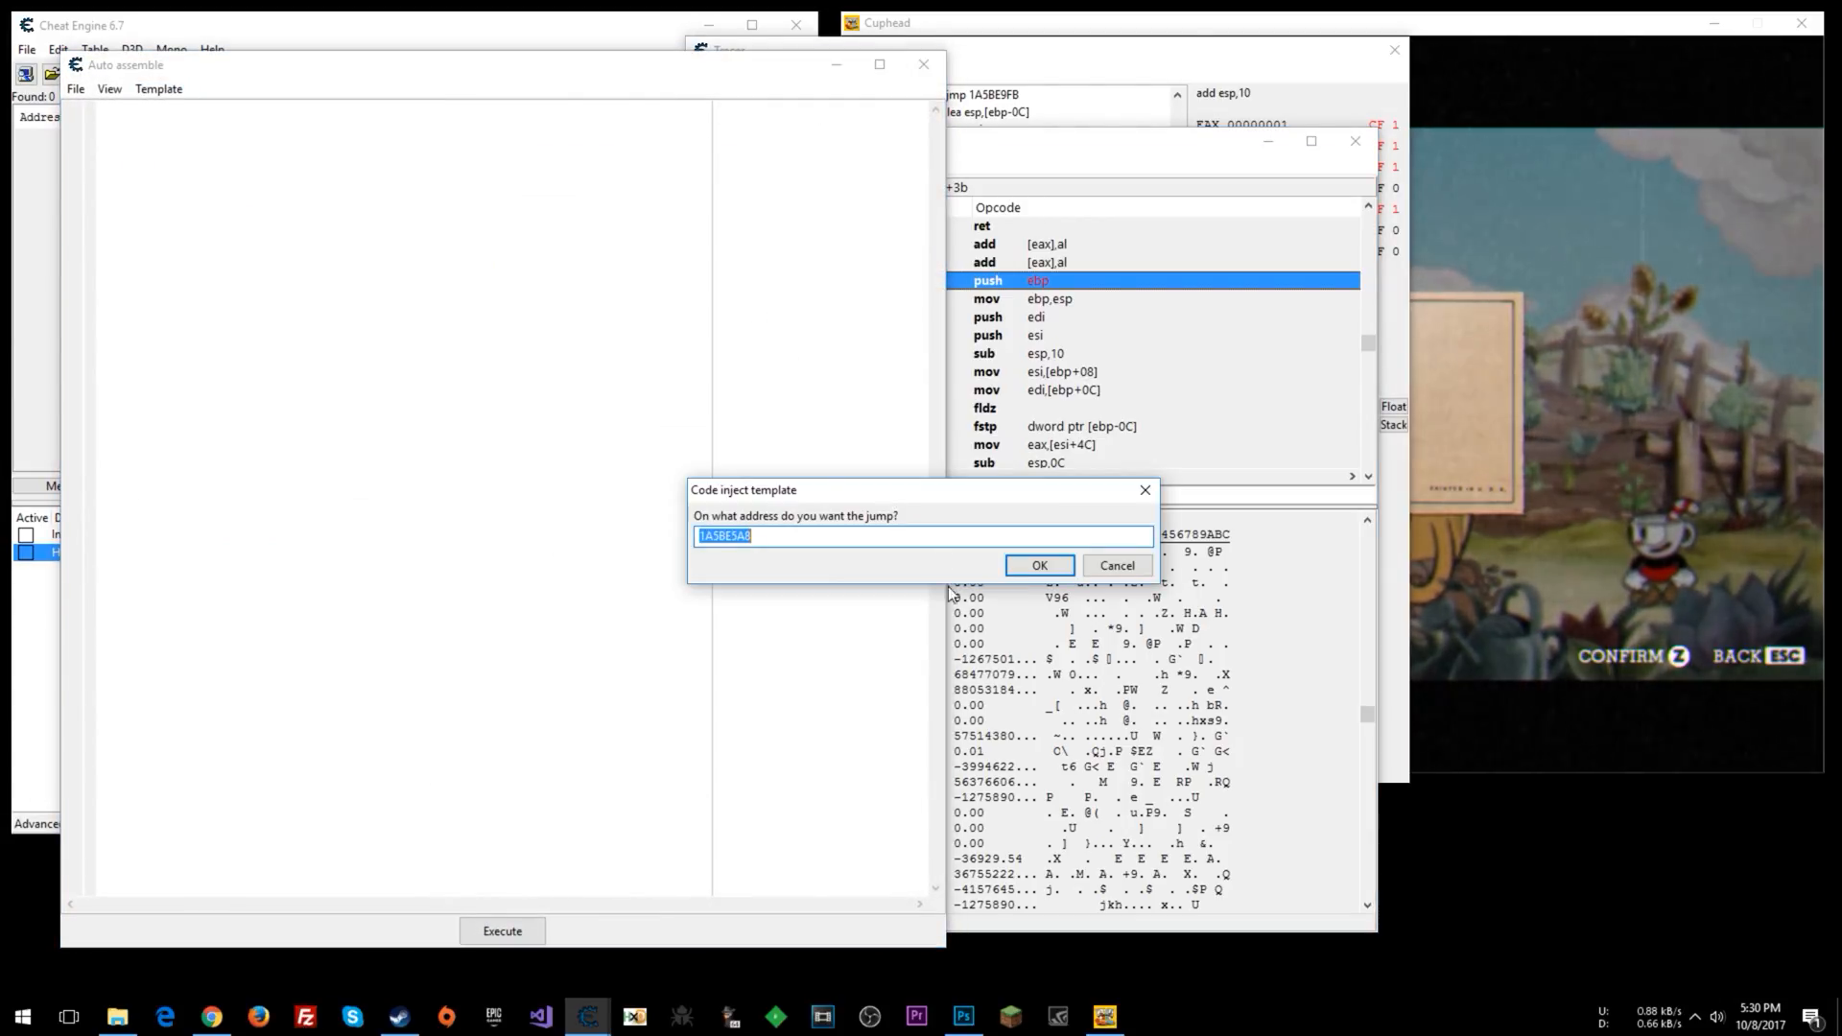
{"action": "left_click", "coordinate": [1038, 565]}
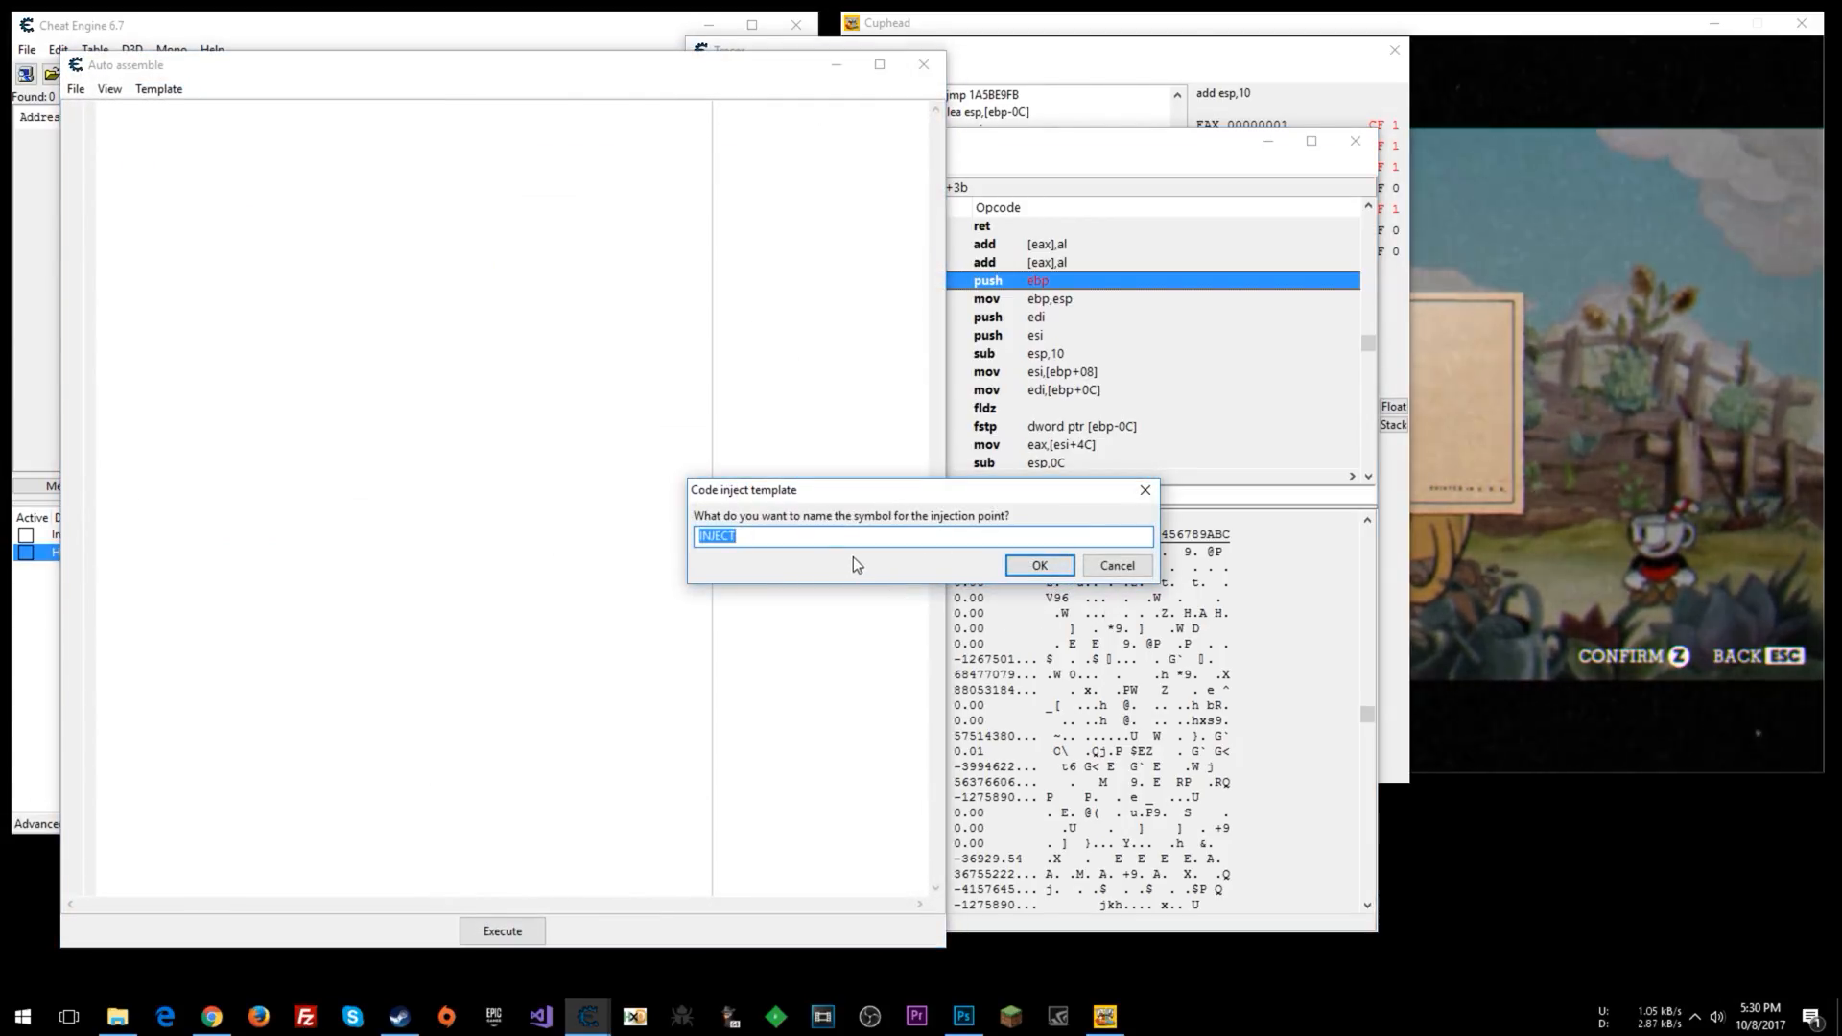
{"action": "left_click", "coordinate": [1037, 565]}
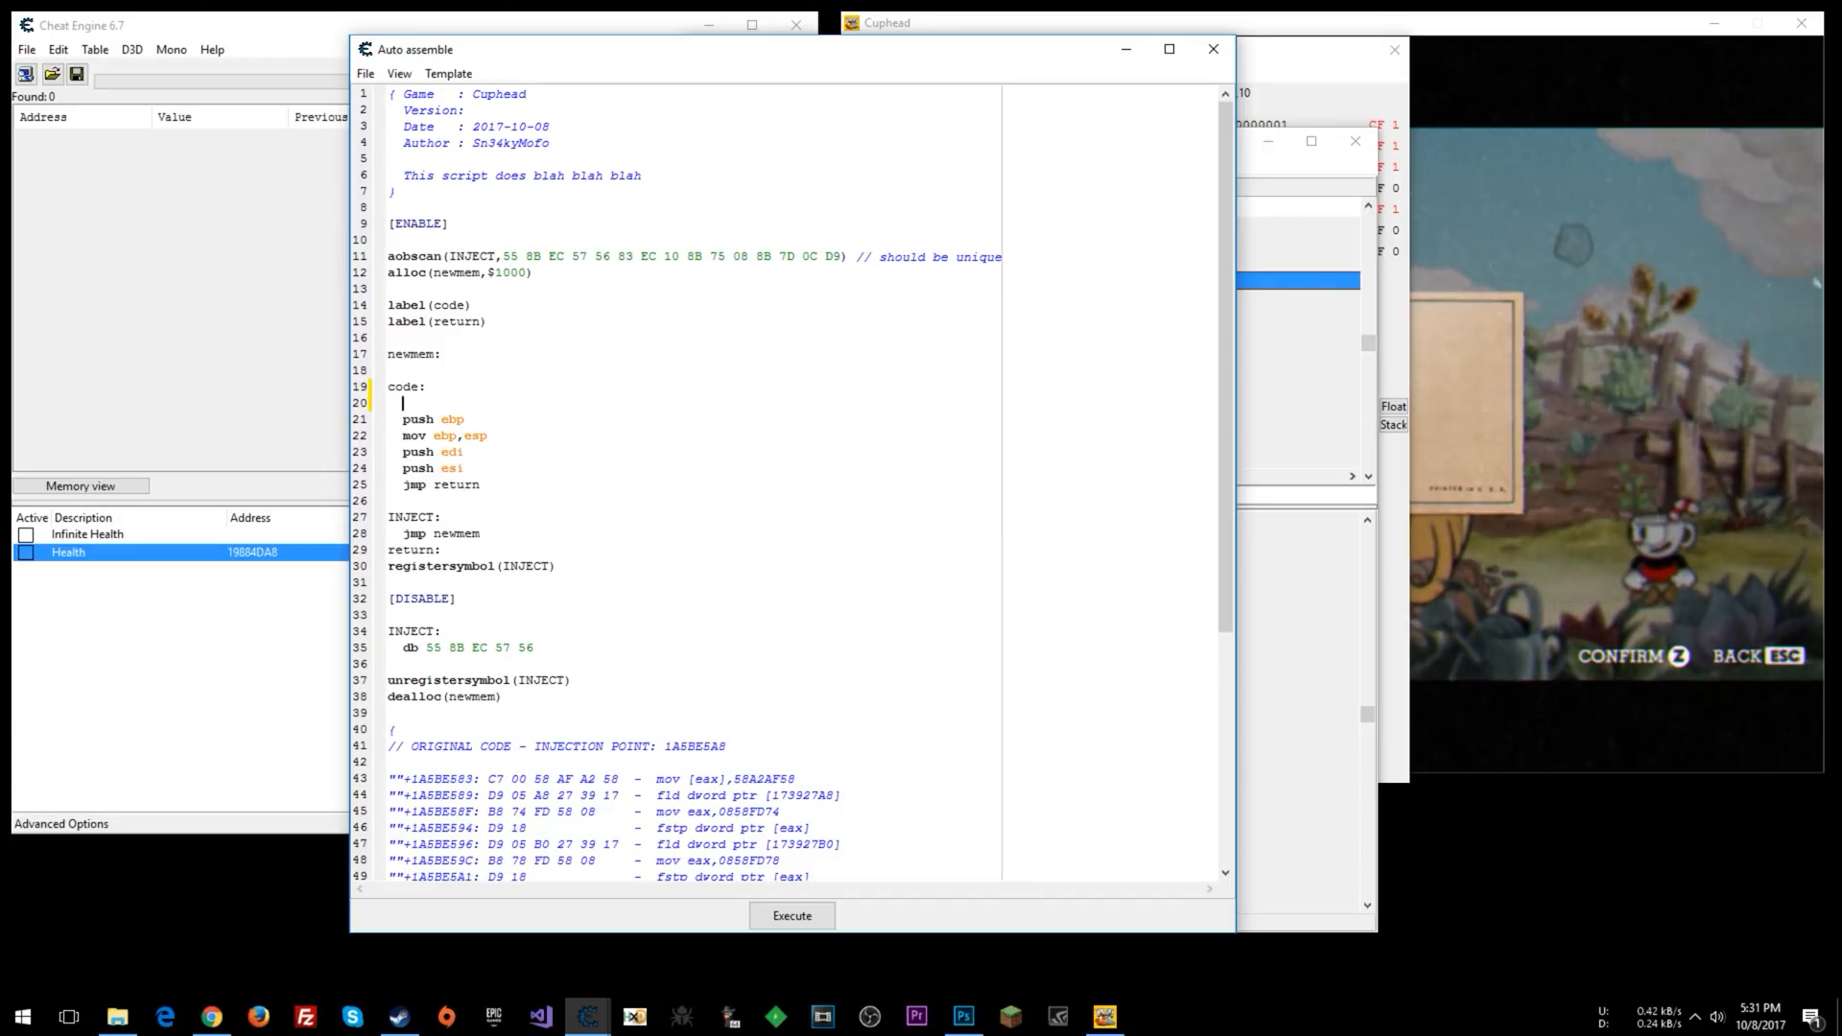
Add ret to the injected code and assign the script to the current cheat table.
{"action": "type", "text": "ret"}
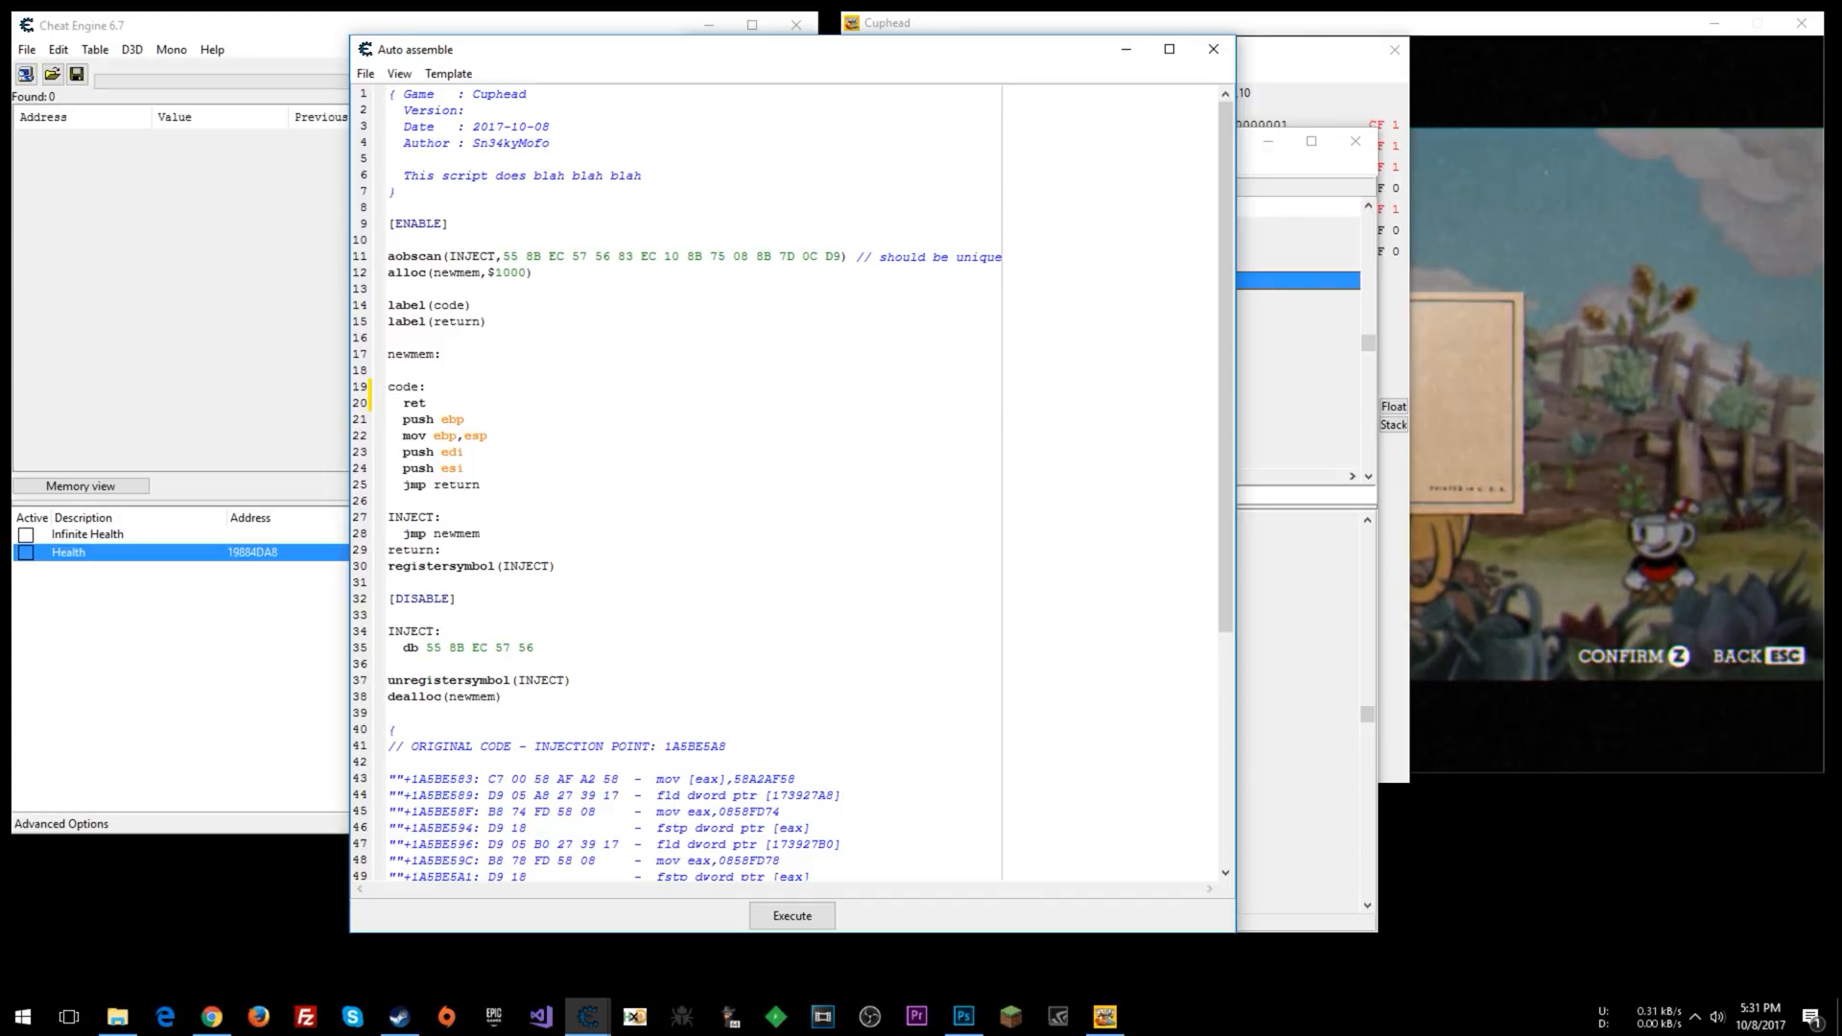
{"action": "left_click_drag", "start_coordinate": [430, 419], "coordinate": [478, 483]}
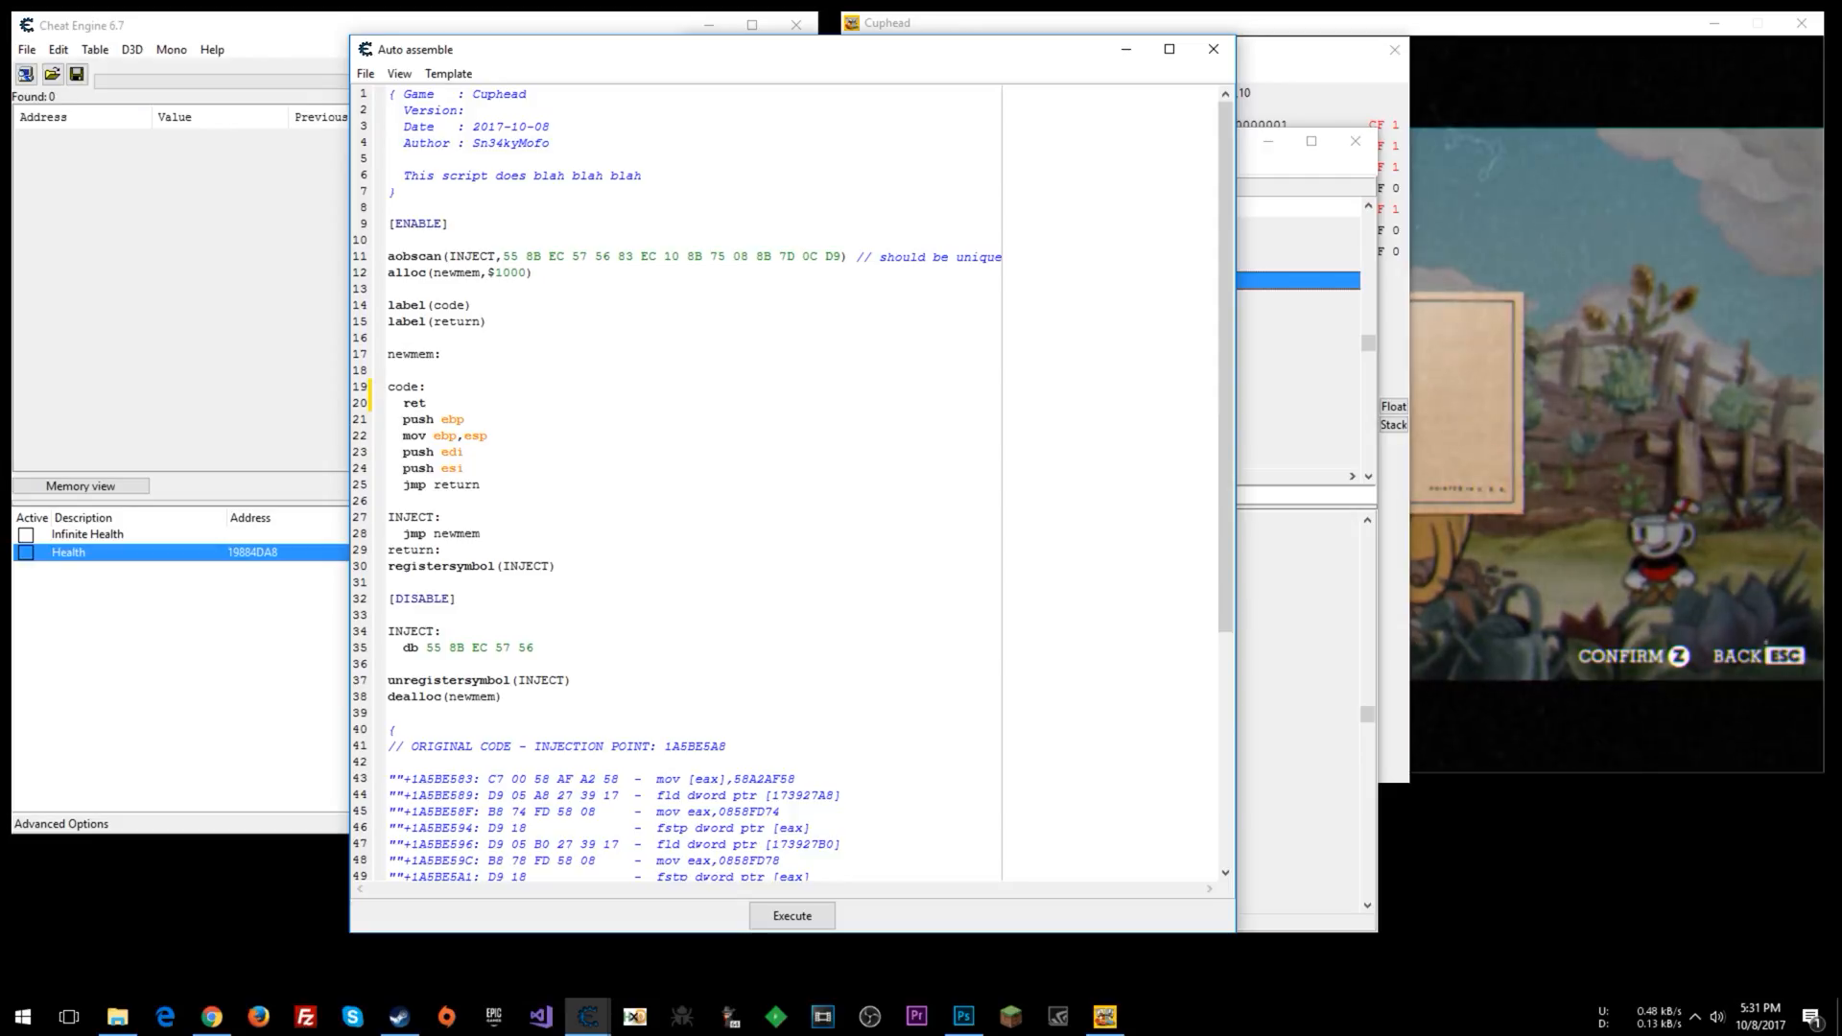
{"action": "left_click", "coordinate": [365, 73]}
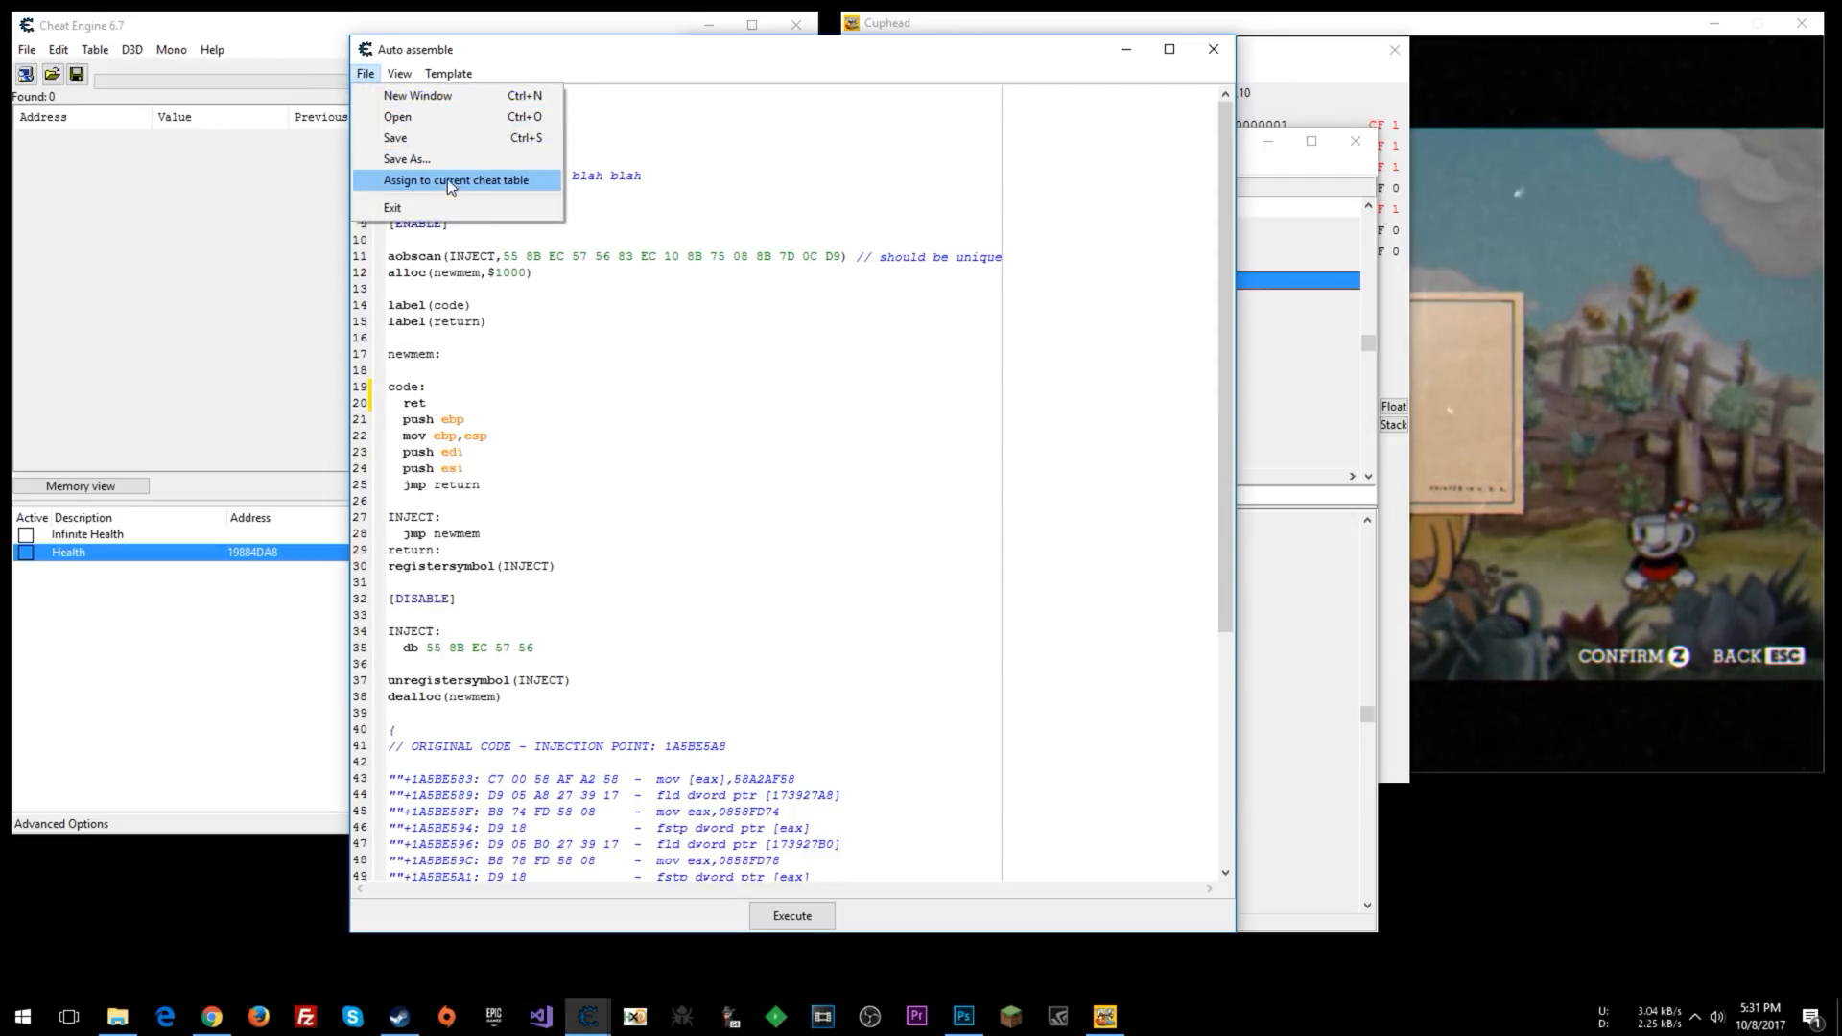
{"action": "left_click", "coordinate": [455, 180]}
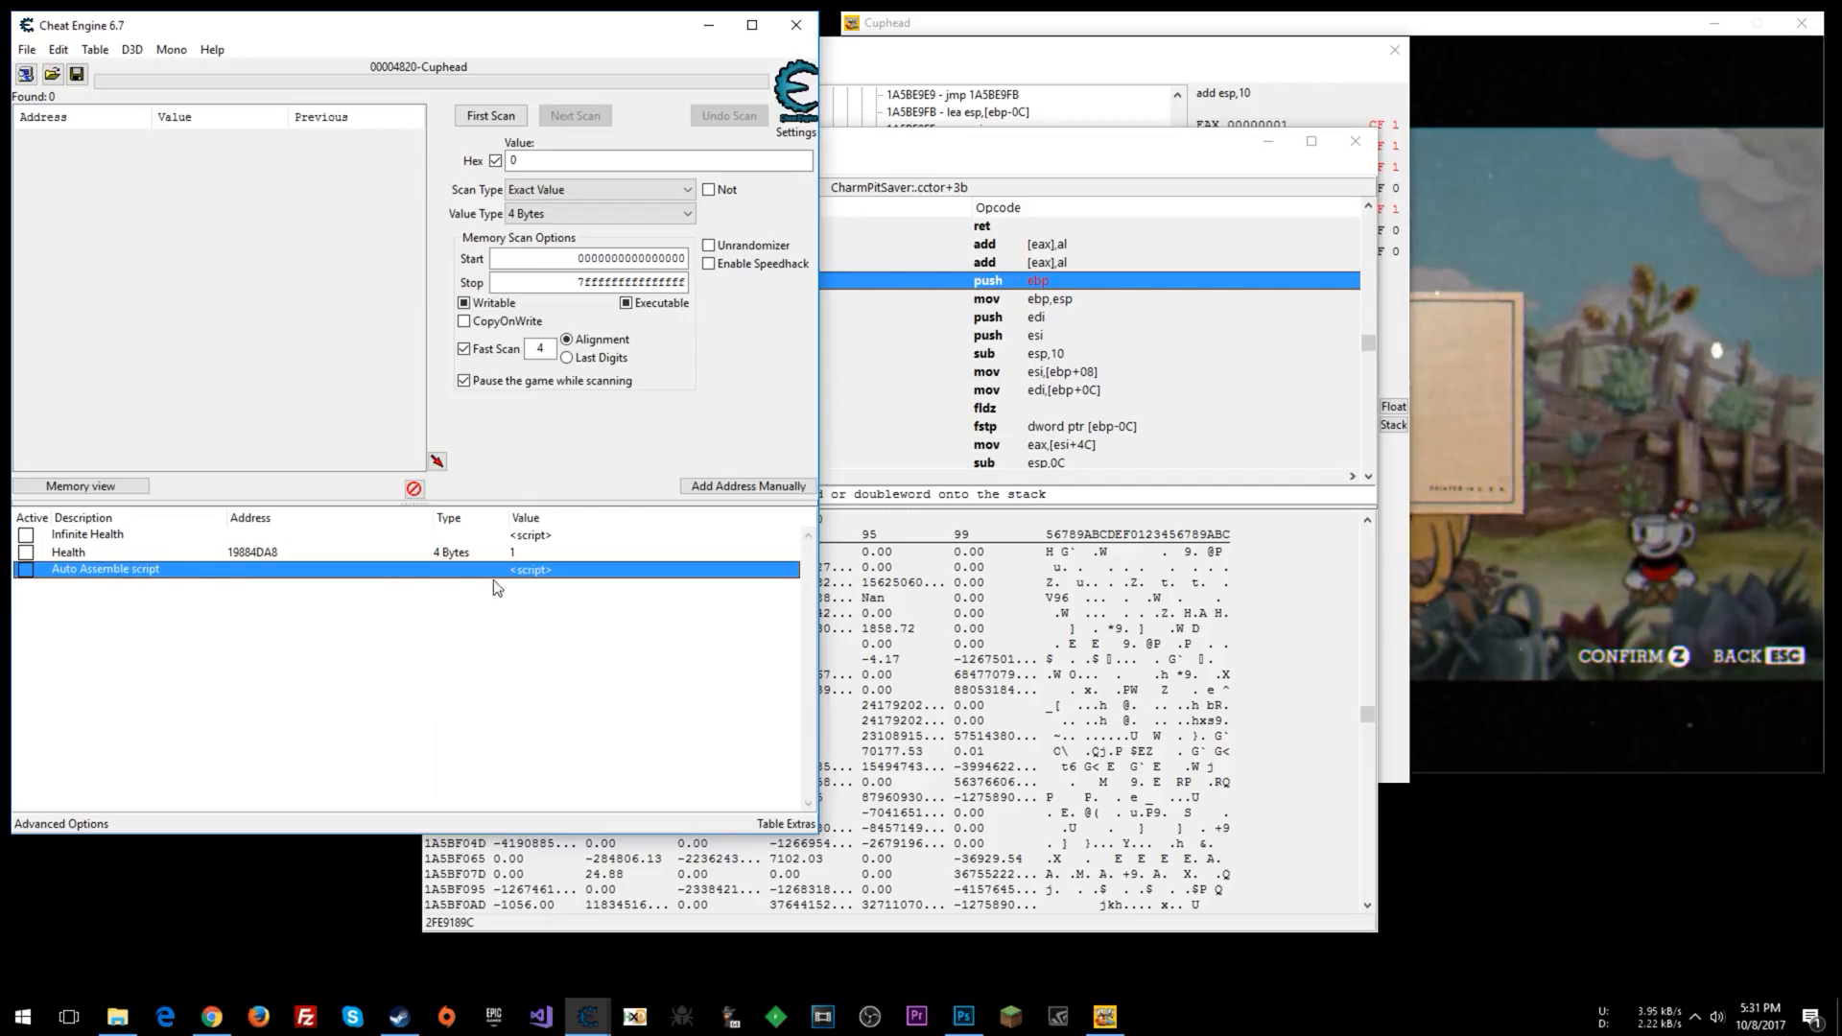
Edit the table script, removing the code-cave sections and replacing jmp newmem with ret.
{"action": "double_click", "coordinate": [104, 569]}
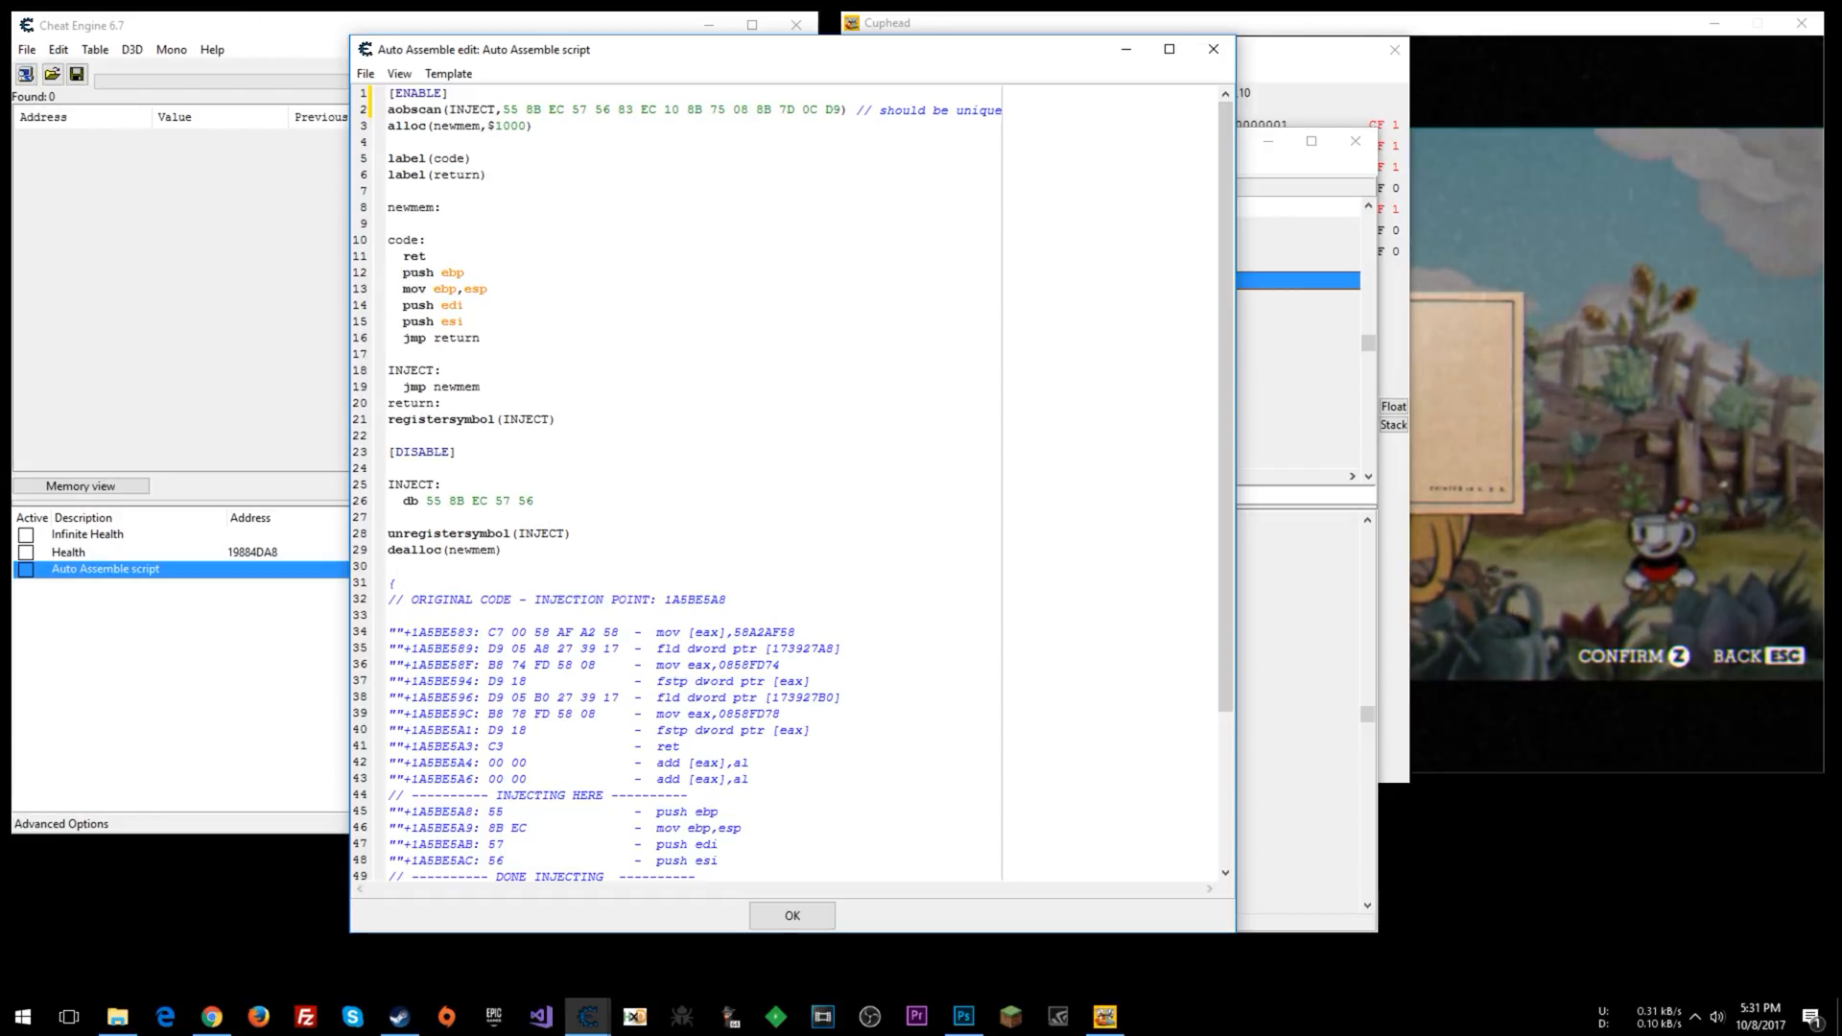
{"action": "left_click_drag", "start_coordinate": [391, 126], "coordinate": [441, 208]}
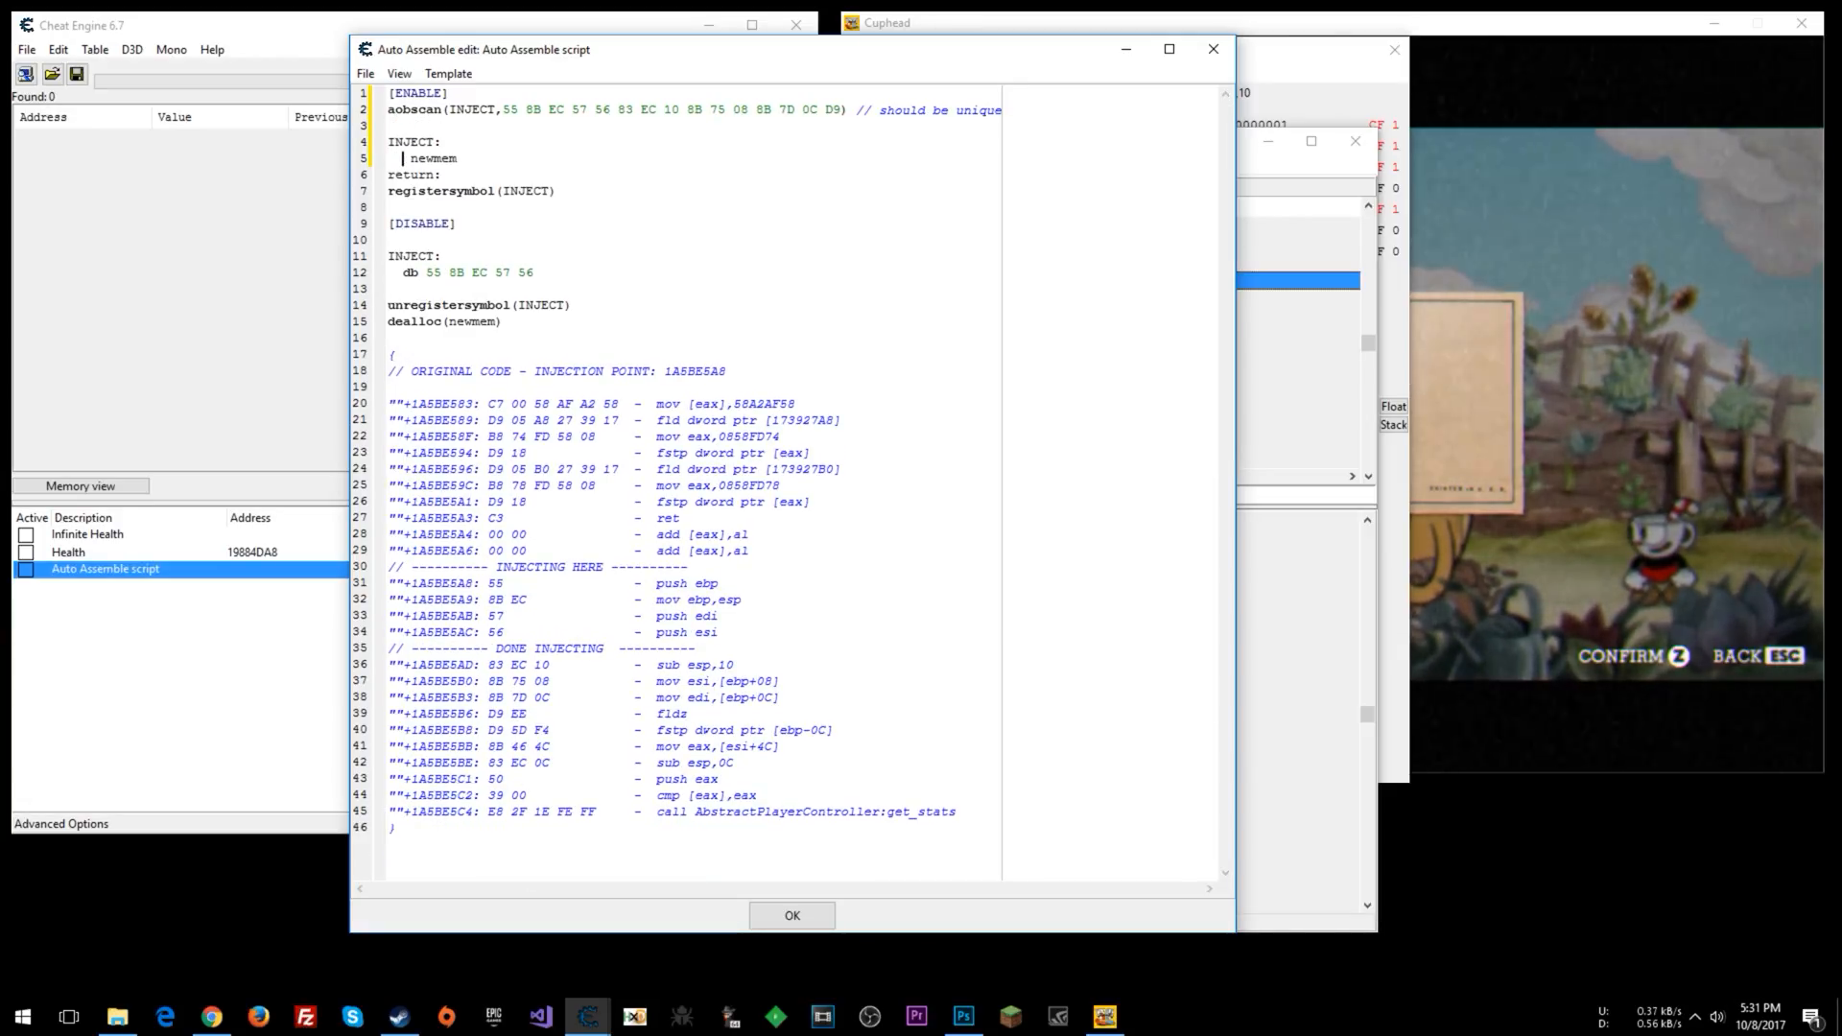
{"action": "type", "text": "ret"}
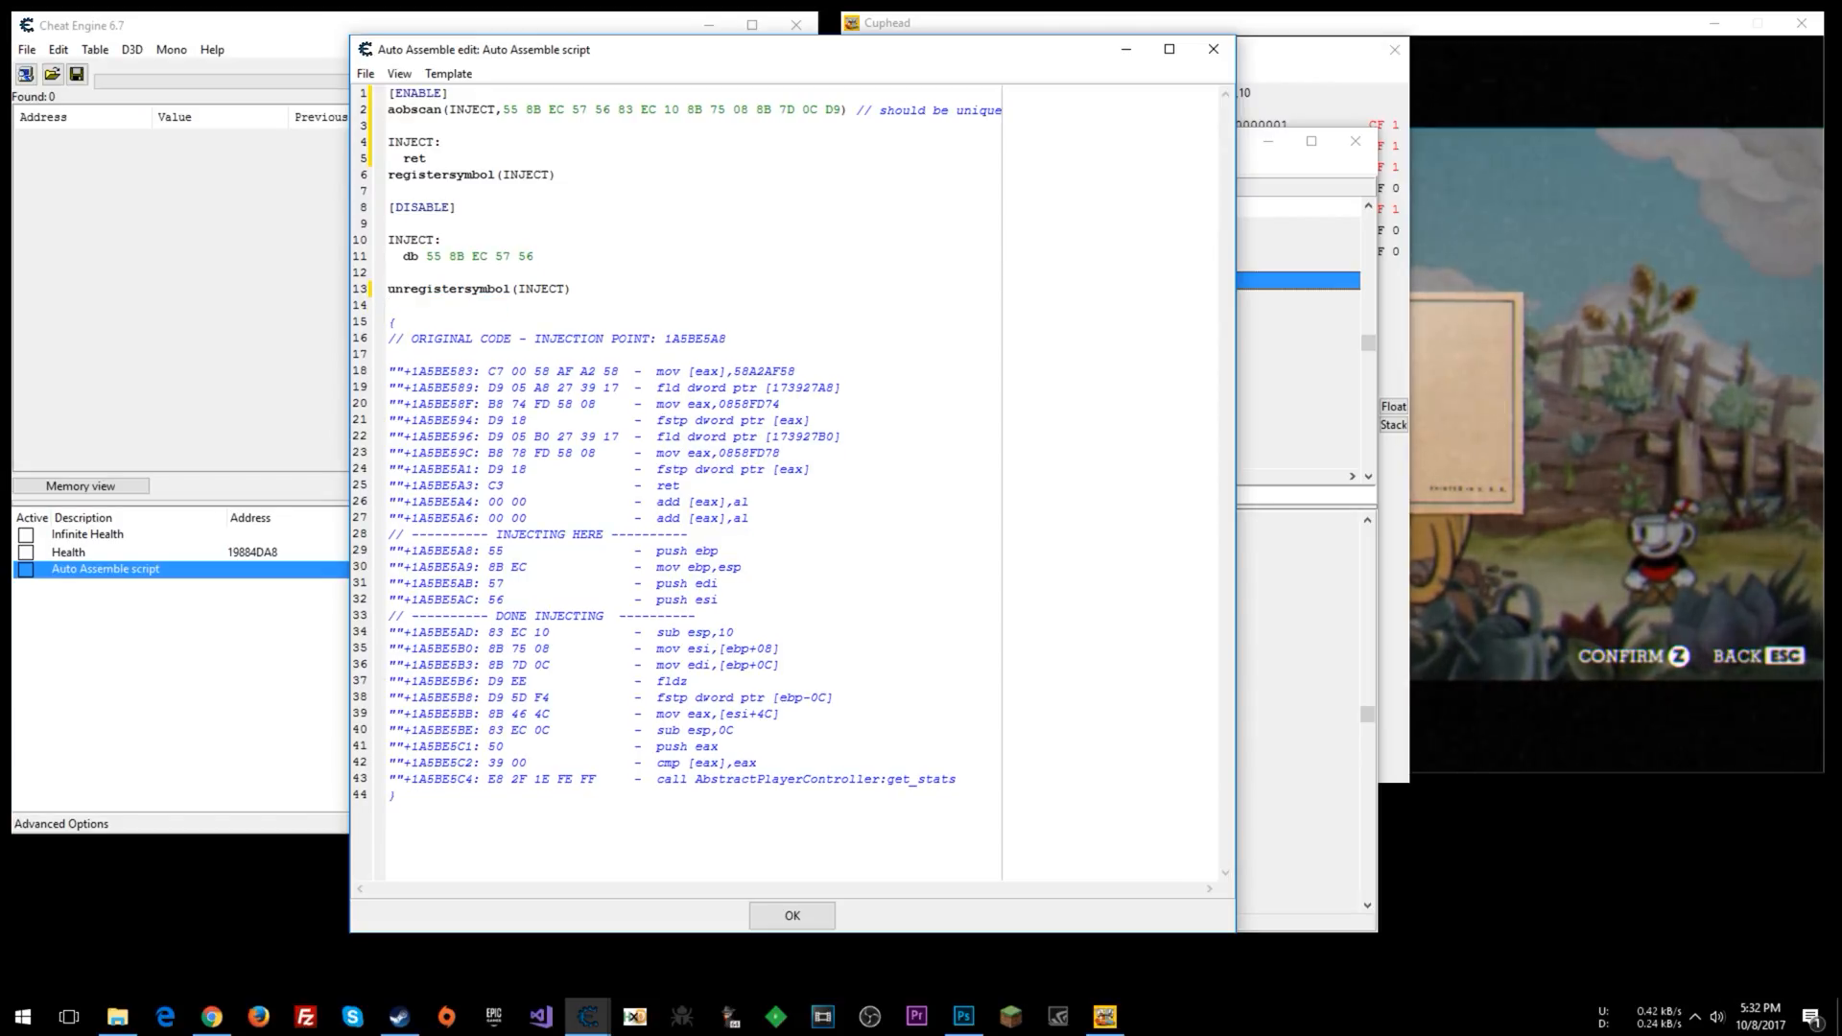
{"action": "left_click", "coordinate": [792, 915]}
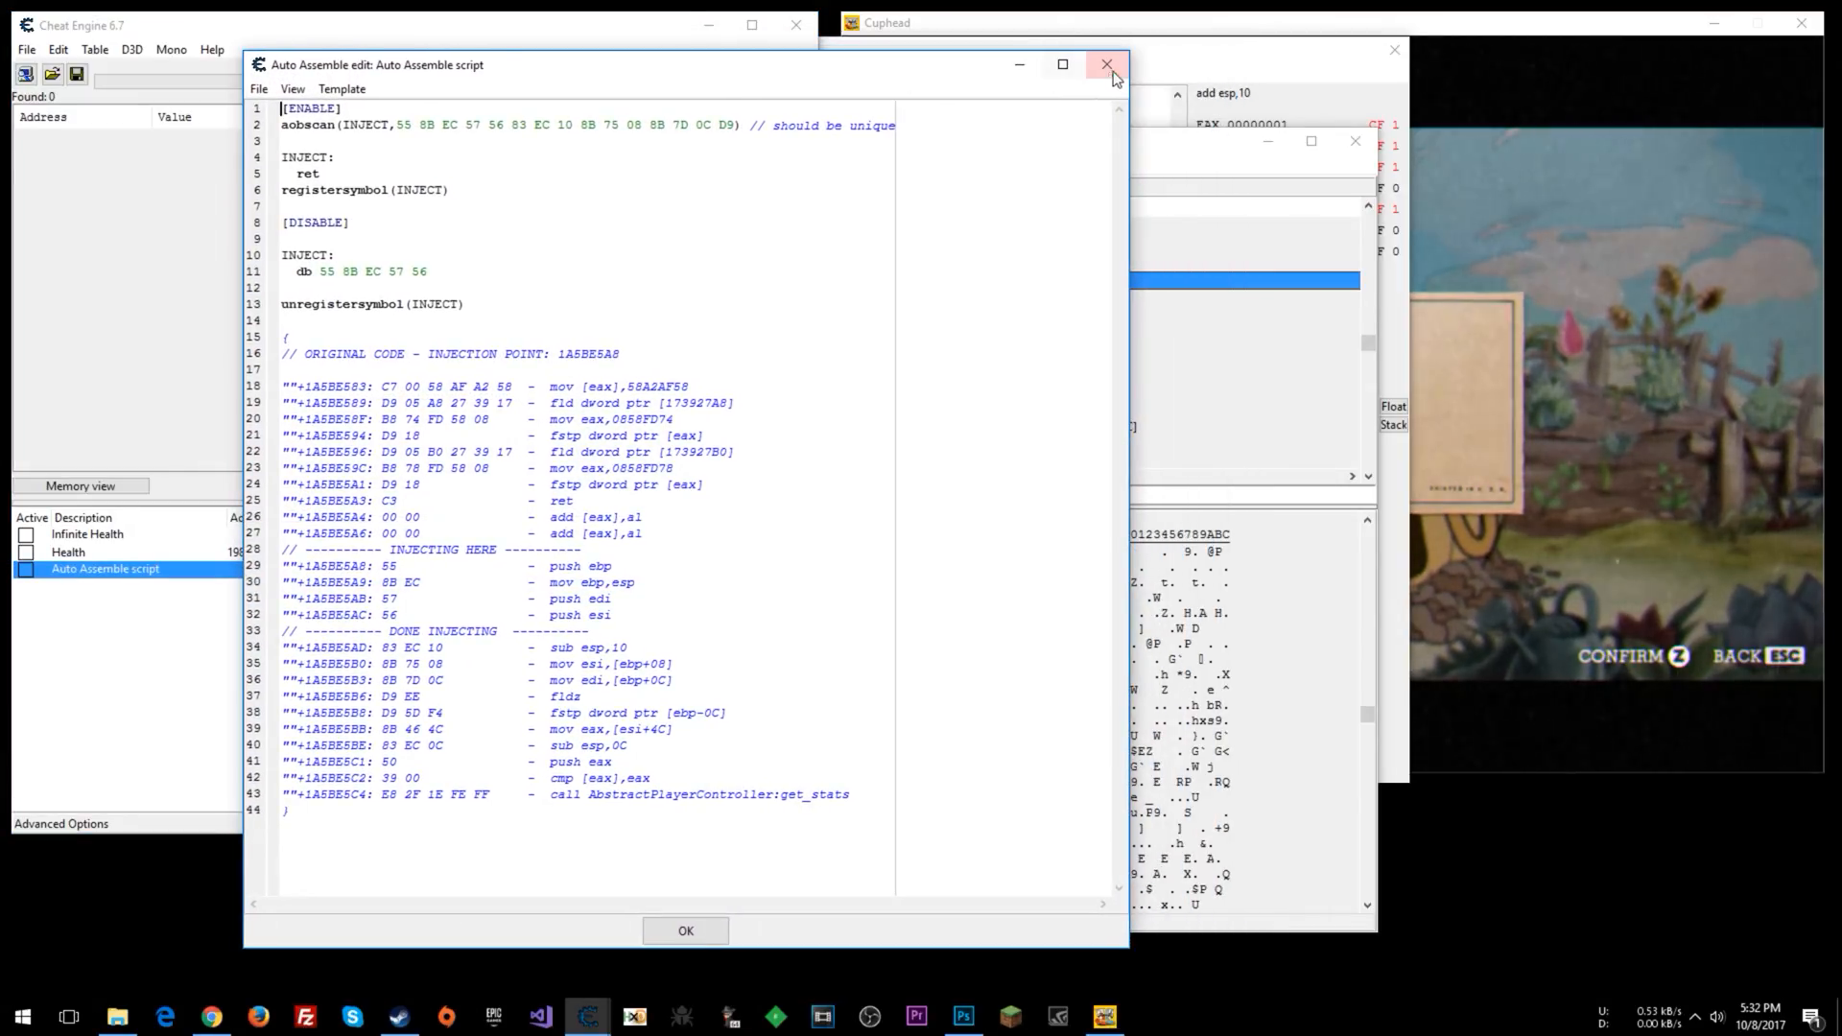
{"action": "mouse_move", "coordinate": [1105, 64]}
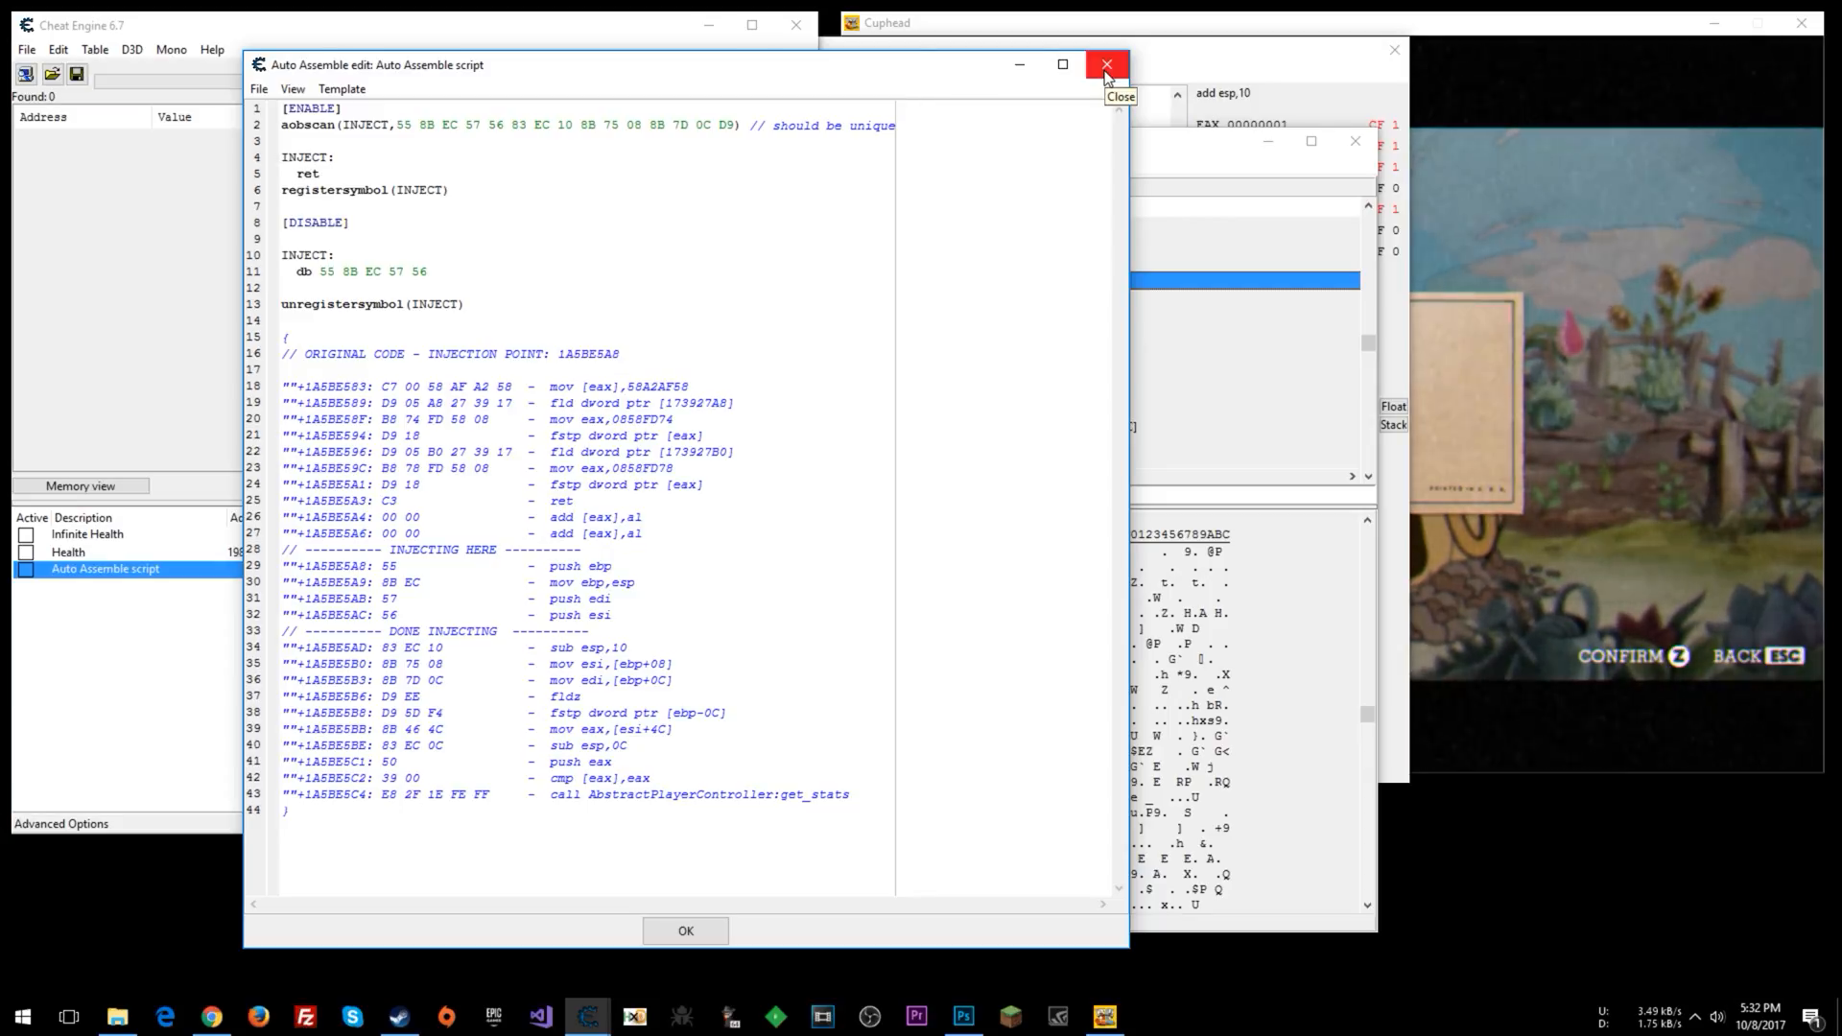
Close the Auto Assemble script editor, keeping the changes.
{"action": "left_click", "coordinate": [1103, 63]}
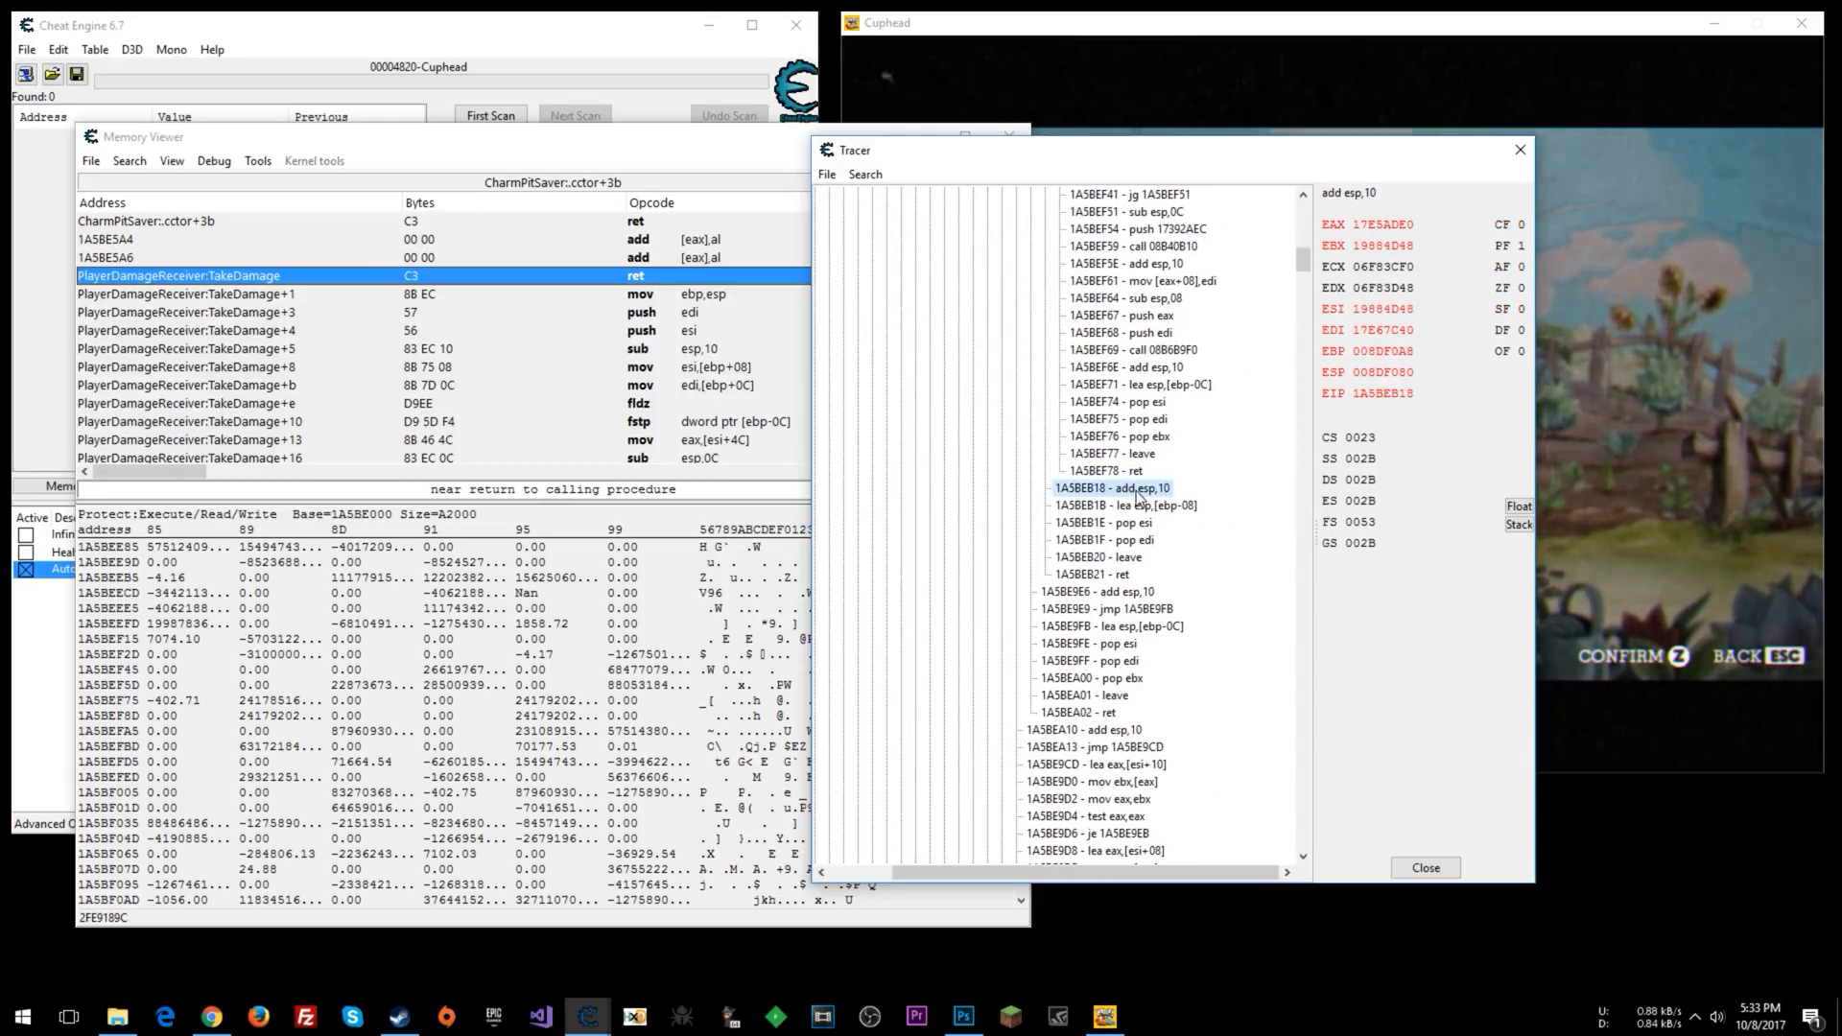
{"action": "left_click", "coordinate": [129, 161]}
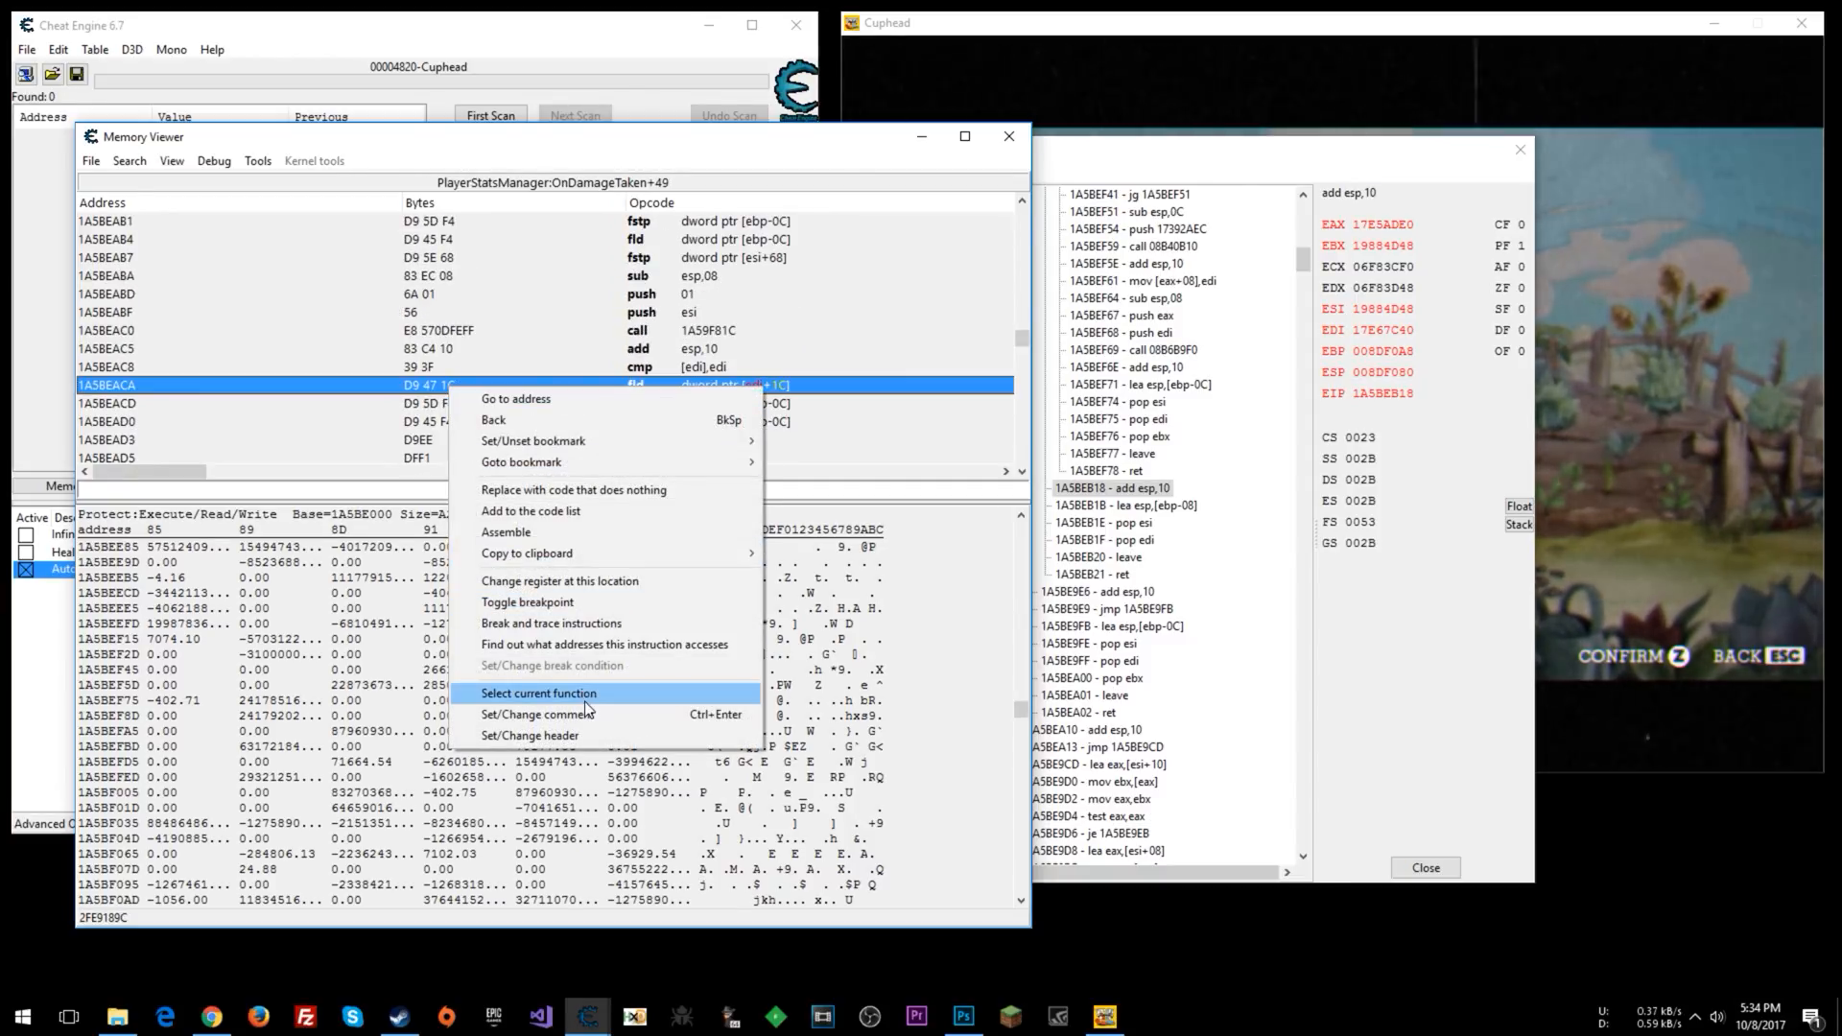
{"action": "left_click", "coordinate": [538, 692]}
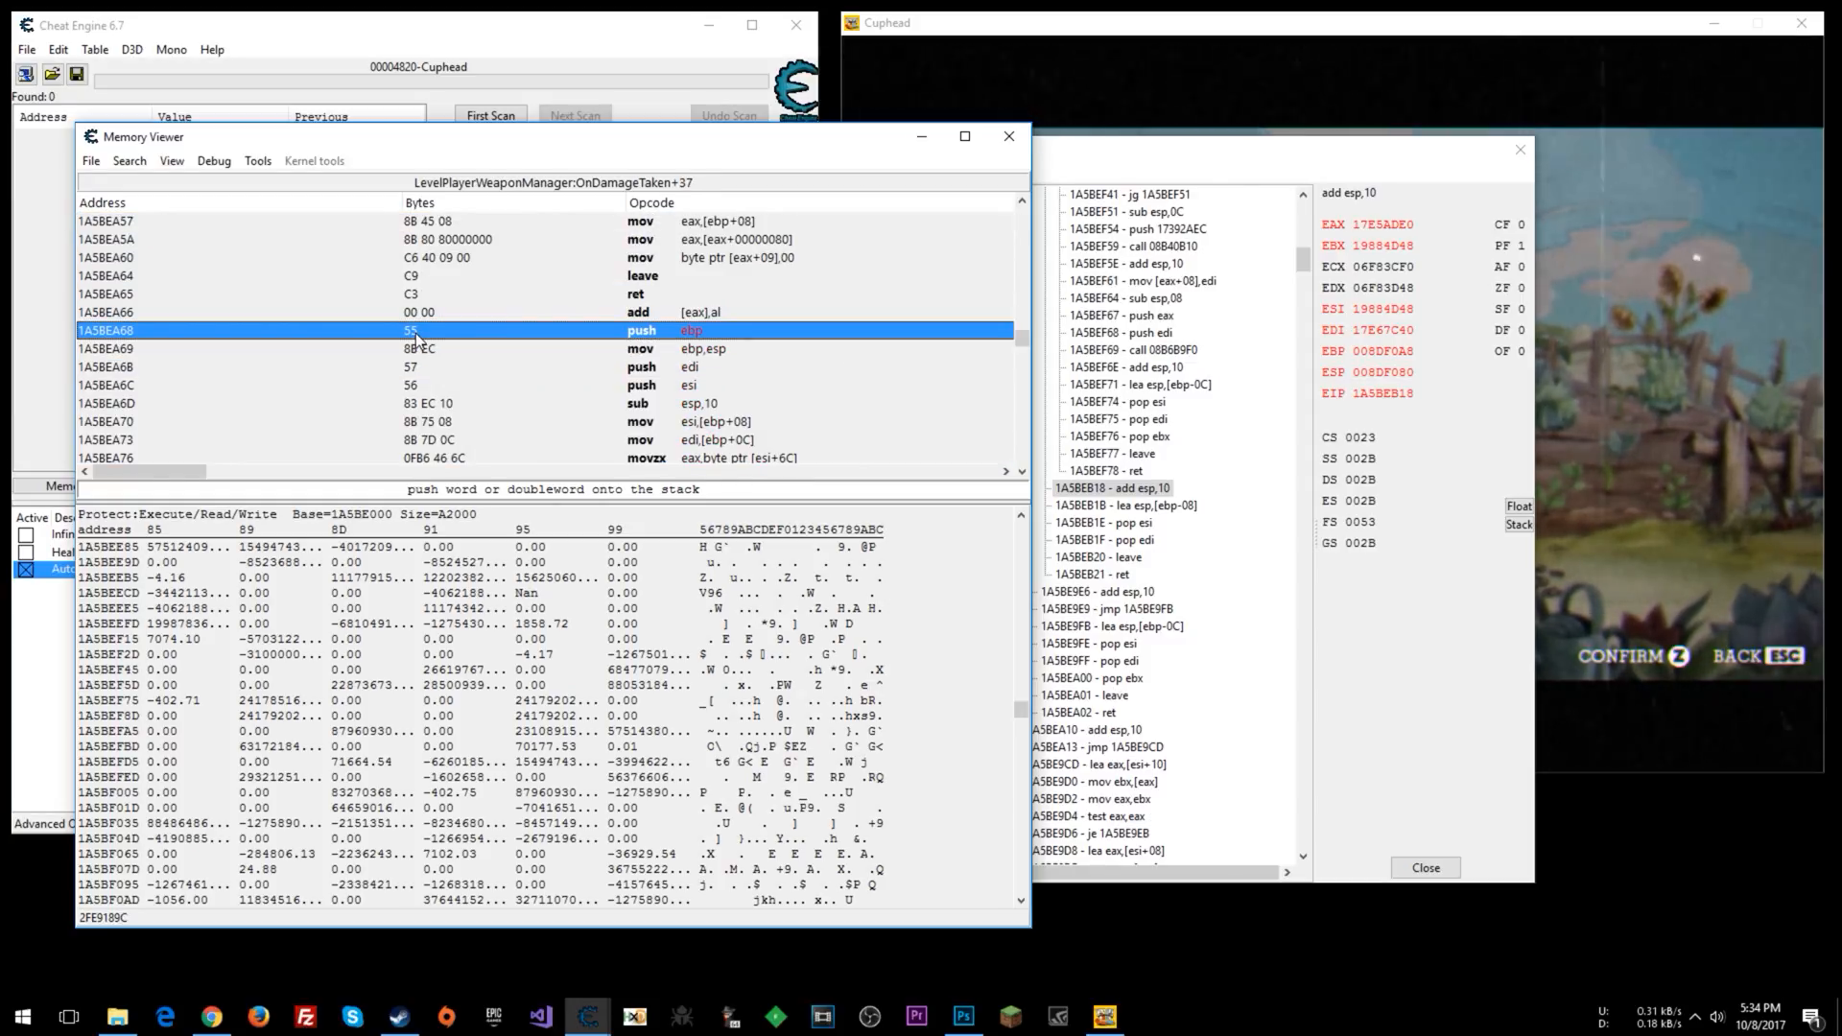
{"action": "mouse_move", "coordinate": [670, 340]}
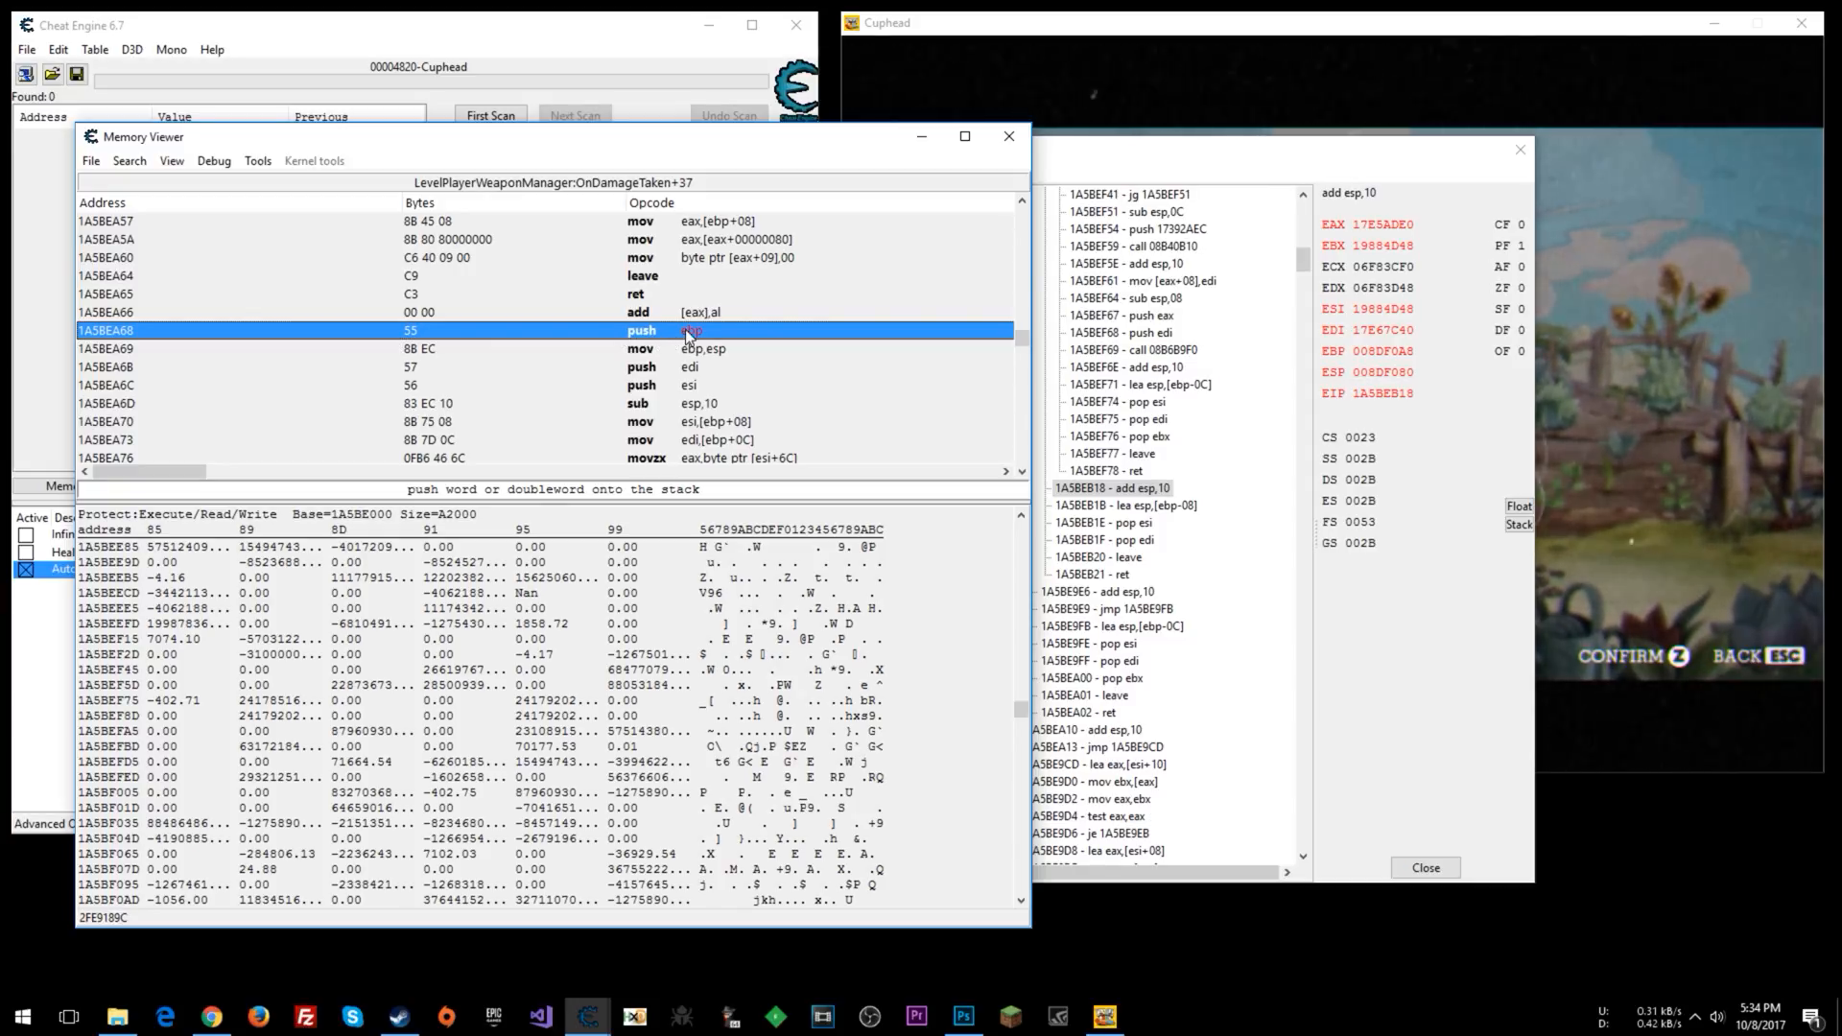
{"action": "mouse_move", "coordinate": [435, 337]}
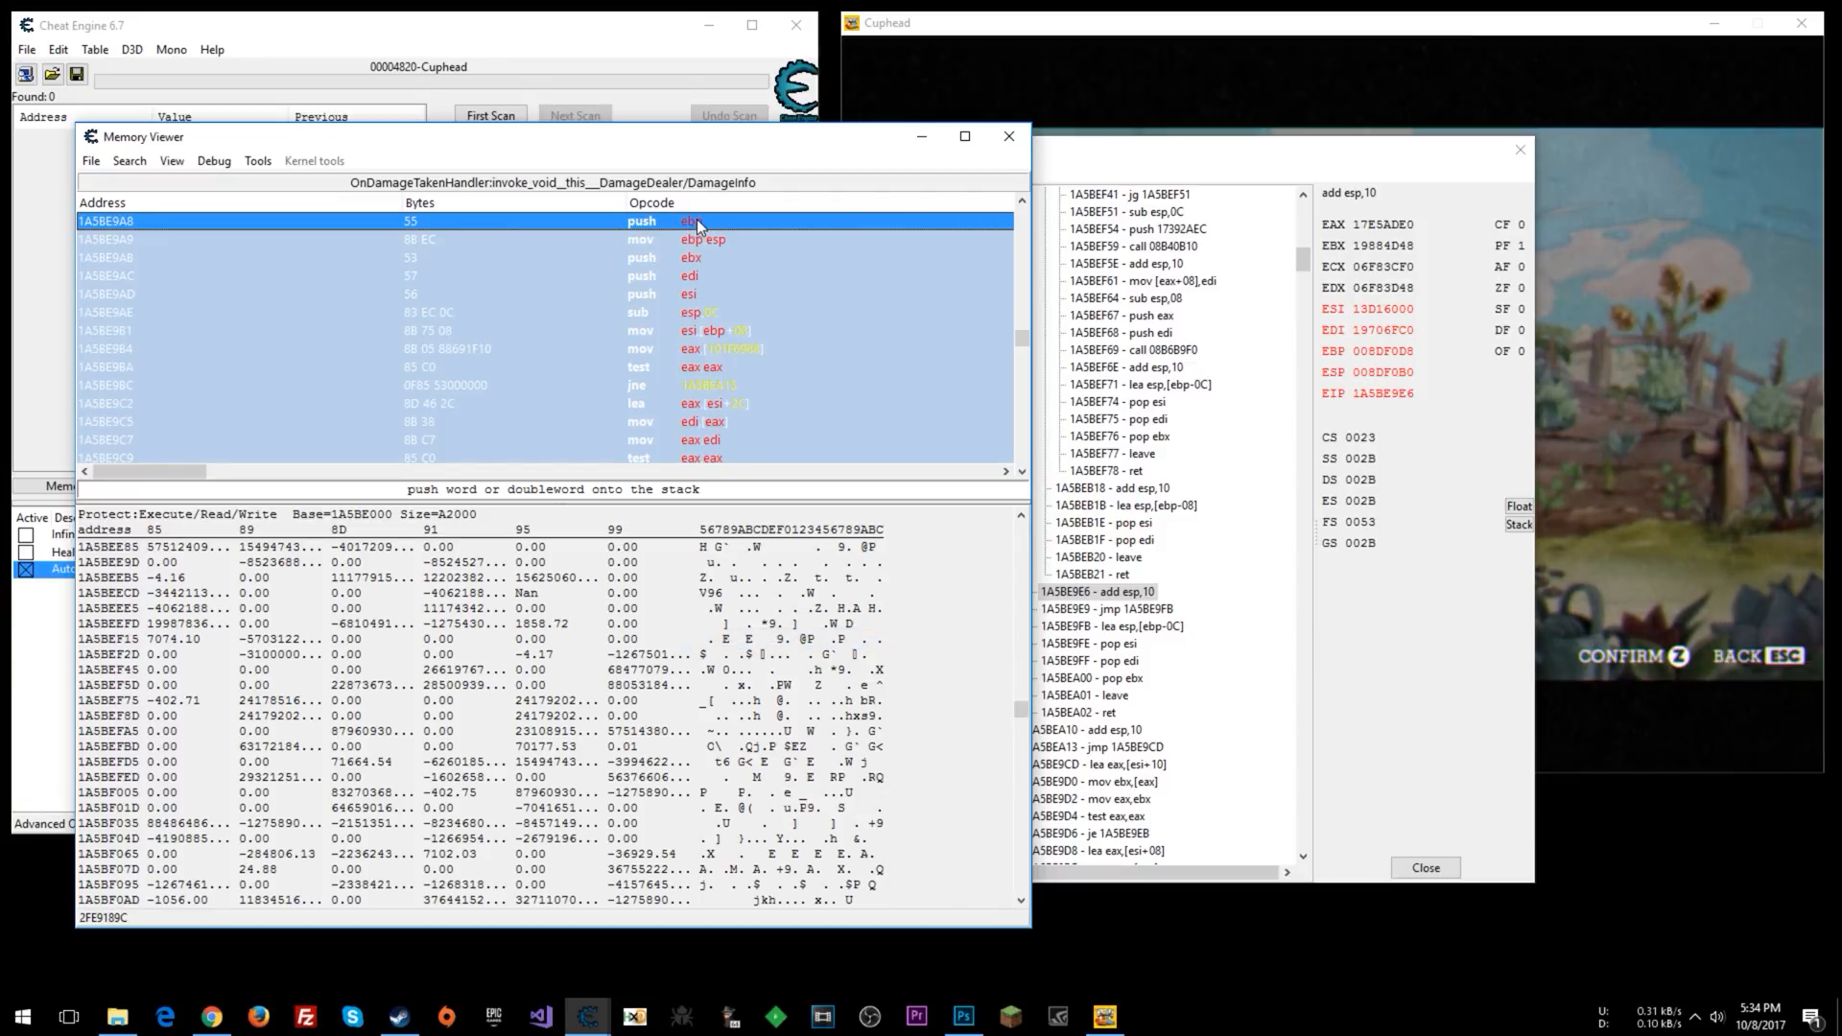
{"action": "mouse_move", "coordinate": [529, 257]}
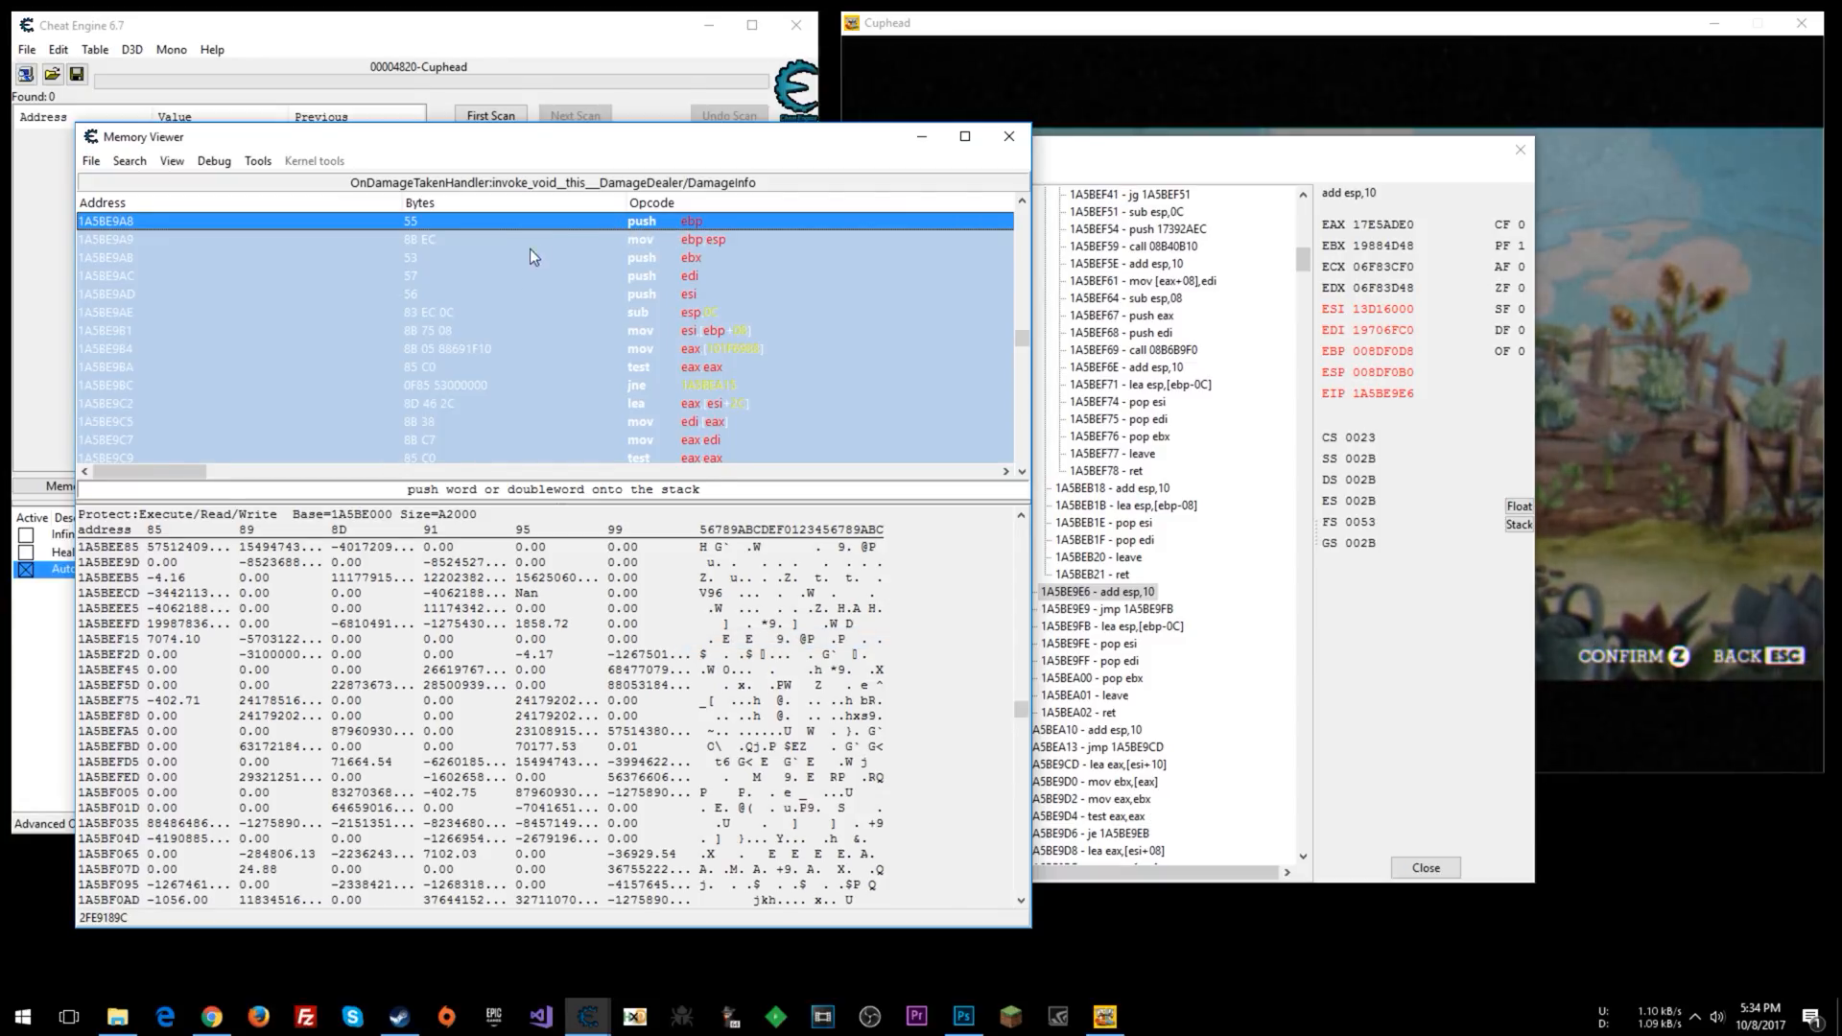